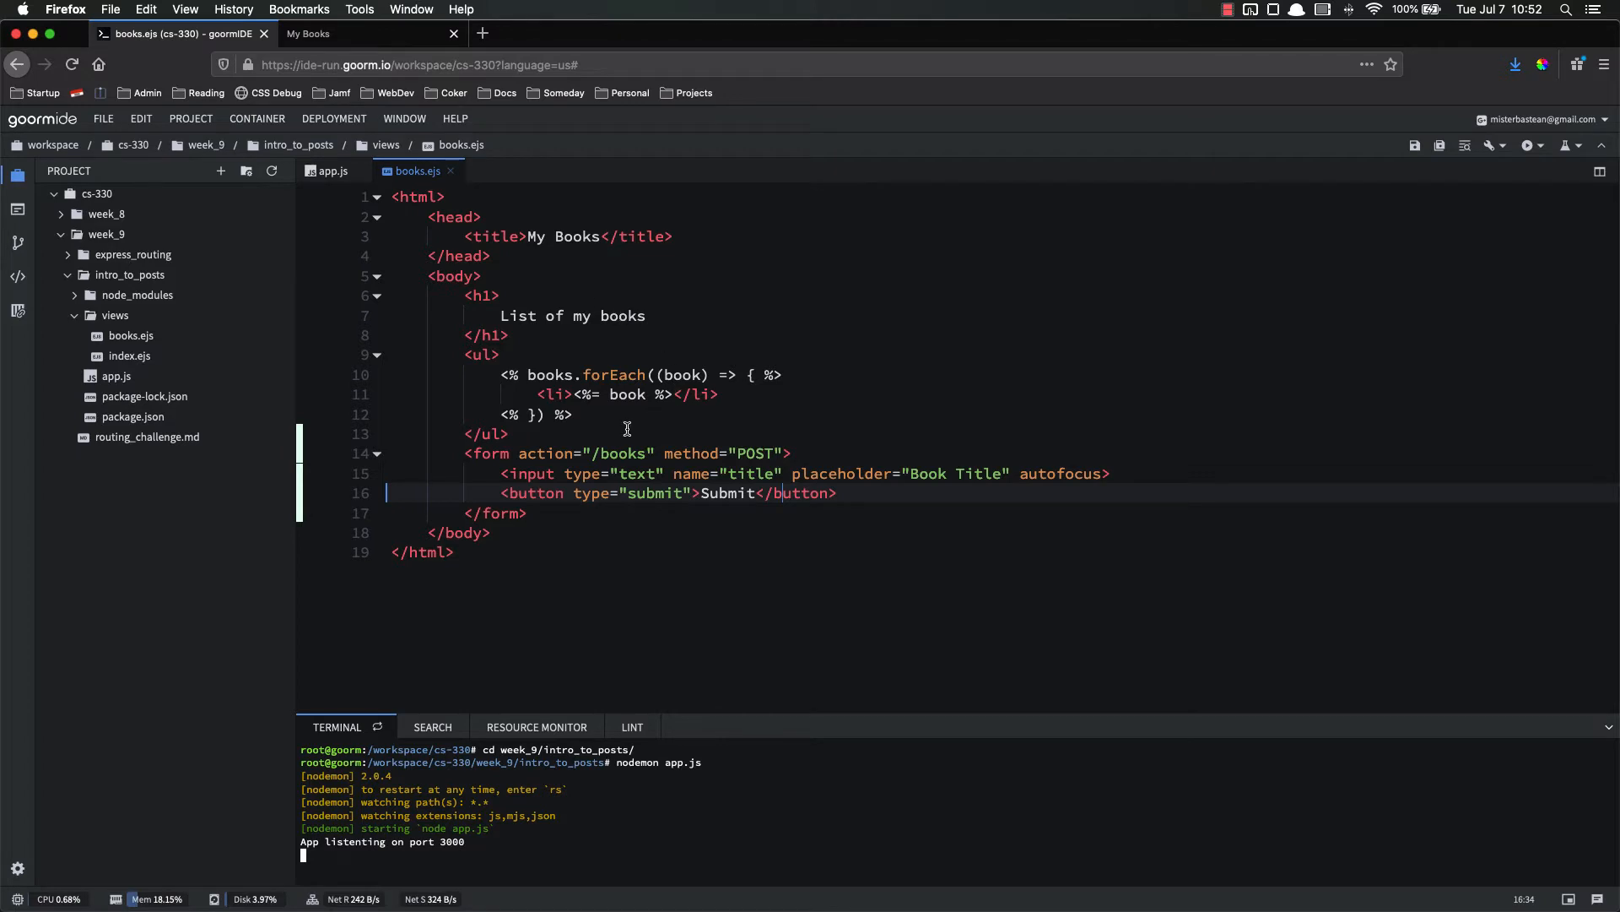
Add <input type="text" name="author" placeholder="Author"> below the title input in books.ejs.
{"action": "left_click_drag", "start_coordinate": [464, 452], "coordinate": [527, 513]}
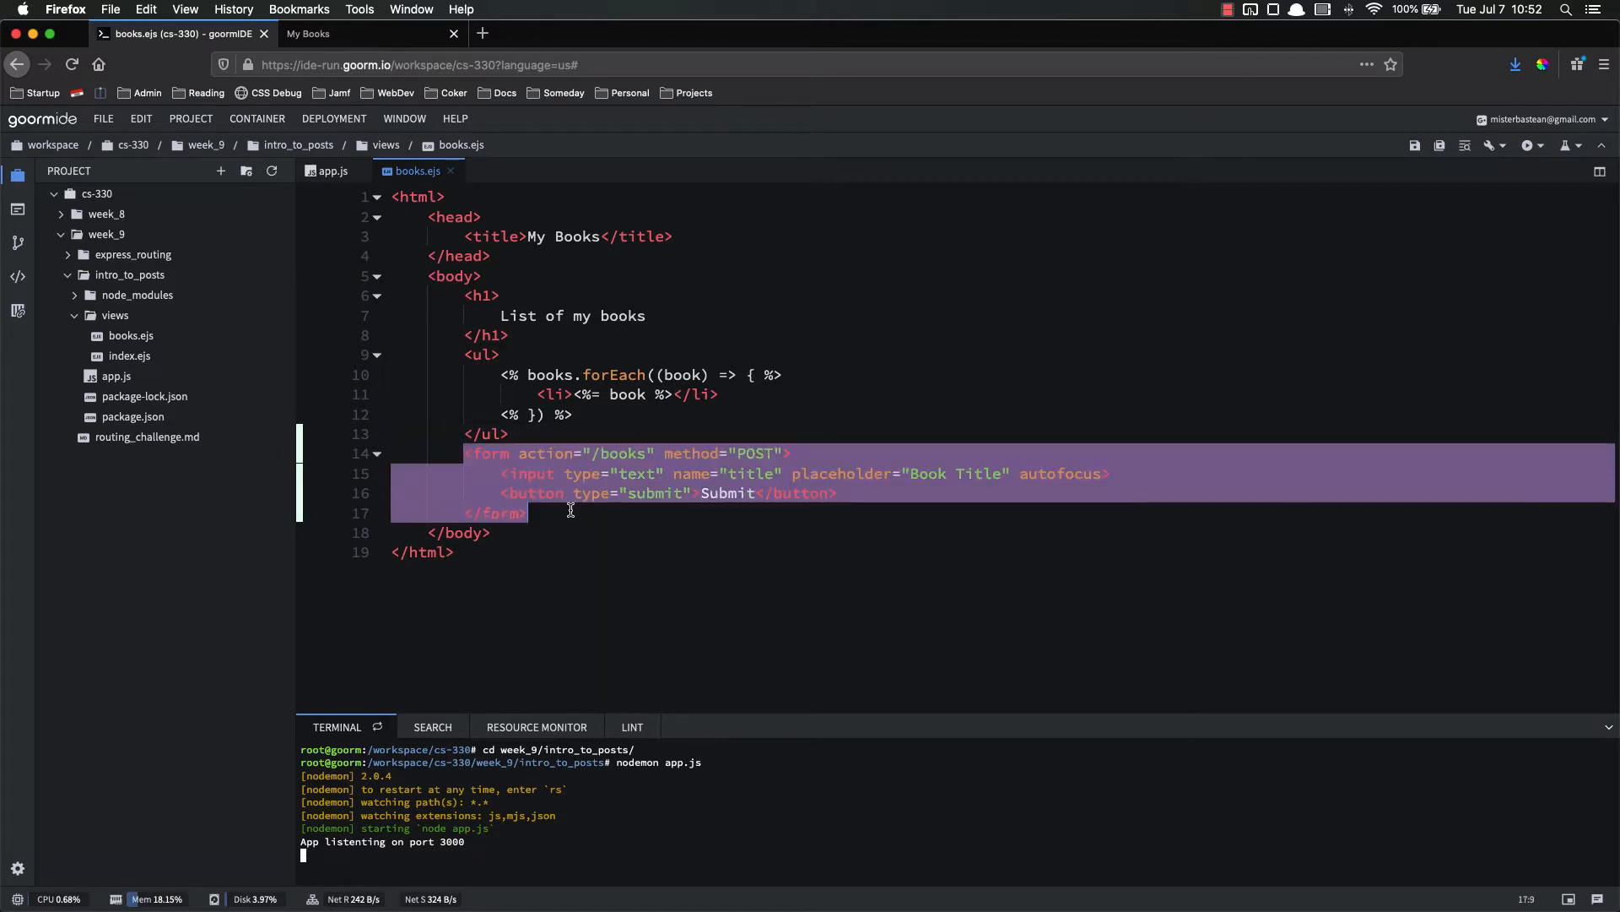
{"action": "left_click", "coordinate": [489, 532]}
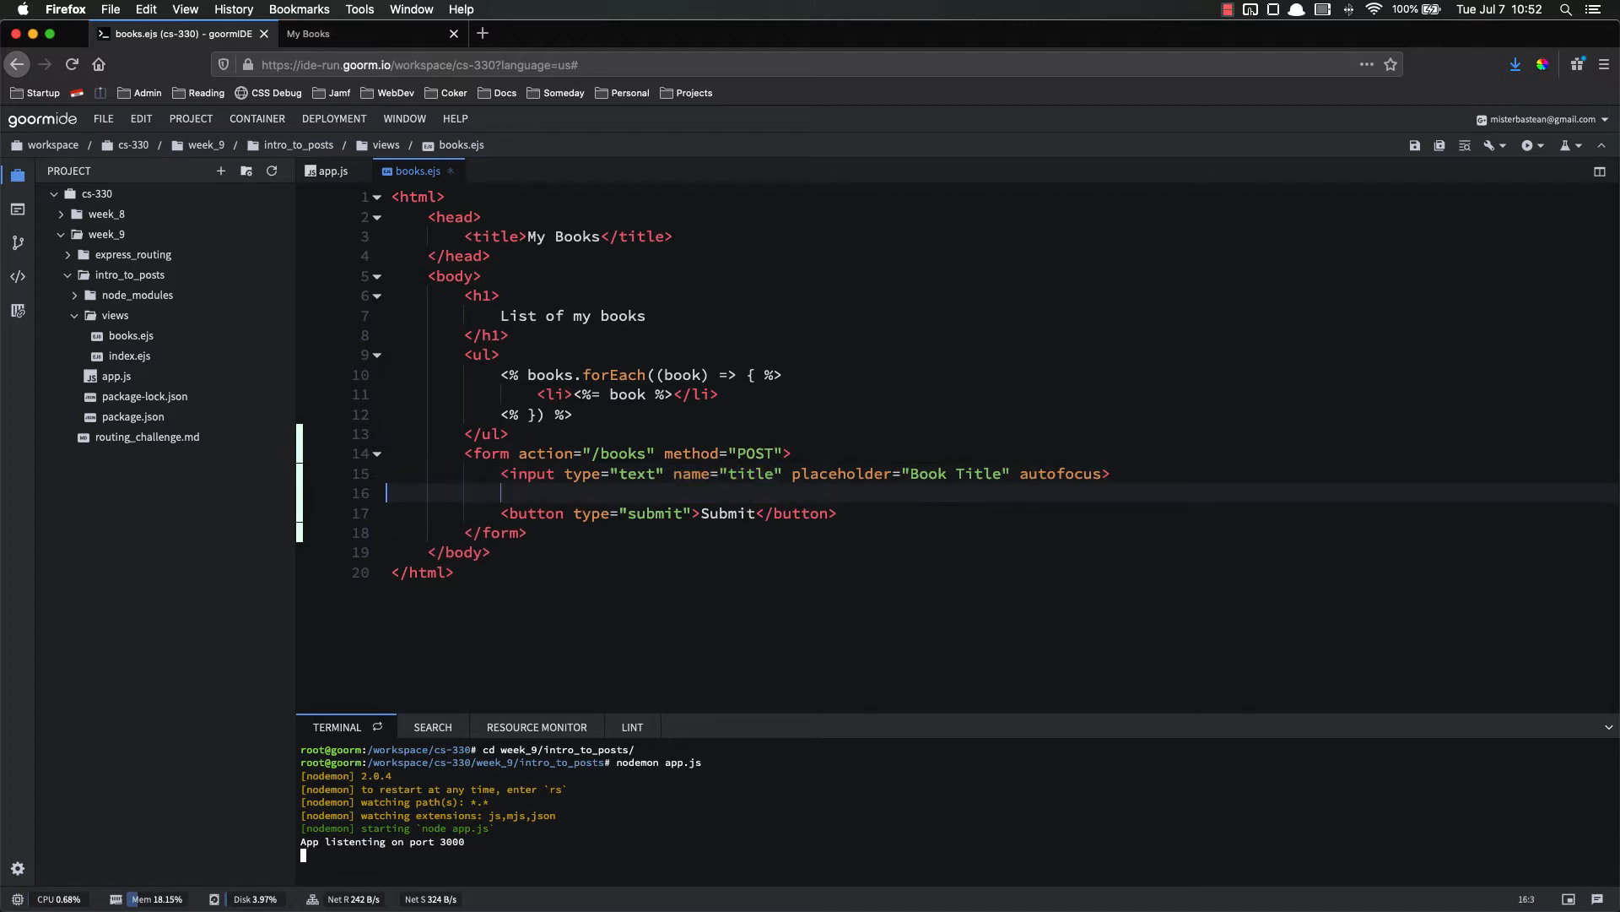
{"action": "type", "text": "<input t"}
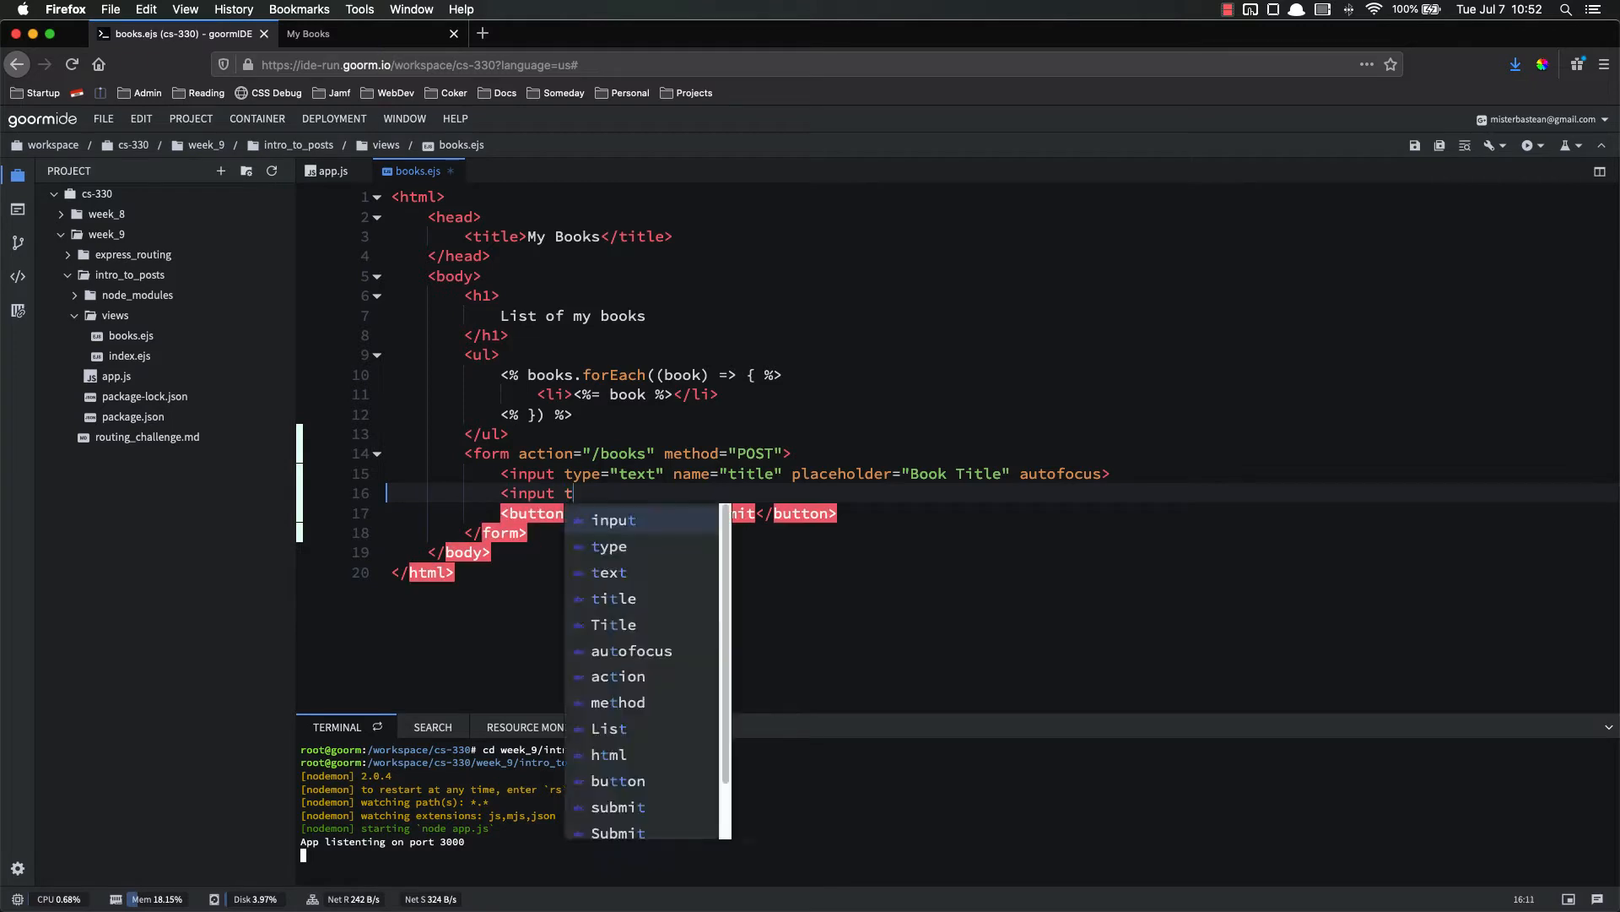
{"action": "type", "text": "ype=\"text\" n"}
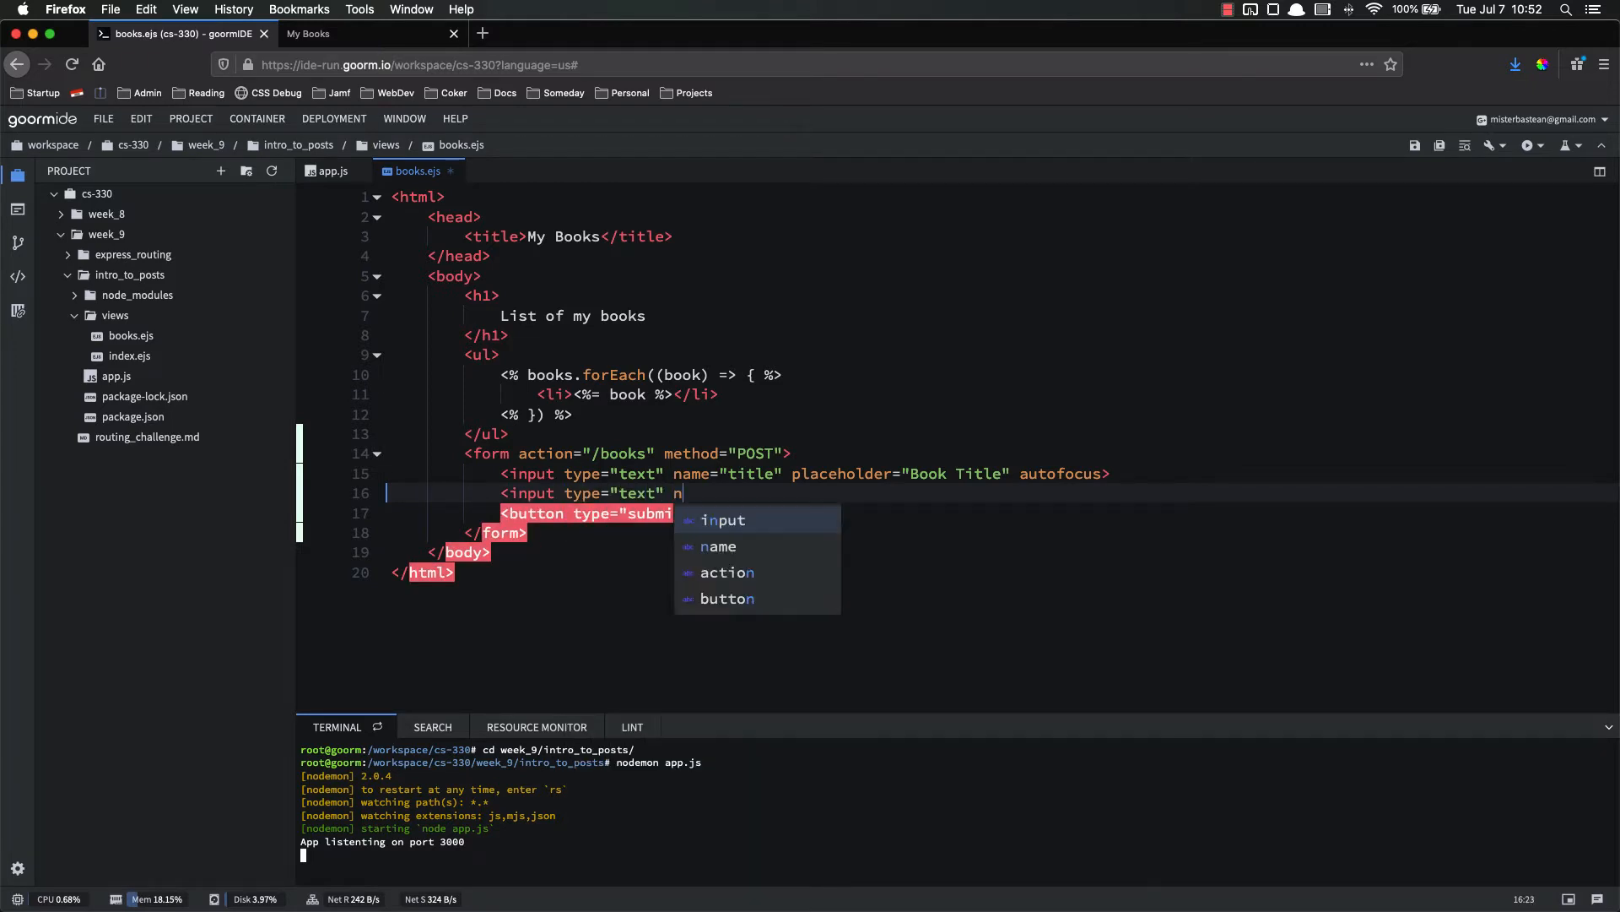
{"action": "type", "text": "ame=\"author\""}
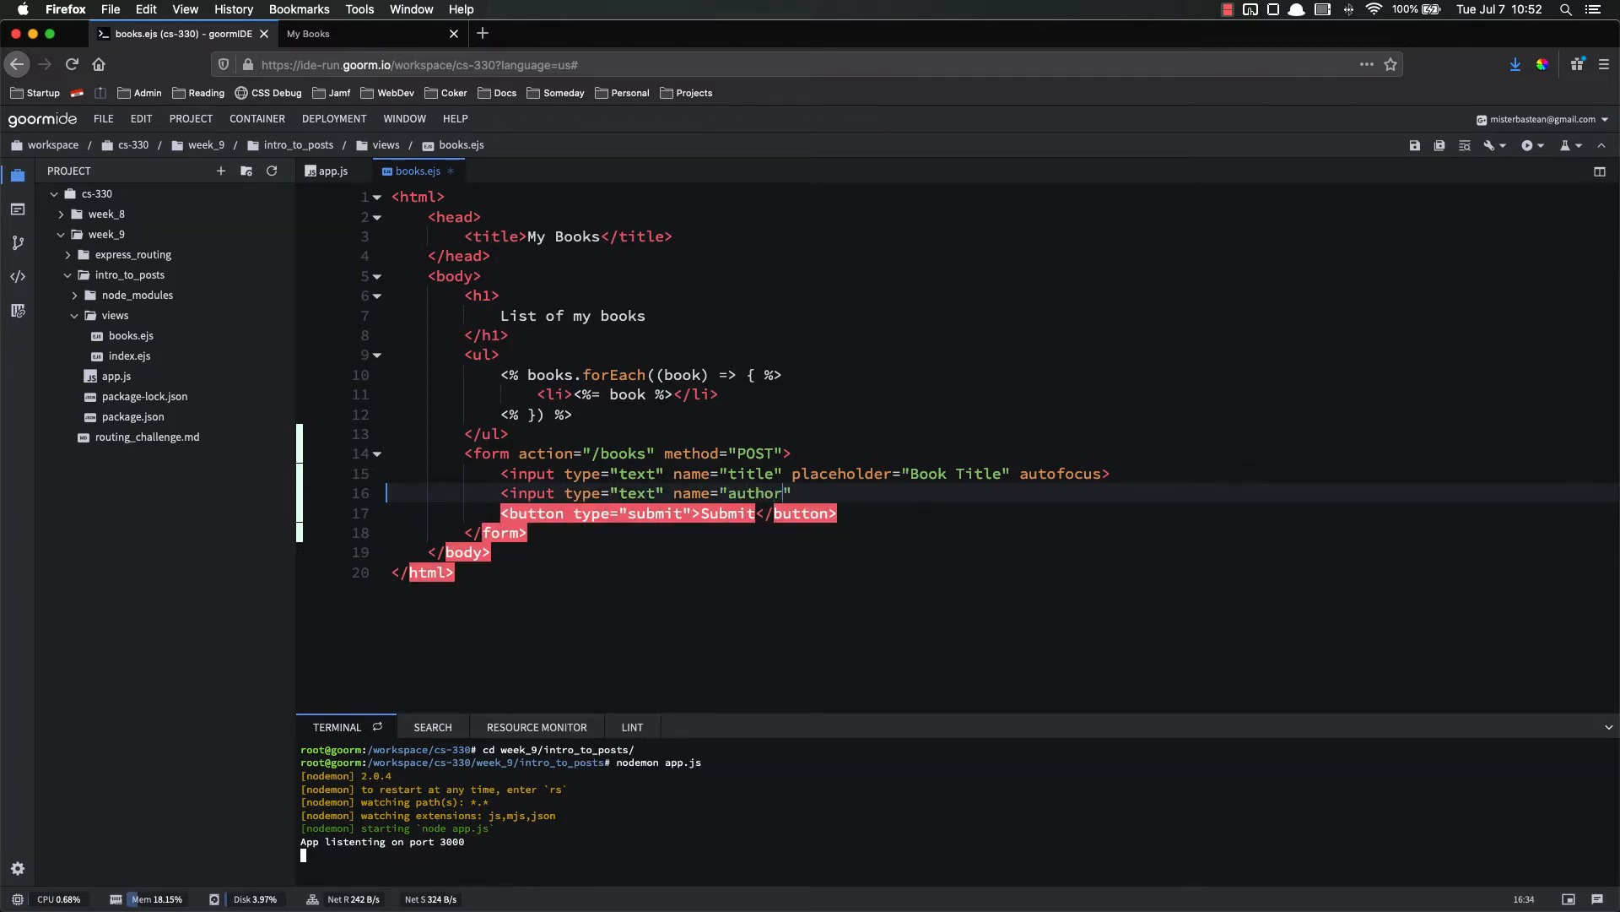
{"action": "type", "text": "placeholder"}
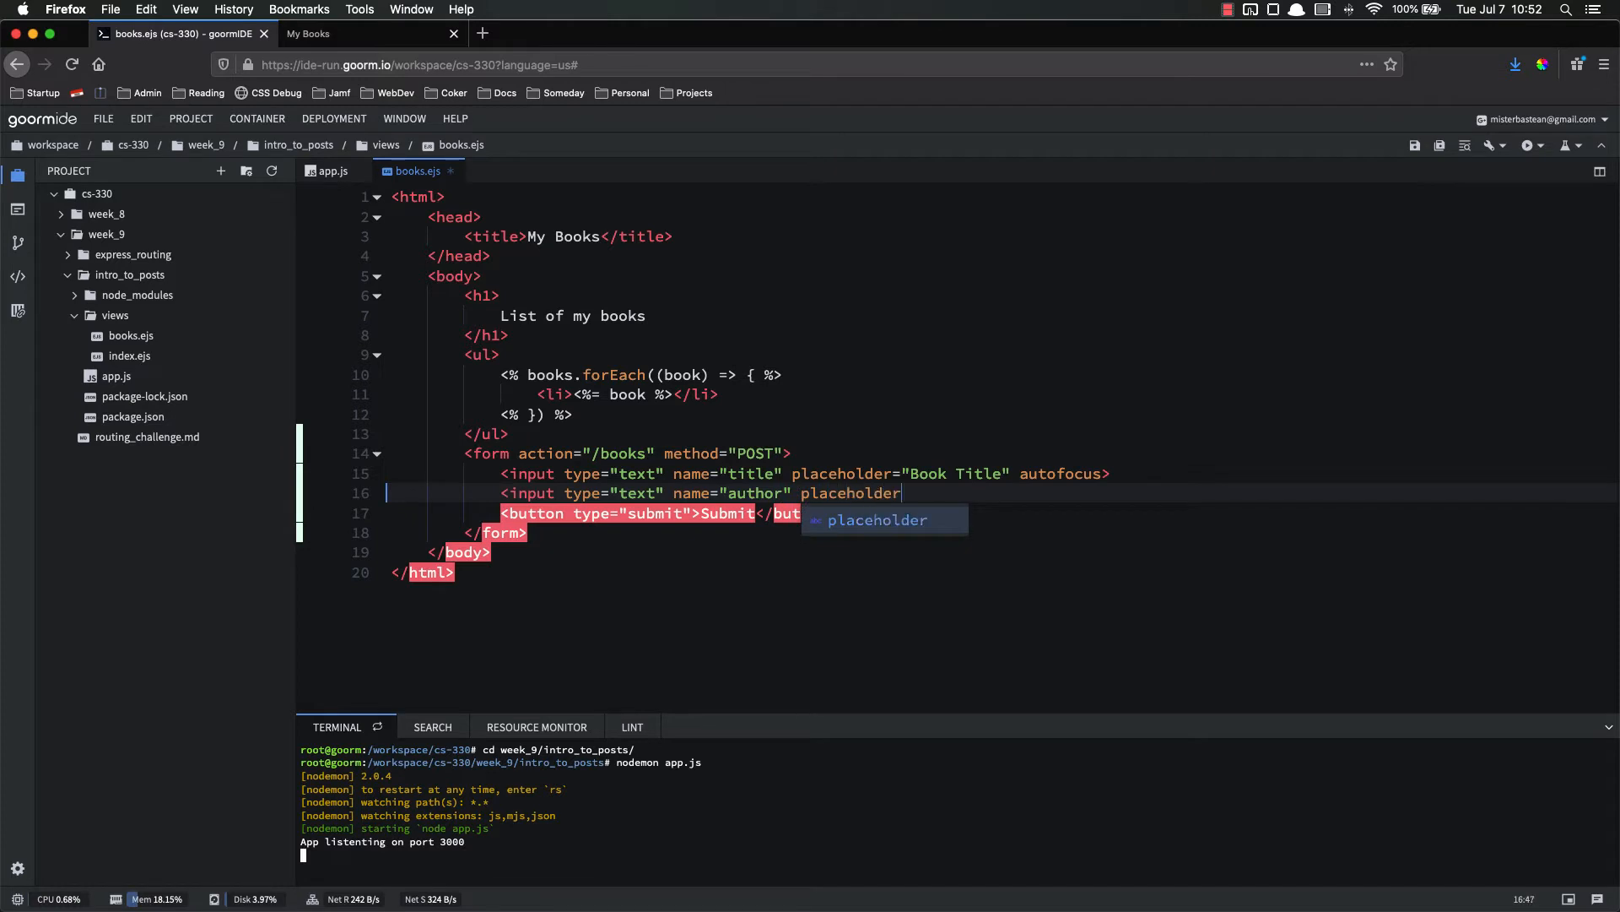
{"action": "type", "text": "=\"Author\""}
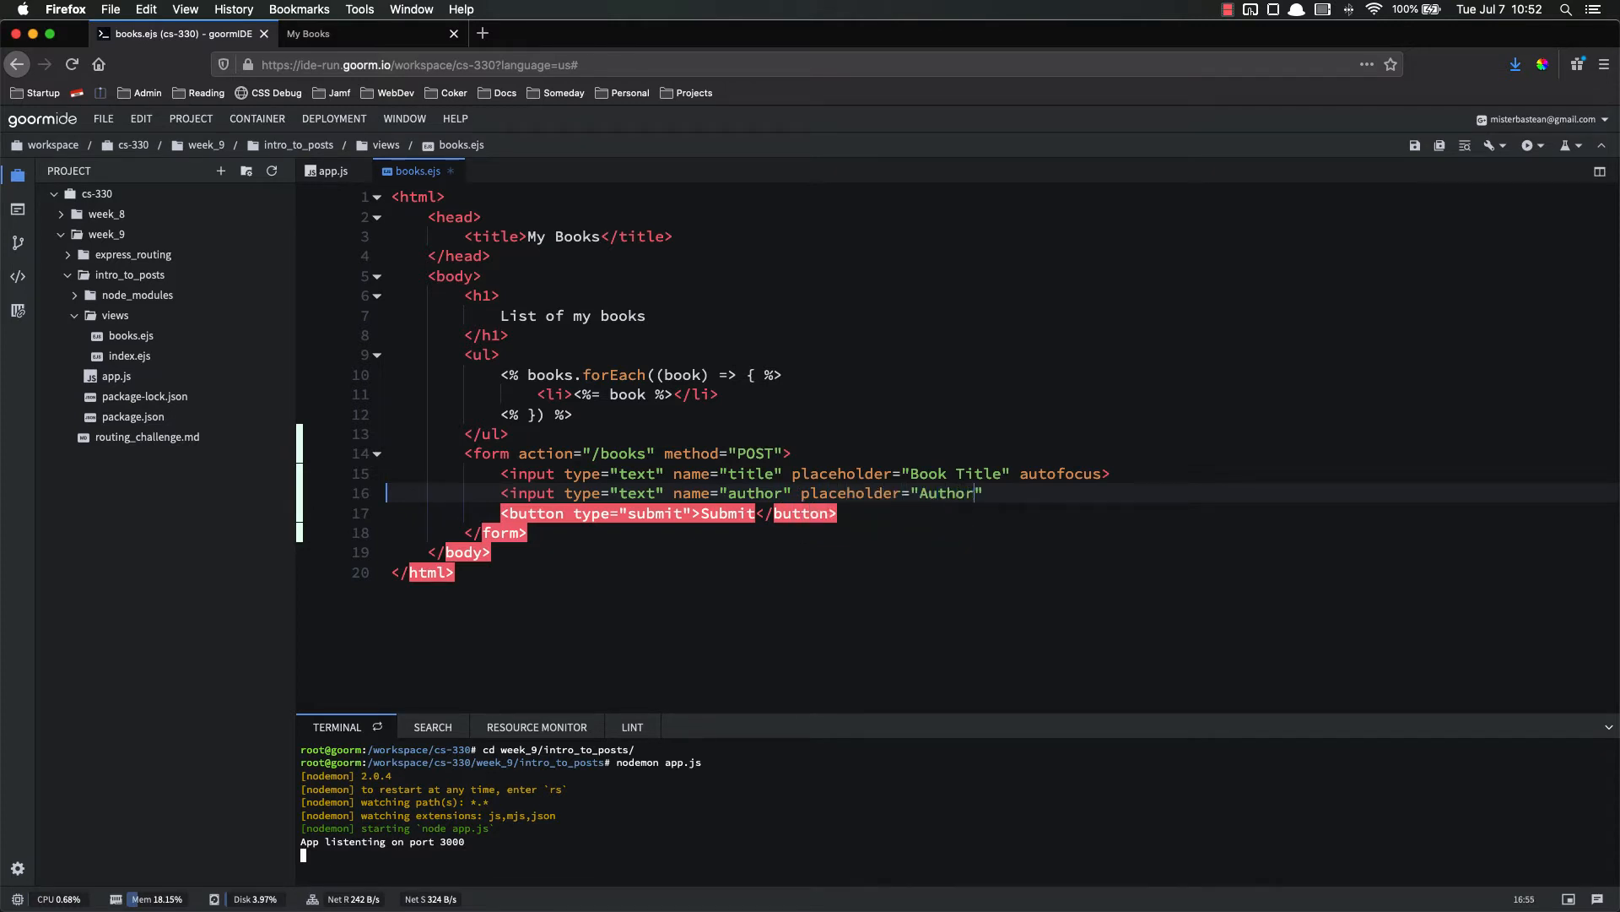
{"action": "type", "text": ">"}
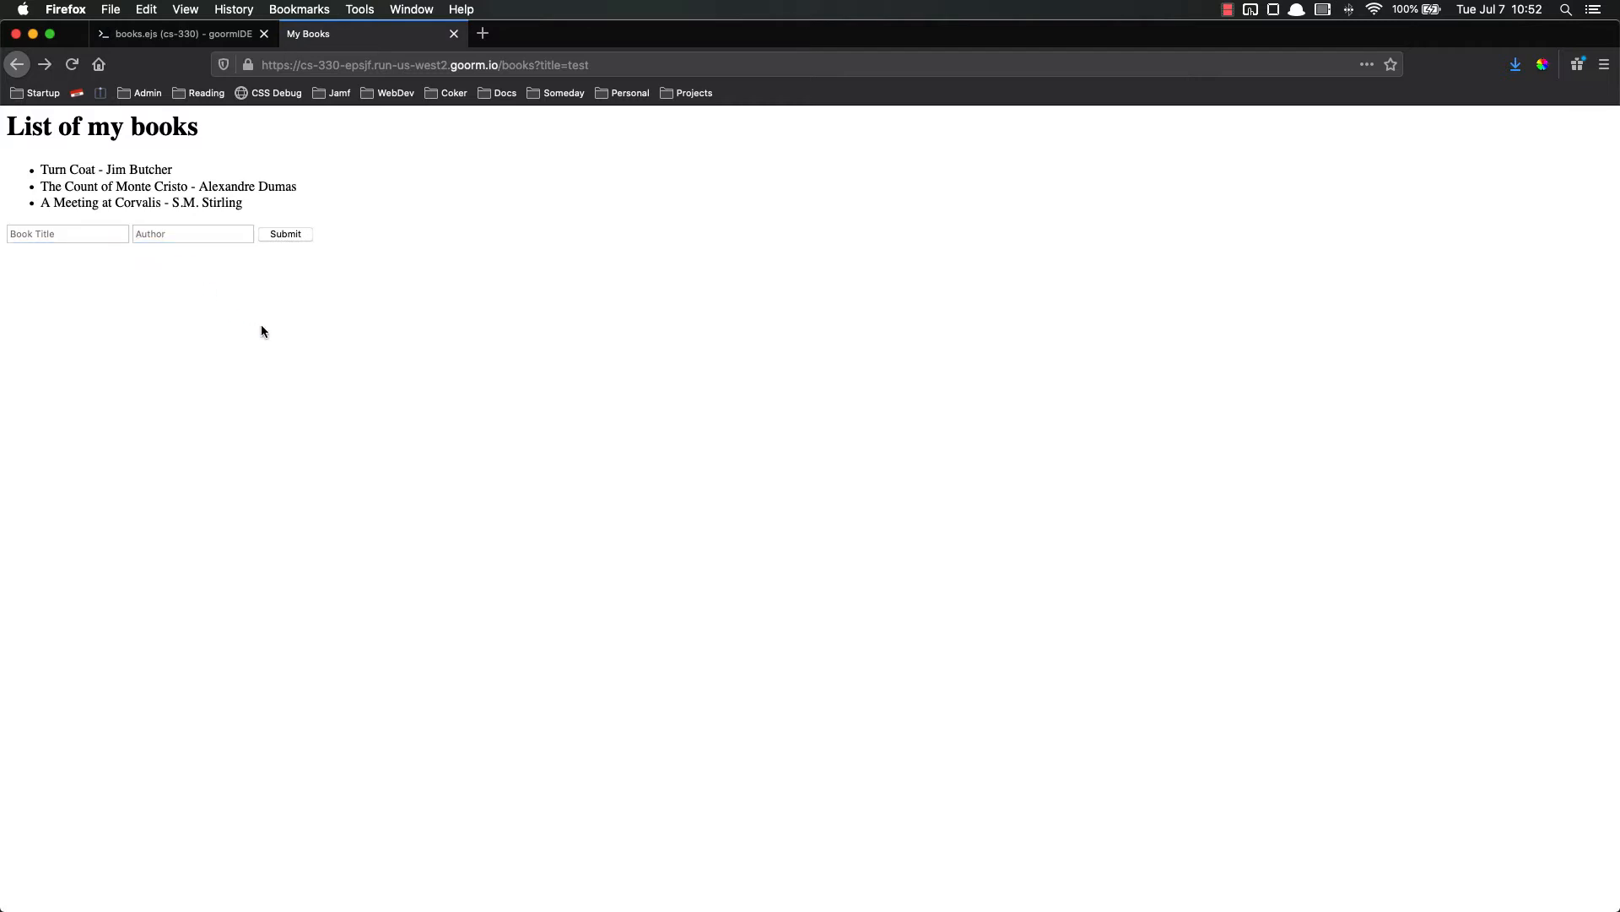
{"action": "left_click", "coordinate": [169, 33]}
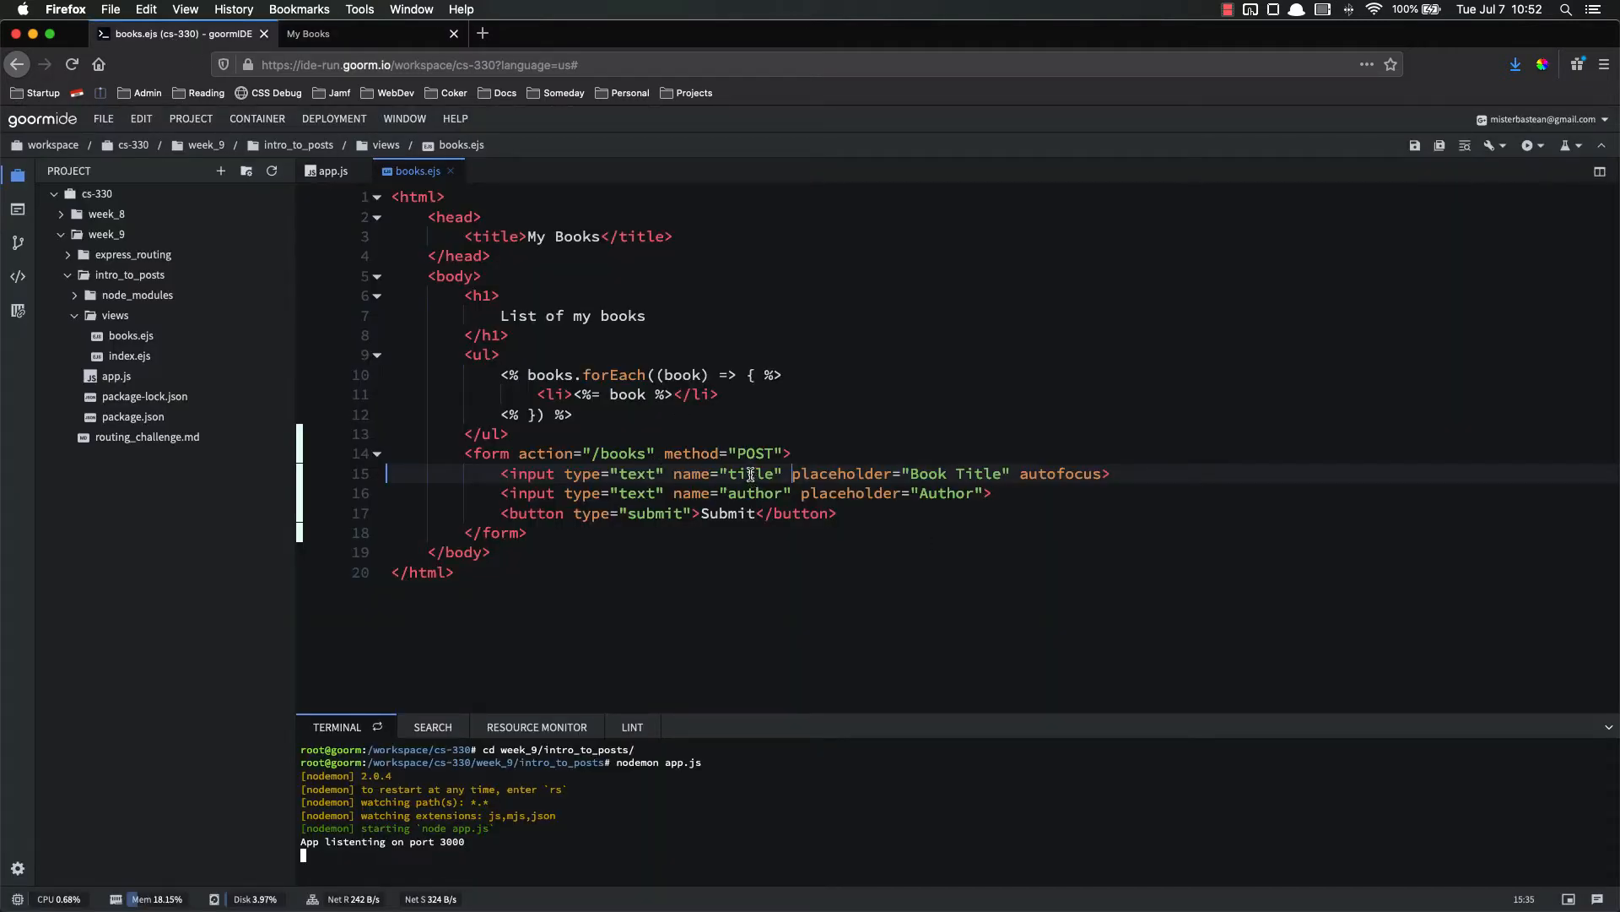
{"action": "double_click", "coordinate": [751, 472]}
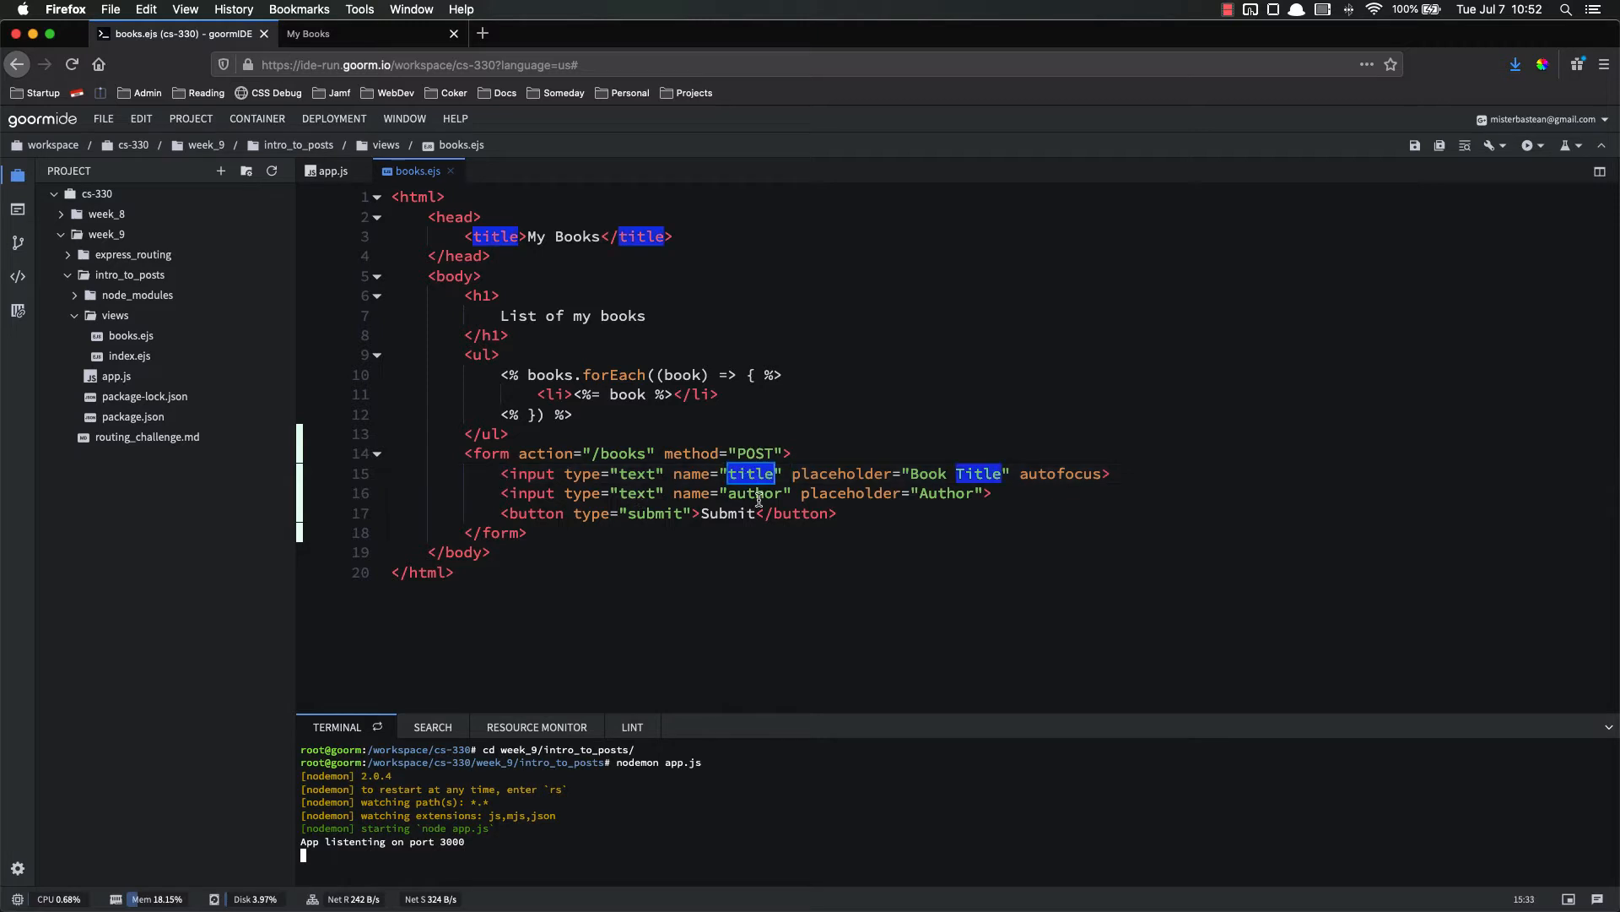
{"action": "left_click", "coordinate": [751, 472]}
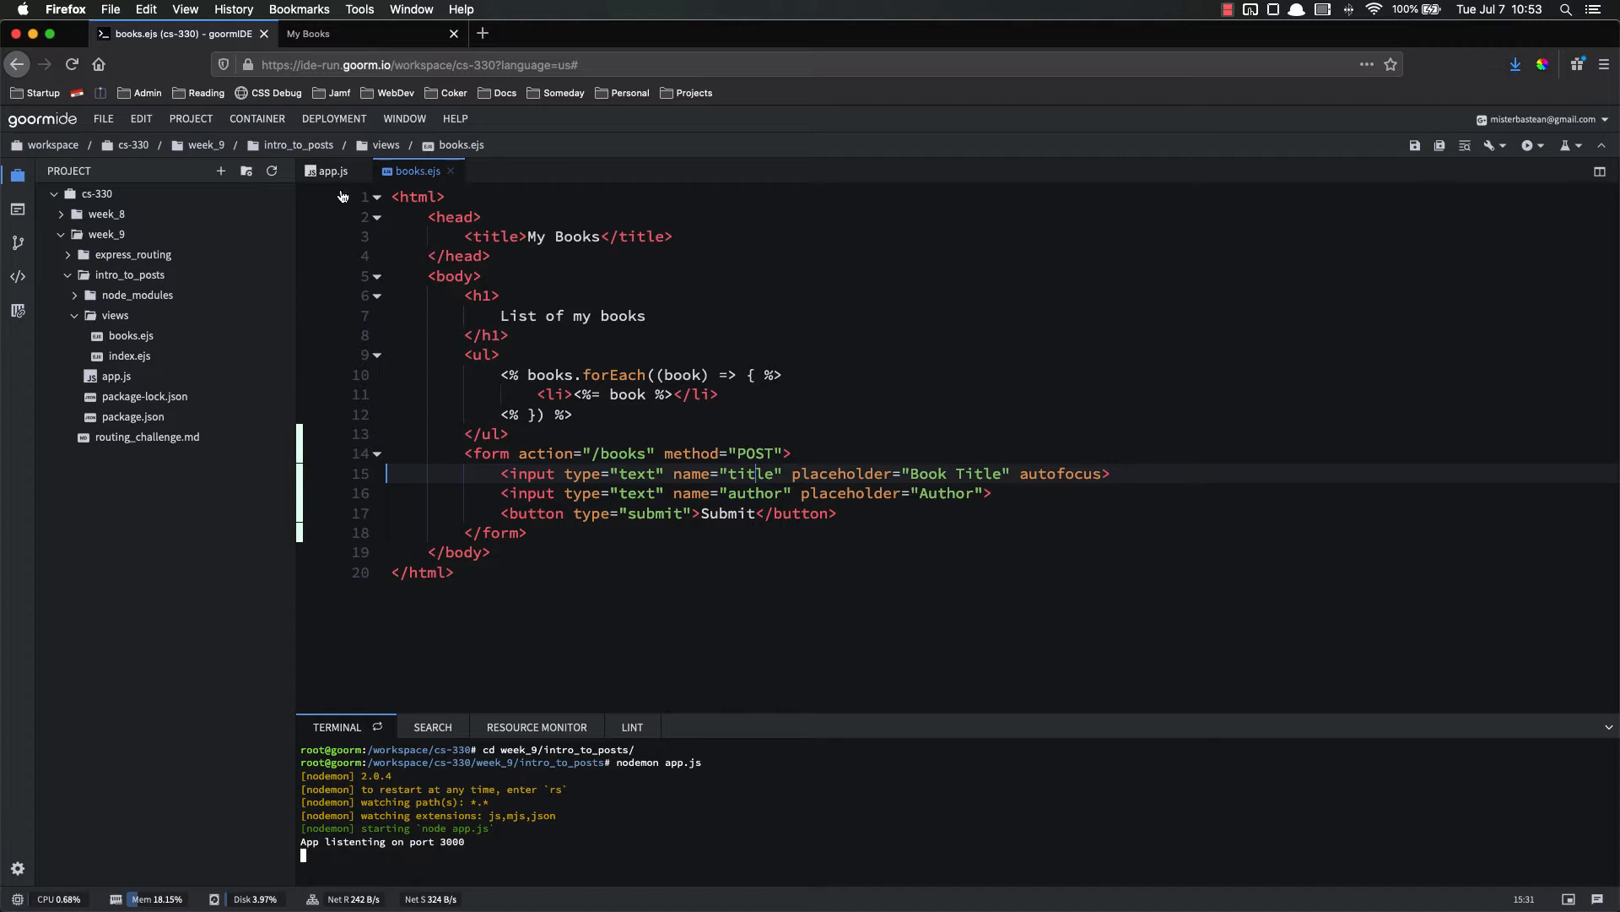
In app.js, add console.log(req.body); at the start of the POST /books handler.
{"action": "left_click", "coordinate": [331, 172]}
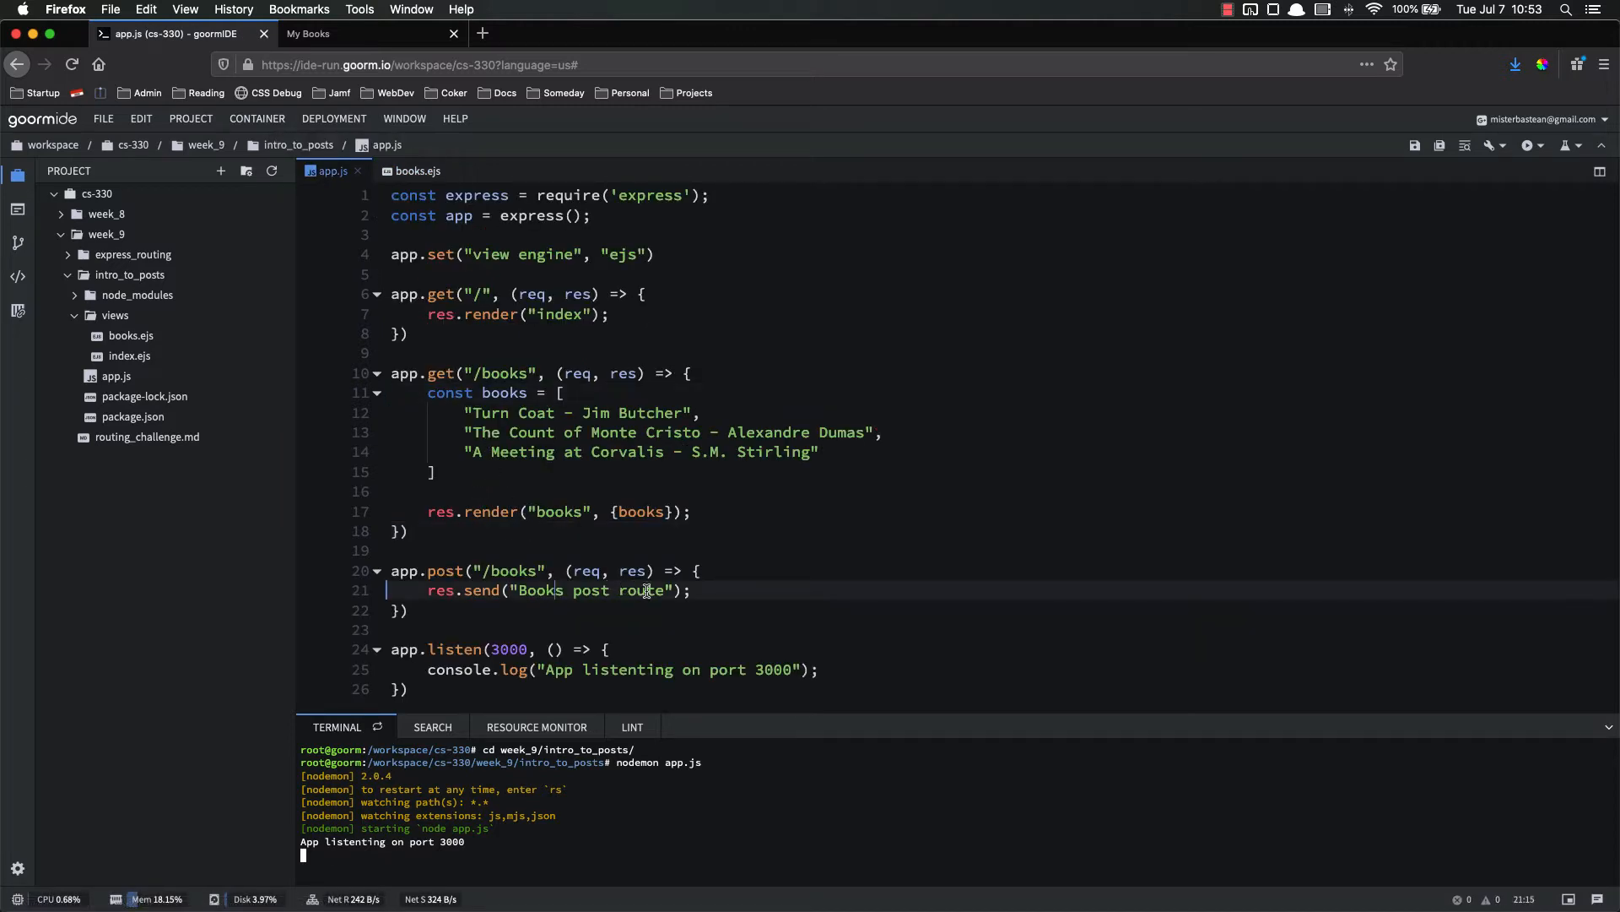
{"action": "left_click", "coordinate": [699, 571]}
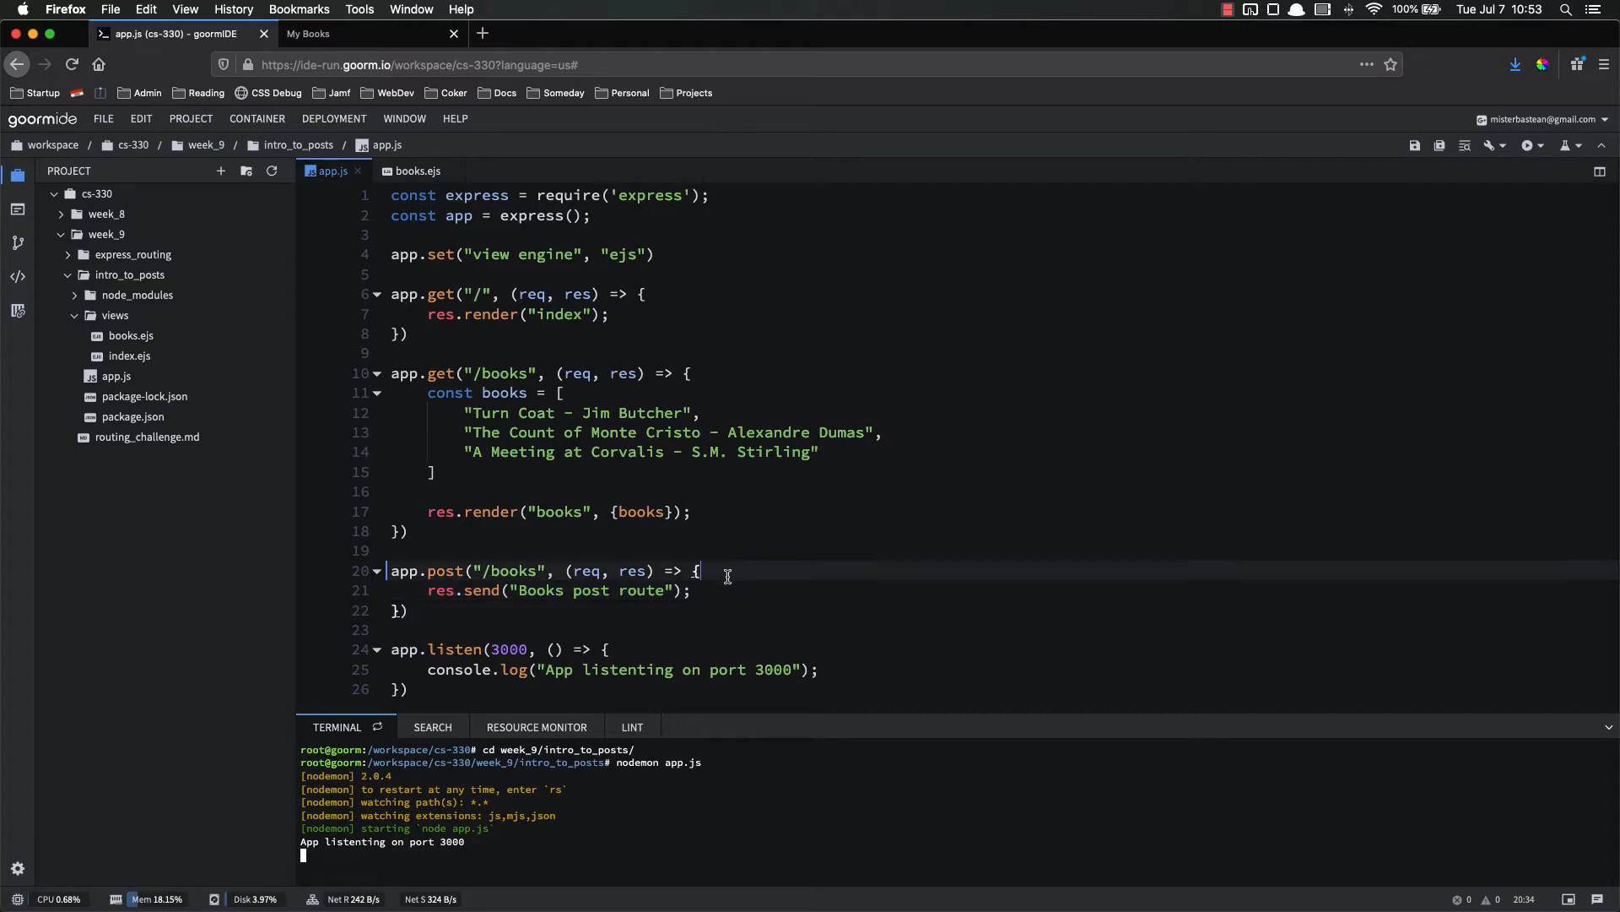
{"action": "type", "text": "console.log(req."}
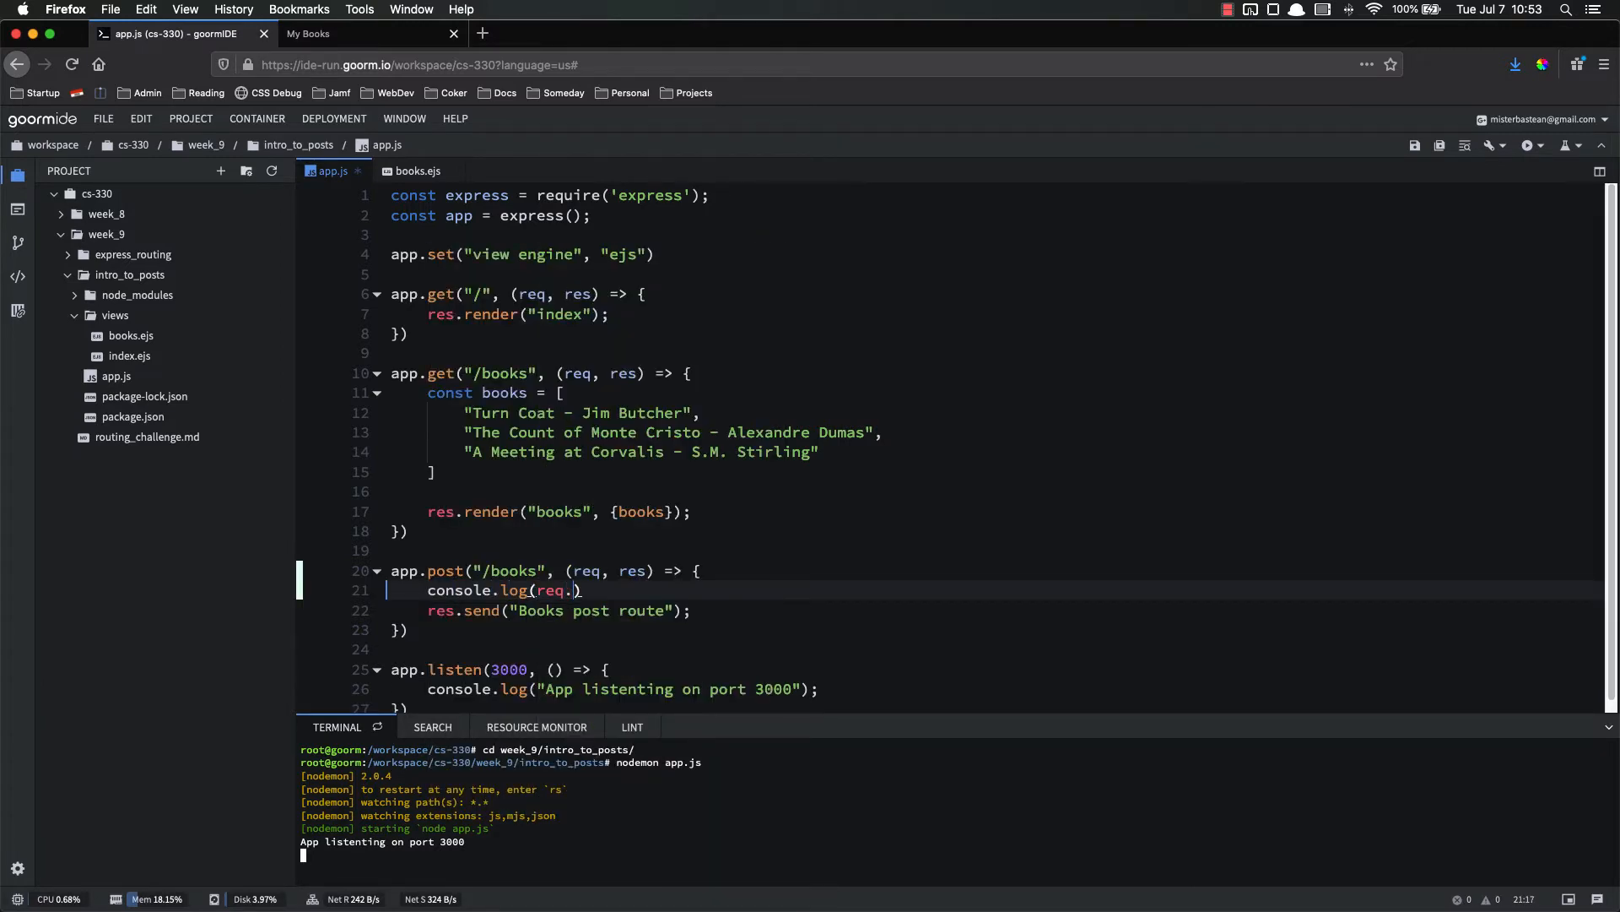
{"action": "type", "text": "body)"}
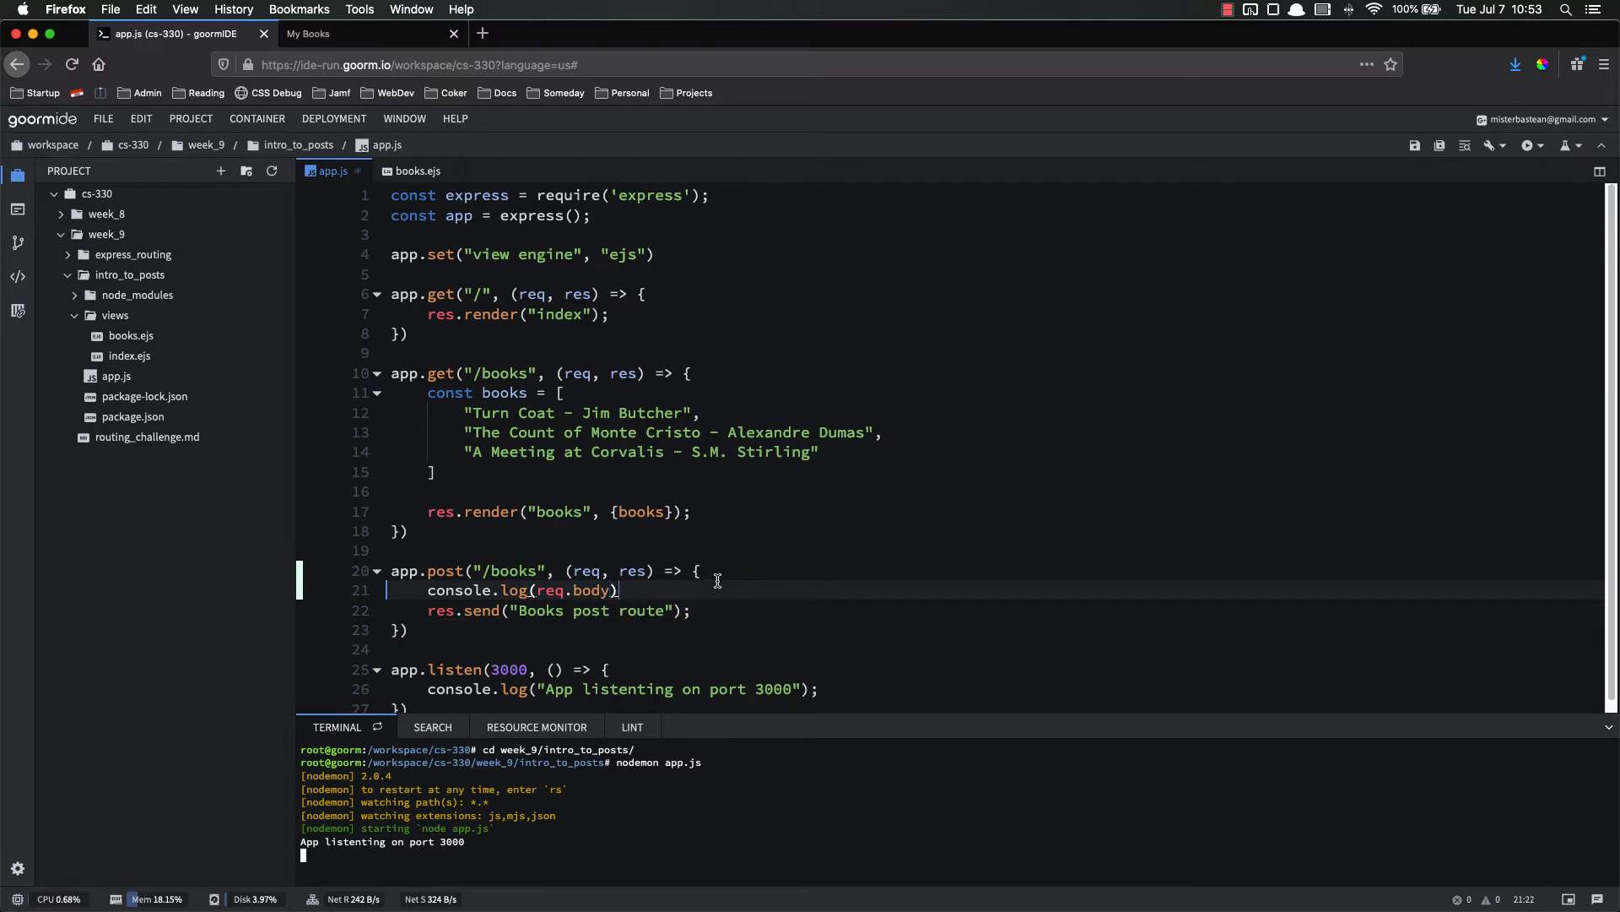
{"action": "double_click", "coordinate": [586, 571]}
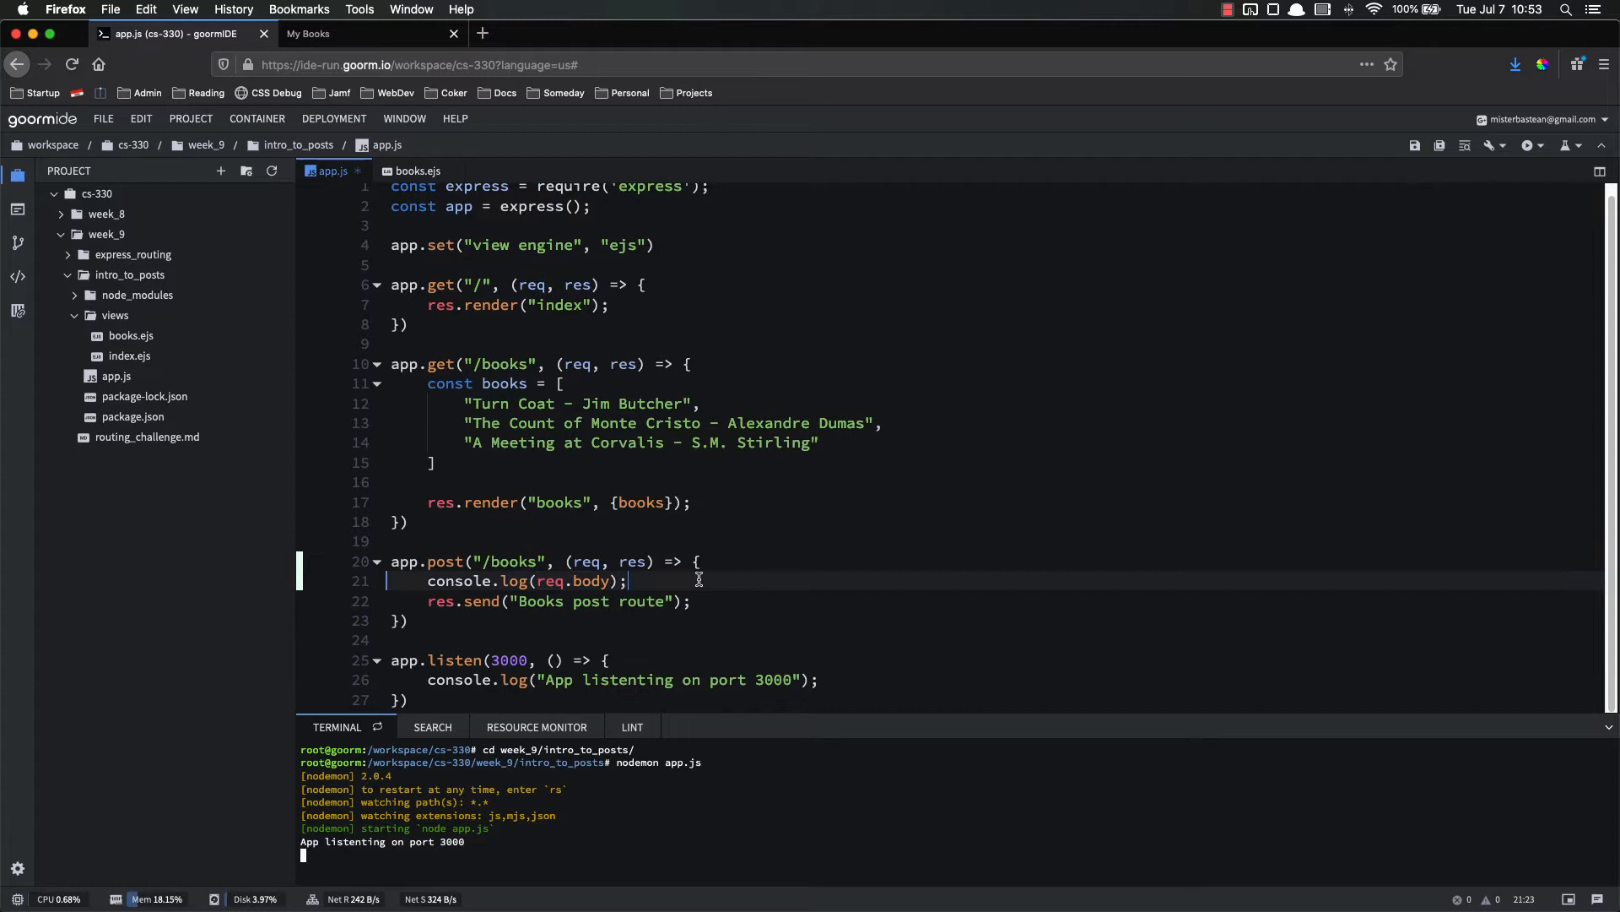
{"action": "mouse_move", "coordinate": [711, 594]}
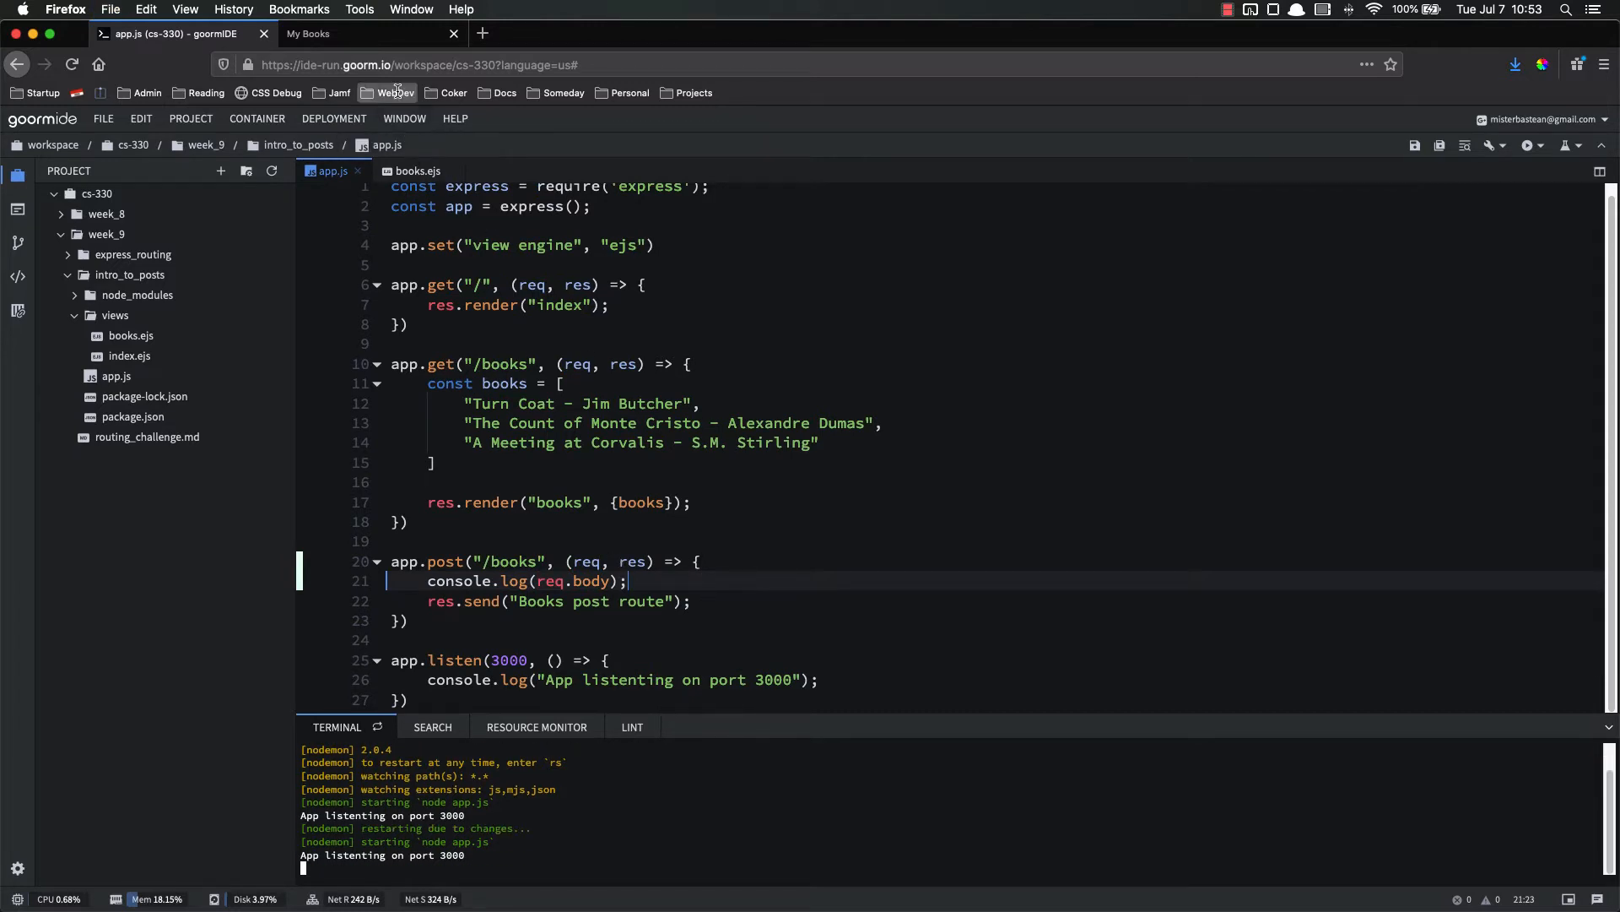
Submit Dune by Frank Herbert on the My Books page and return to goormIDE.
{"action": "left_click", "coordinate": [368, 34]}
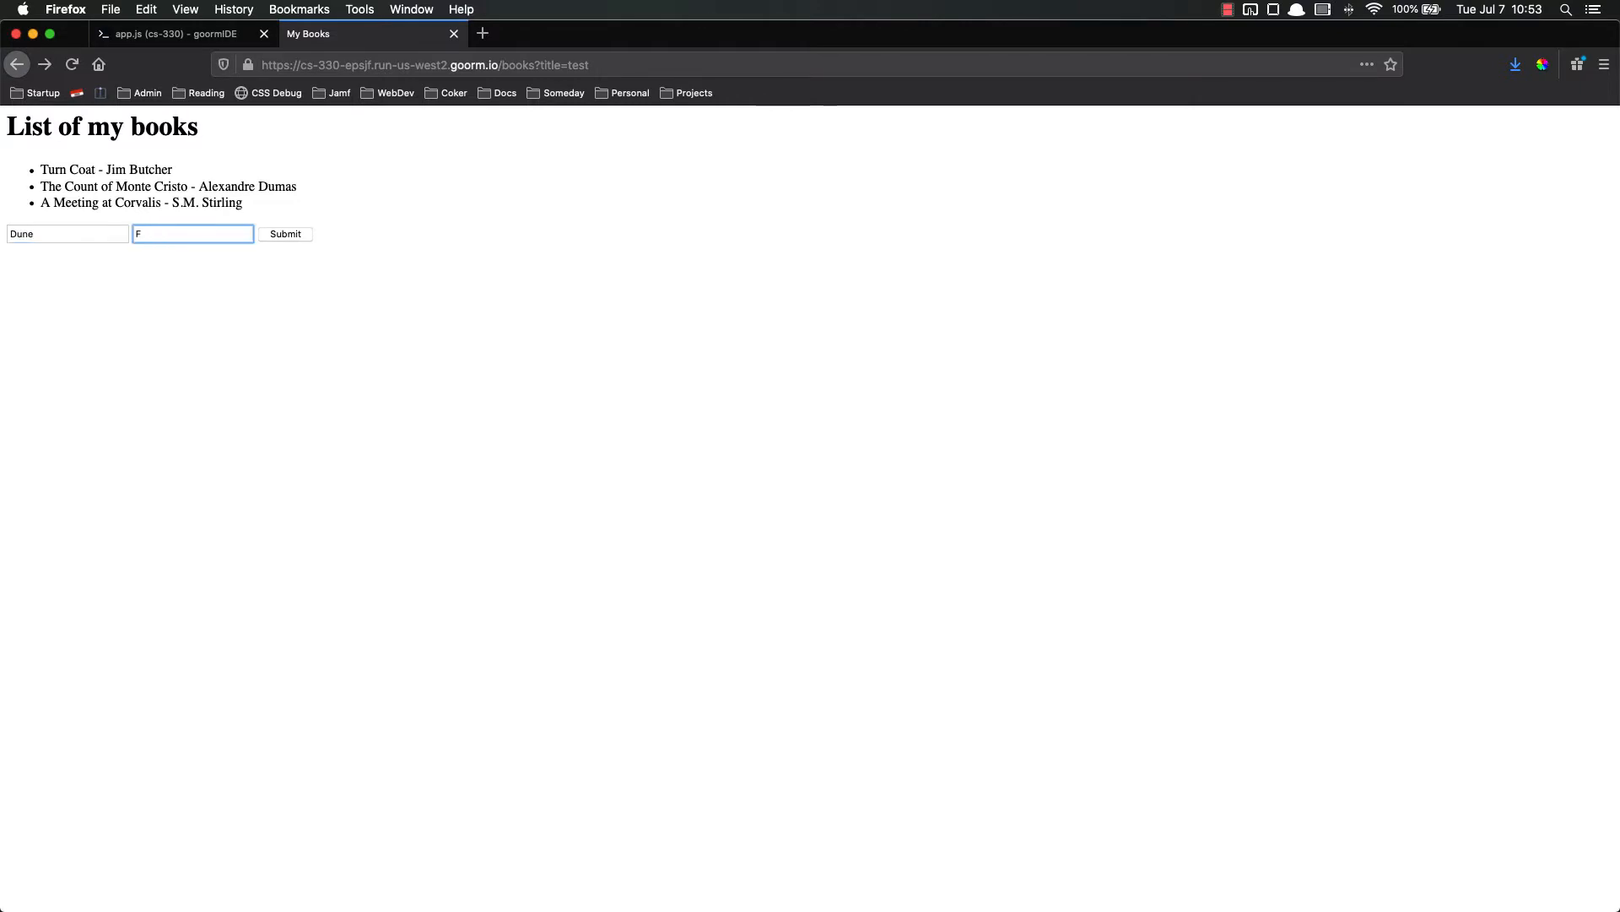
{"action": "type", "text": "rank Herbert"}
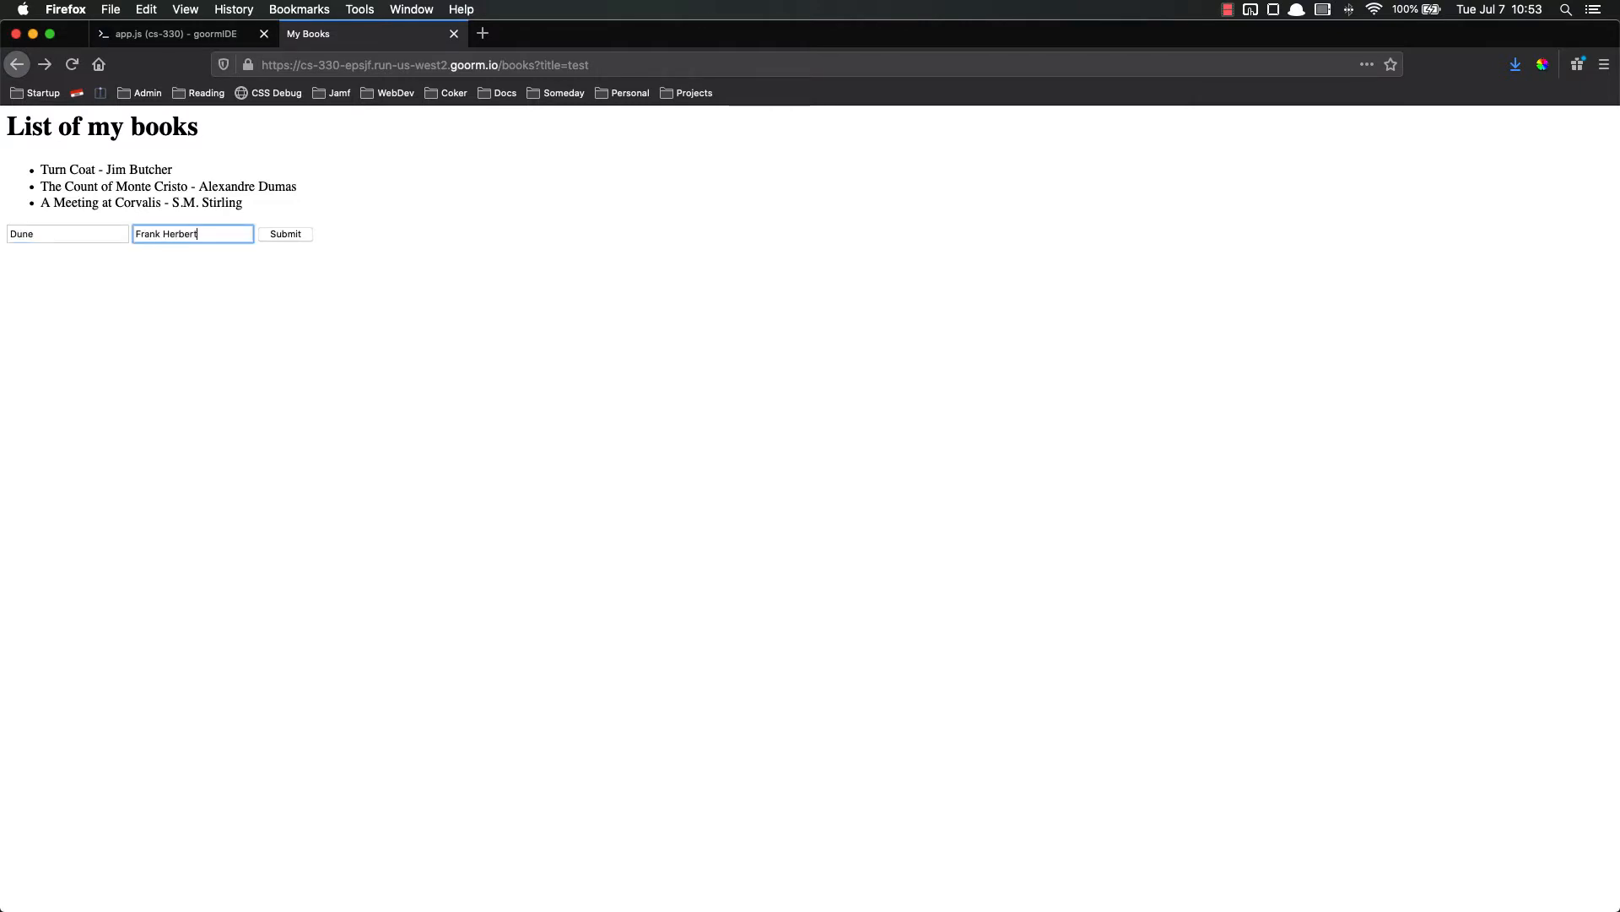
{"action": "left_click", "coordinate": [160, 33]}
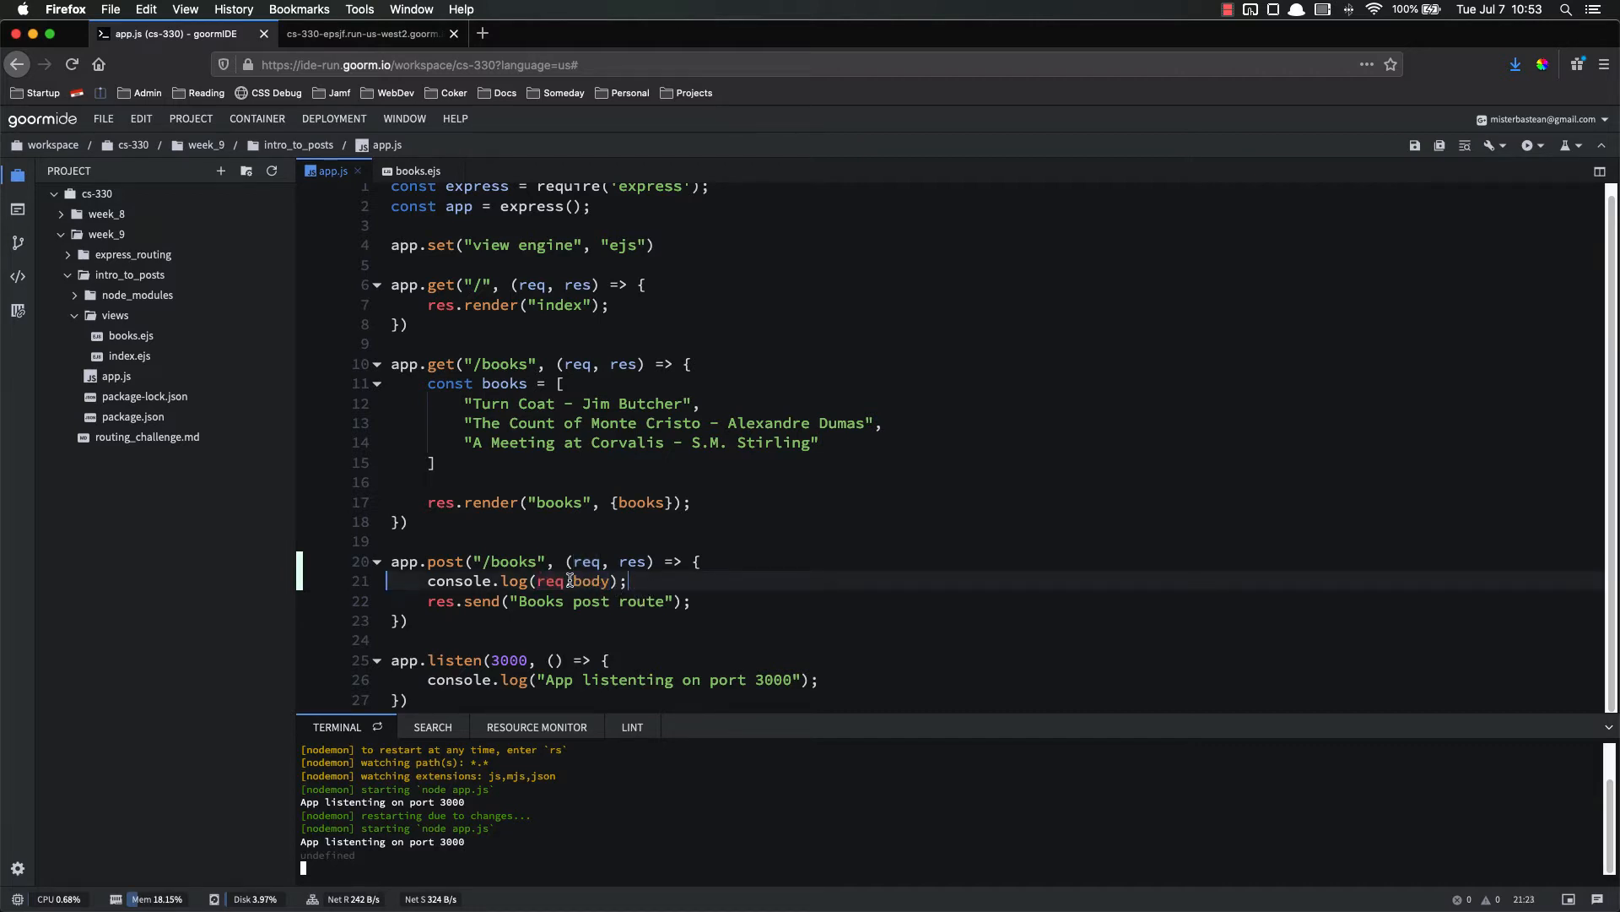
{"action": "mouse_move", "coordinate": [690, 581]}
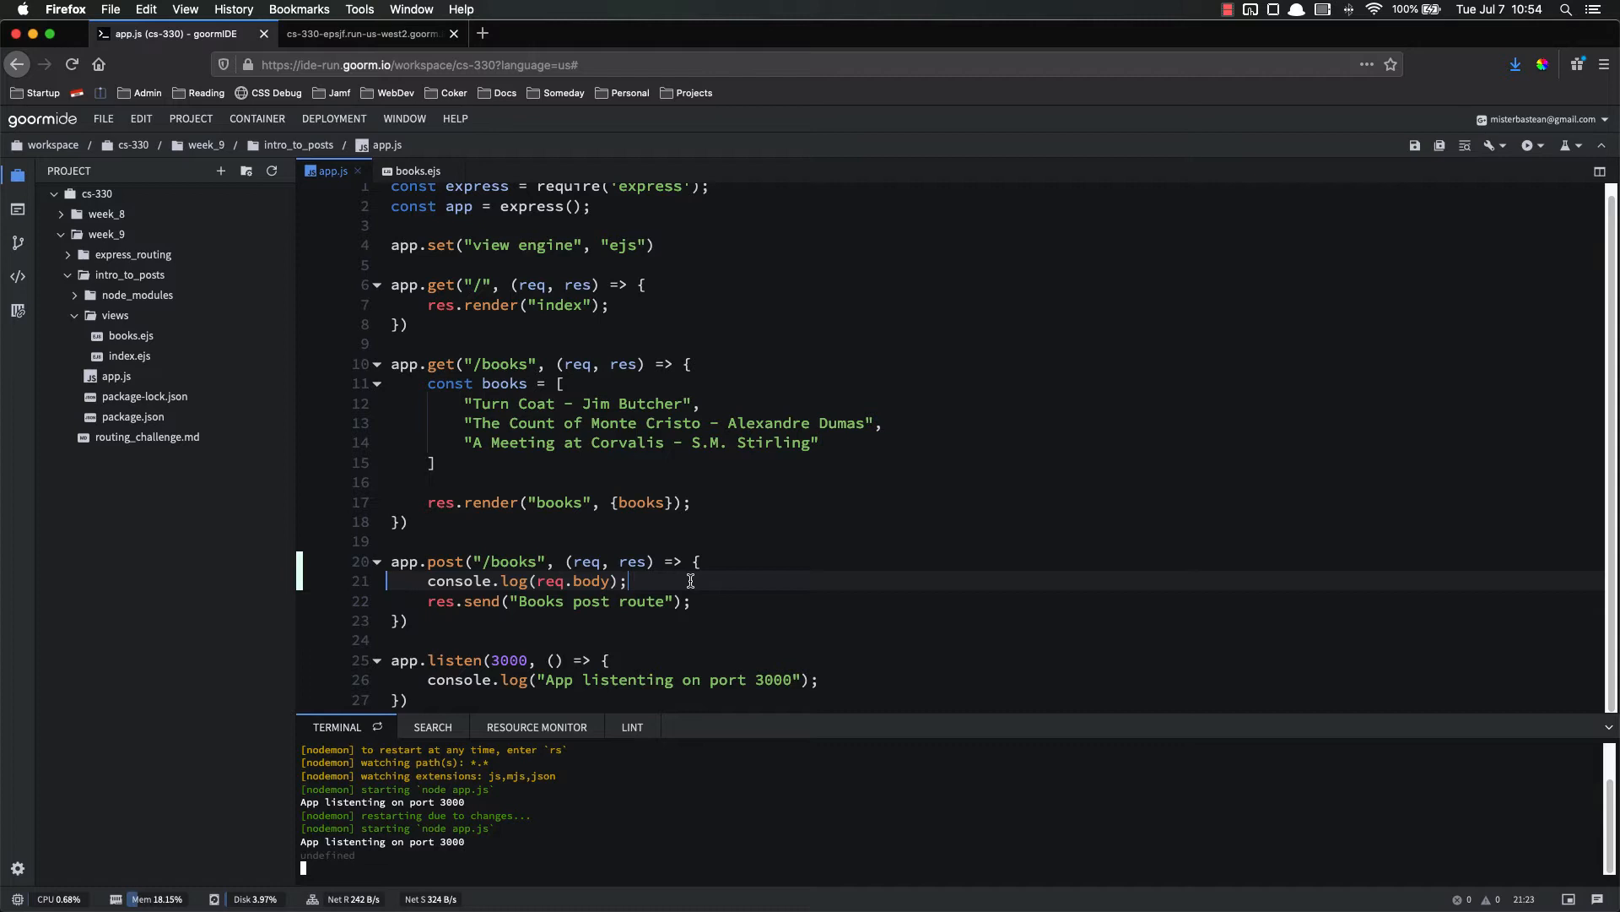
{"action": "mouse_move", "coordinate": [675, 824]}
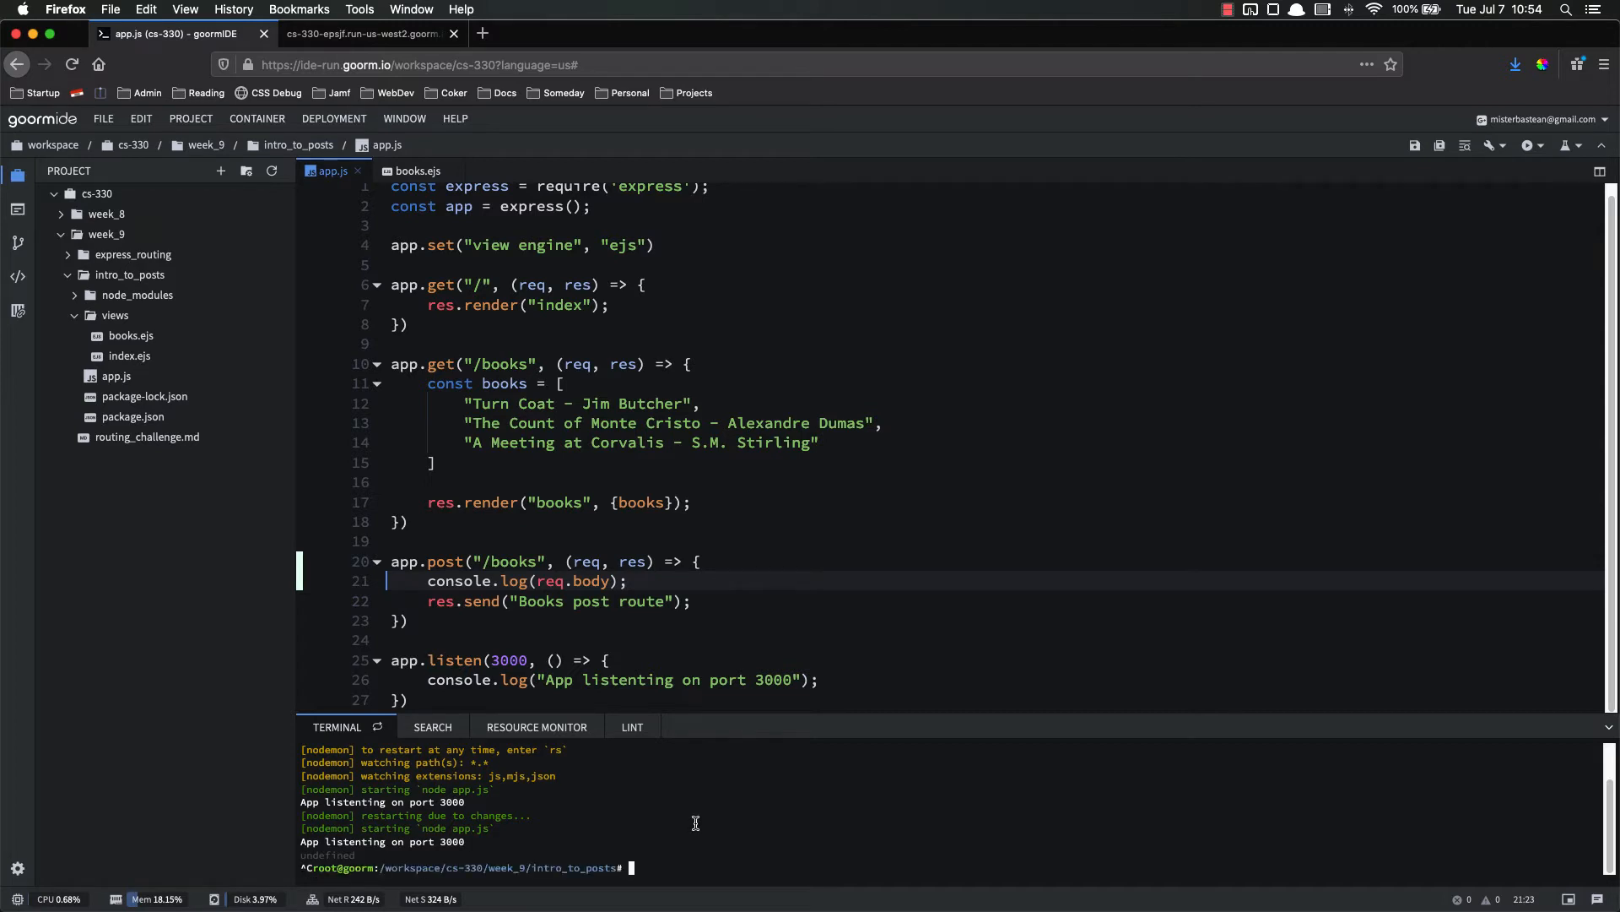
{"action": "type", "text": "npm body-parser"}
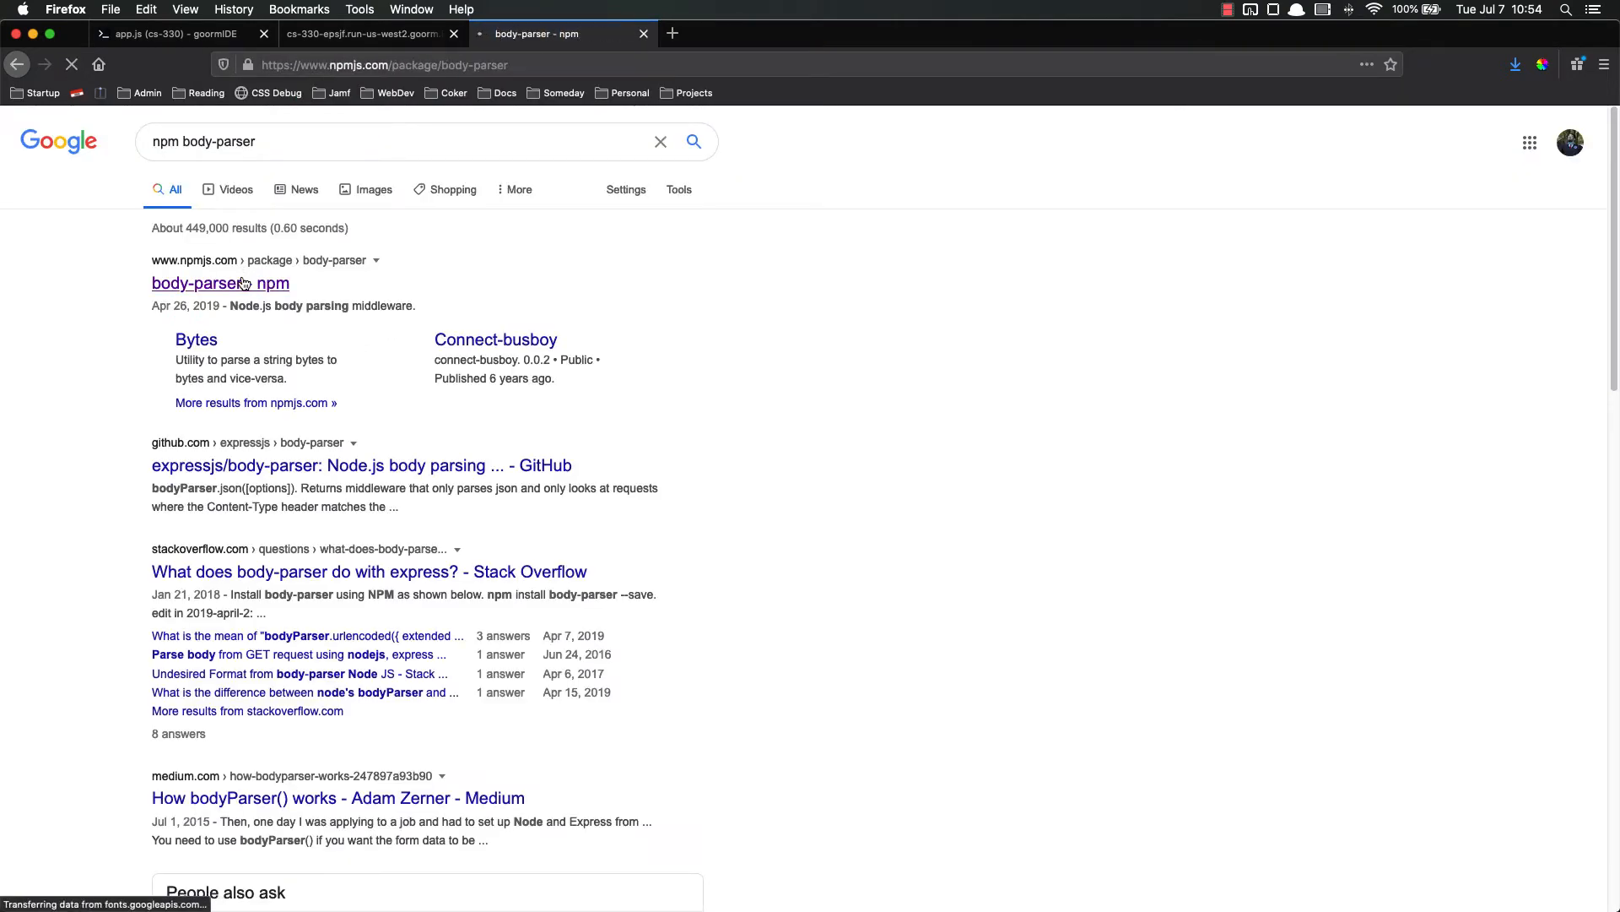
Review the body-parser package page on npm, then close it.
{"action": "left_click", "coordinate": [221, 284]}
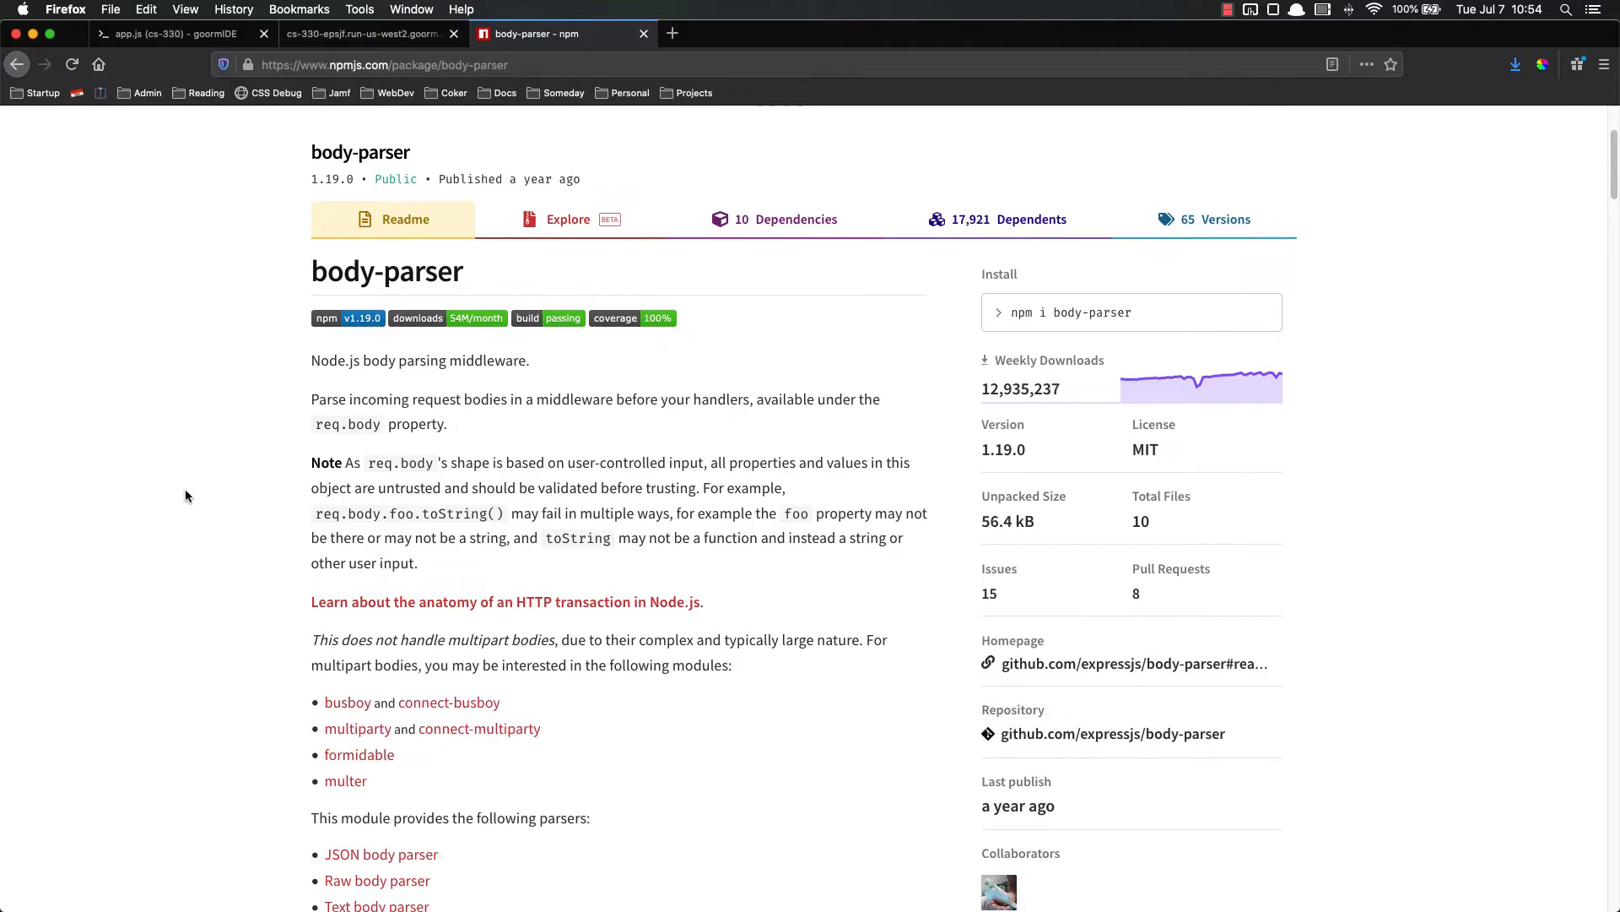
{"action": "scroll", "scroll_direction": "down", "scroll_amount": 3}
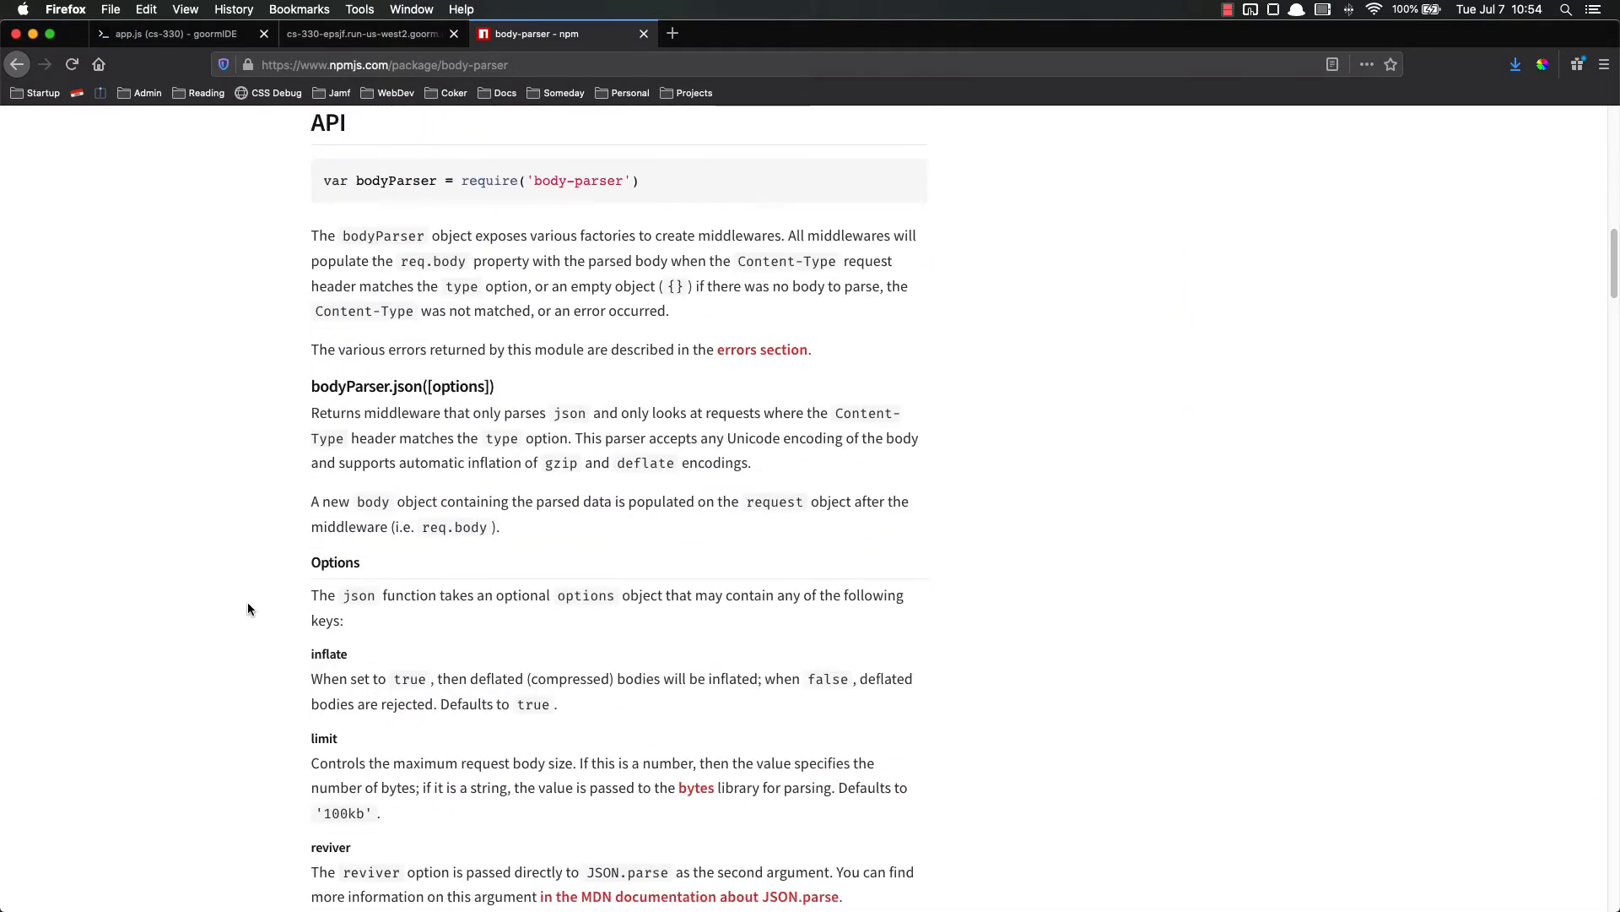
{"action": "scroll", "scroll_direction": "down", "scroll_amount": 3}
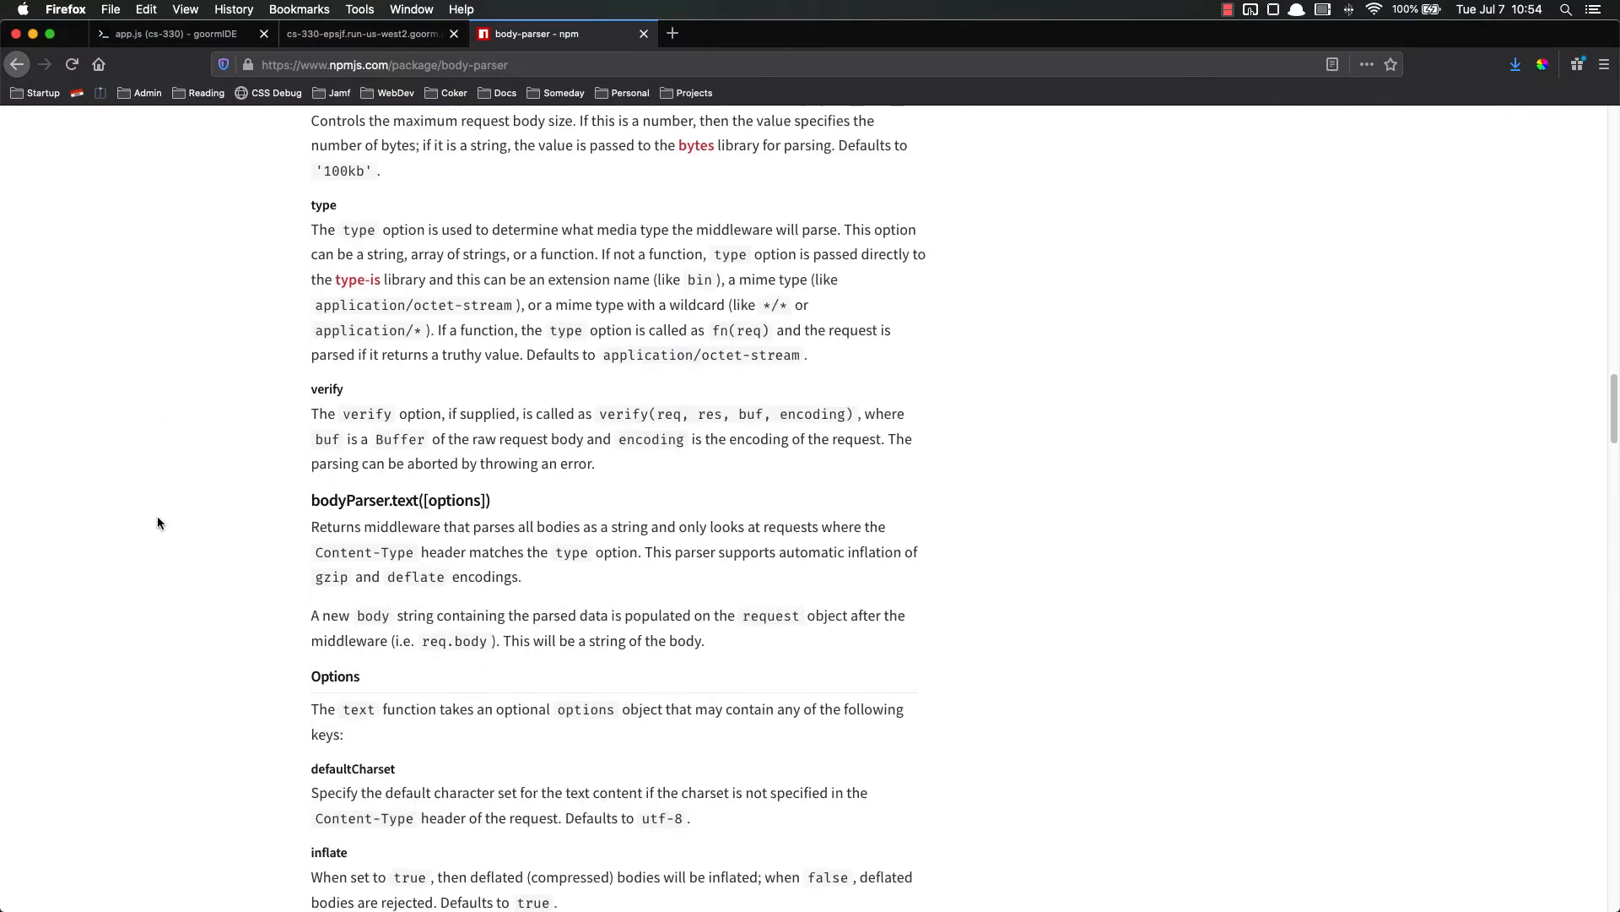
{"action": "scroll", "scroll_direction": "down", "scroll_amount": 3}
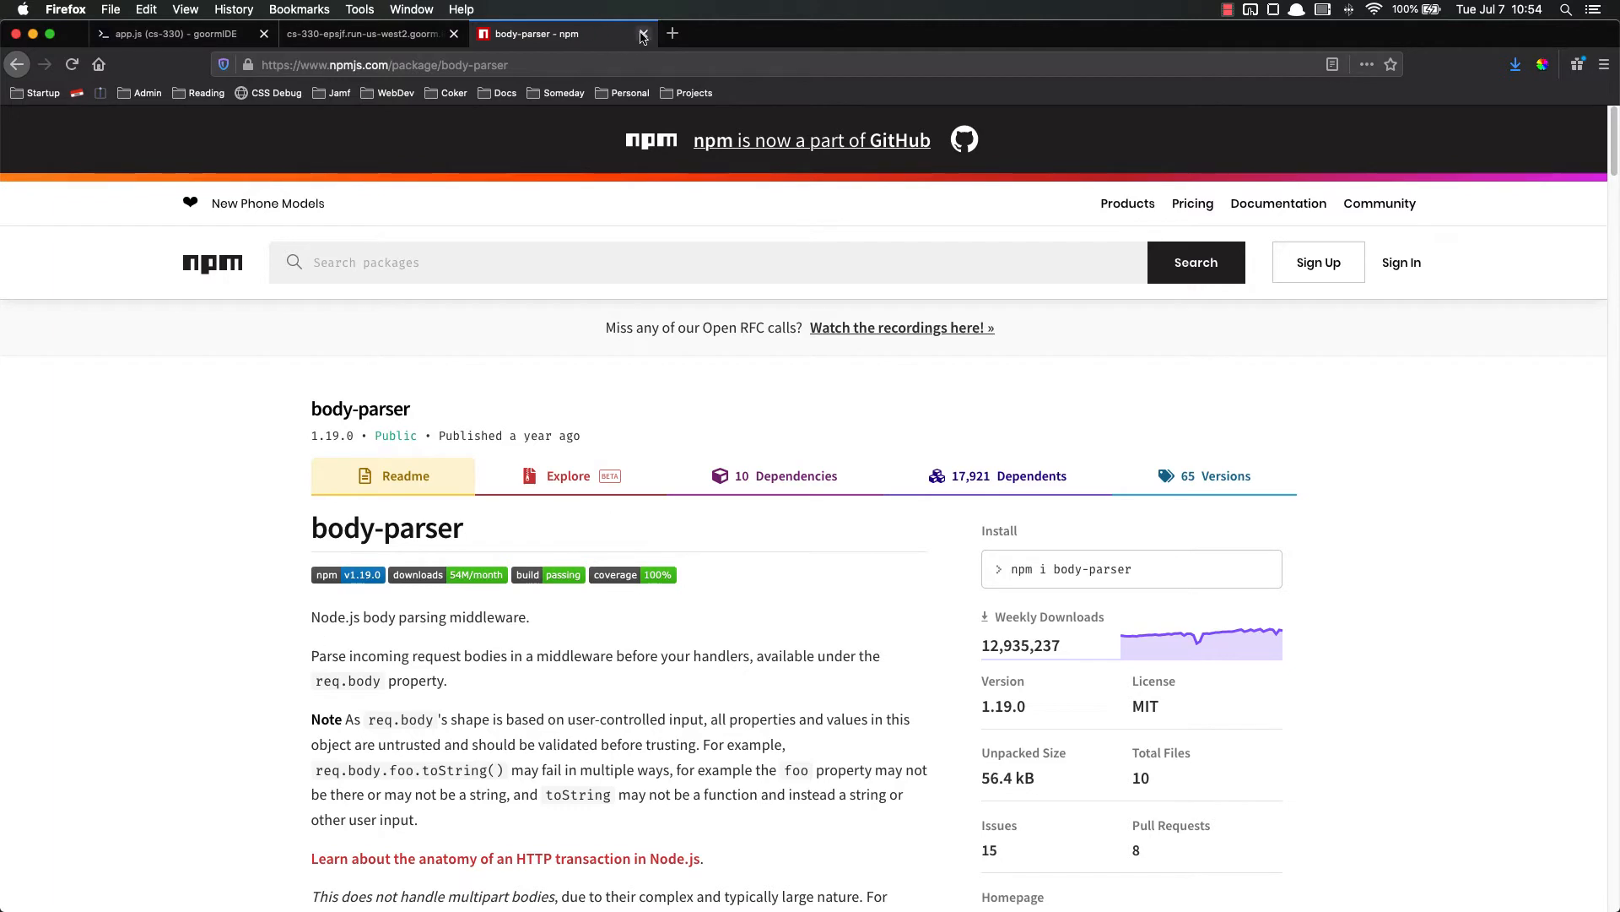
{"action": "mouse_move", "coordinate": [641, 37]}
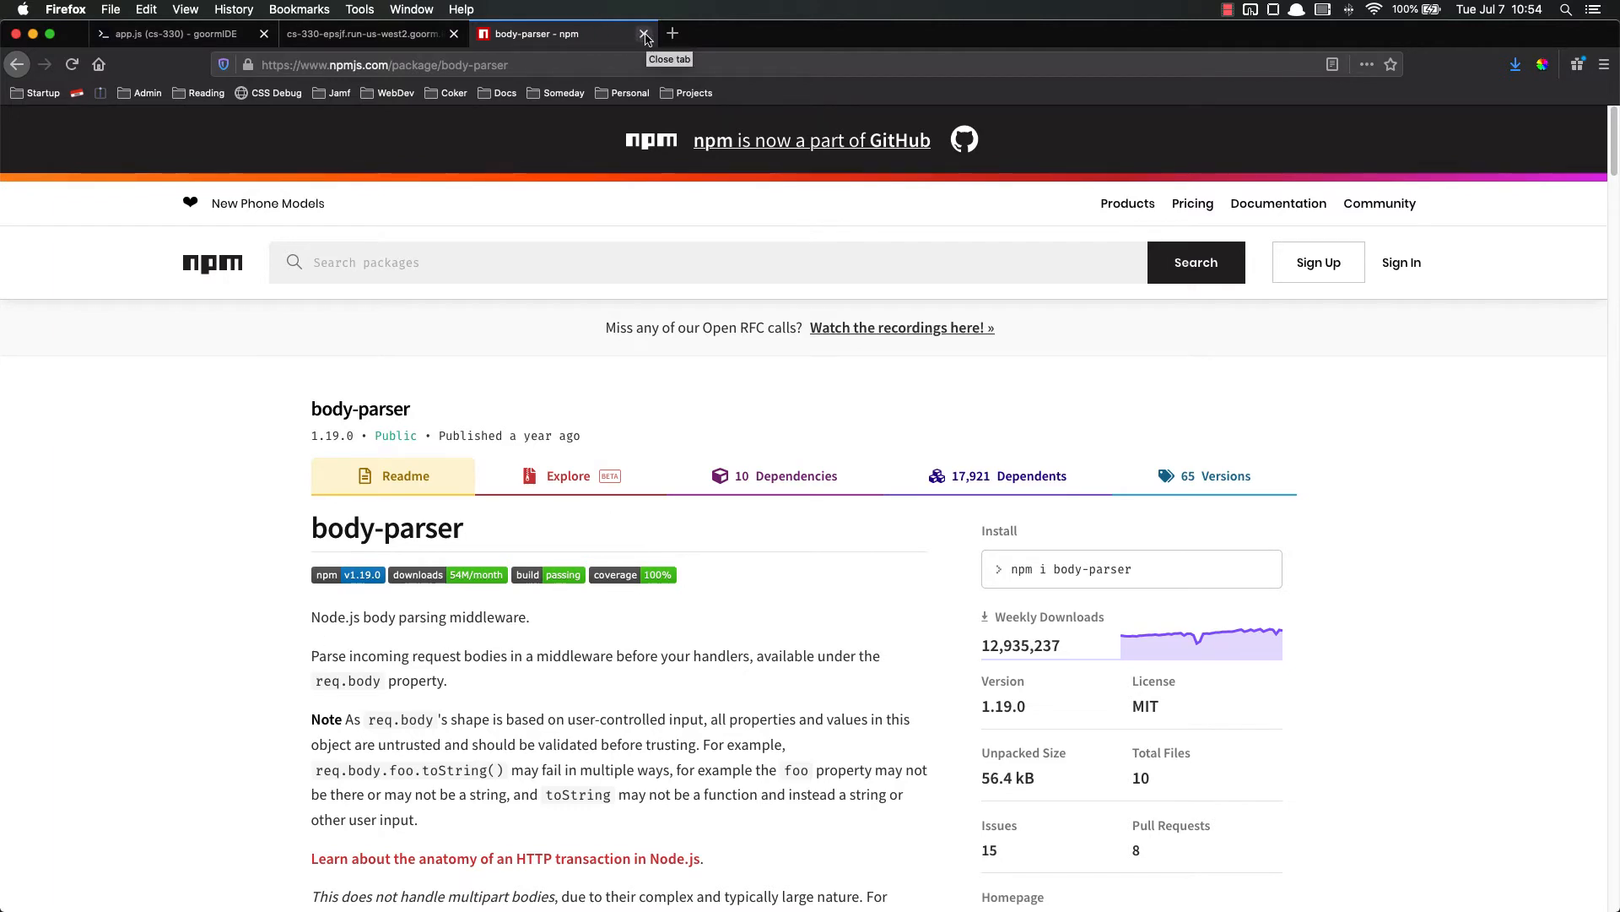
{"action": "mouse_move", "coordinate": [603, 91]}
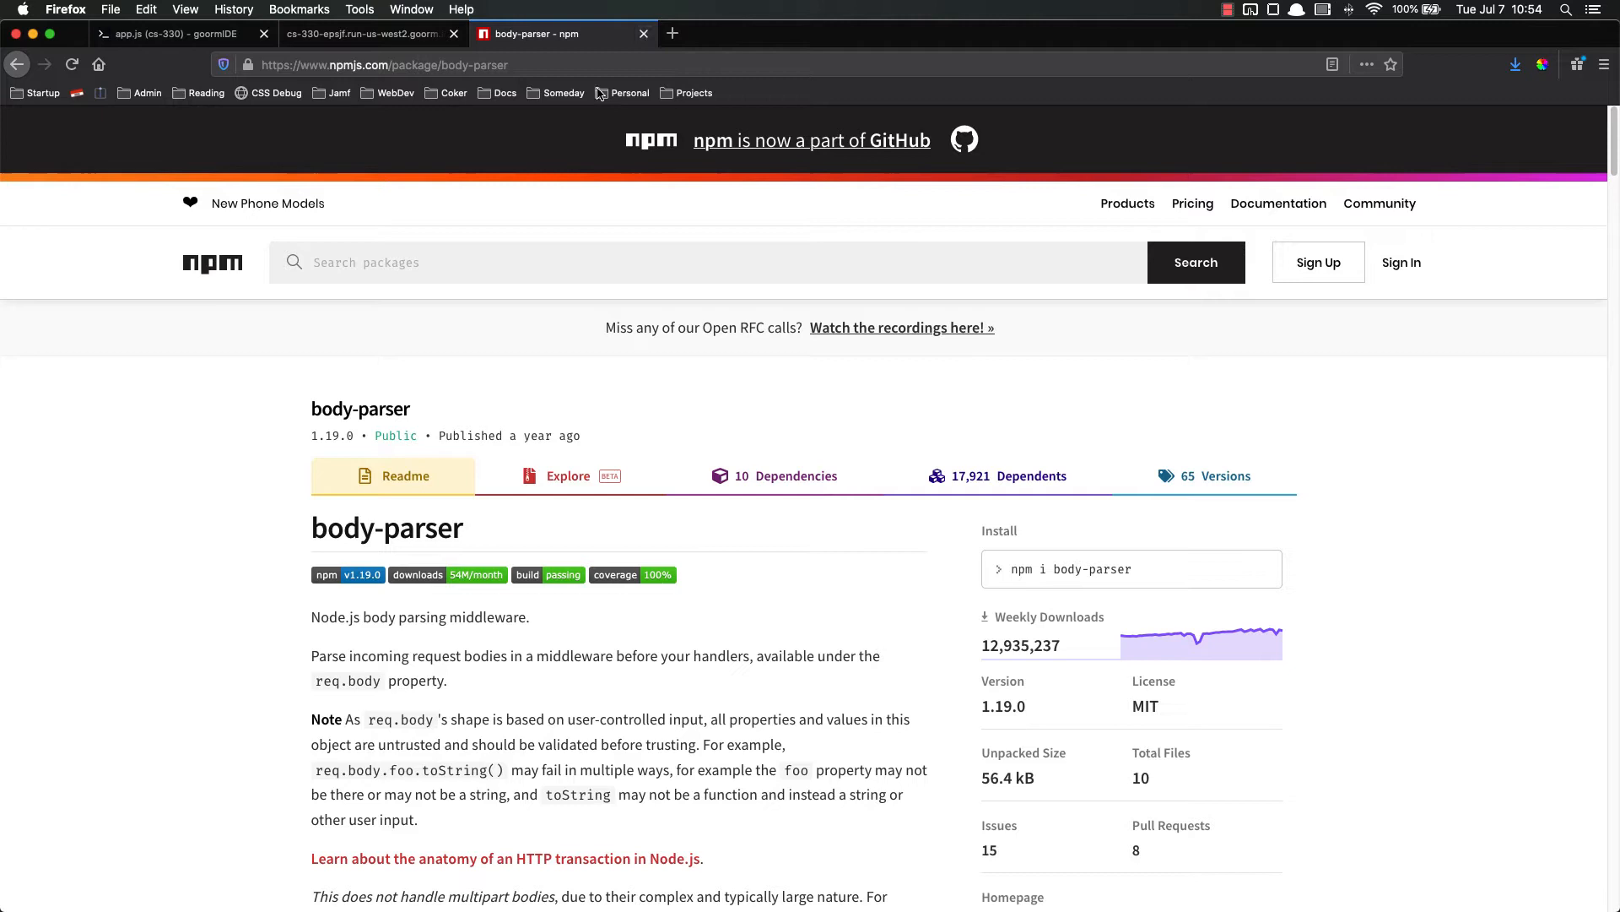
{"action": "mouse_move", "coordinate": [206, 539]}
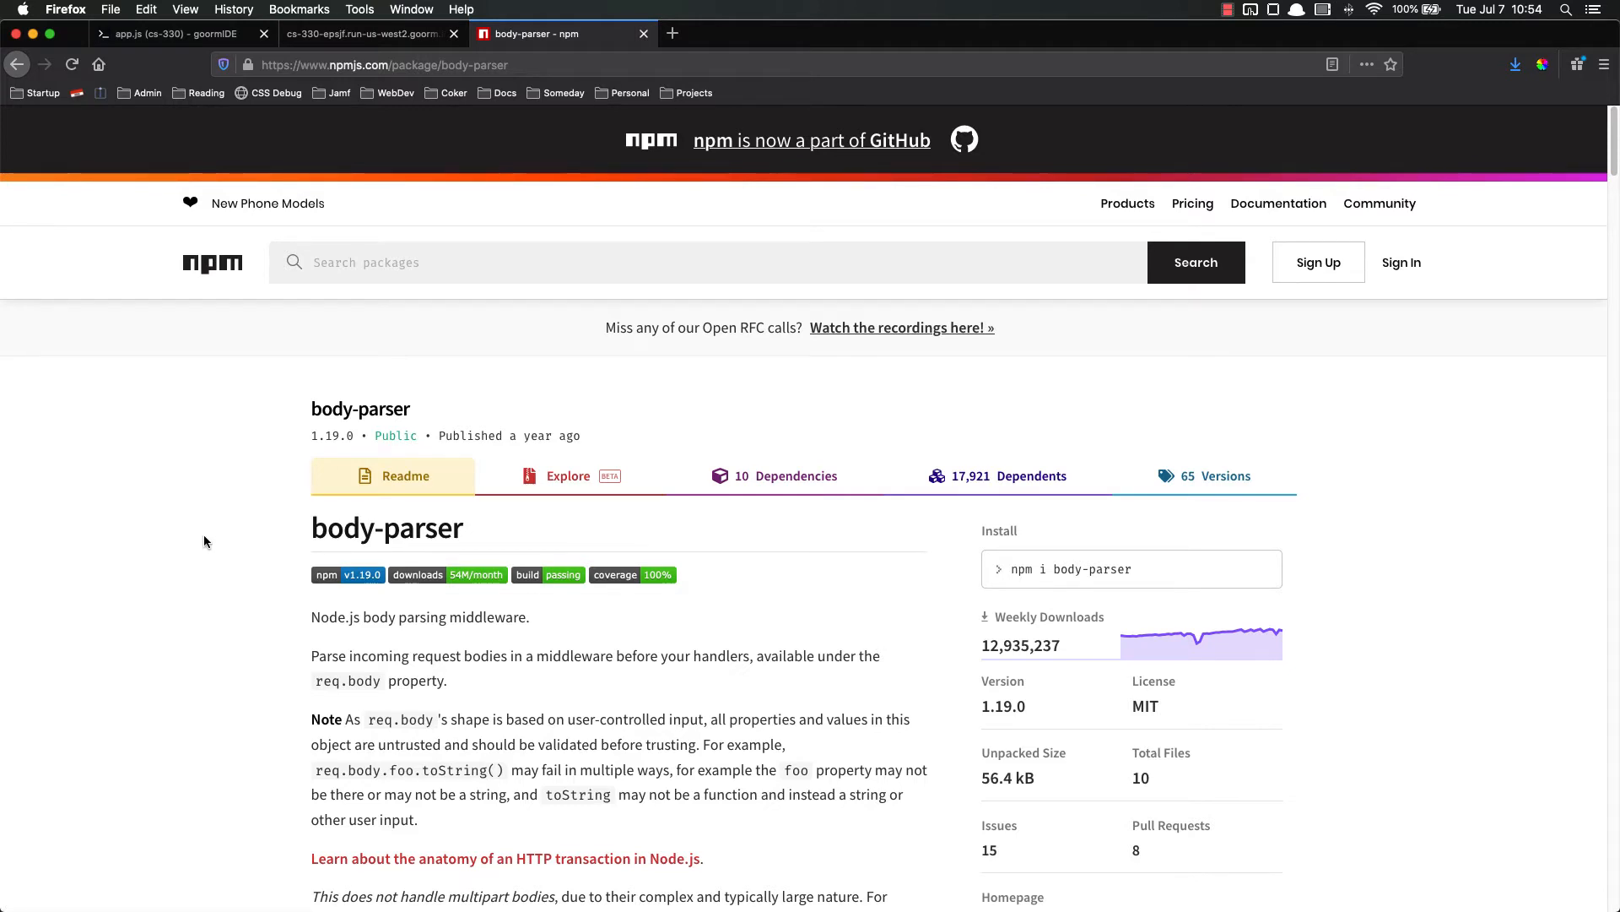
{"action": "mouse_move", "coordinate": [196, 535]}
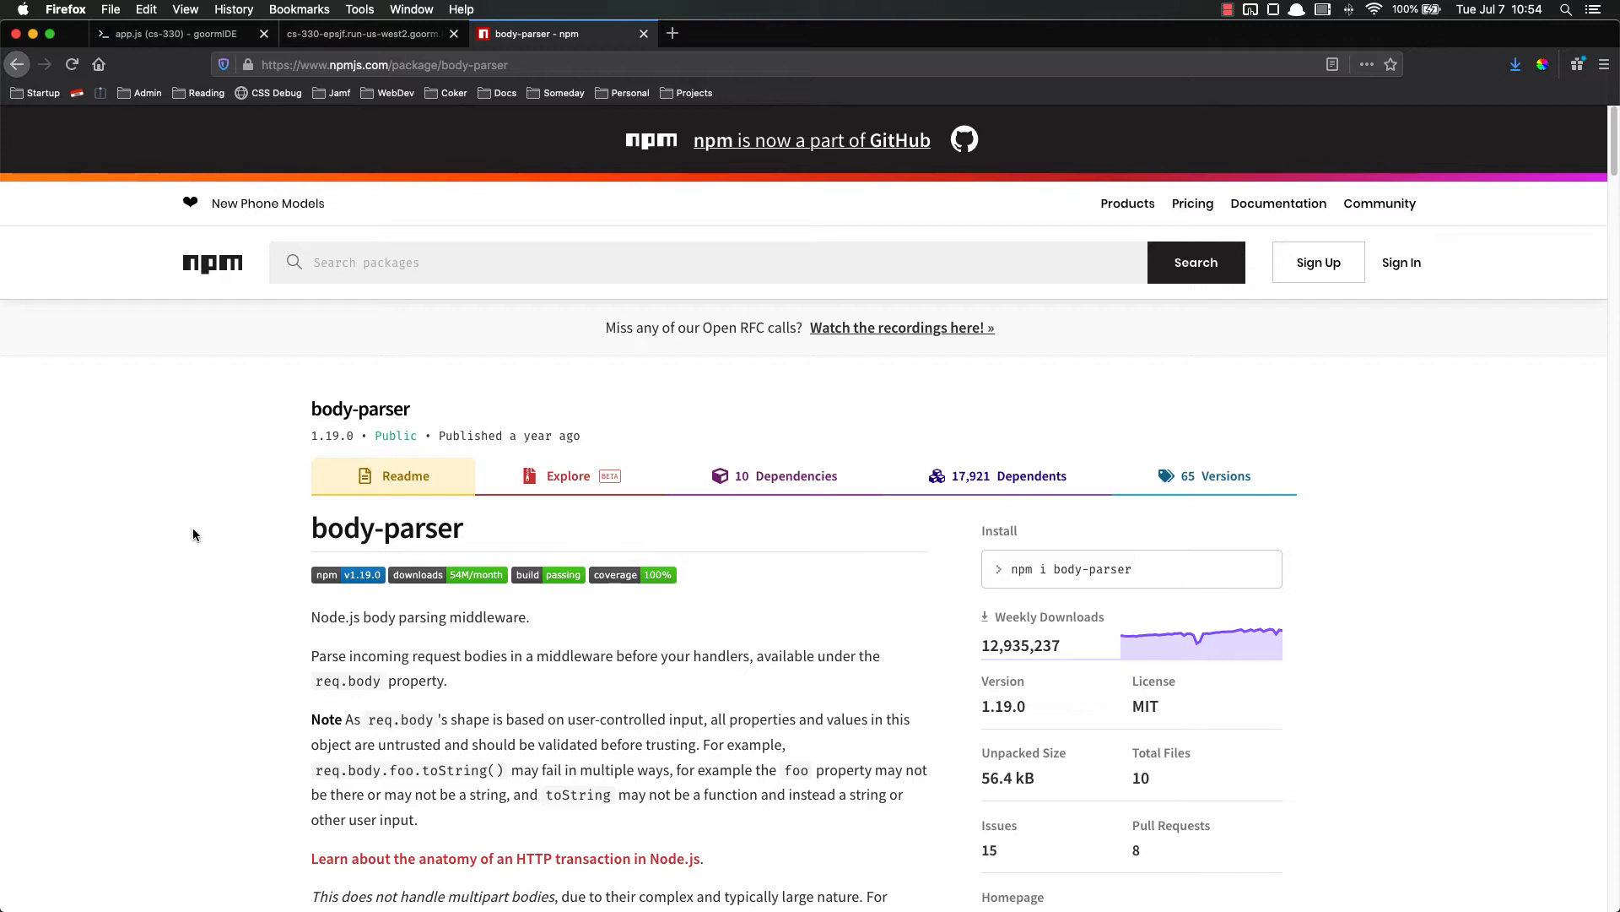
{"action": "mouse_move", "coordinate": [641, 34]}
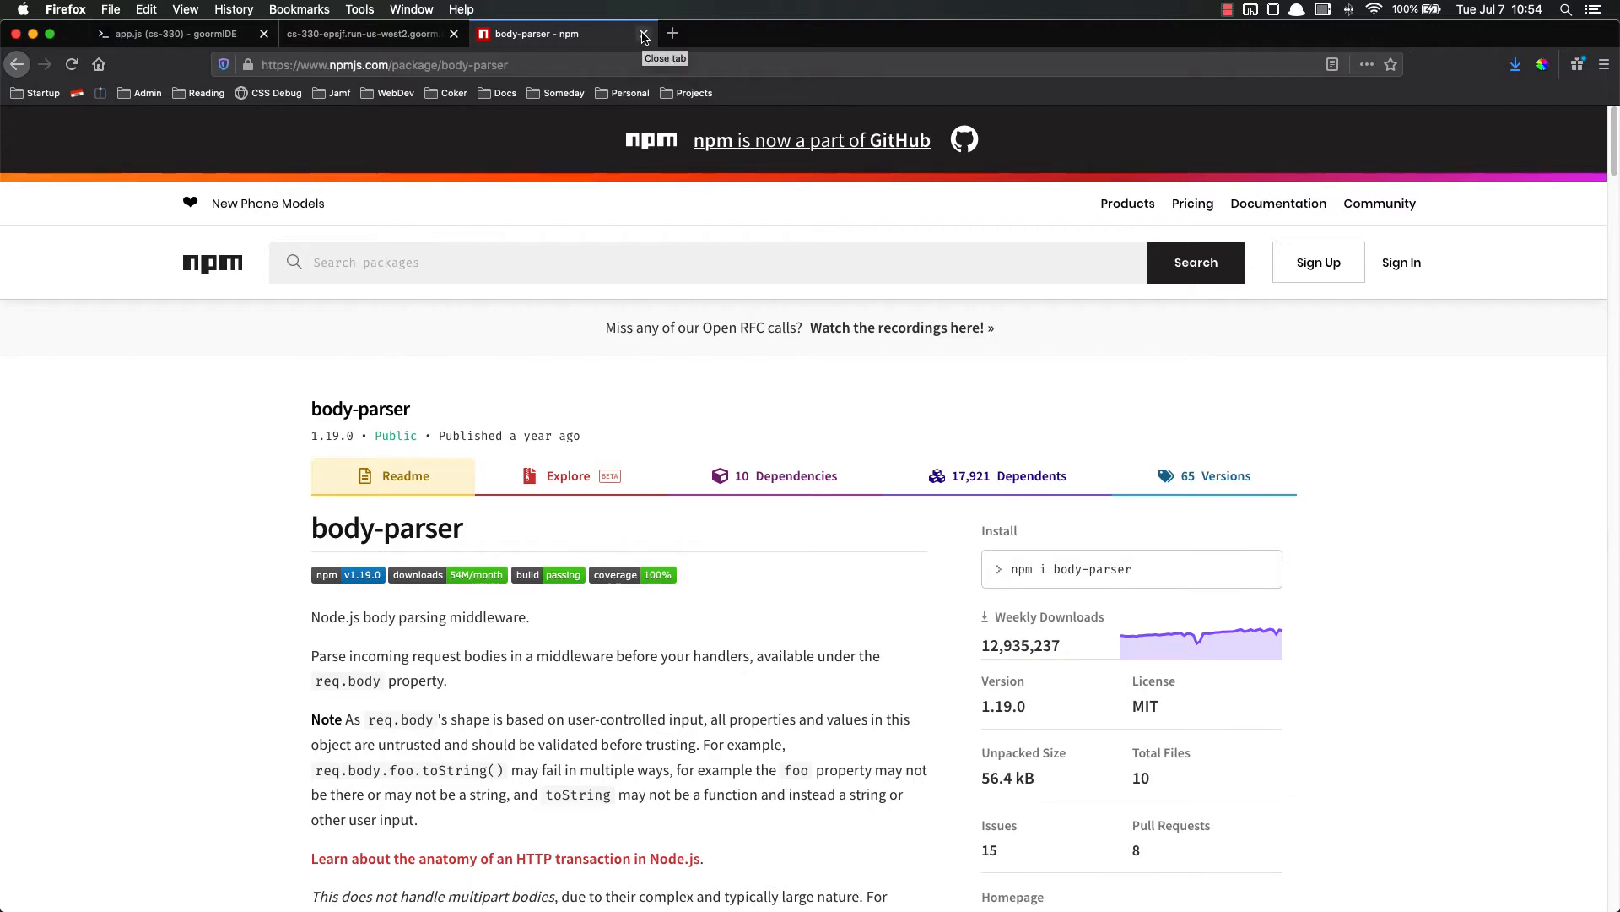
{"action": "left_click", "coordinate": [642, 34]}
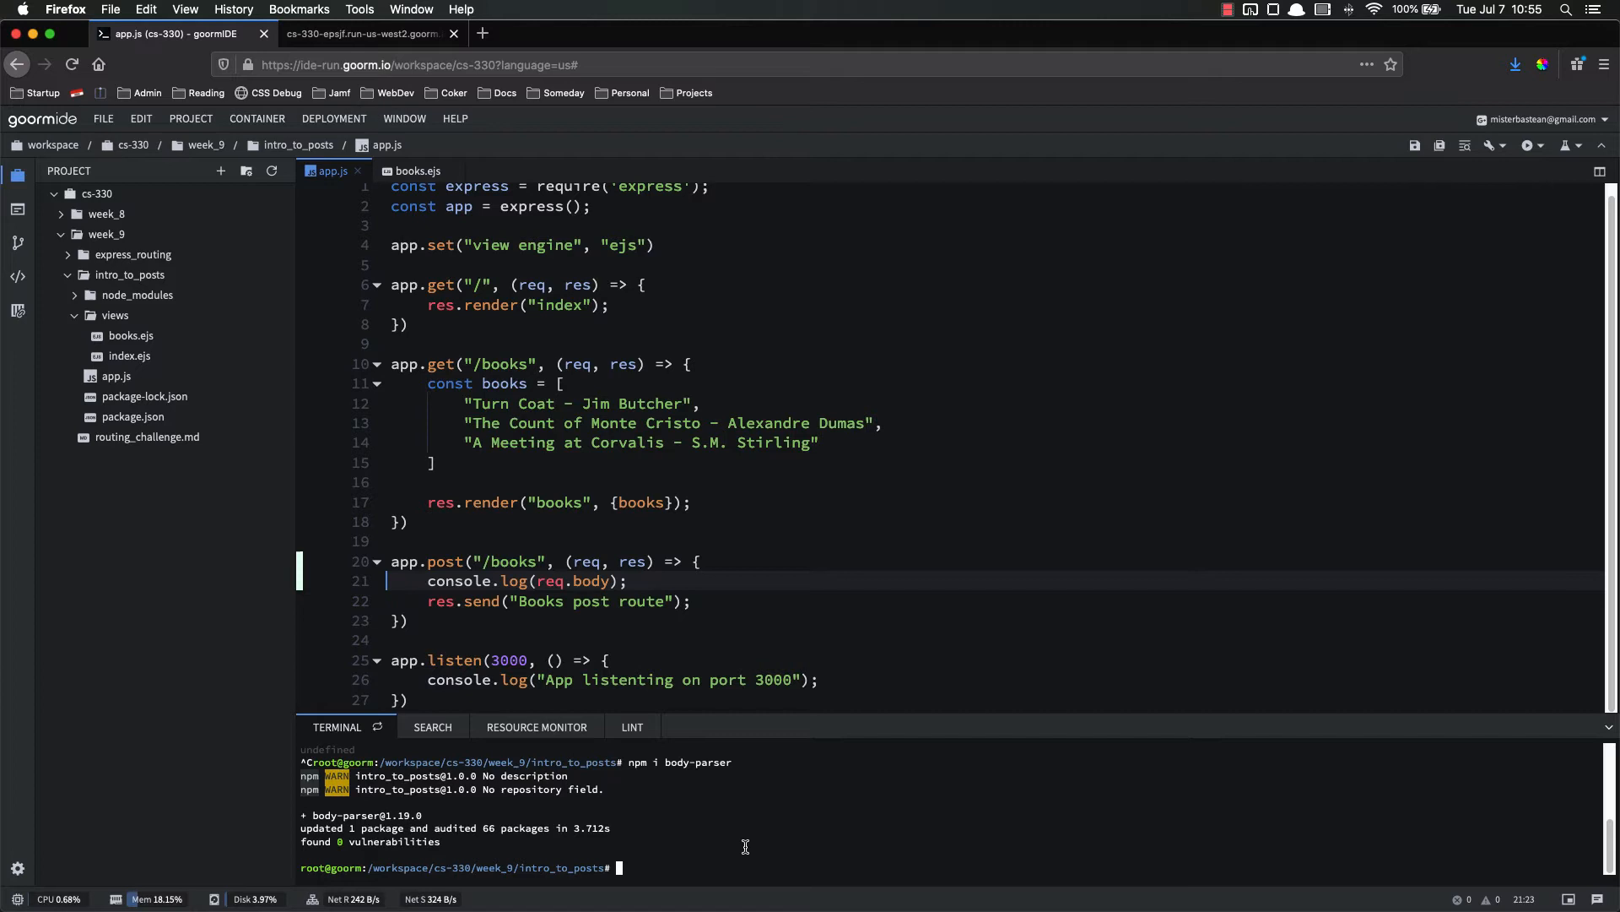
{"action": "mouse_move", "coordinate": [803, 887]}
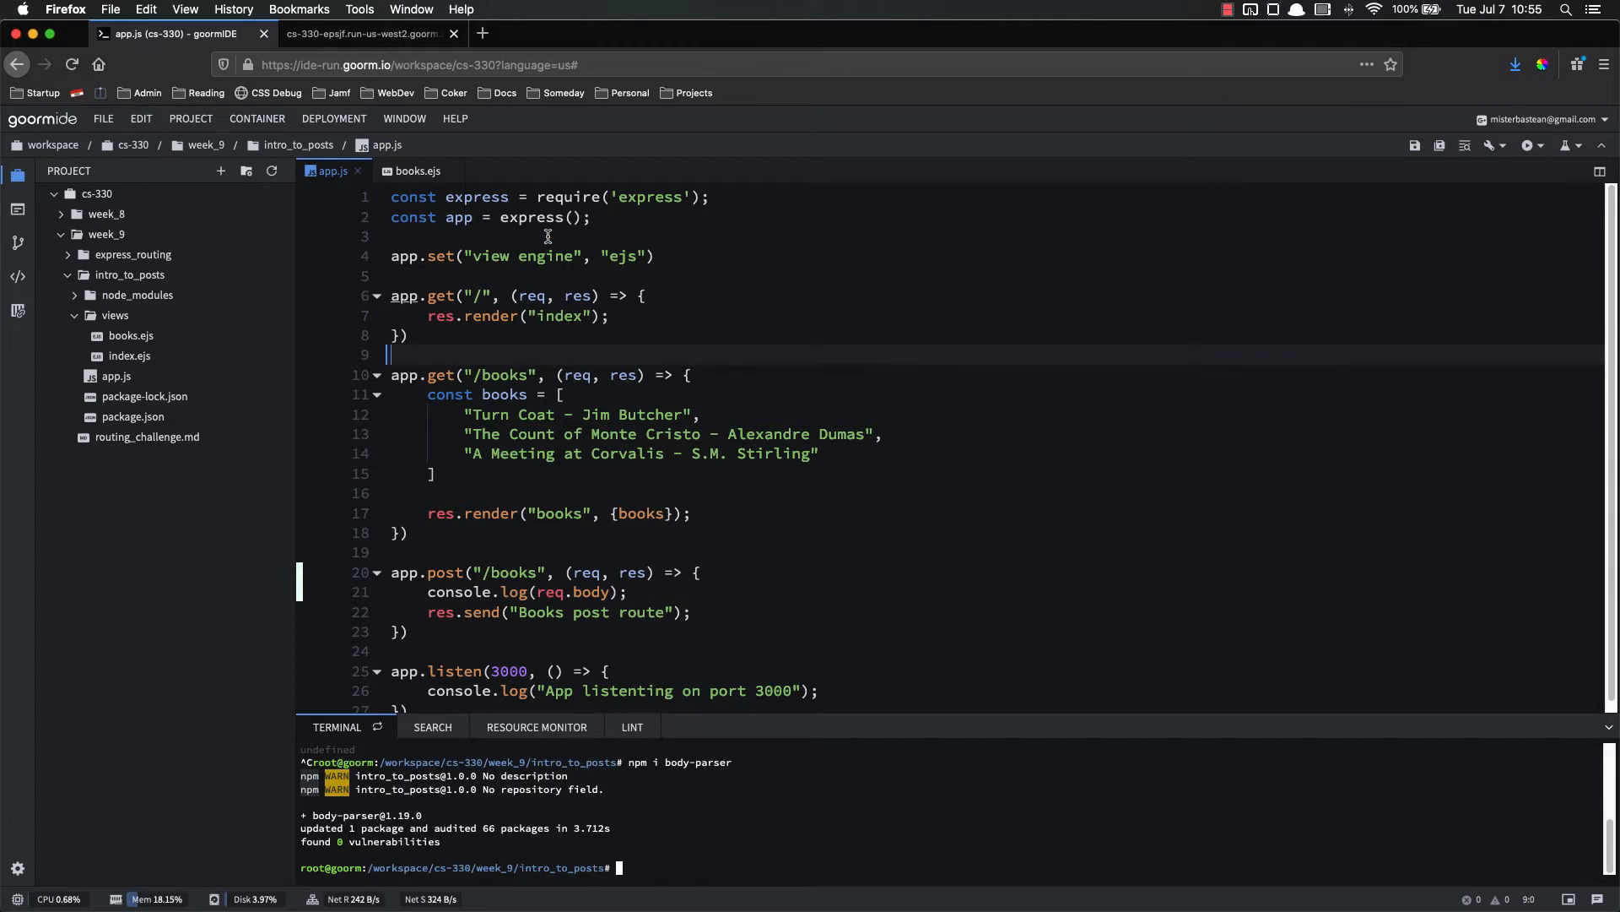
Add const bodyParser = require('body-parser'); on line 3 of app.js.
{"action": "type", "text": "const bodyParser"}
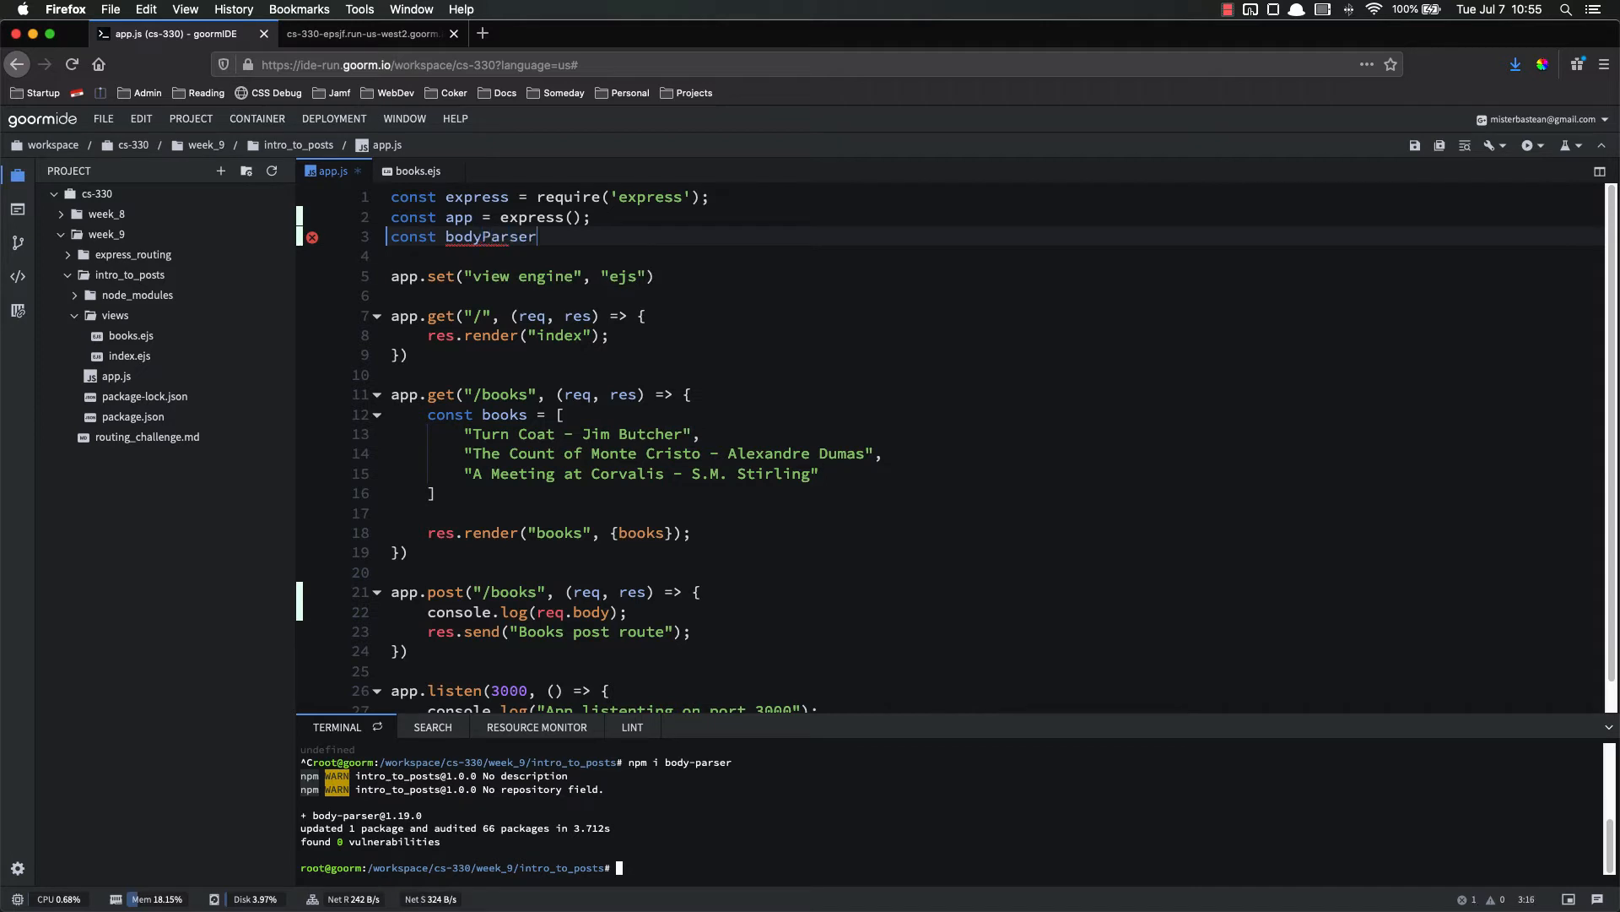
{"action": "type", "text": "= require('')"}
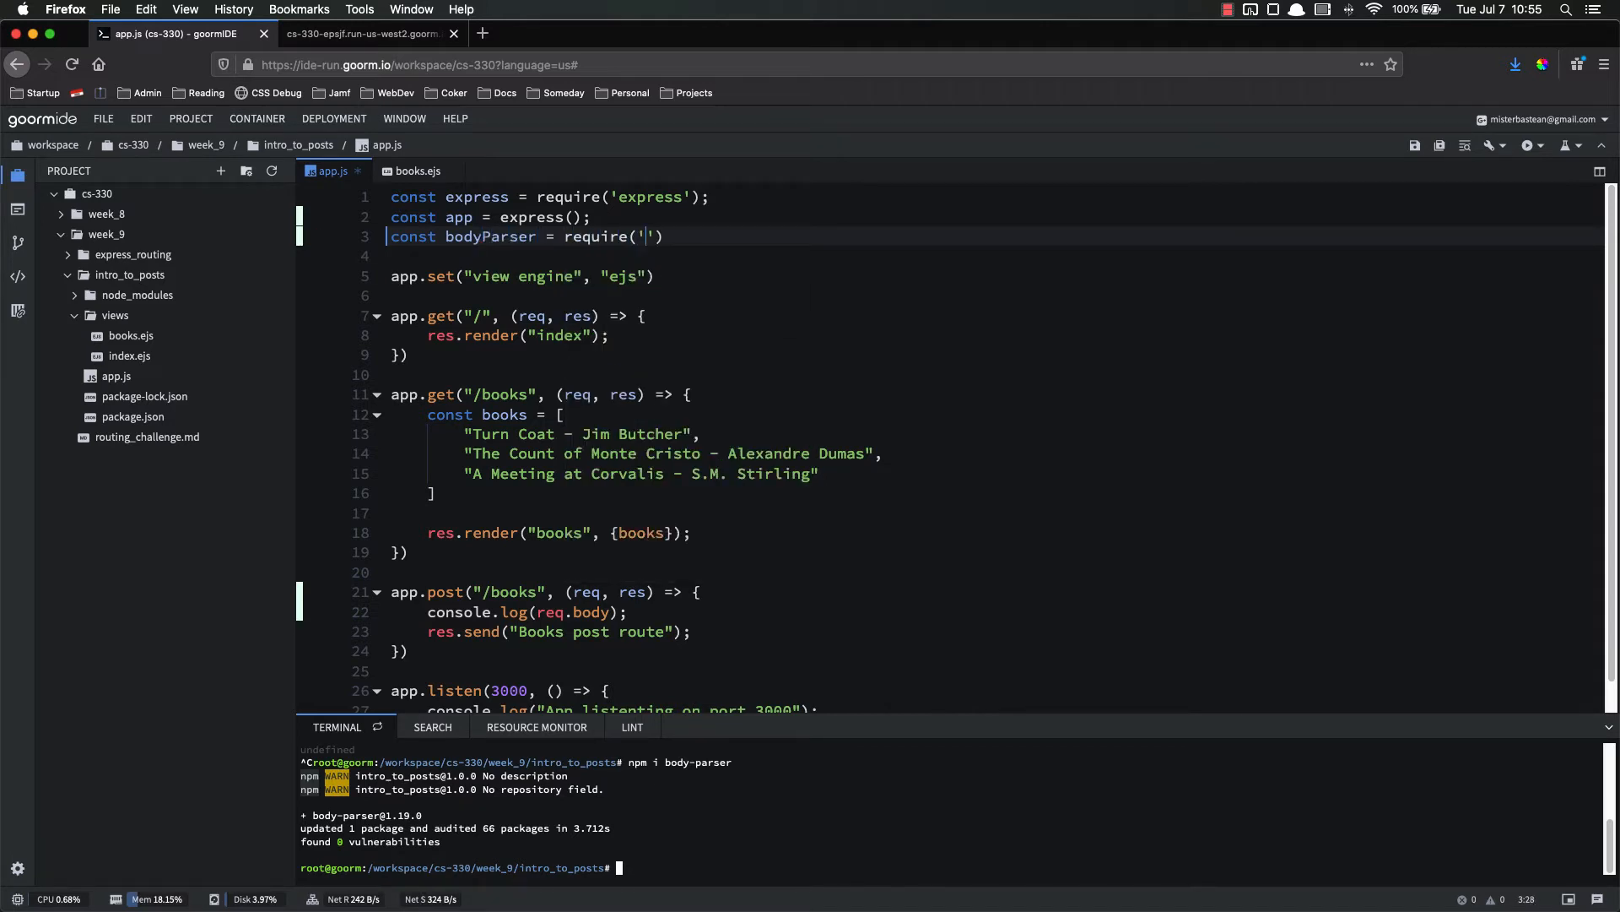
{"action": "type", "text": "body-arser"}
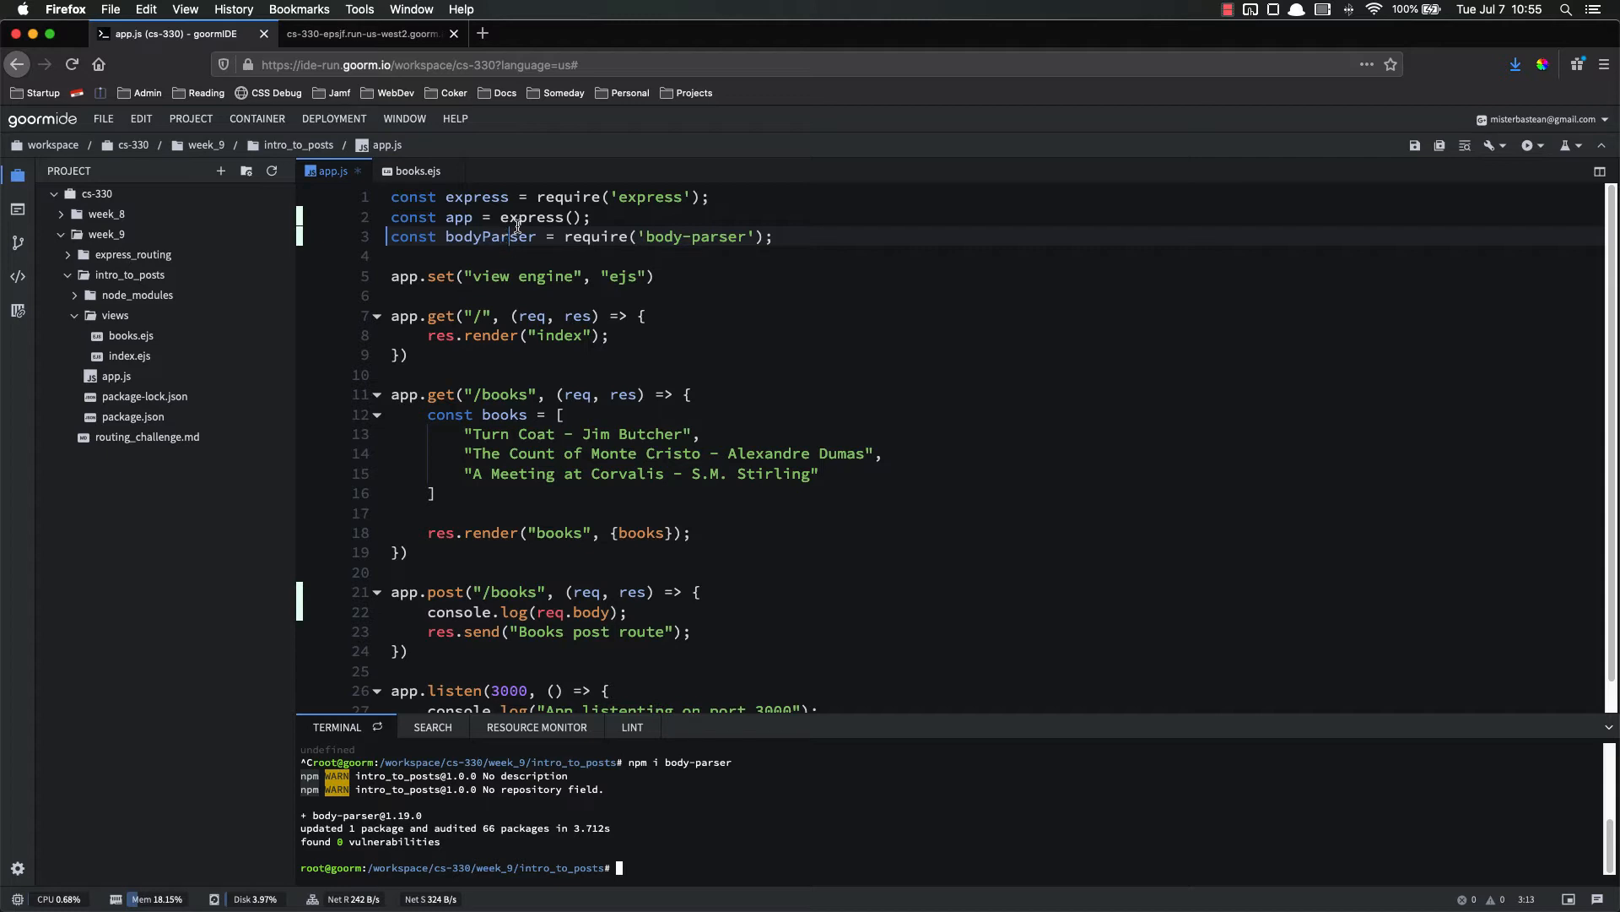
{"action": "mouse_move", "coordinate": [767, 297]}
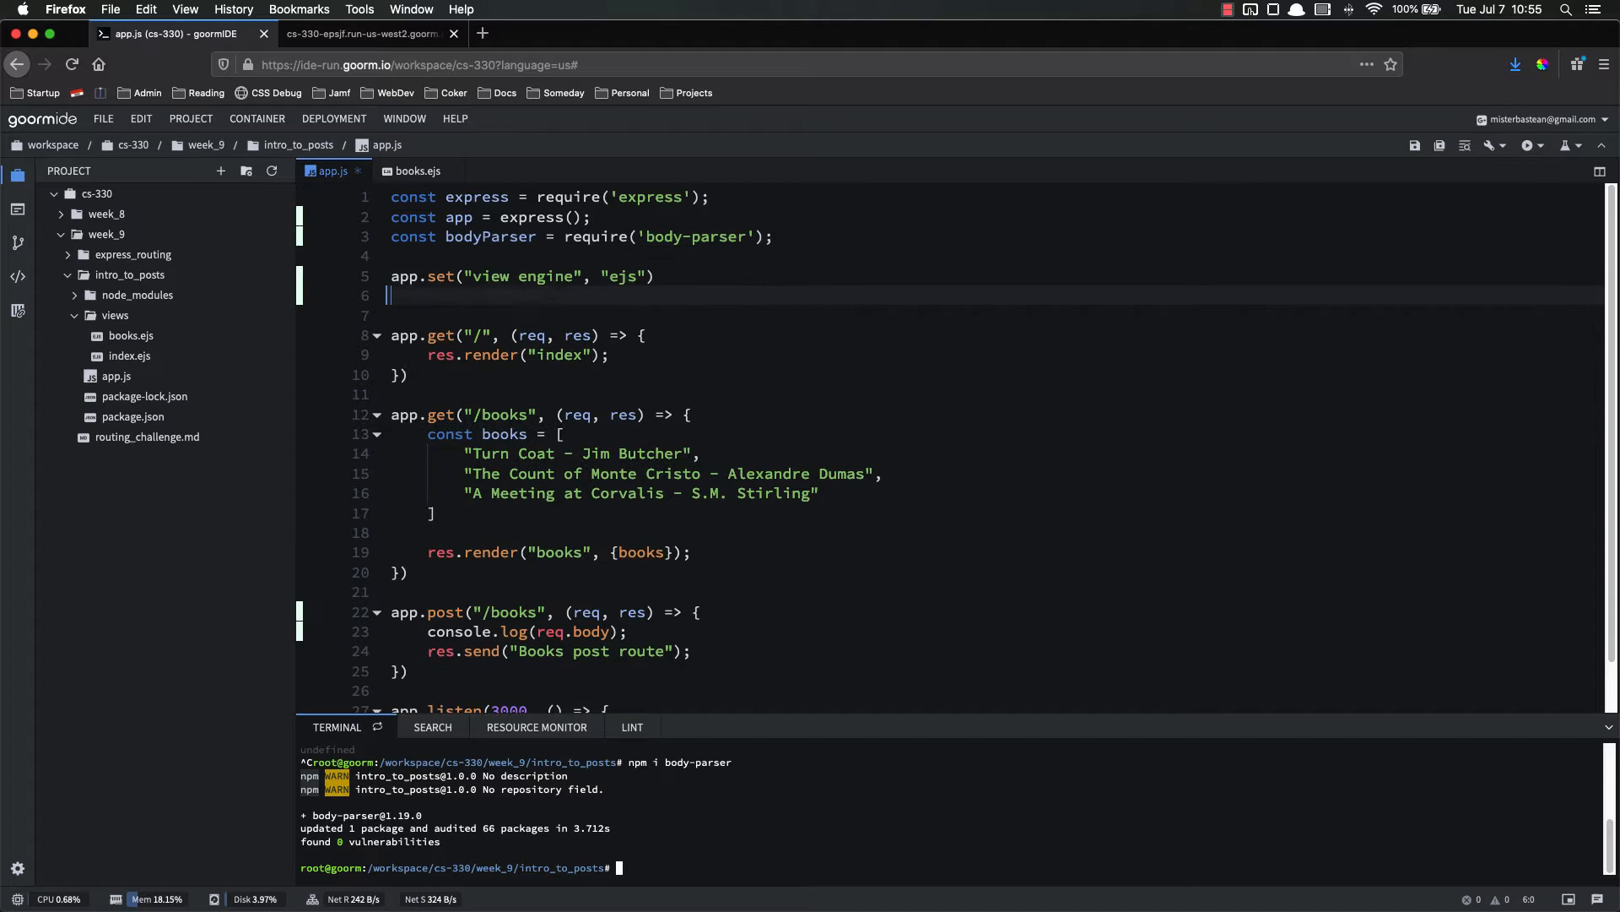
Add app.use(bodyParser.urlencoded({extended: true})); under the view engine line.
{"action": "type", "text": "app.use"}
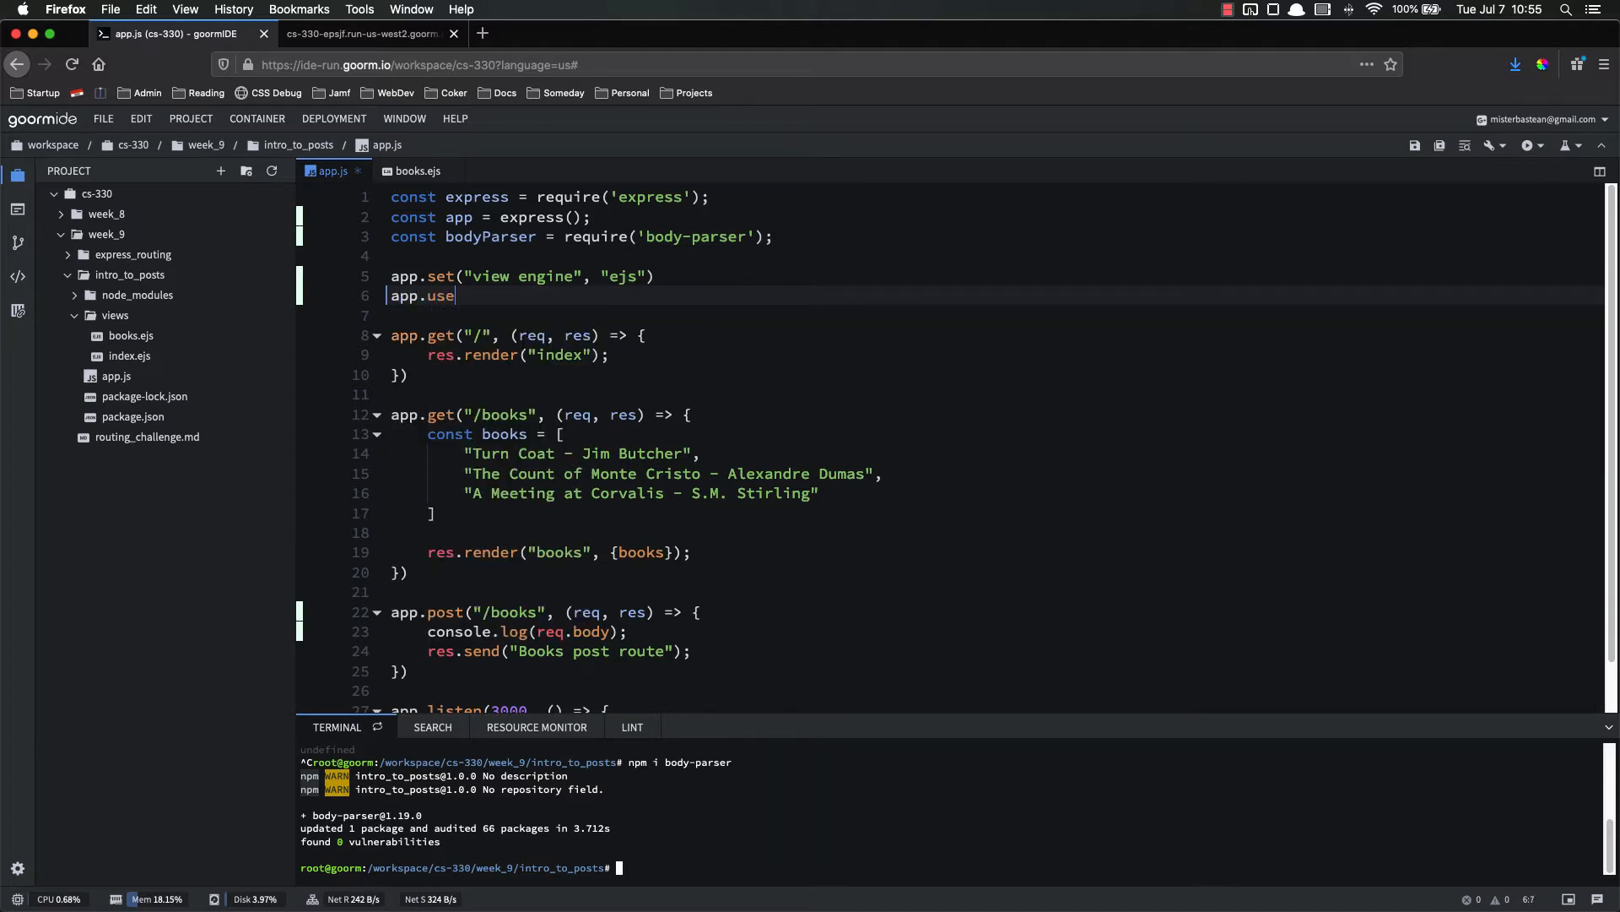
{"action": "type", "text": "(bodyParser"}
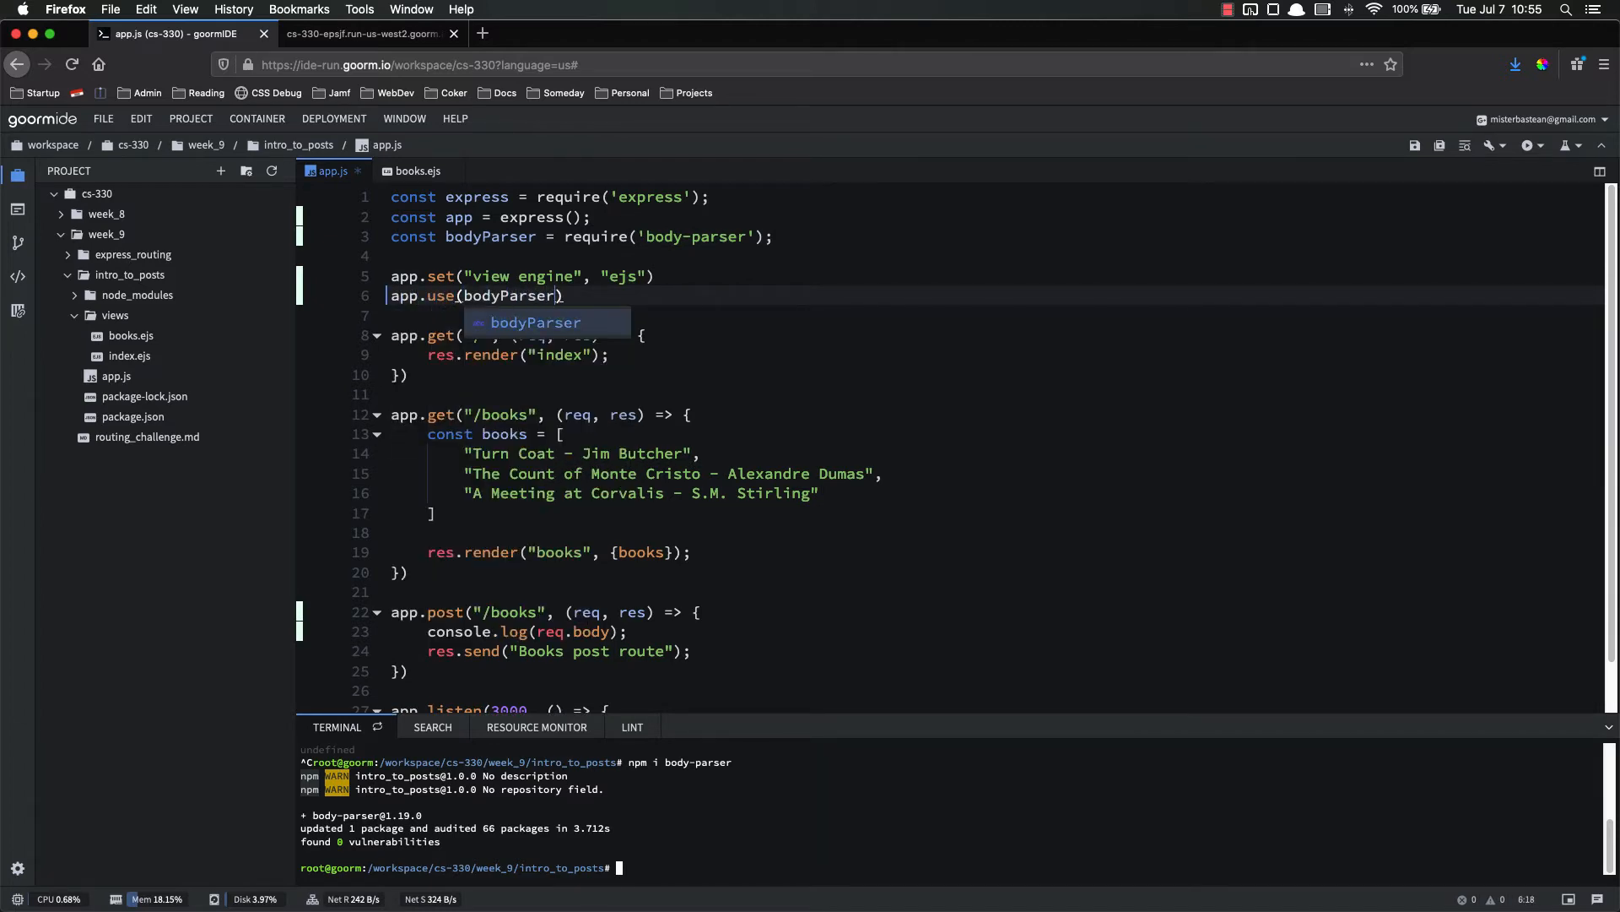
{"action": "type", "text": ".urlencod"}
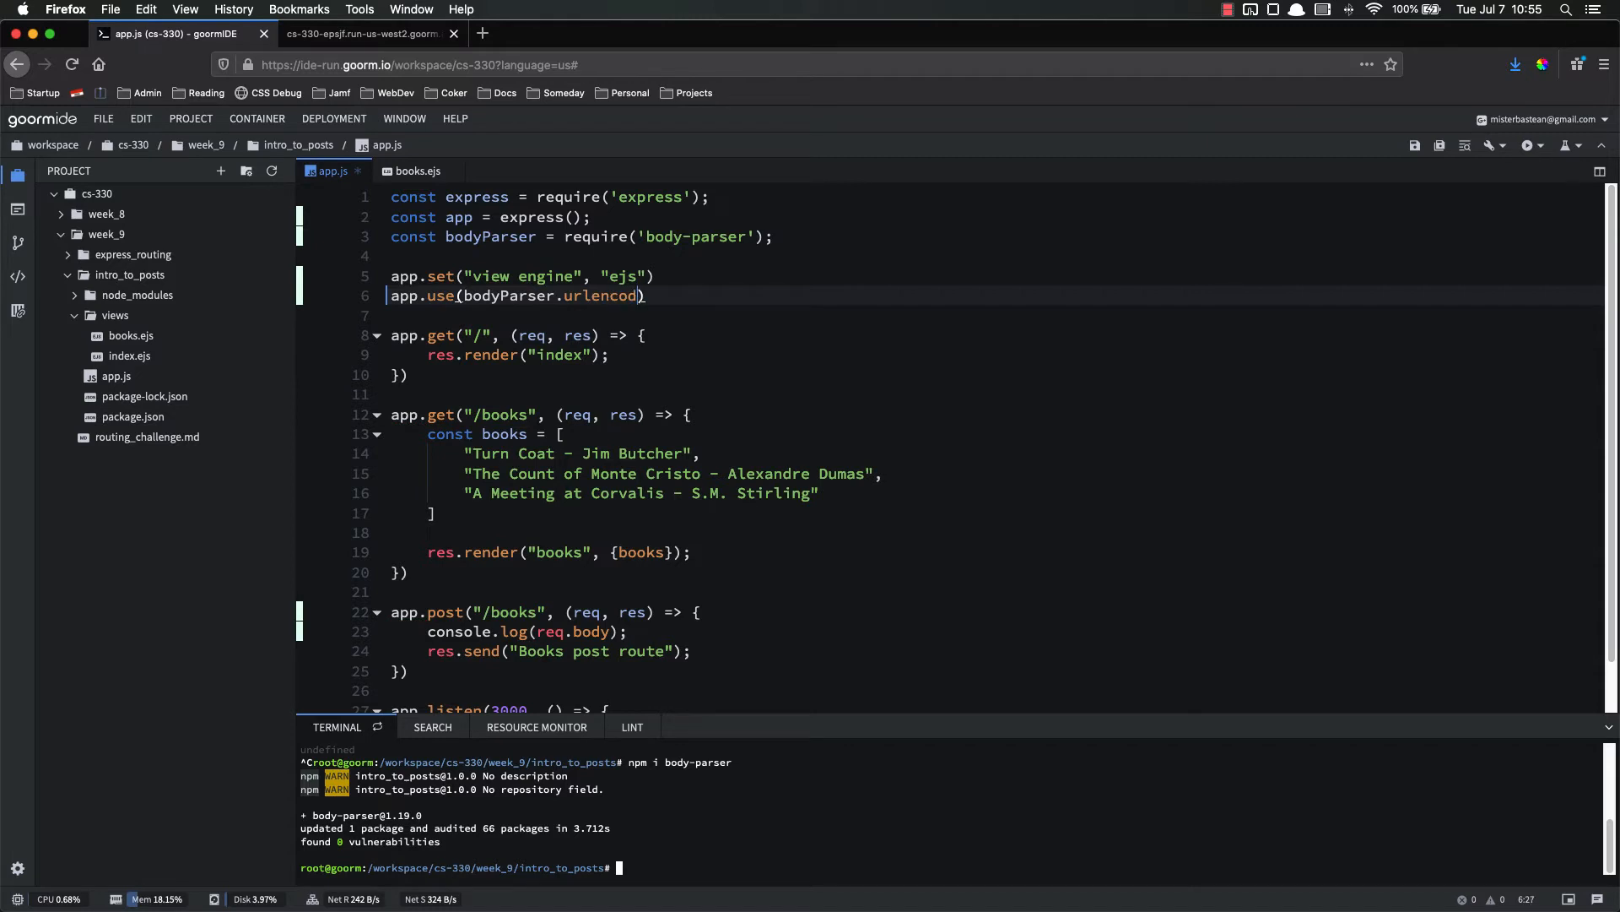
{"action": "type", "text": "ed({}"}
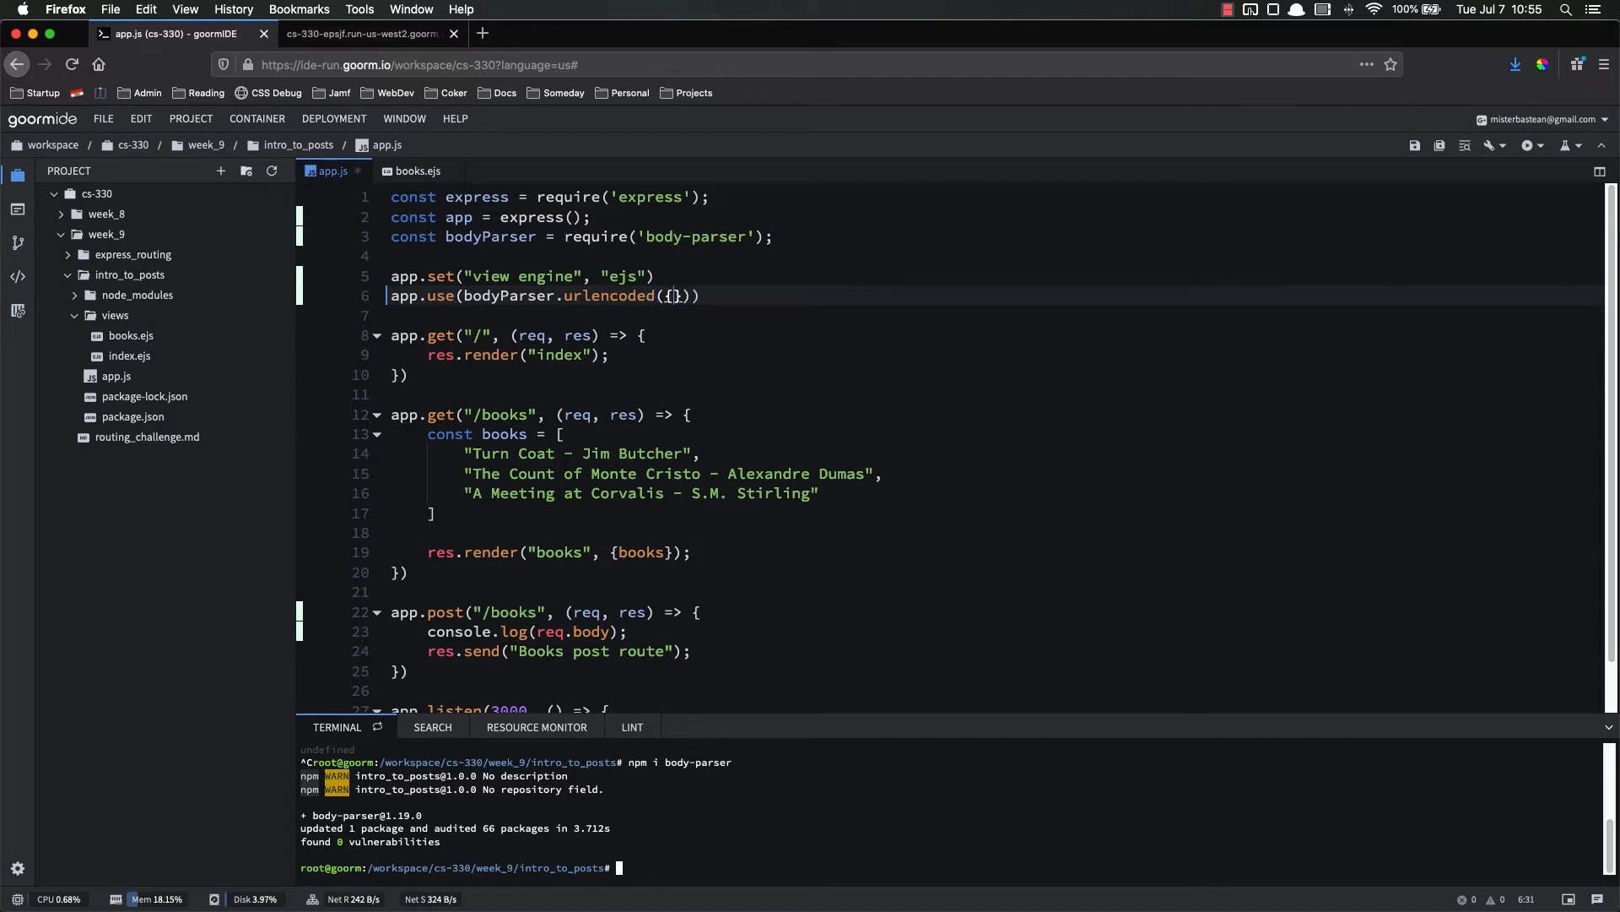
{"action": "type", "text": "e"}
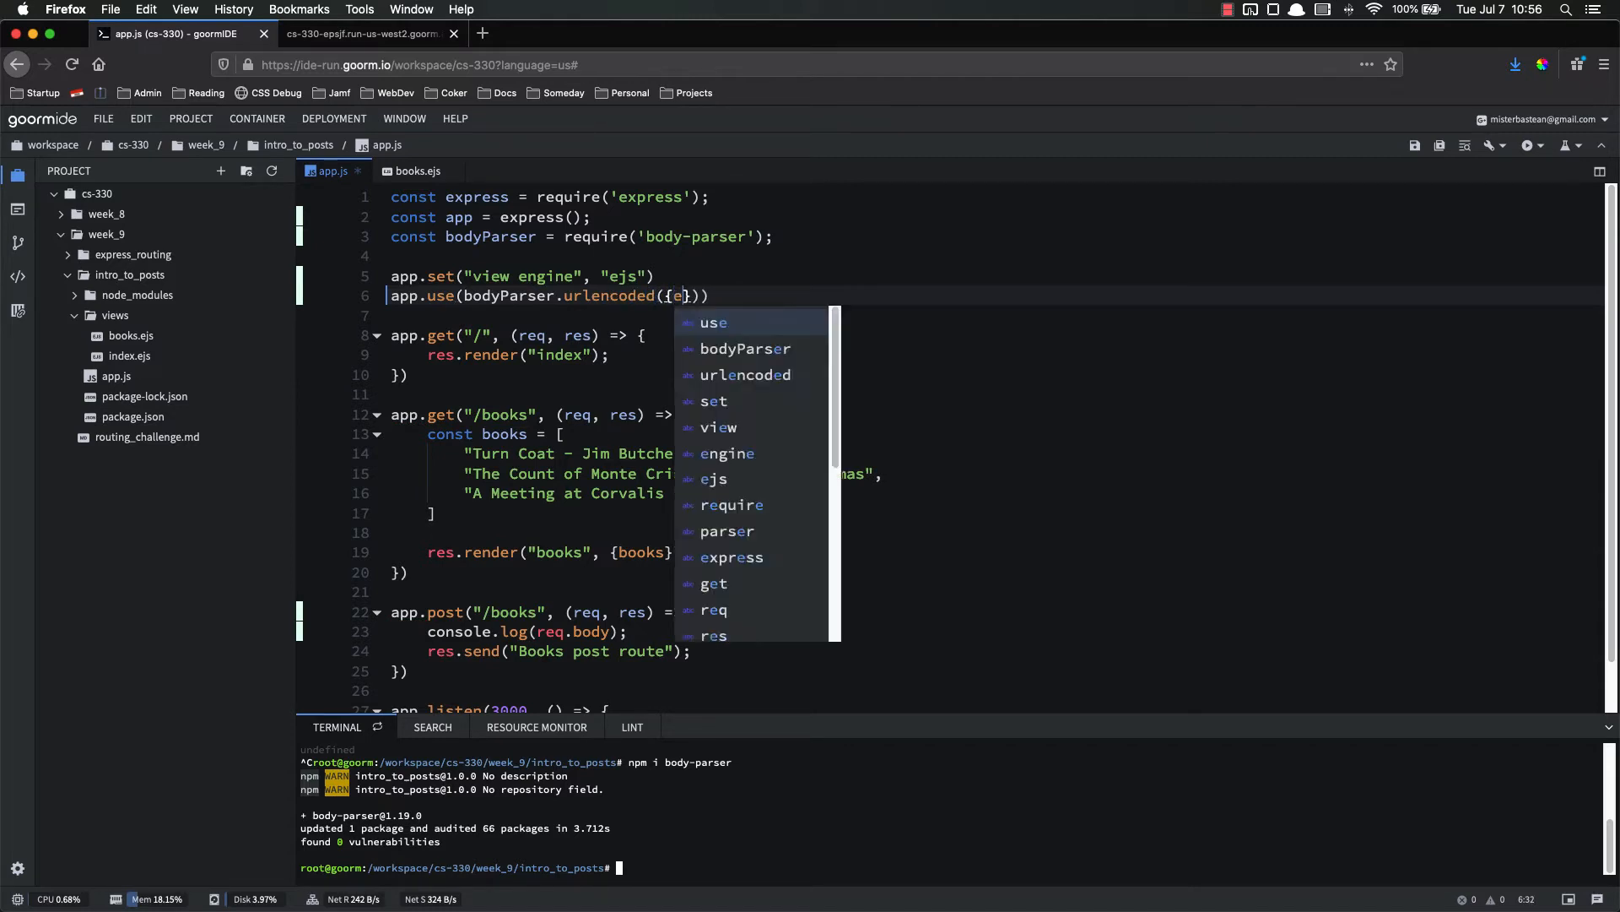
{"action": "type", "text": "xtended: true"}
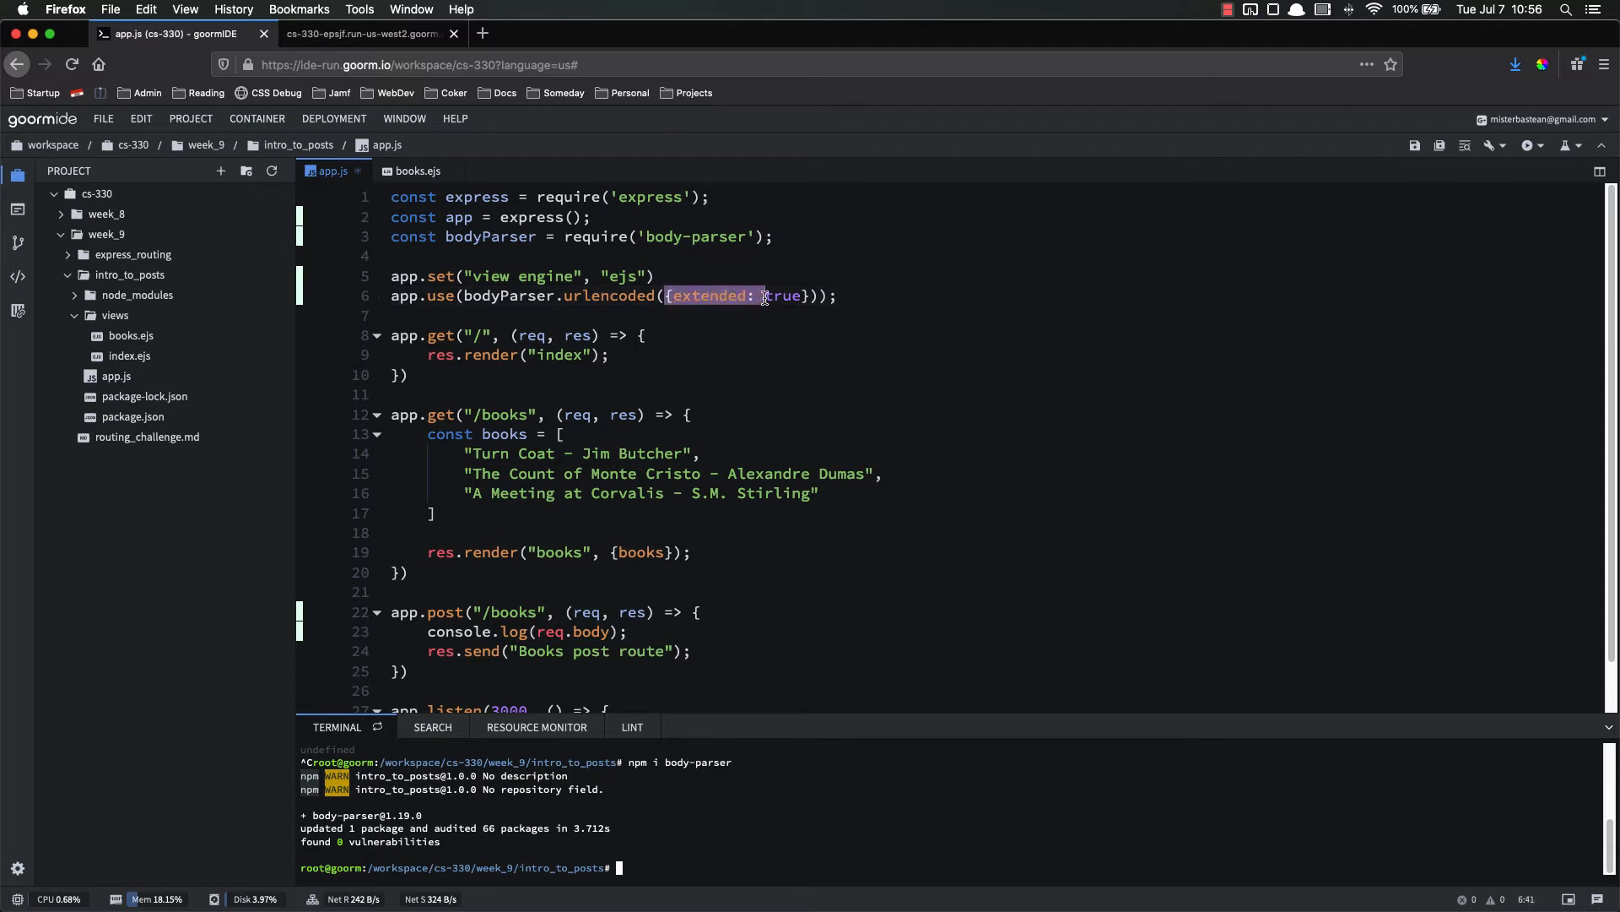
{"action": "left_click", "coordinate": [866, 295]}
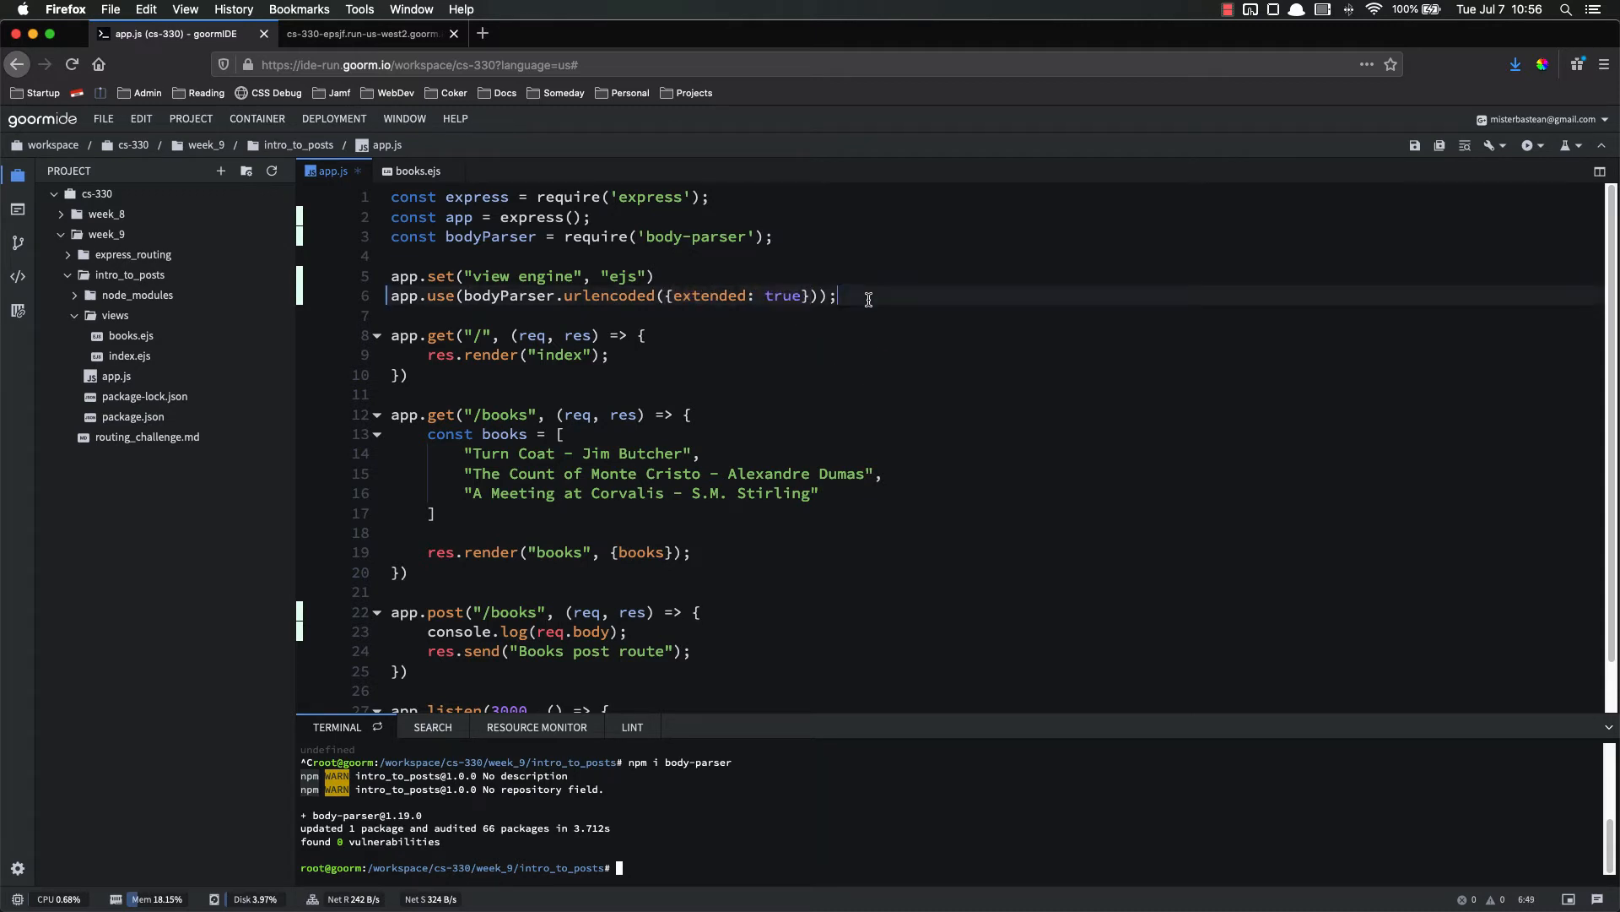
{"action": "mouse_move", "coordinate": [709, 385]}
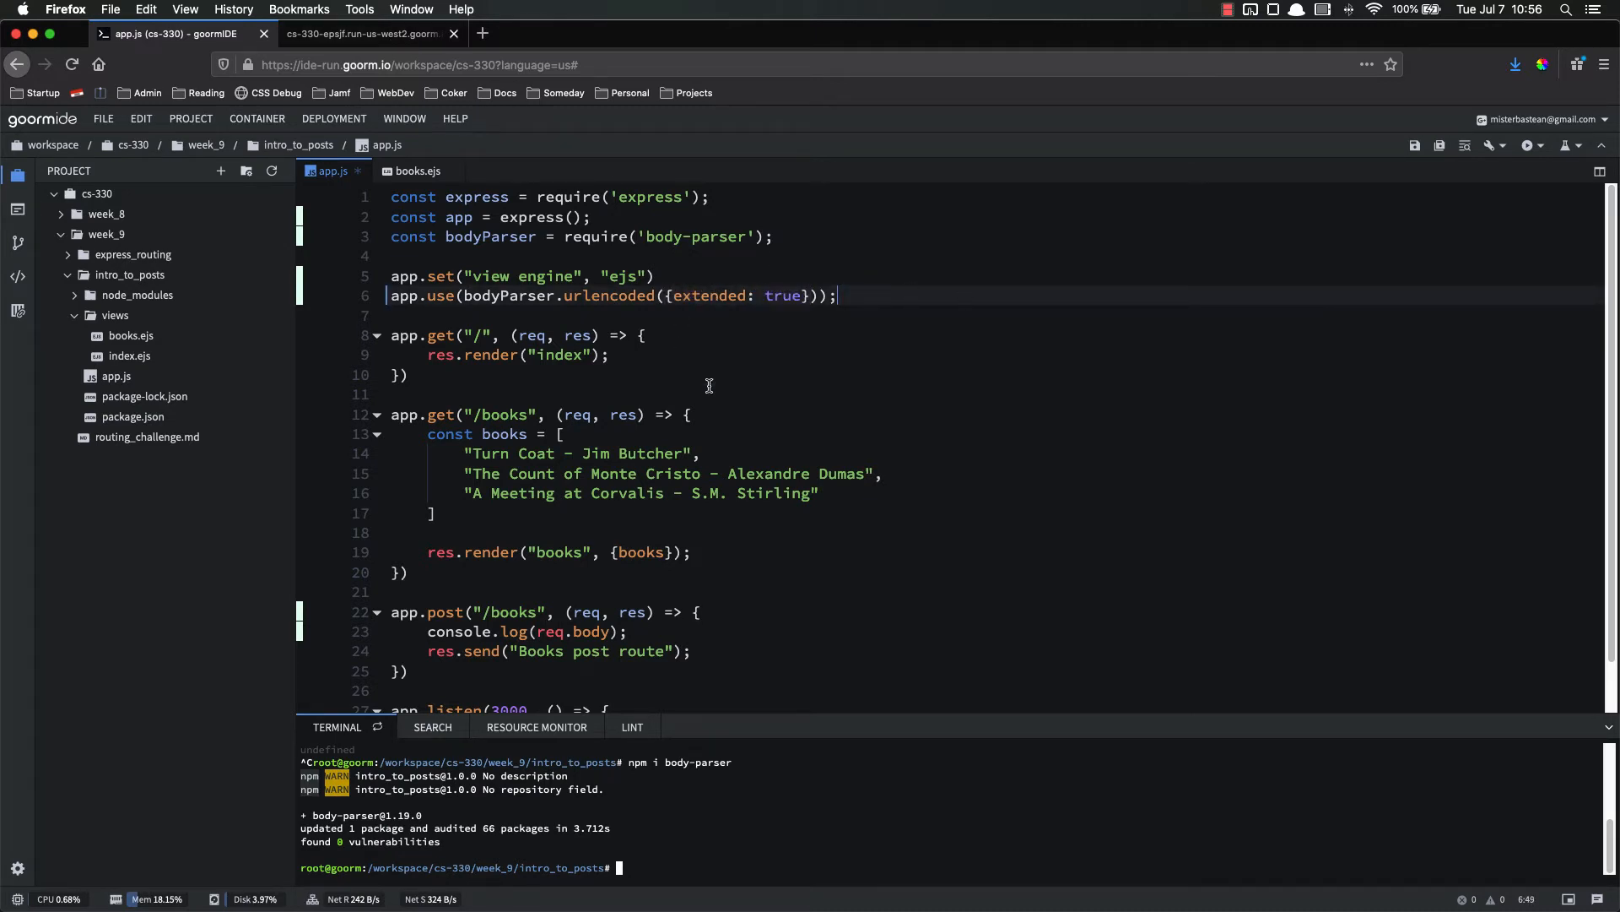
{"action": "mouse_move", "coordinate": [878, 351]}
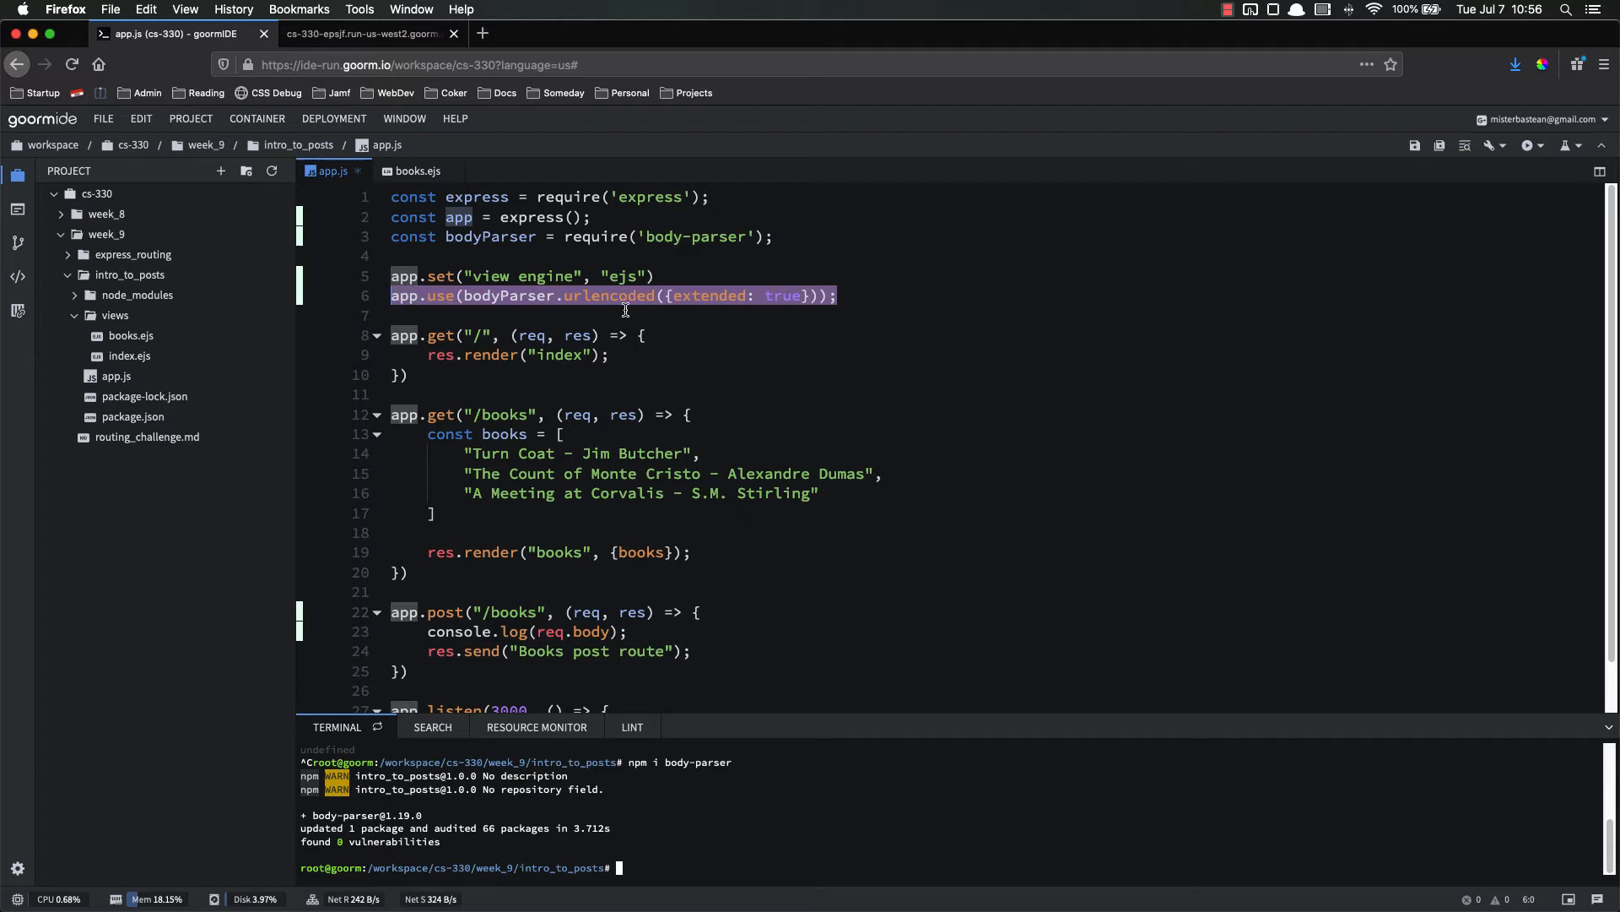
Highlight the word urlencoded in the middleware line to point it out.
{"action": "left_click", "coordinate": [867, 296]}
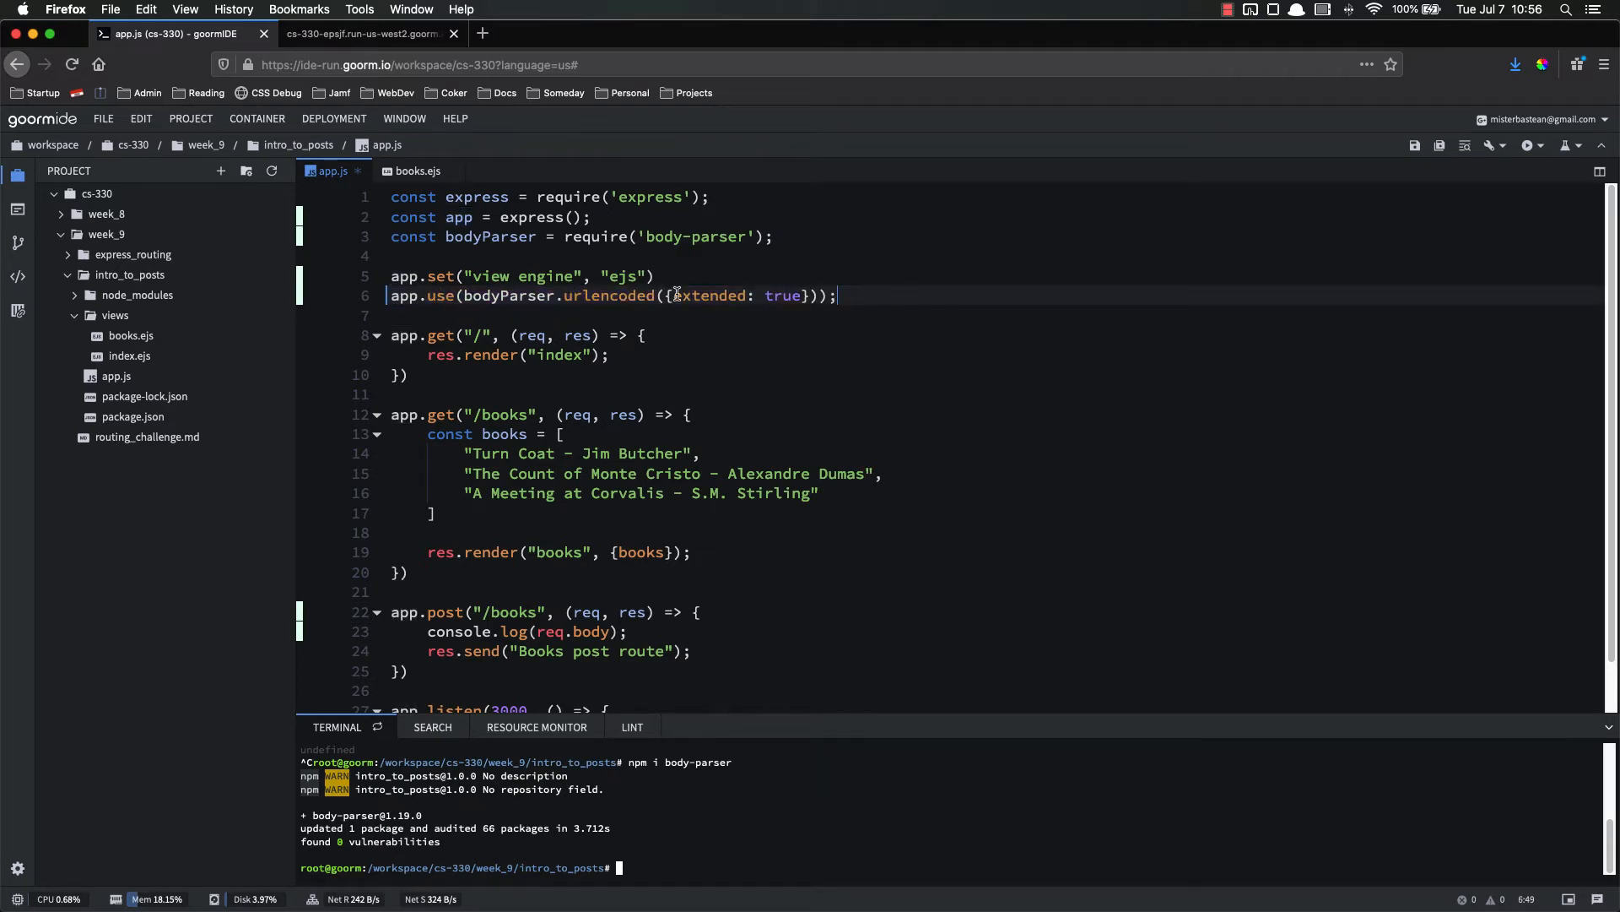
{"action": "double_click", "coordinate": [609, 296]}
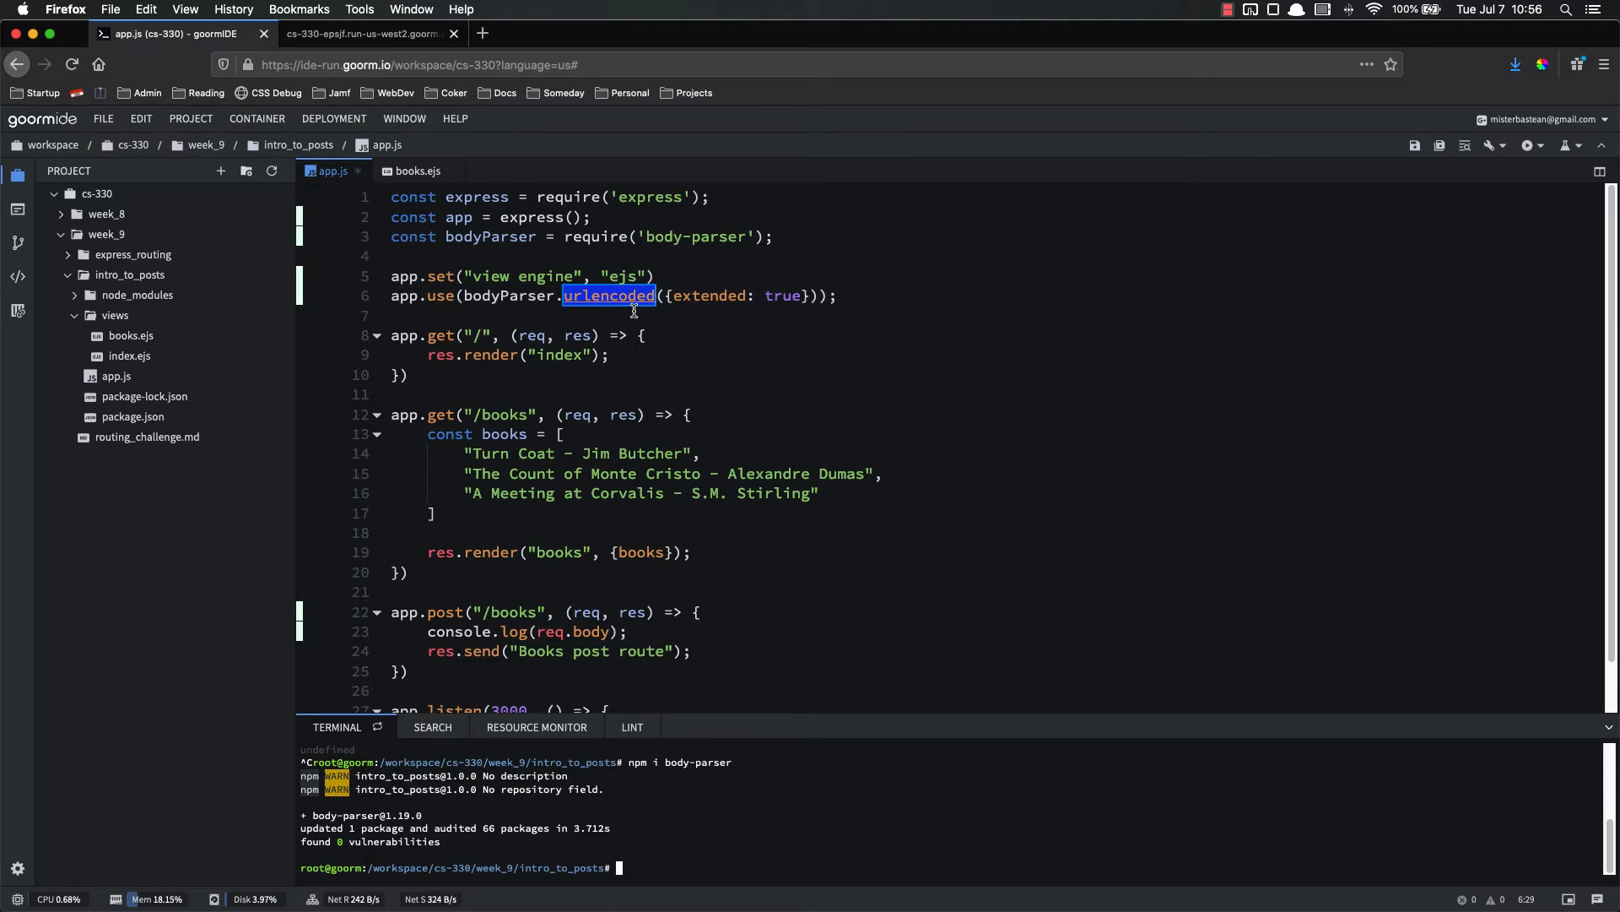
{"action": "mouse_move", "coordinate": [852, 293]}
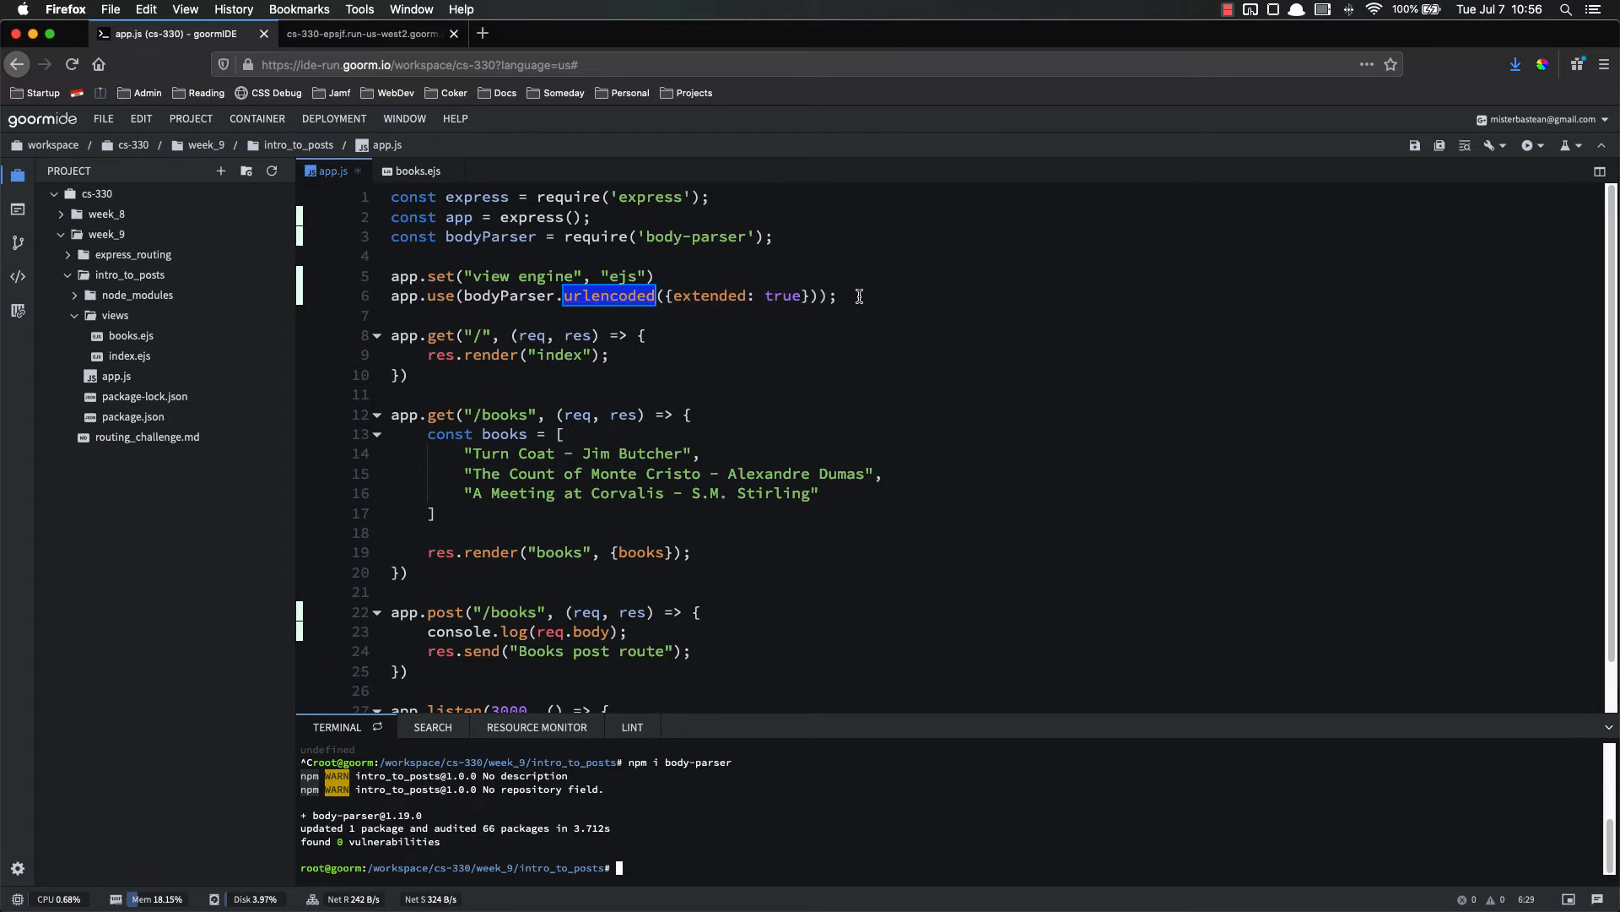
{"action": "left_click", "coordinate": [859, 295]}
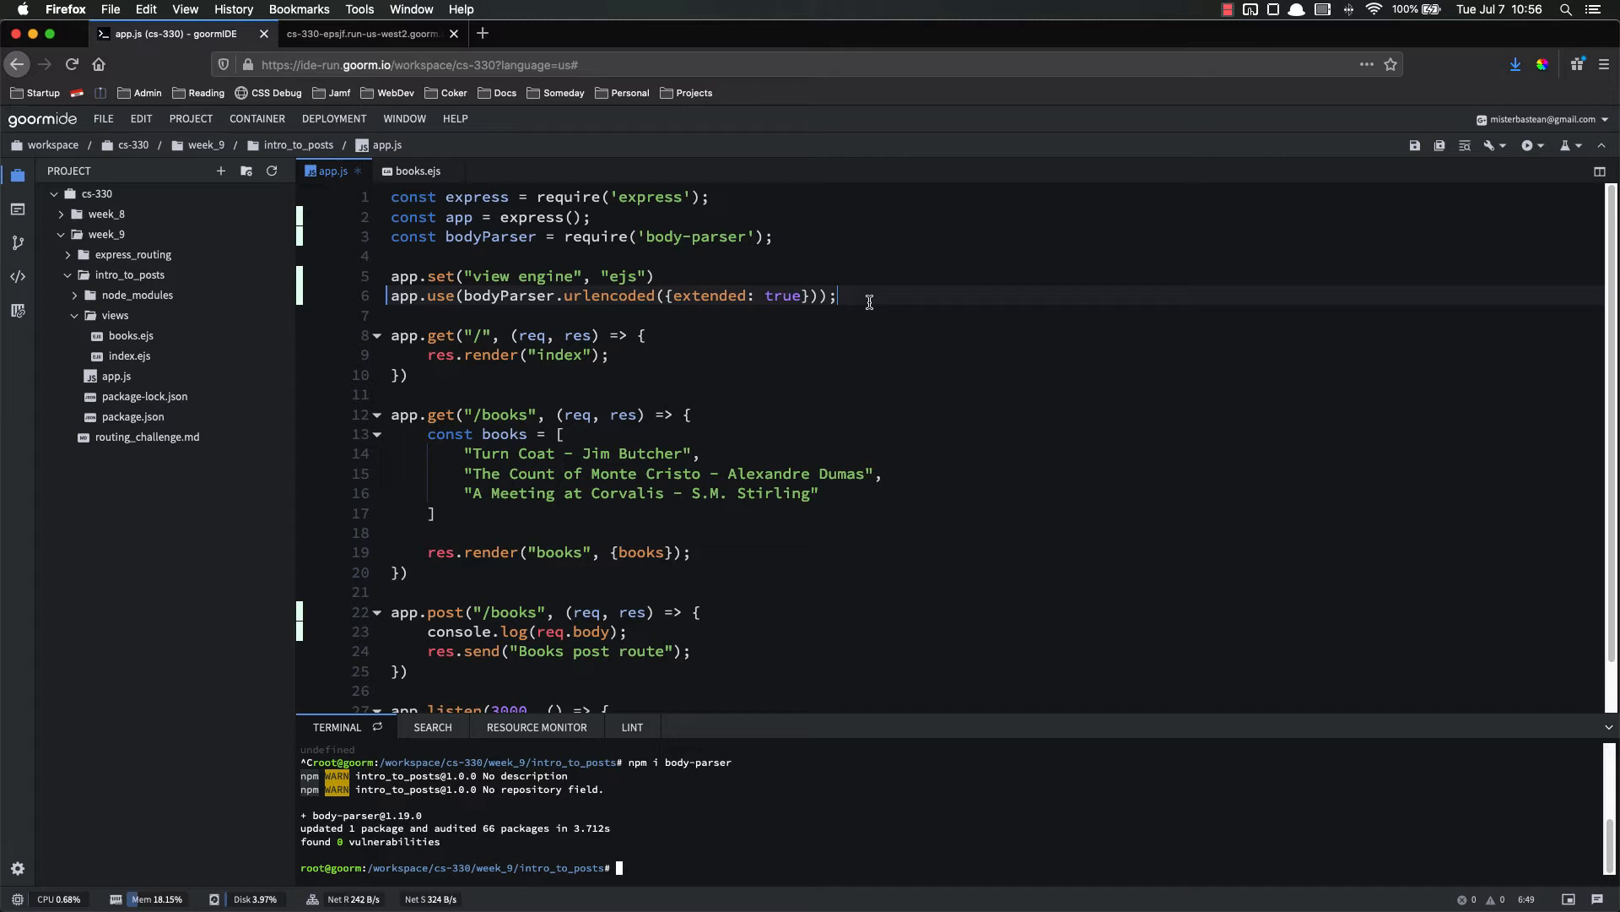
{"action": "mouse_move", "coordinate": [874, 348]}
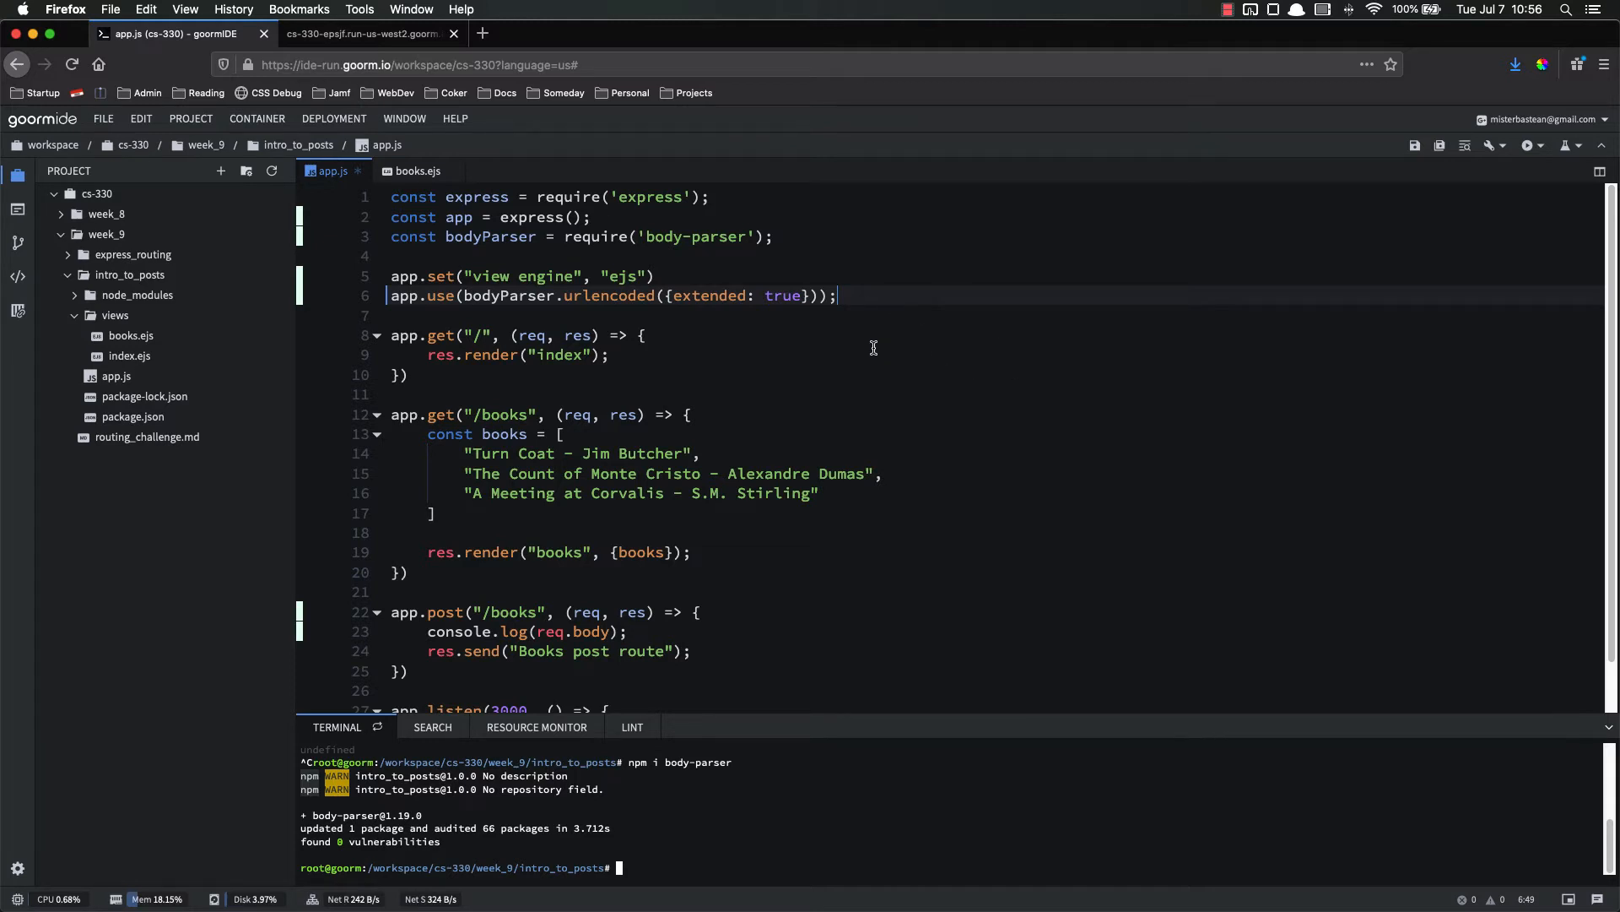
Run nodemon app.js in the terminal and switch to the running app's page.
{"action": "type", "text": "nodemon a"}
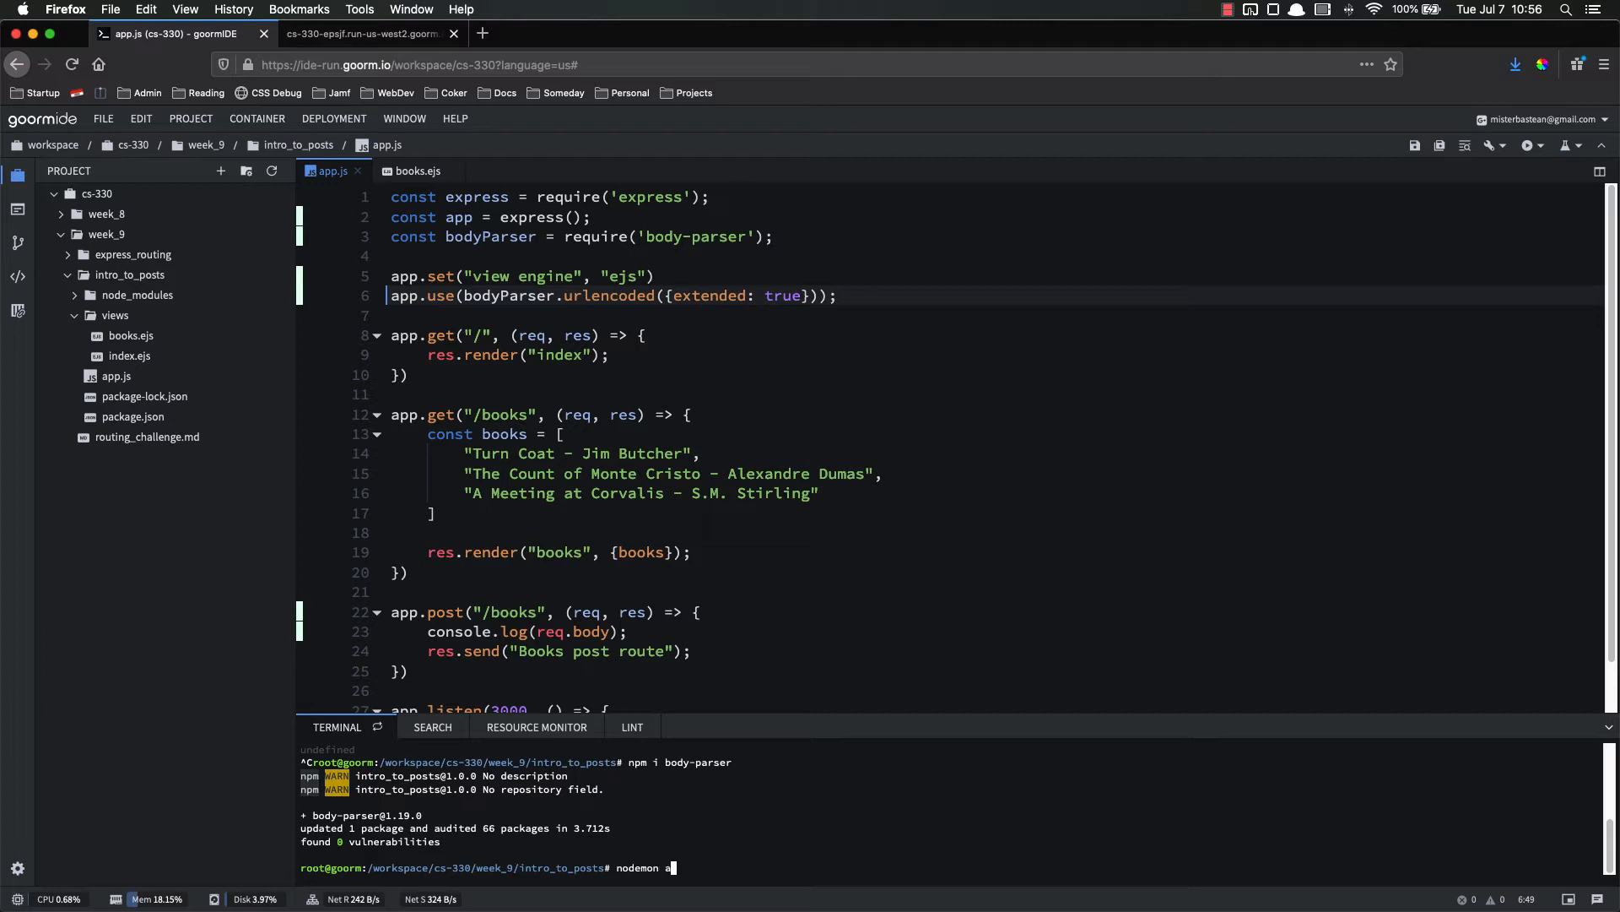
{"action": "key", "text": "Enter"}
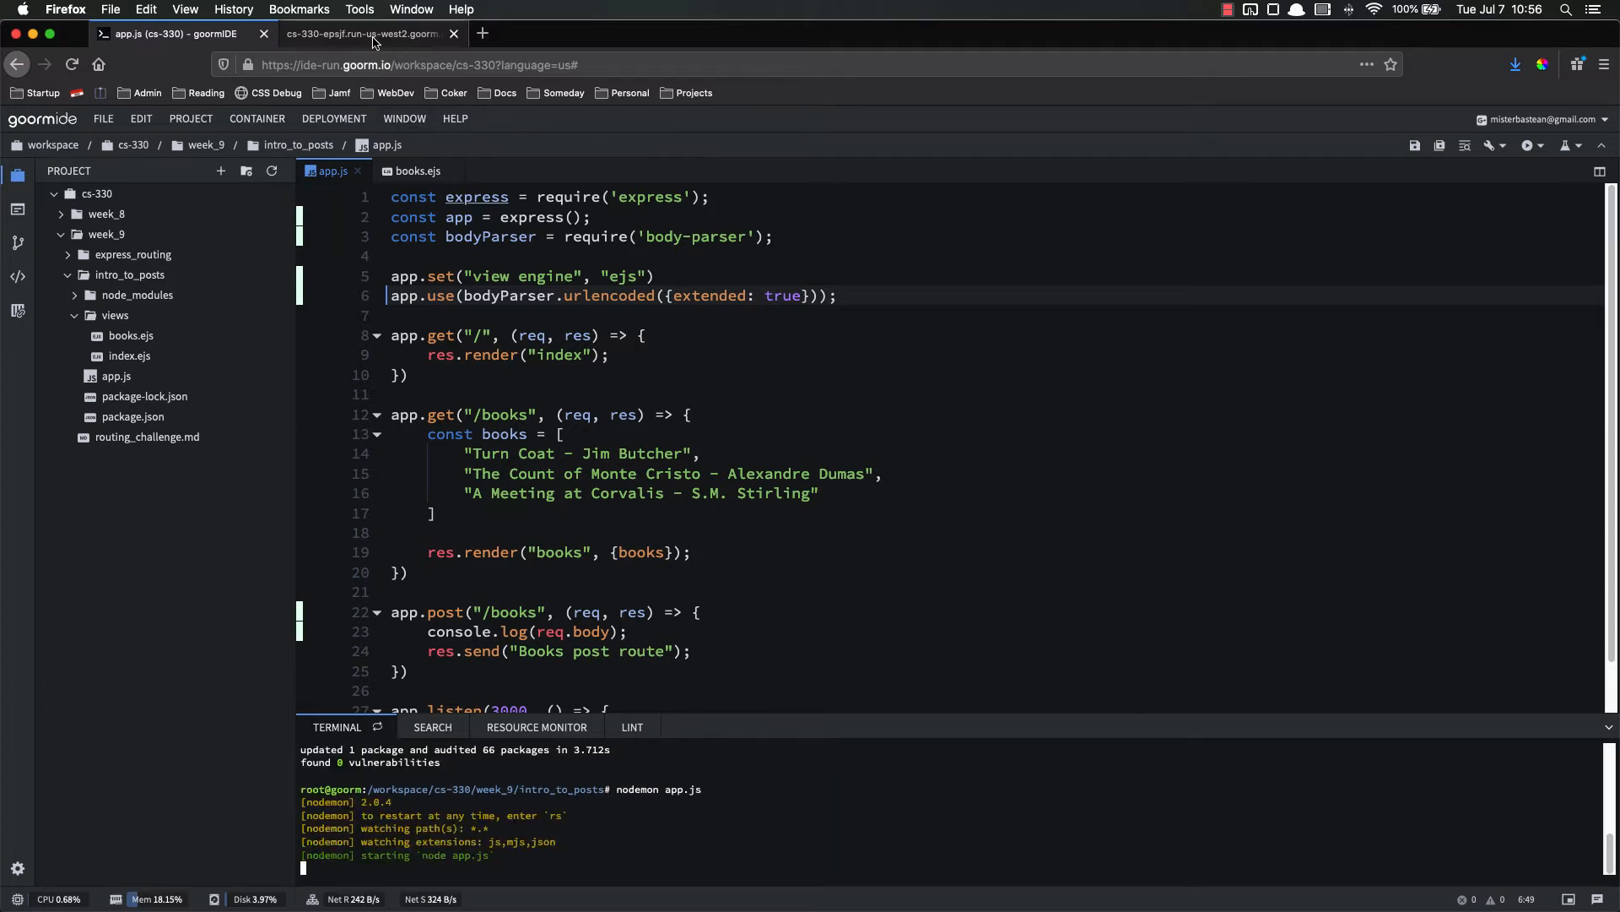
{"action": "left_click", "coordinate": [355, 34]}
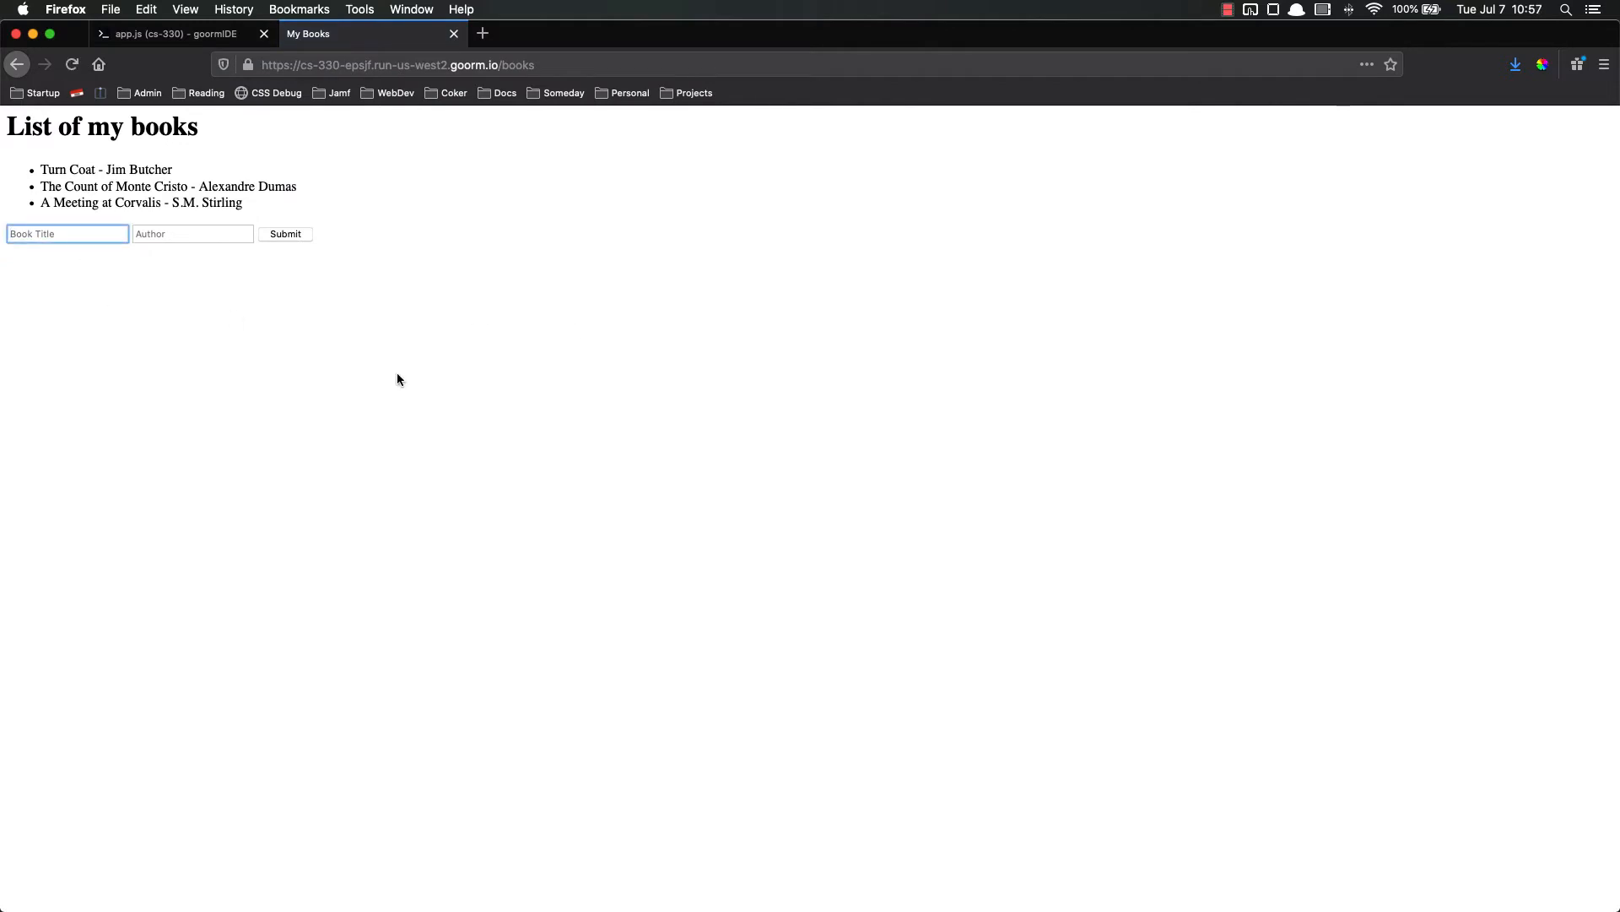
Enter Dune and Frank Herbert into the My Books form fields.
{"action": "type", "text": "Dune"}
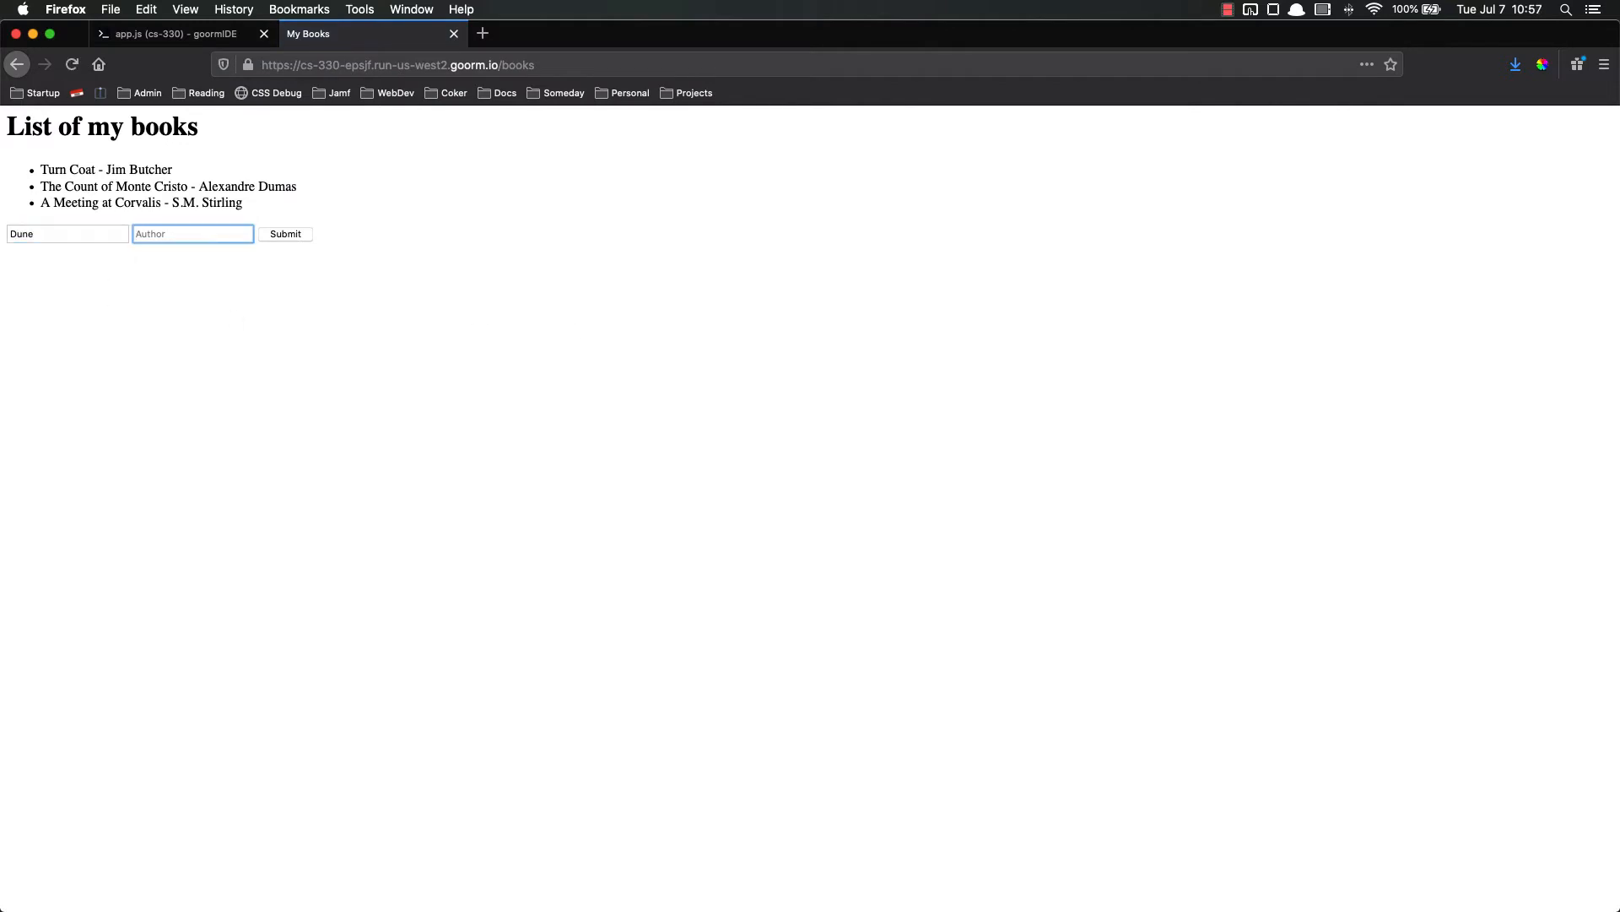
{"action": "type", "text": "Frank Herbert"}
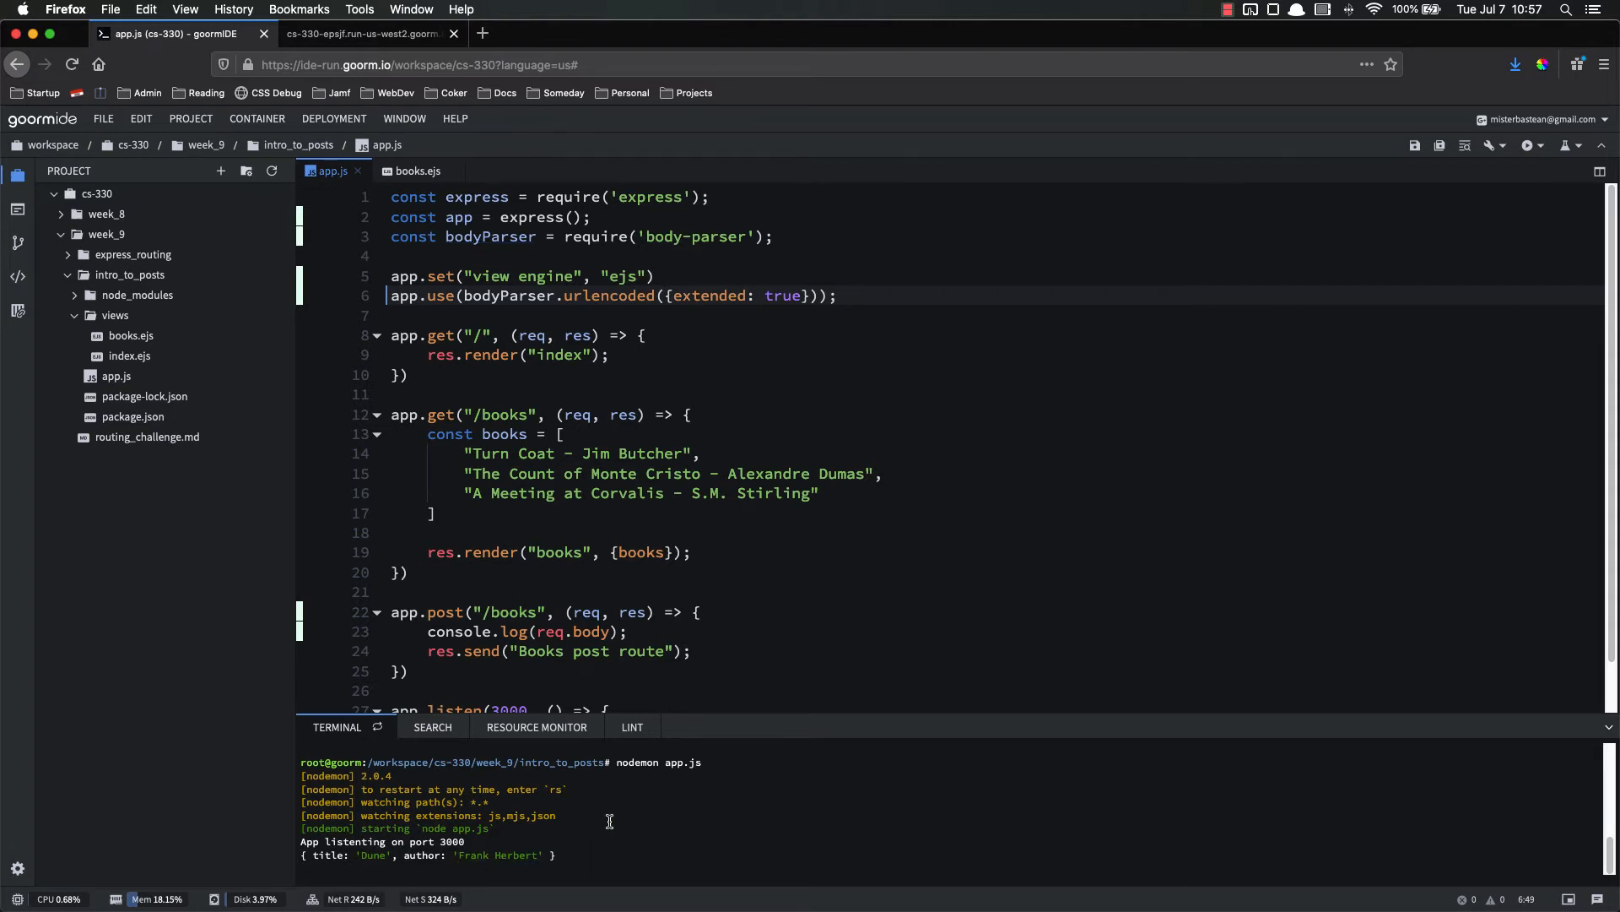
Point out the logged req.body in the terminal, then place the caret in the first books array entry.
{"action": "scroll", "scroll_direction": "down", "scroll_amount": 3}
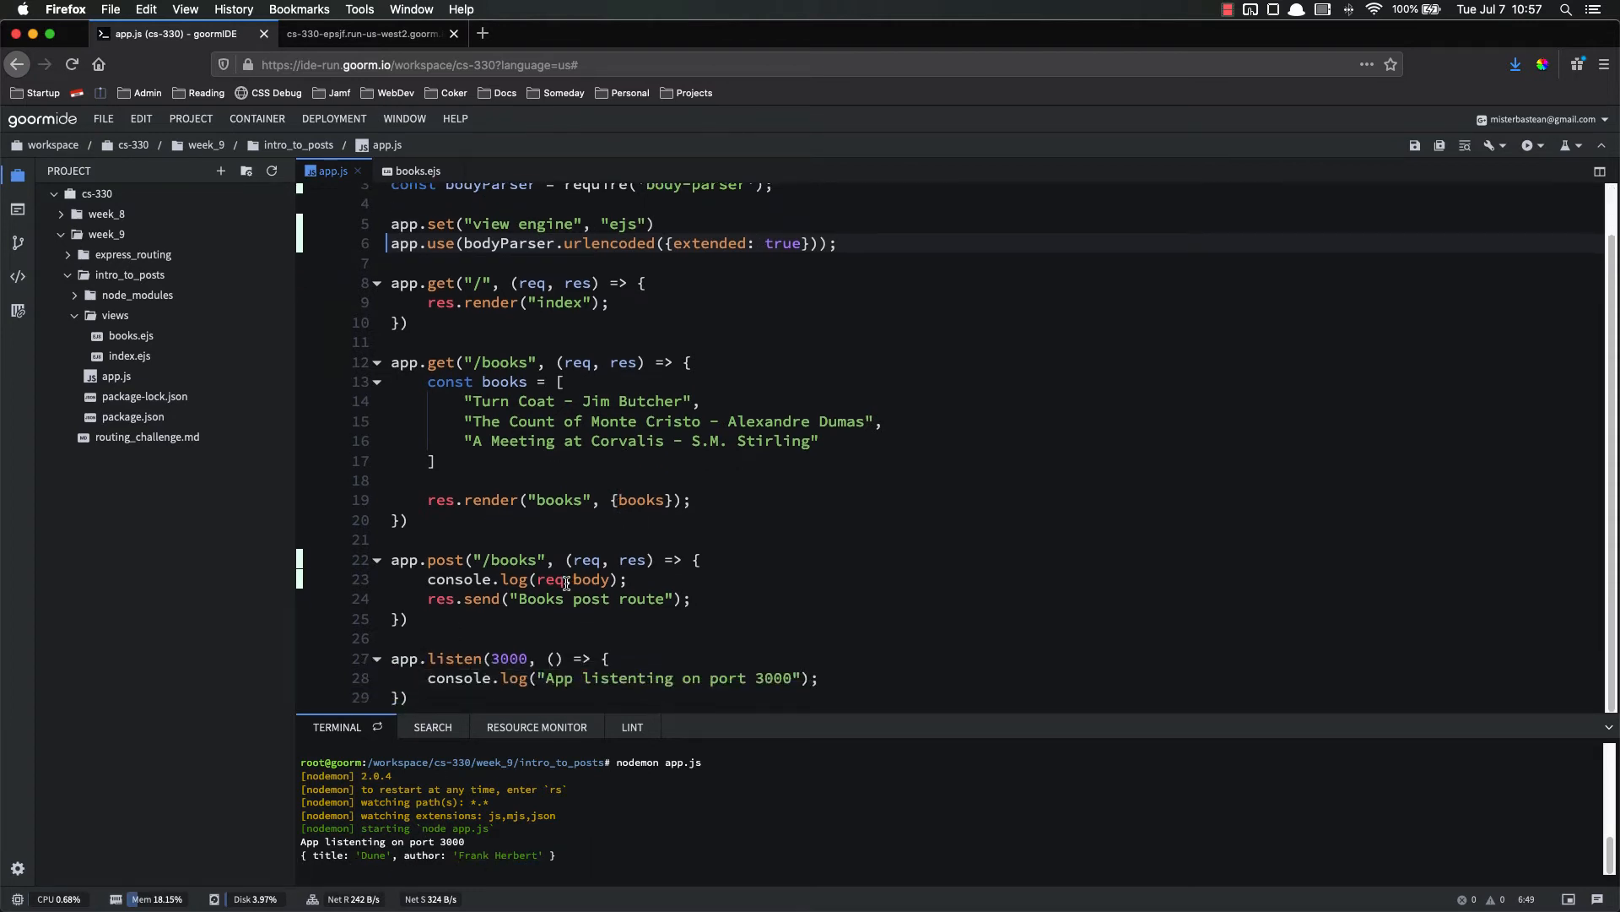
{"action": "double_click", "coordinate": [591, 580]}
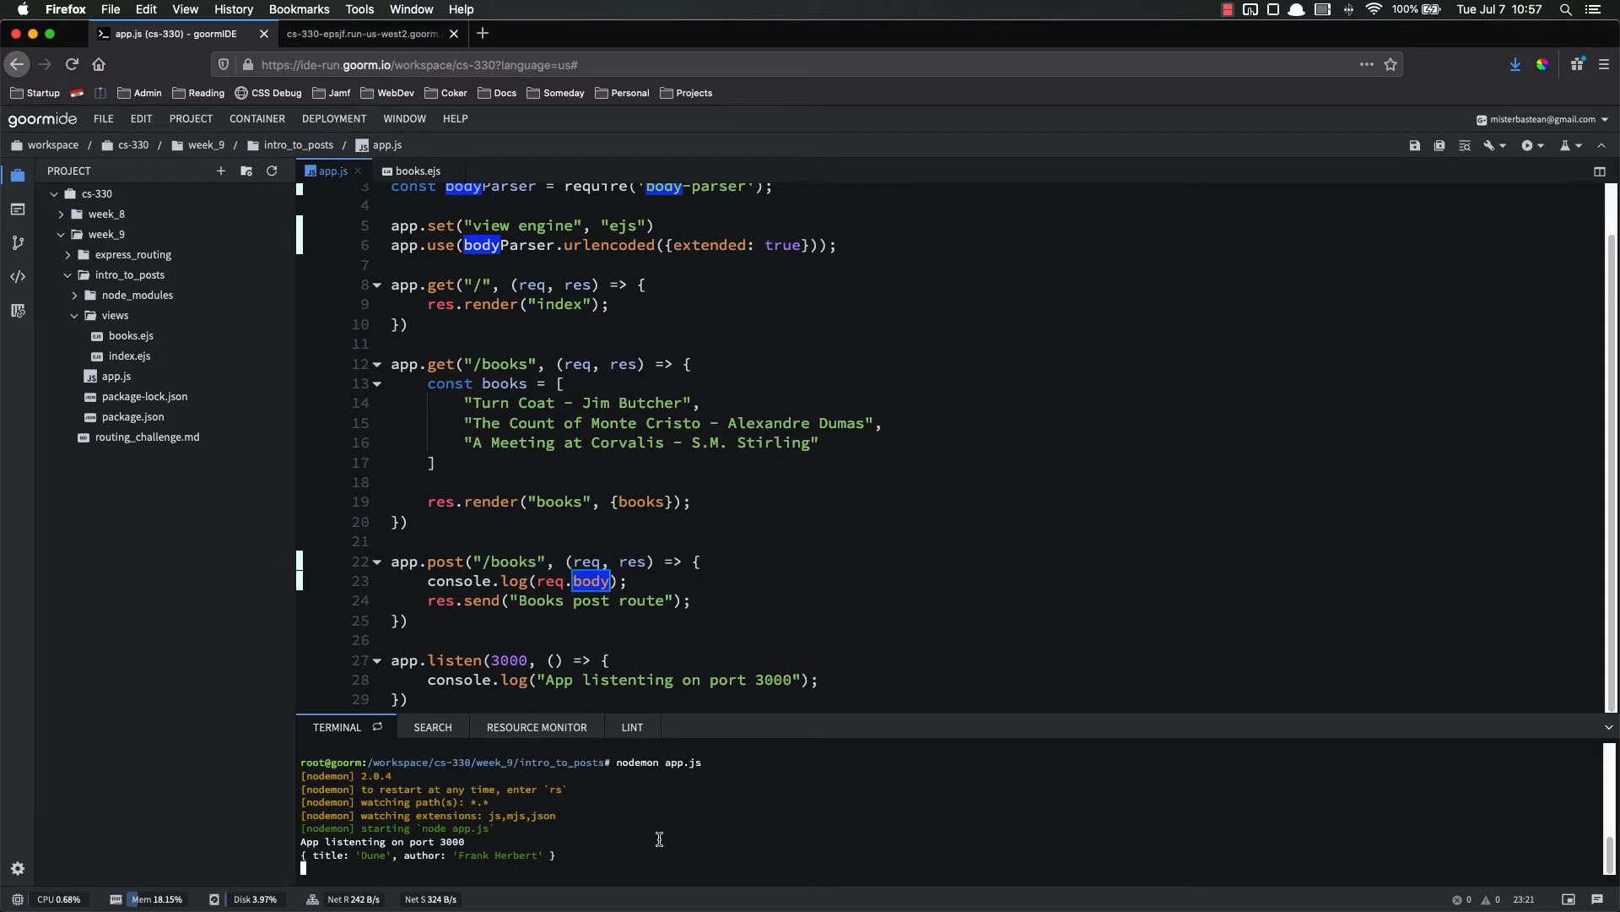
{"action": "left_click", "coordinate": [625, 580]}
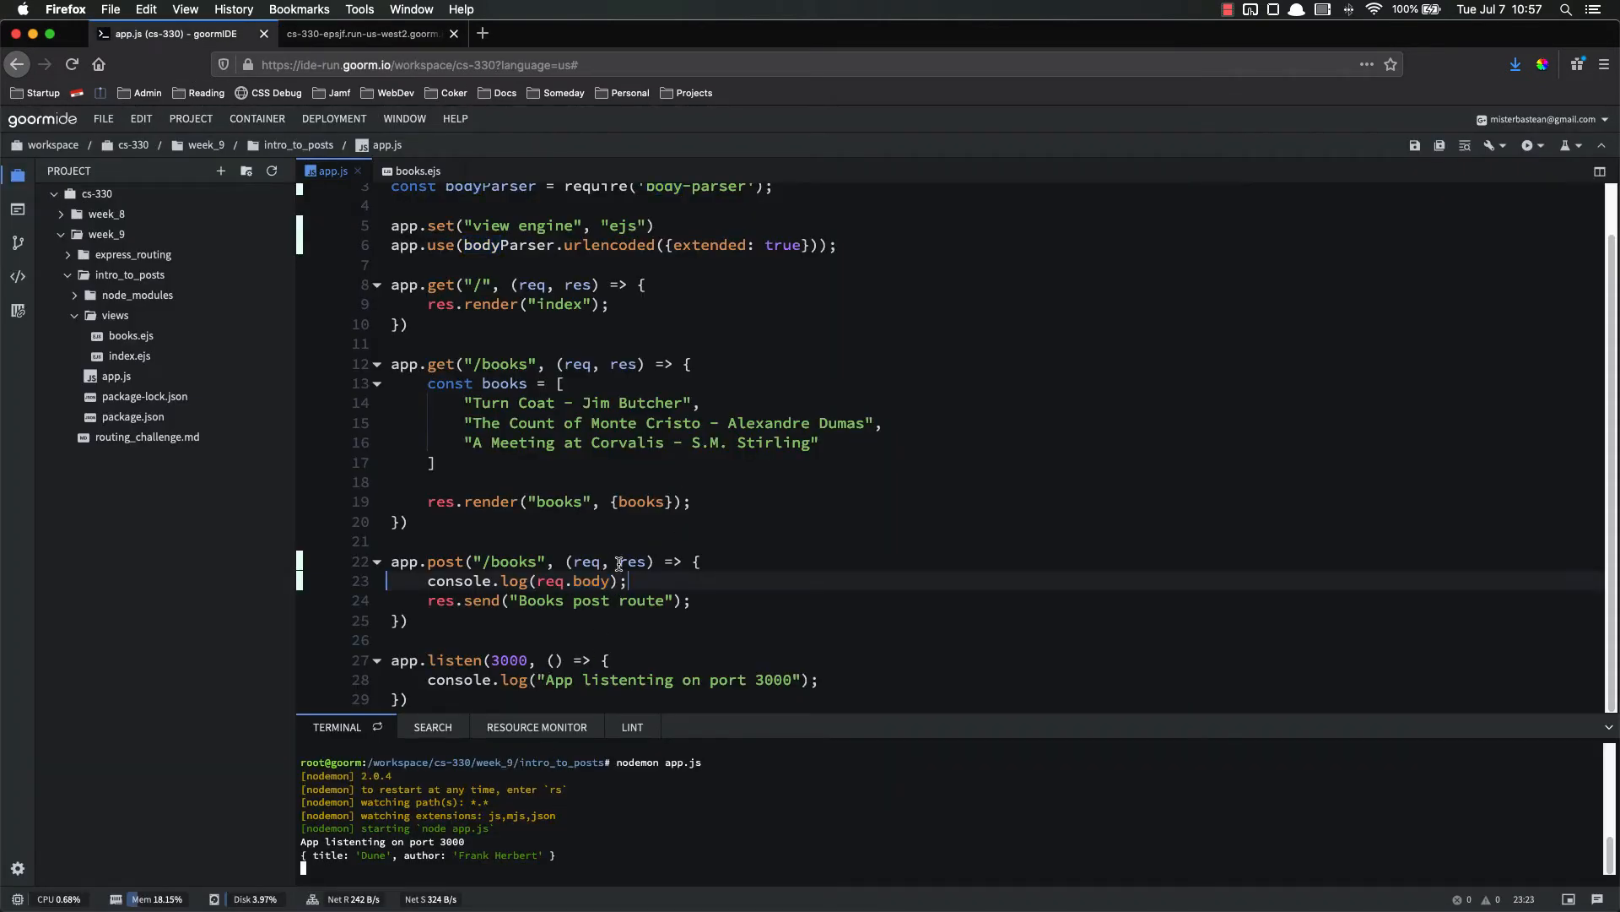
{"action": "mouse_move", "coordinate": [559, 442]}
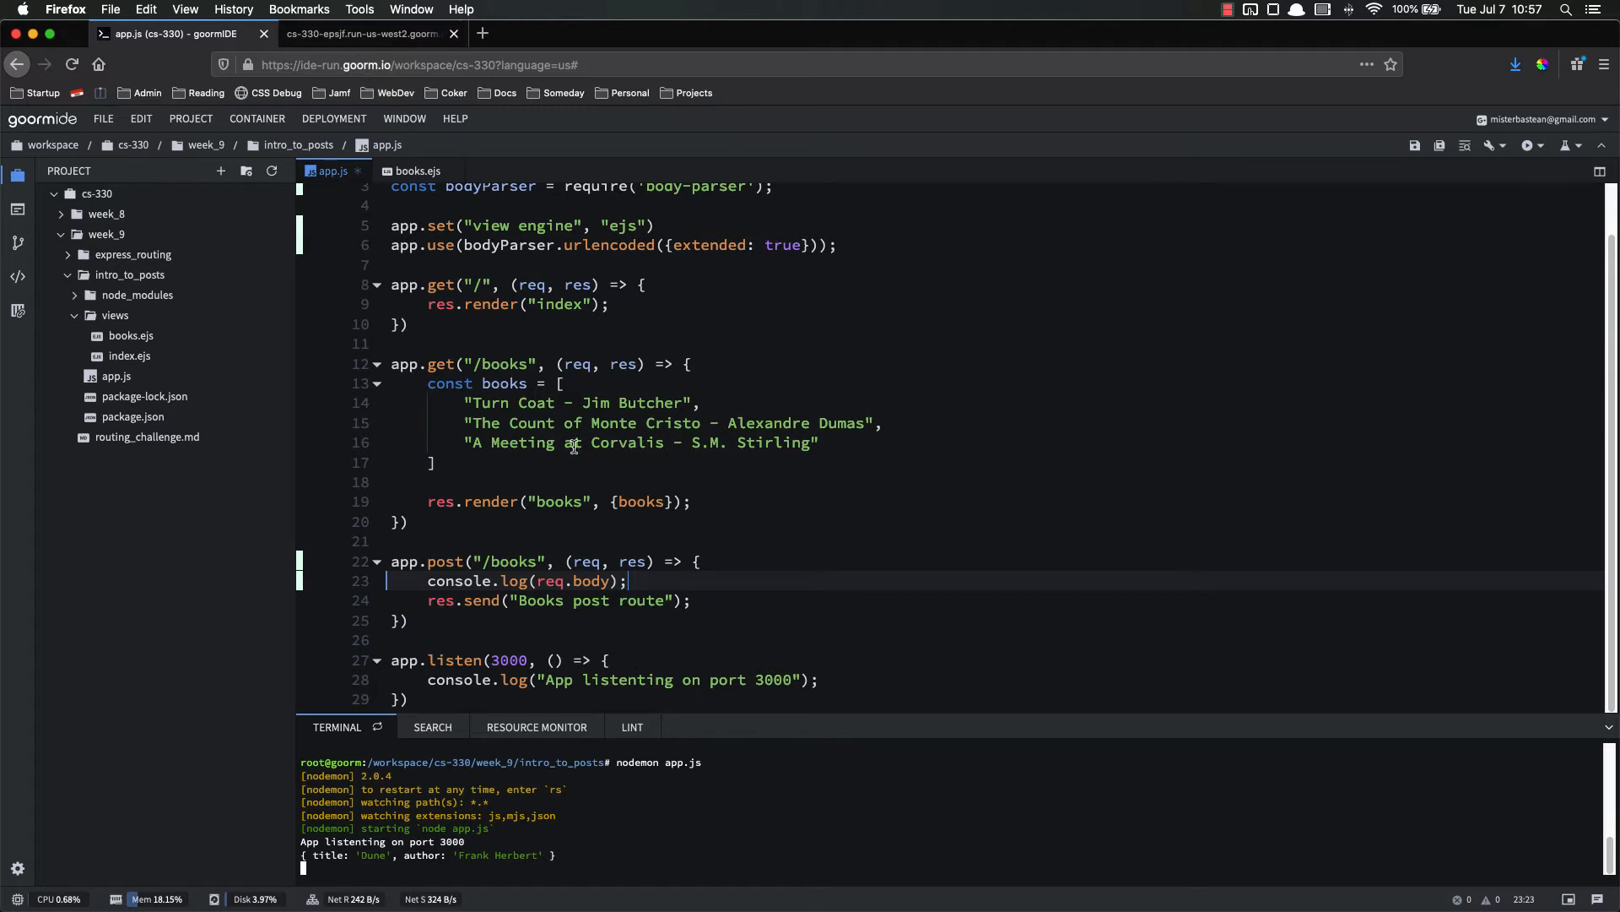
{"action": "left_click", "coordinate": [569, 442]}
{"action": "type", "text": "{},"}
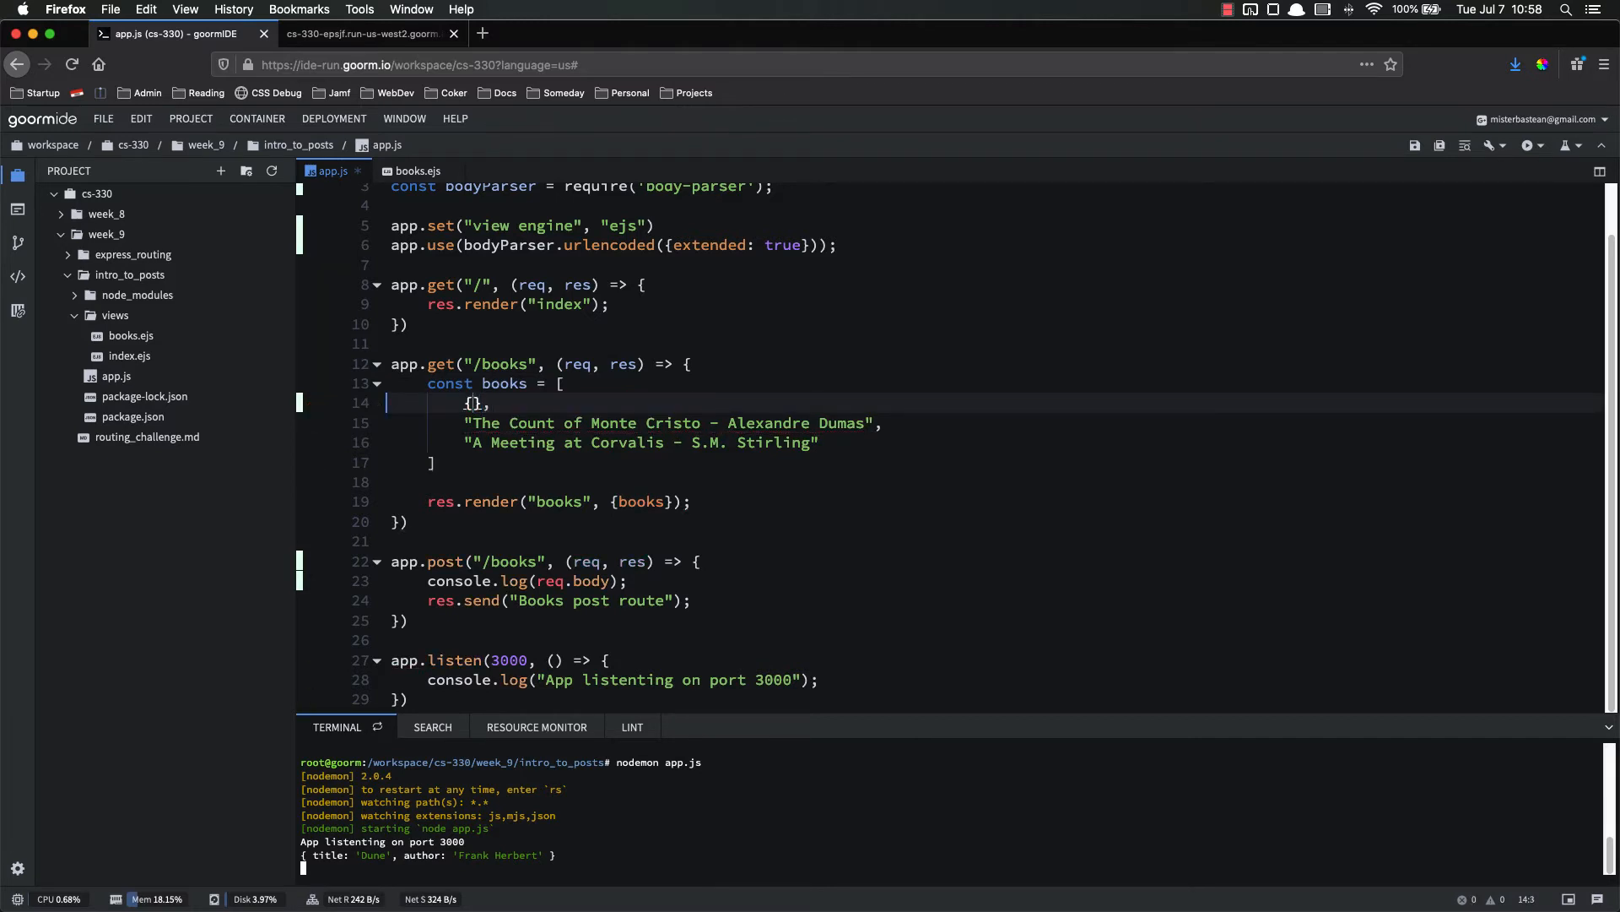
Turn the first book string into {author: "Jim Butcher", title: "Turn Coat"}.
{"action": "type", "text": "author:"}
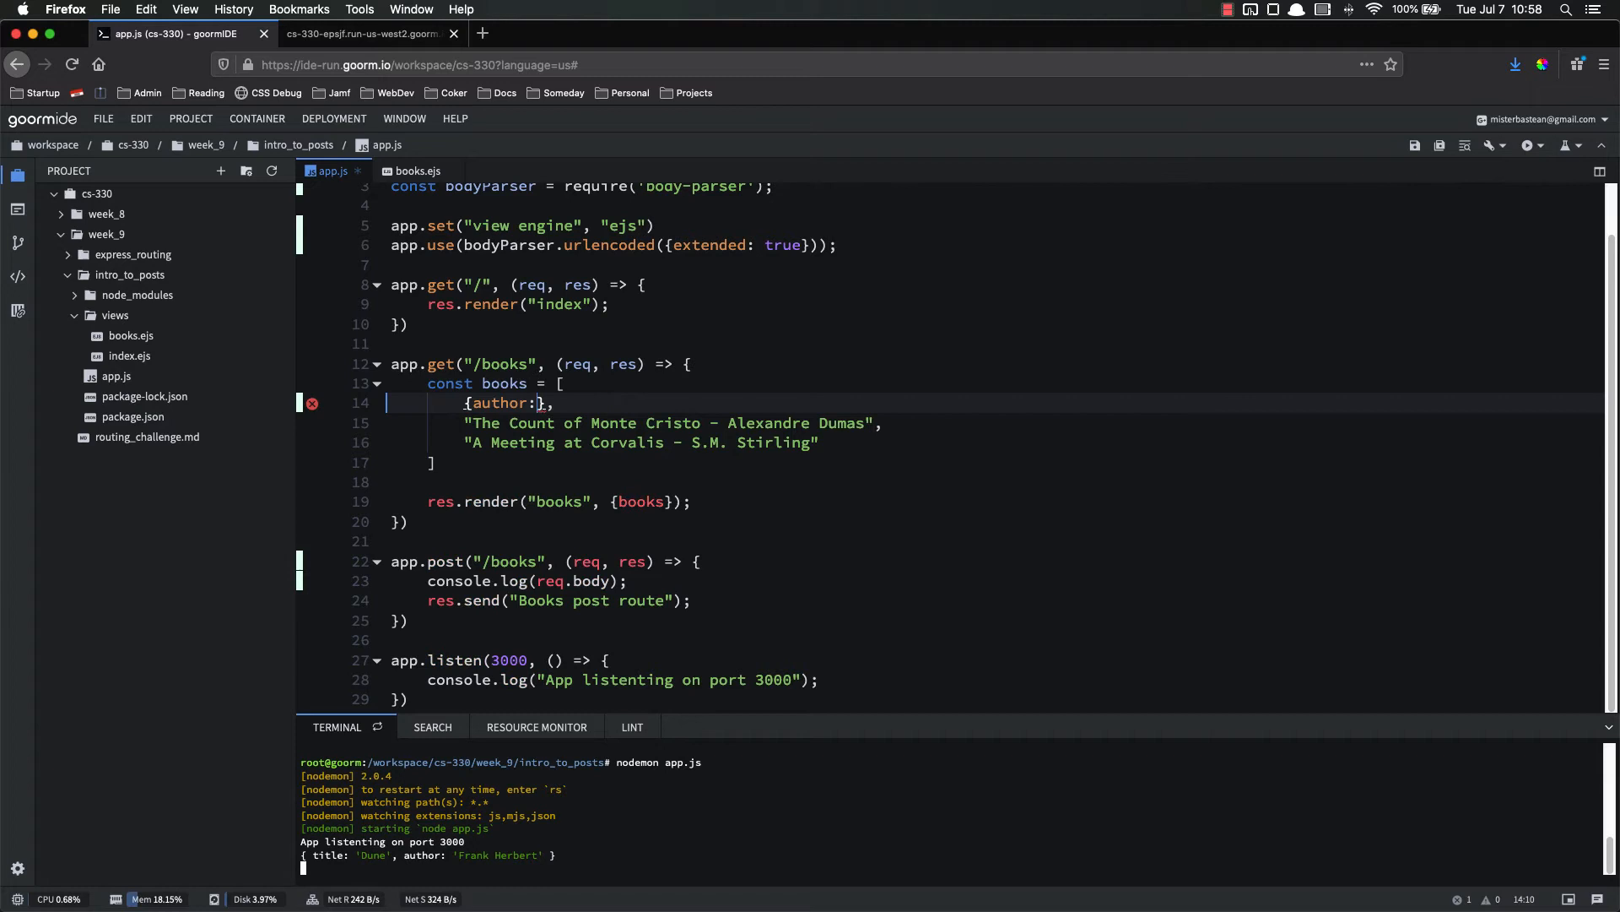
{"action": "type", "text": "\"Jim Butcher\""}
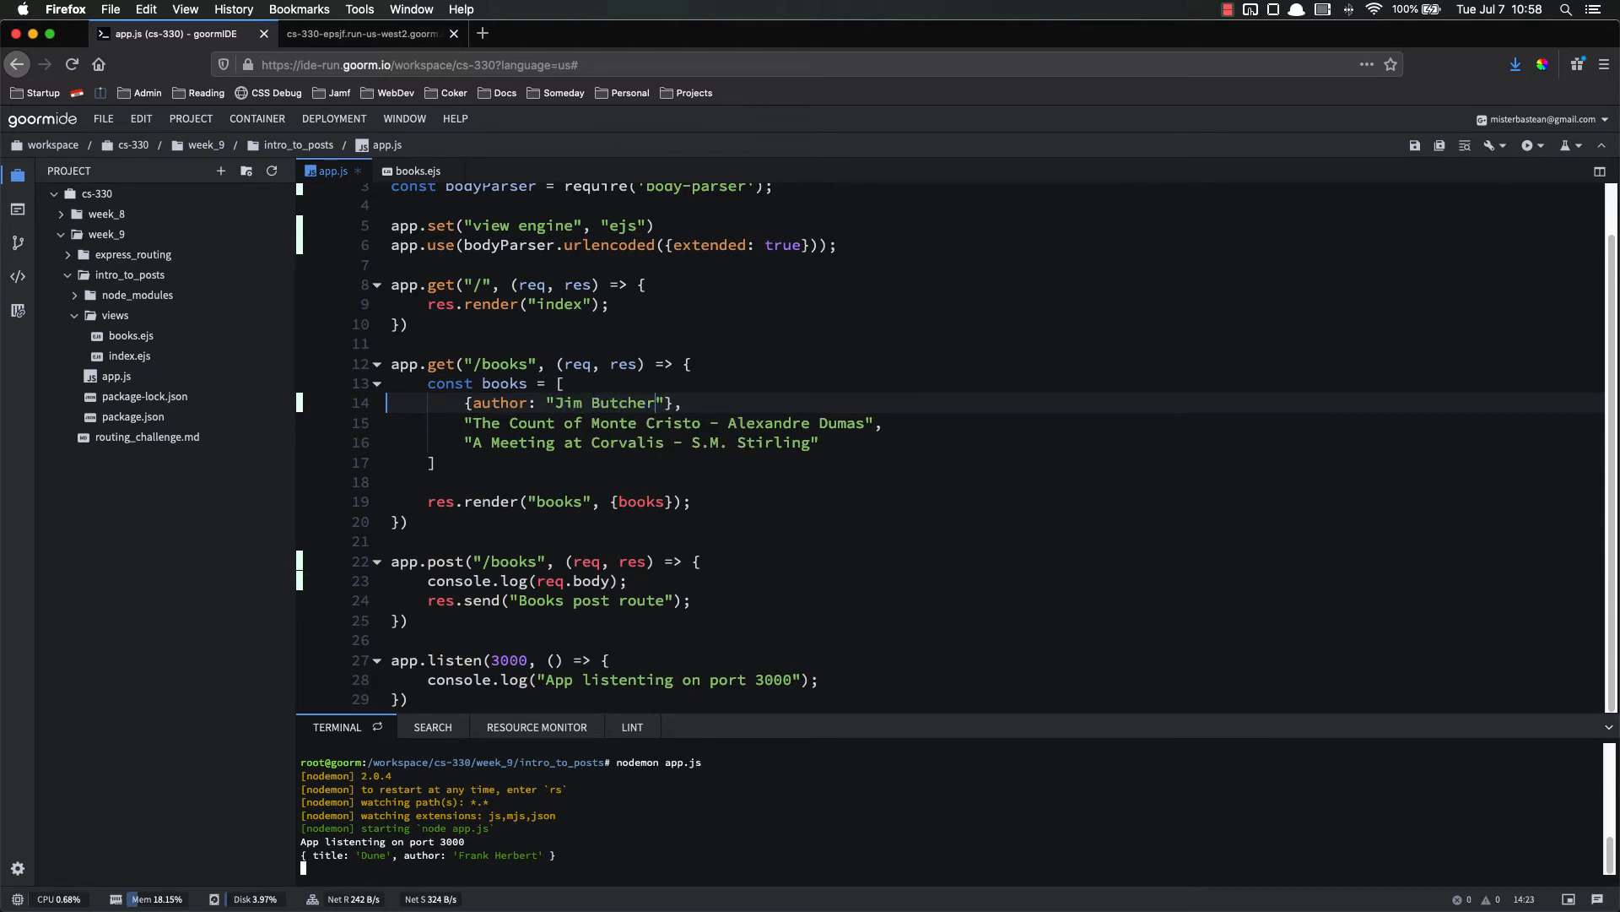
{"action": "type", "text": ", title:"}
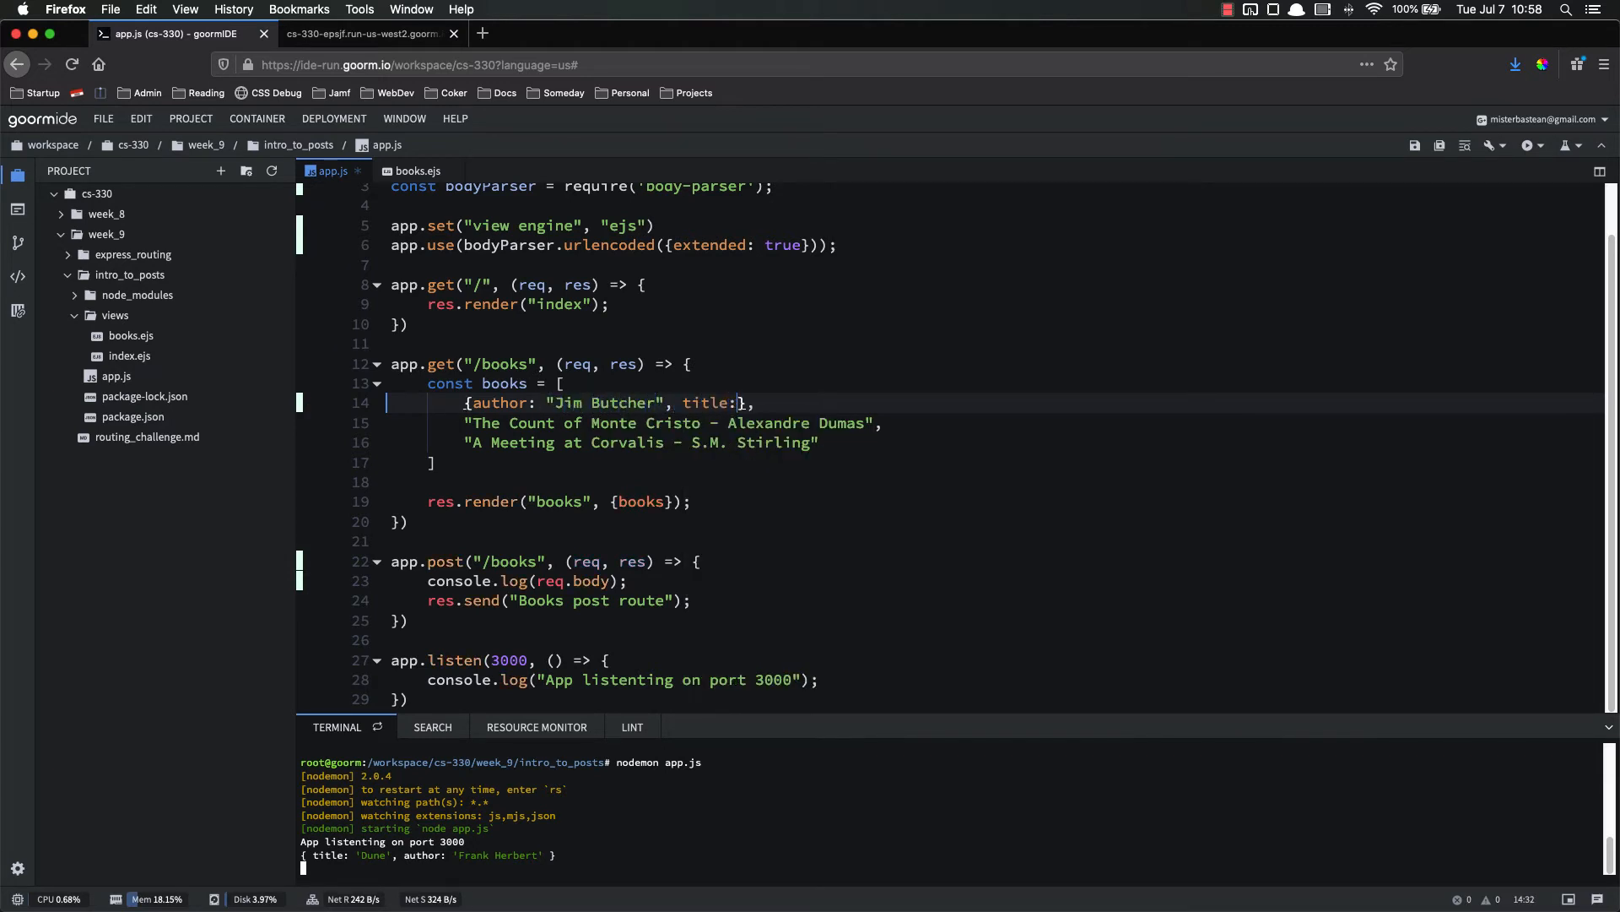
{"action": "type", "text": "\"\""}
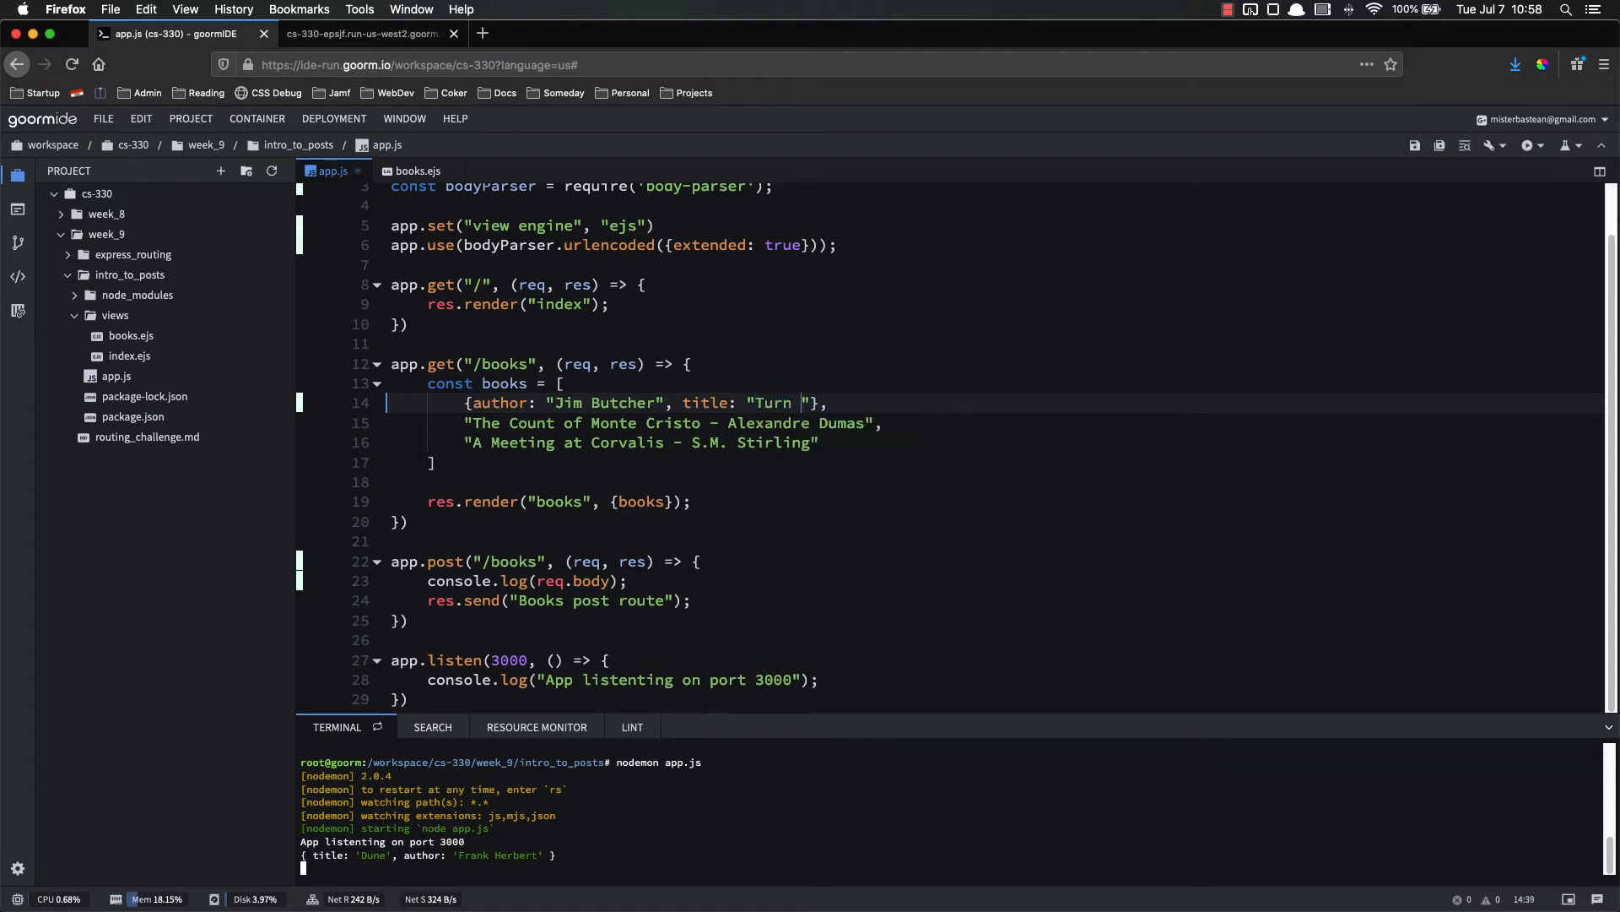
{"action": "type", "text": "Coat"}
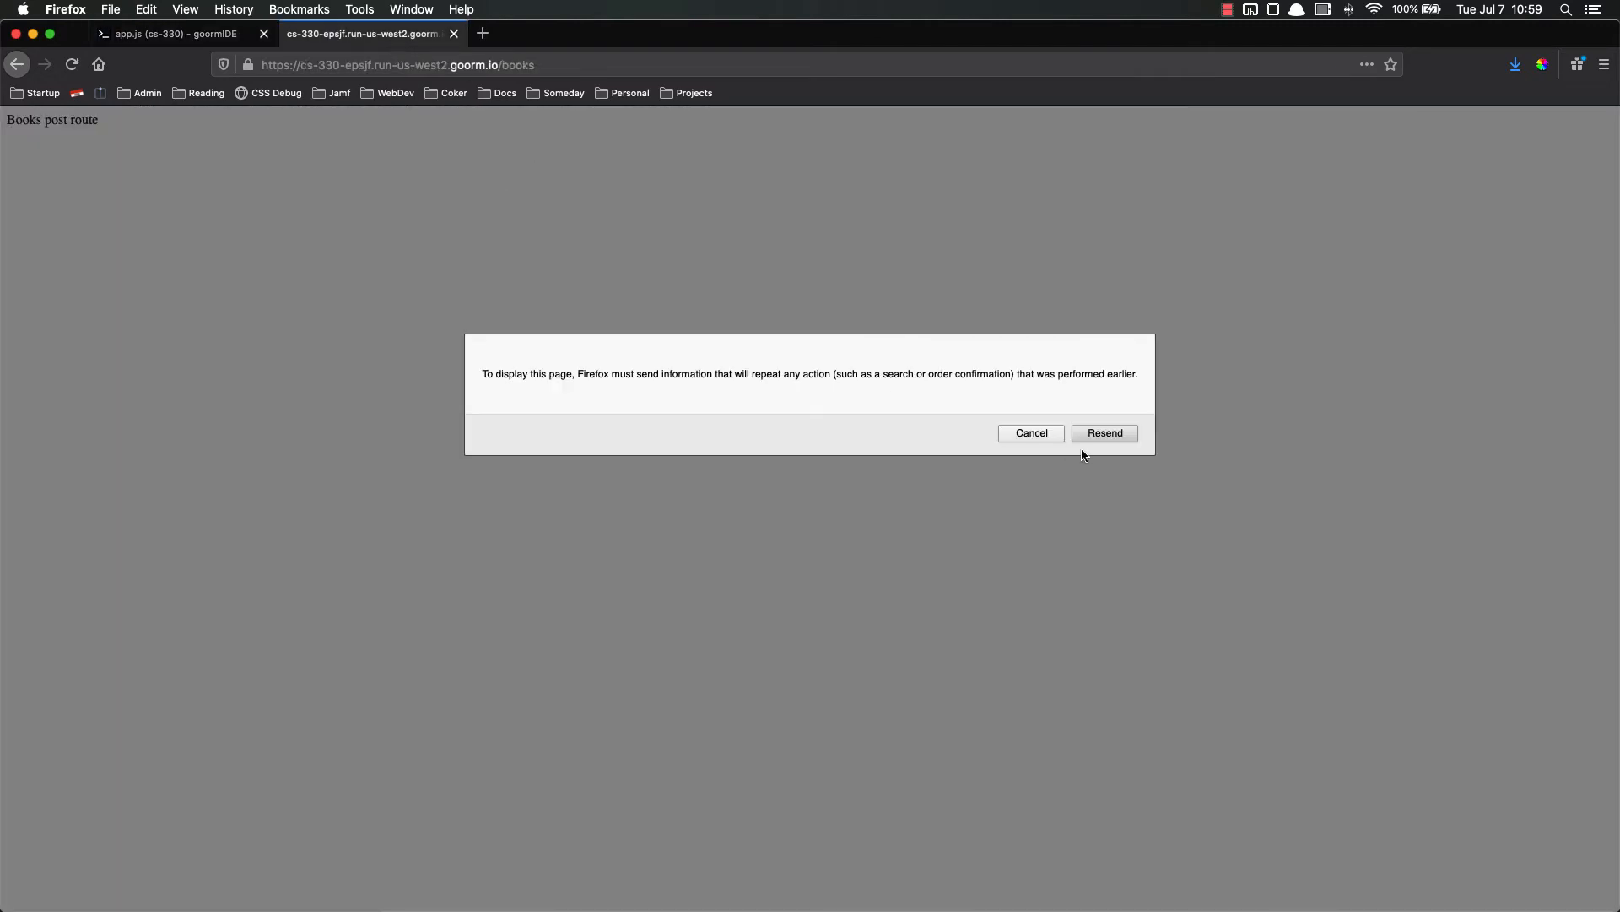
Confirm resending the form to reload /books, then return to the goormIDE tab.
{"action": "left_click", "coordinate": [1104, 432]}
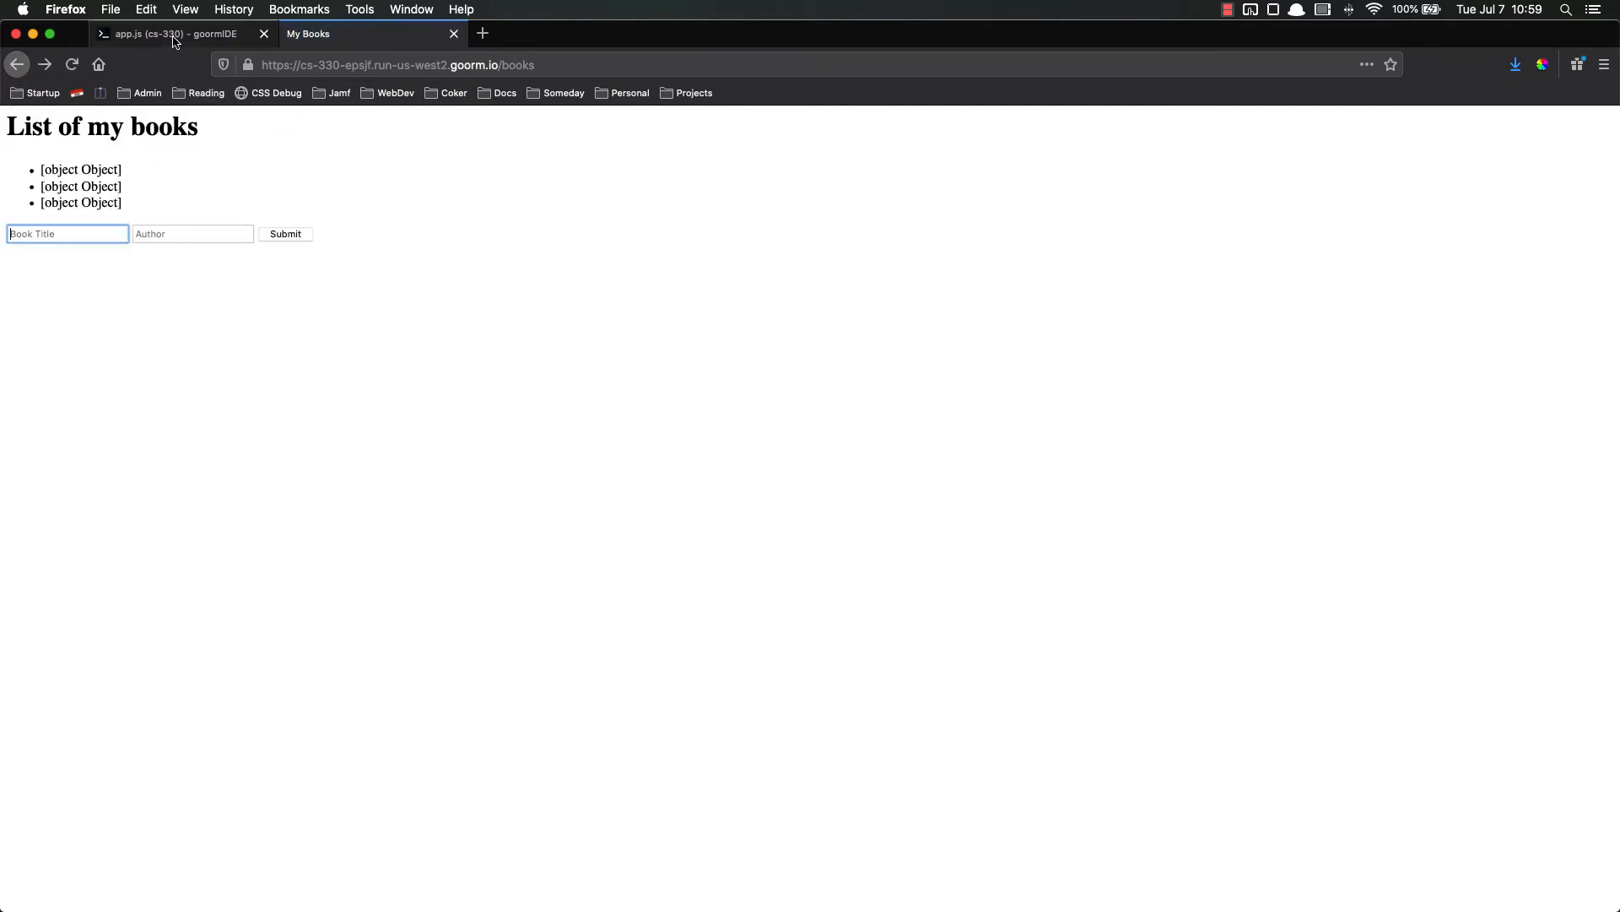
{"action": "left_click", "coordinate": [152, 34]}
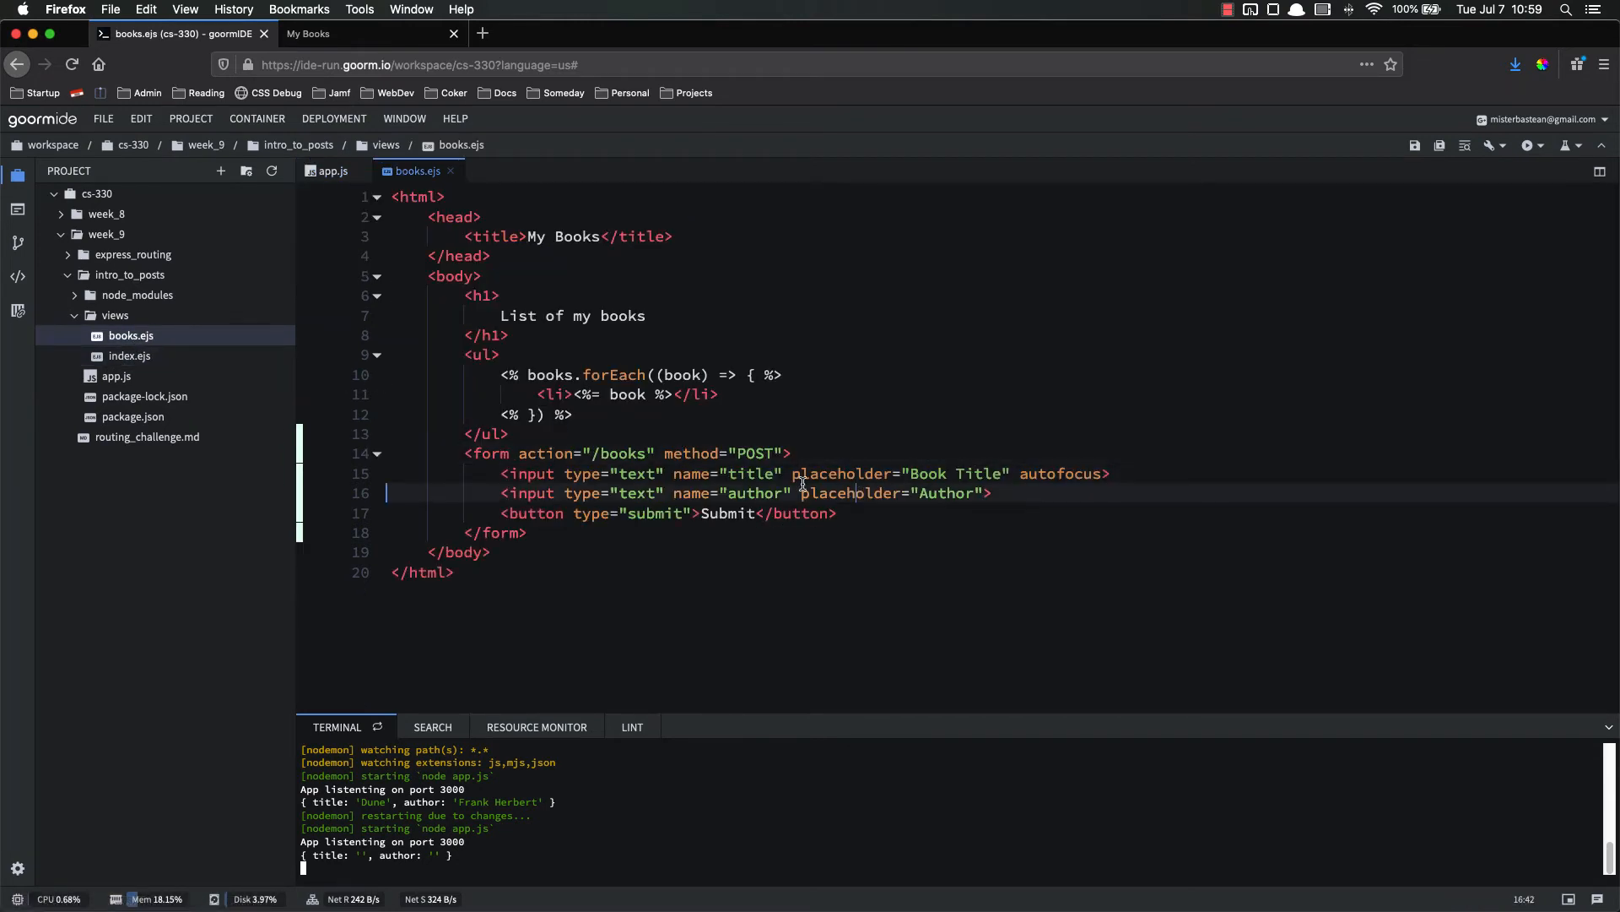
Change the list item output in books.ejs to `${book.title} - ${book.author}`.
{"action": "left_click", "coordinate": [628, 395]}
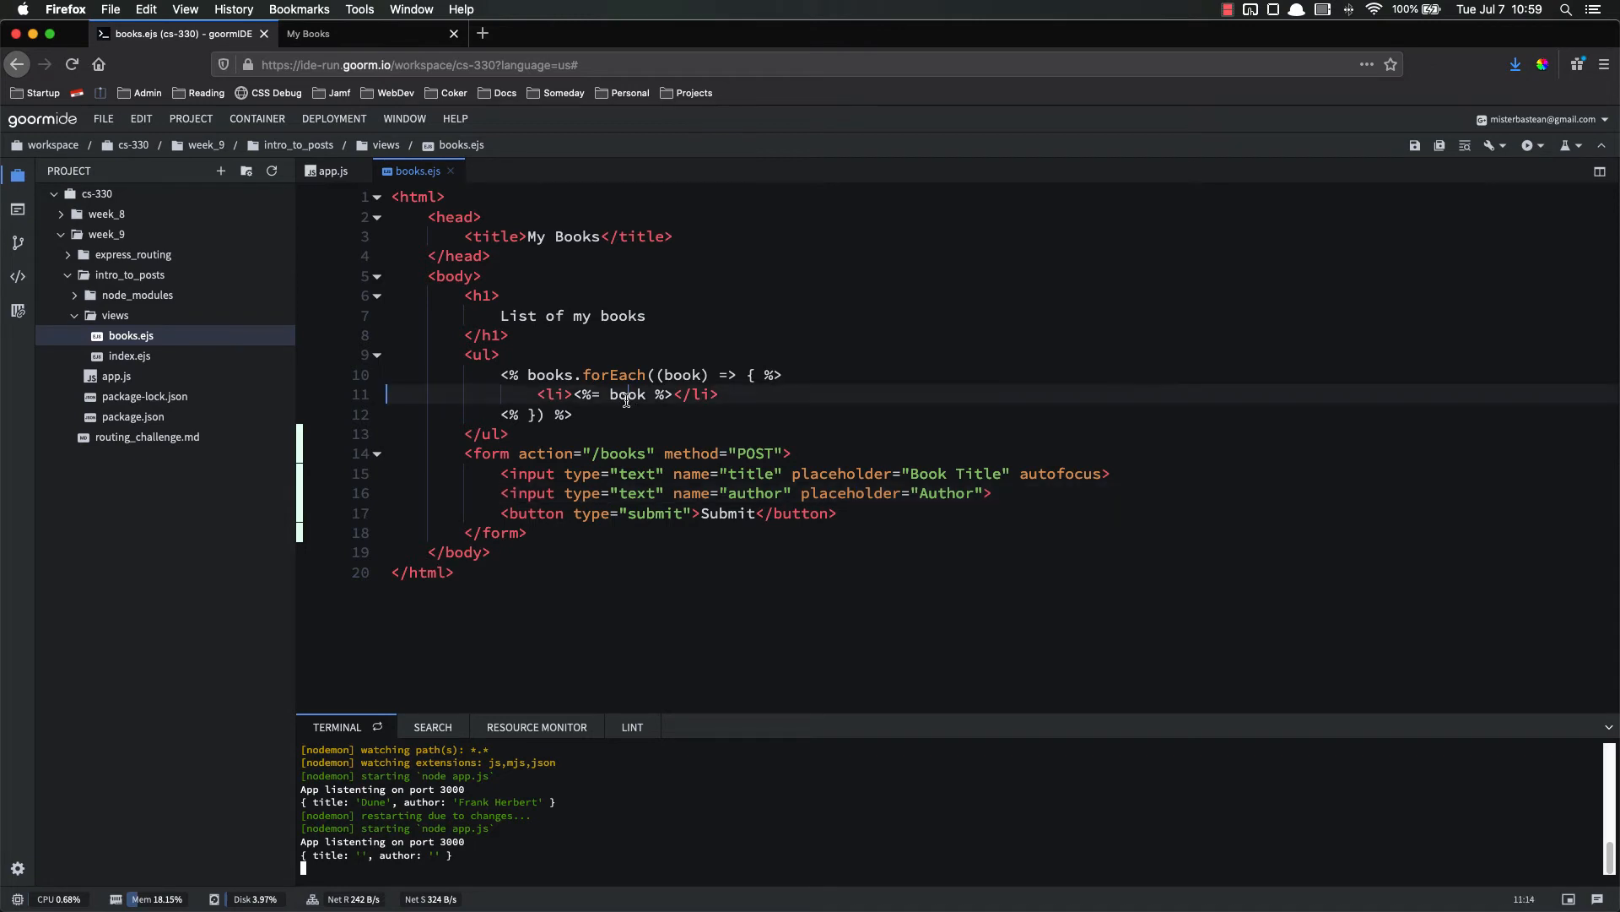
{"action": "double_click", "coordinate": [628, 395]}
{"action": "type", "text": "`"}
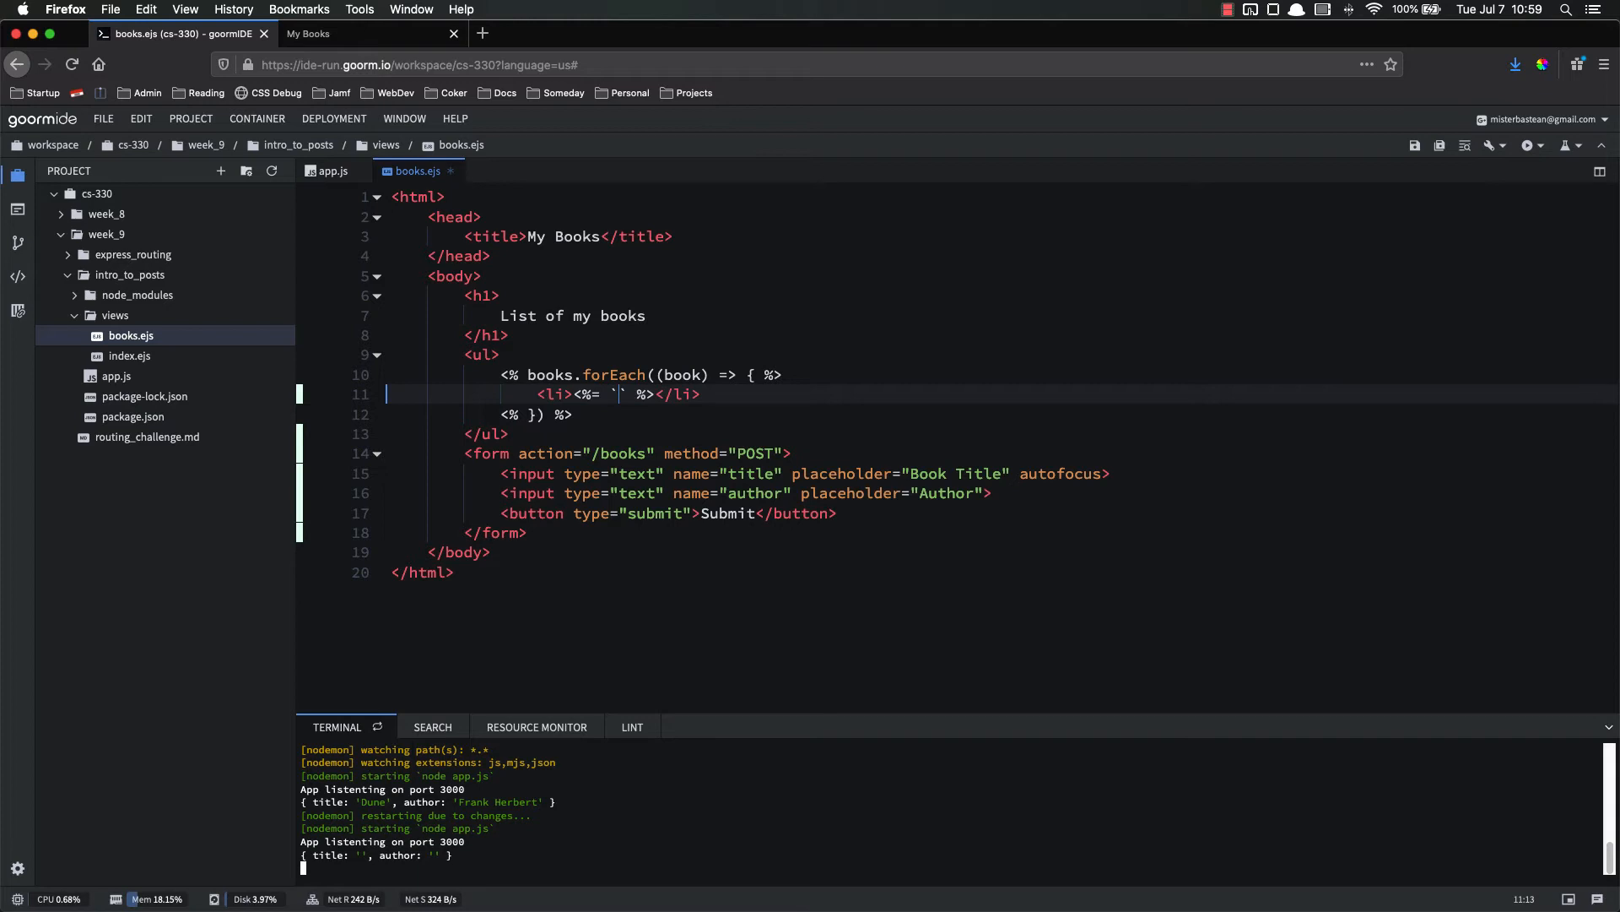
{"action": "type", "text": "${book}"}
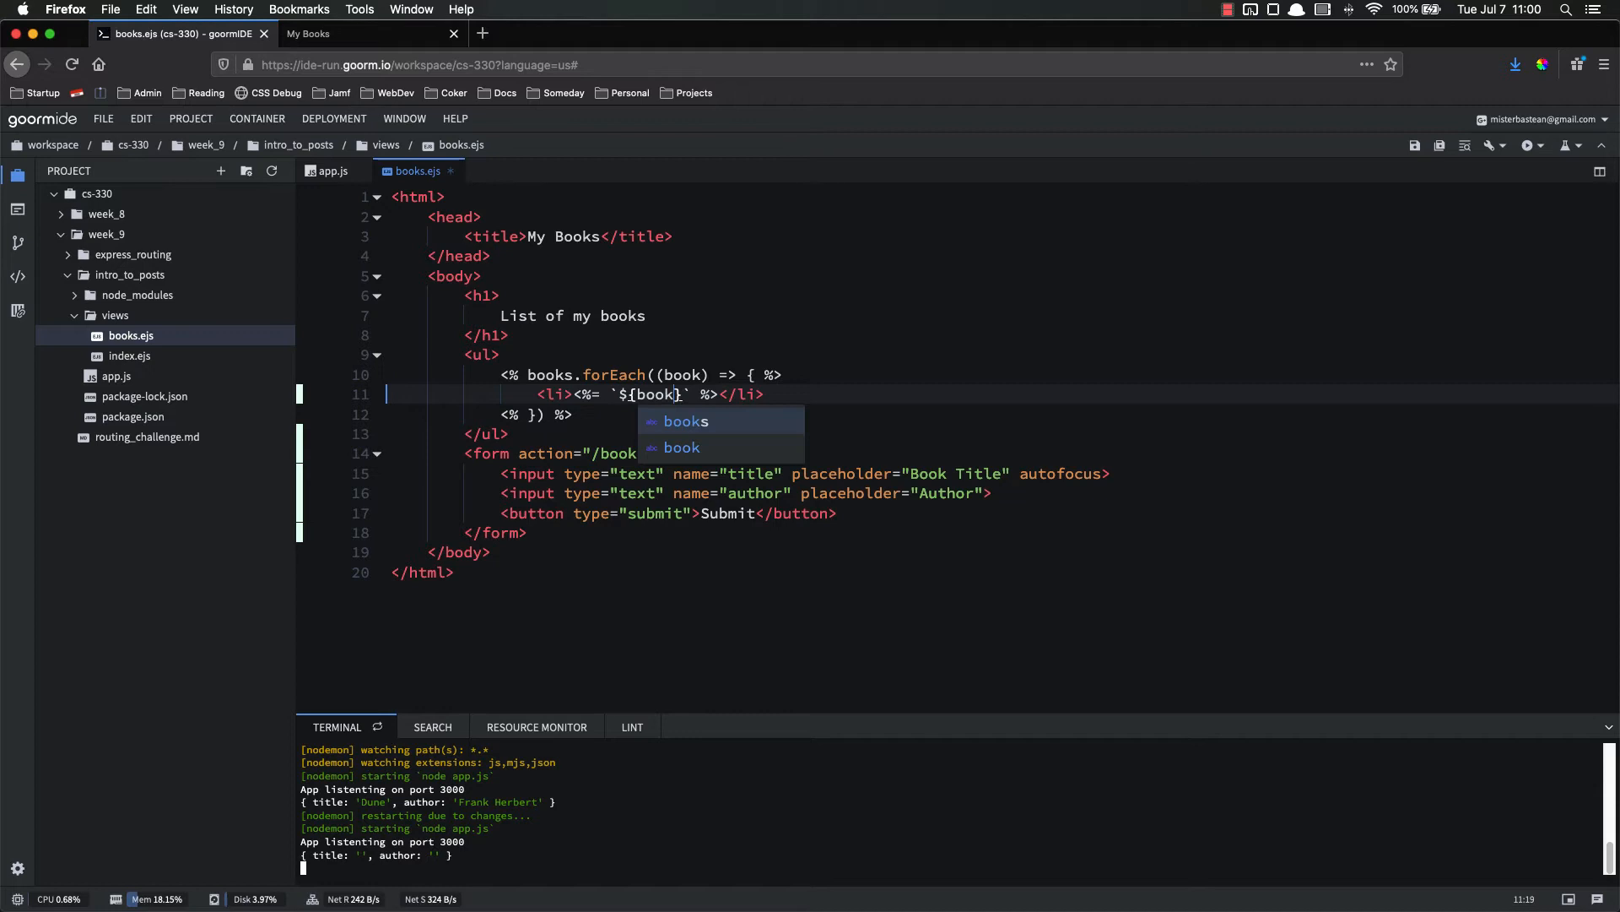
{"action": "type", "text": ".title"}
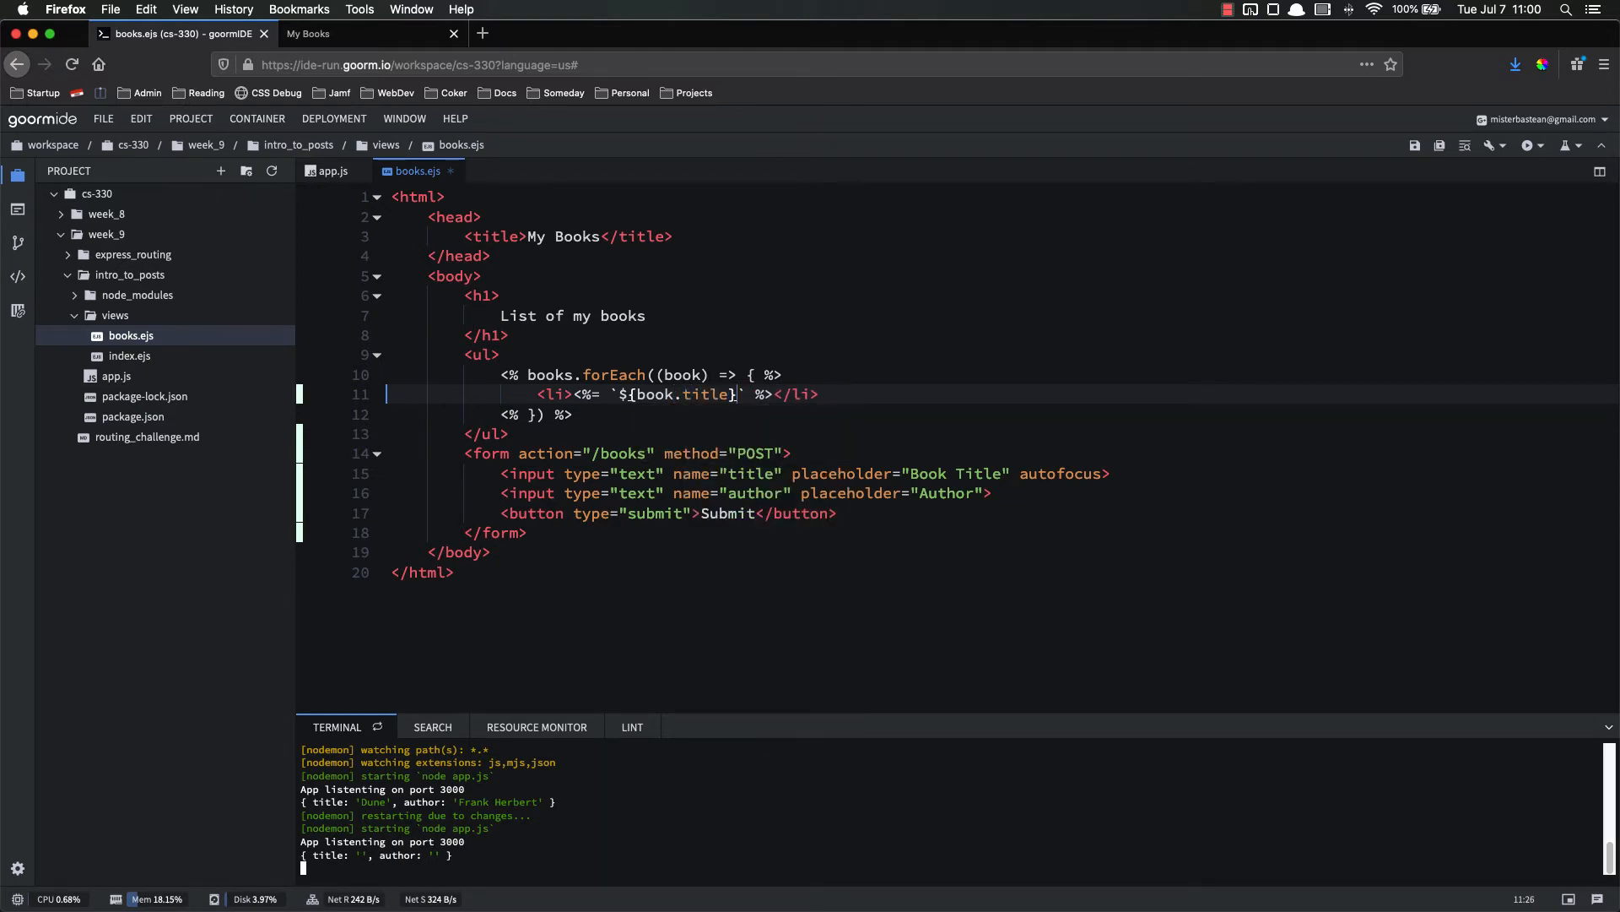
{"action": "type", "text": "-"}
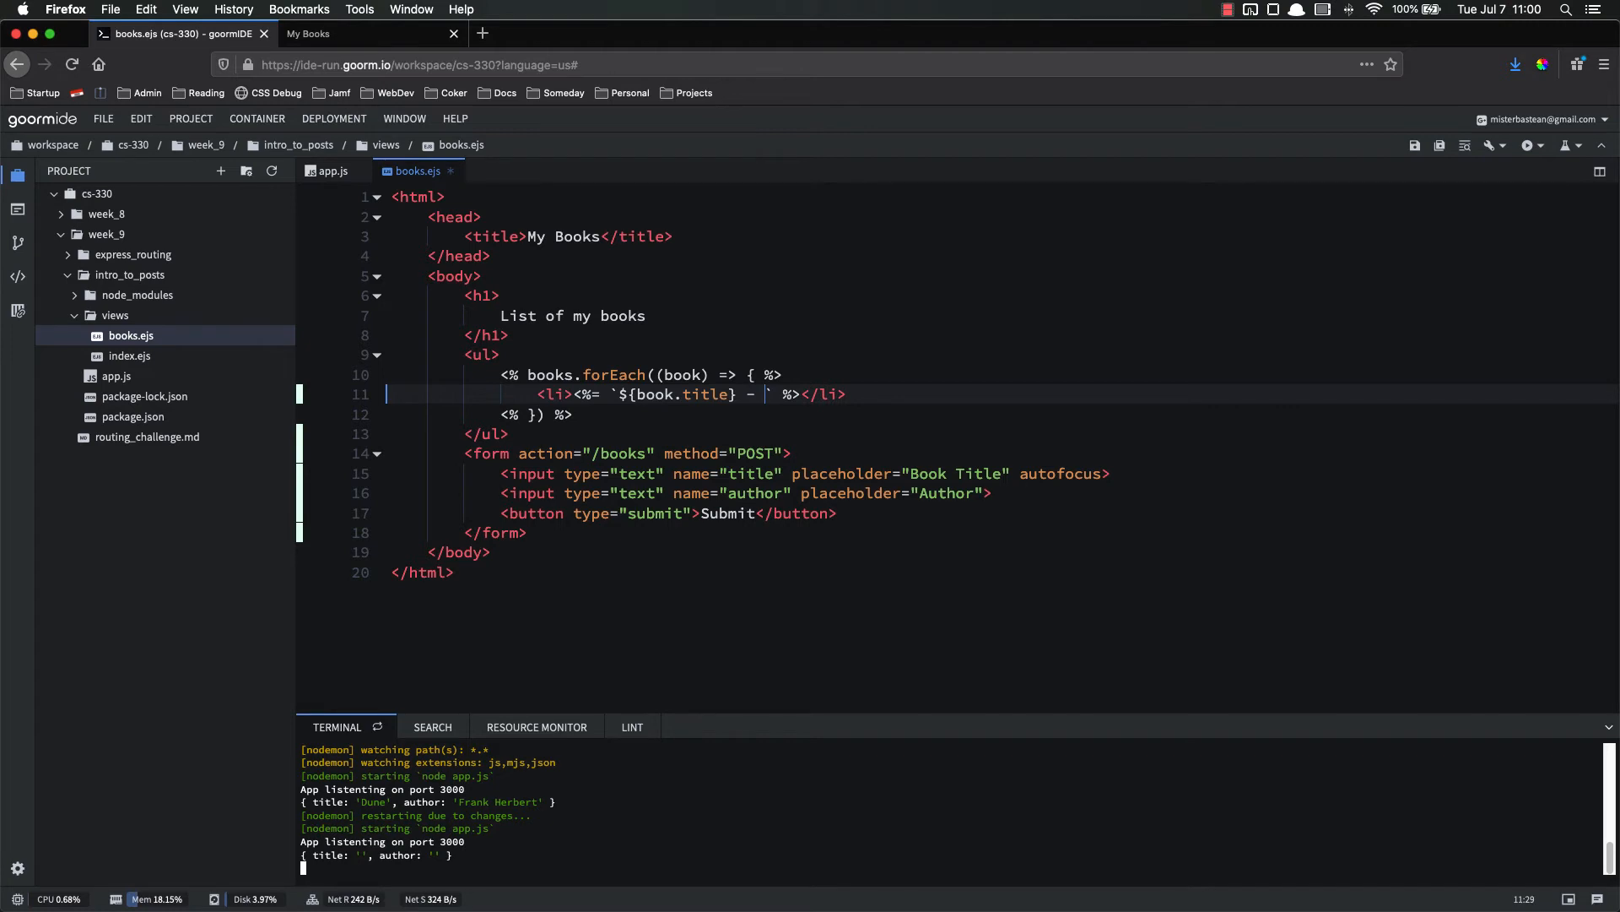
{"action": "type", "text": "${book.author"}
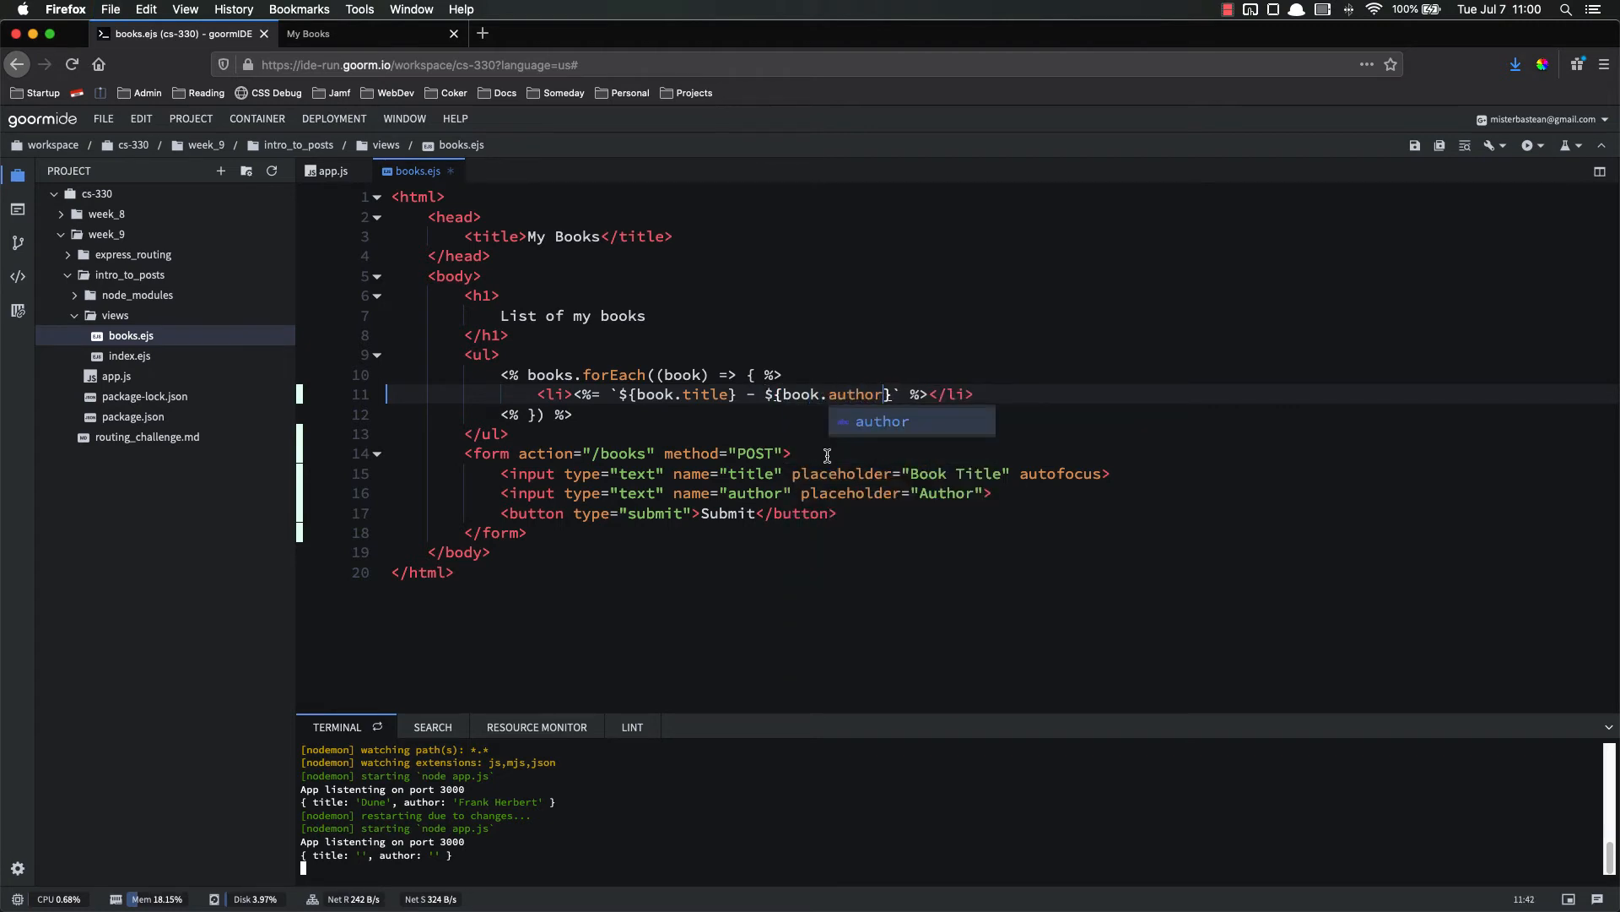
Reload My Books to see 'Turn Coat - Jim Butcher' style entries, then switch back to app.js.
{"action": "left_click", "coordinate": [324, 33]}
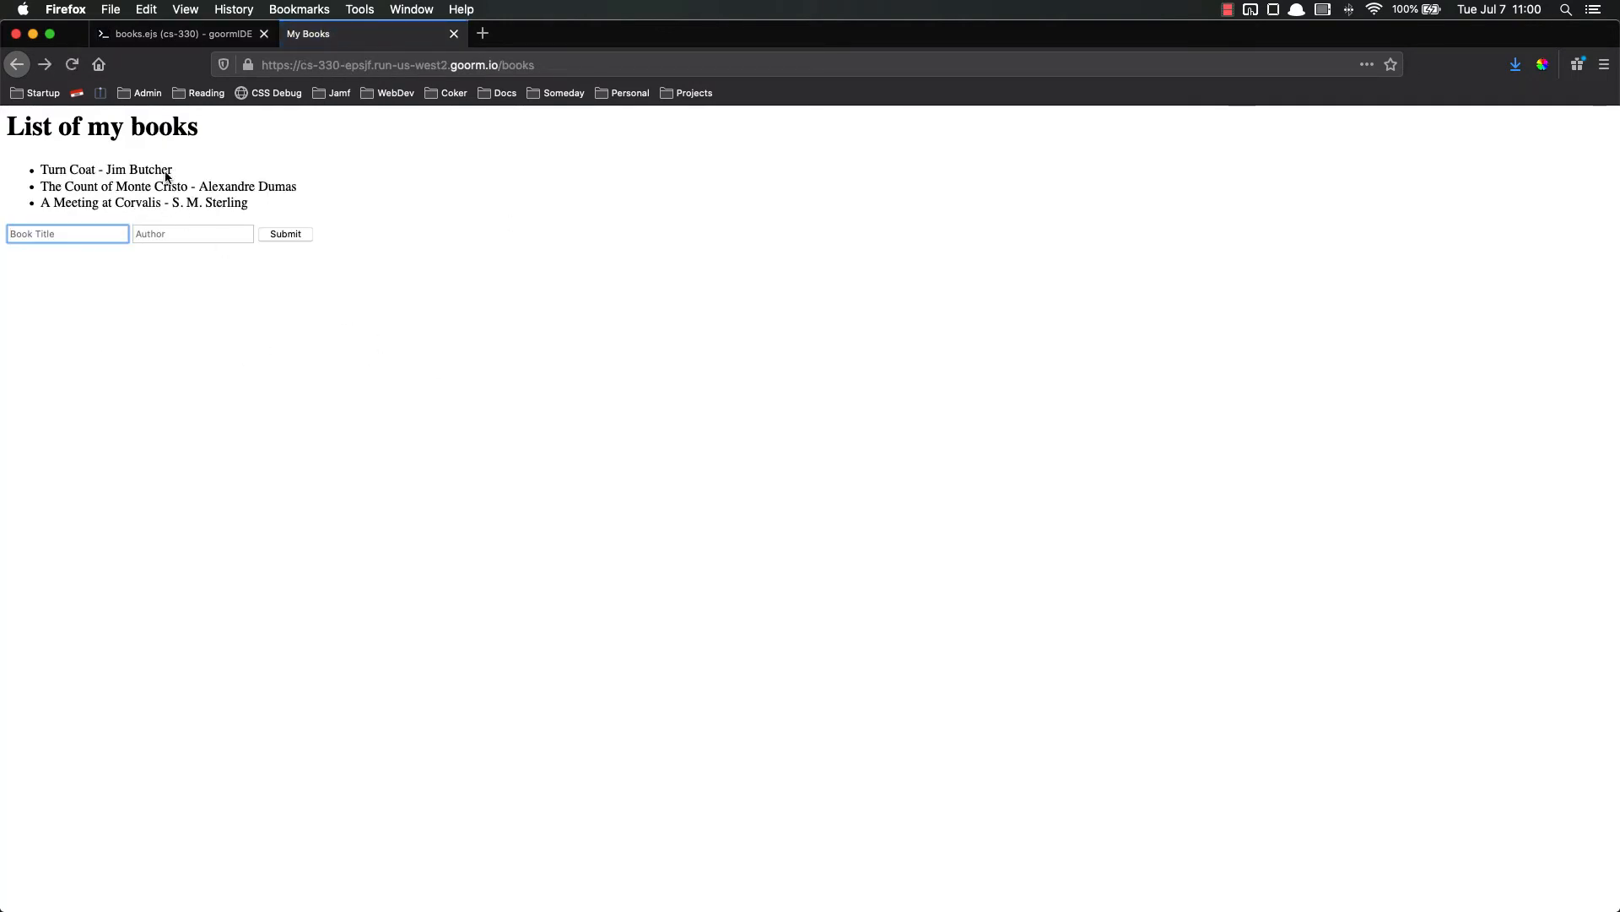
{"action": "mouse_move", "coordinate": [135, 182]}
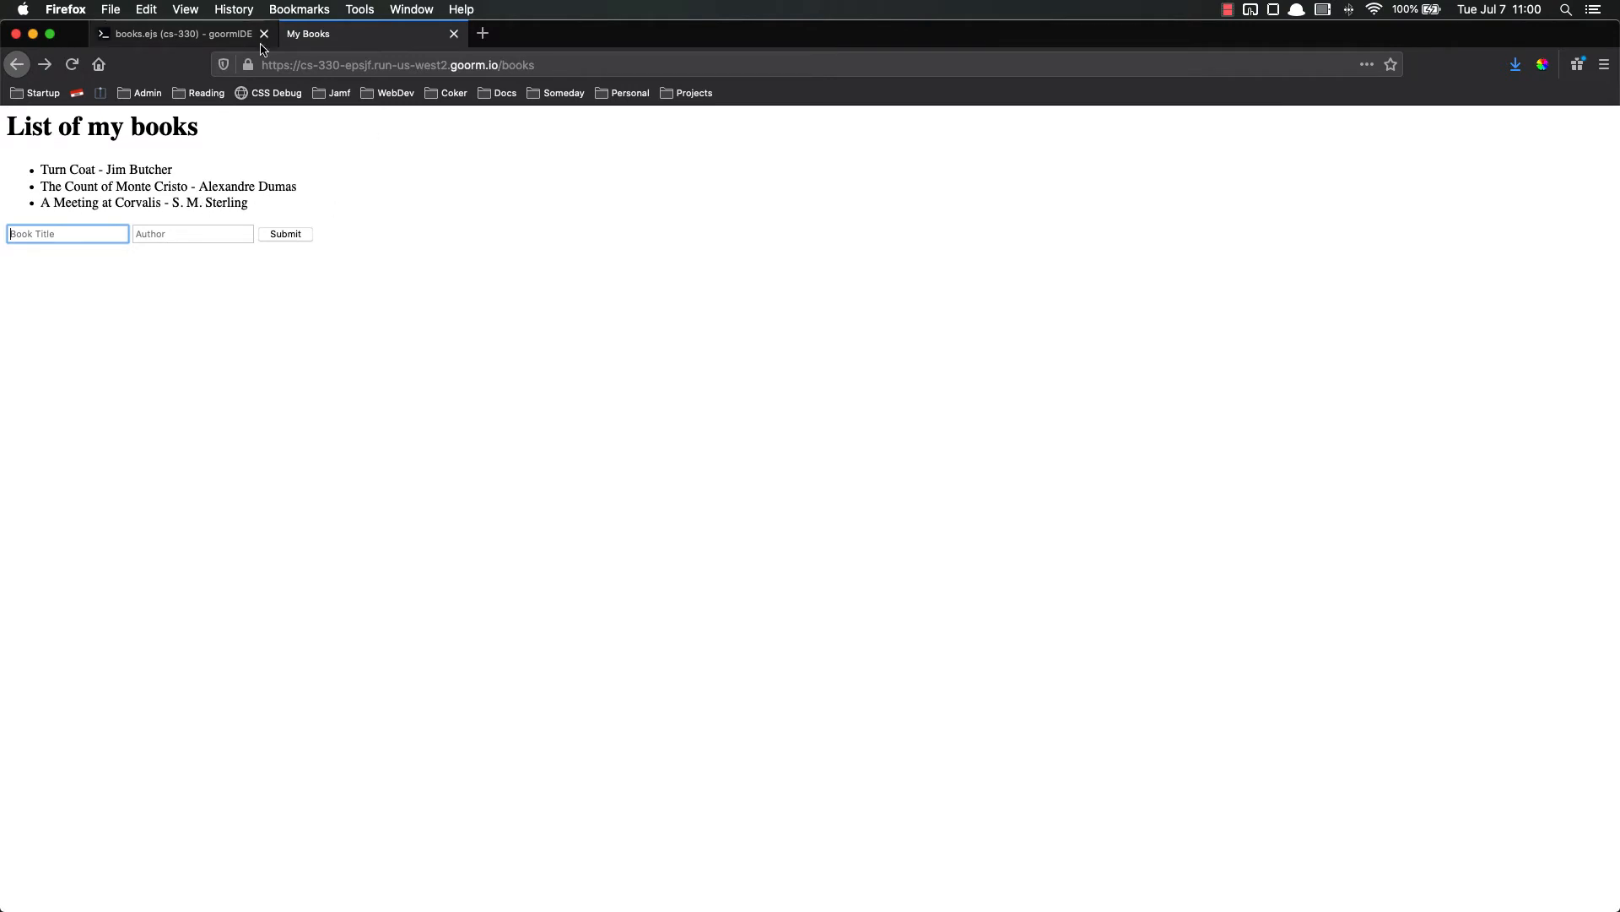
{"action": "left_click", "coordinate": [160, 34]}
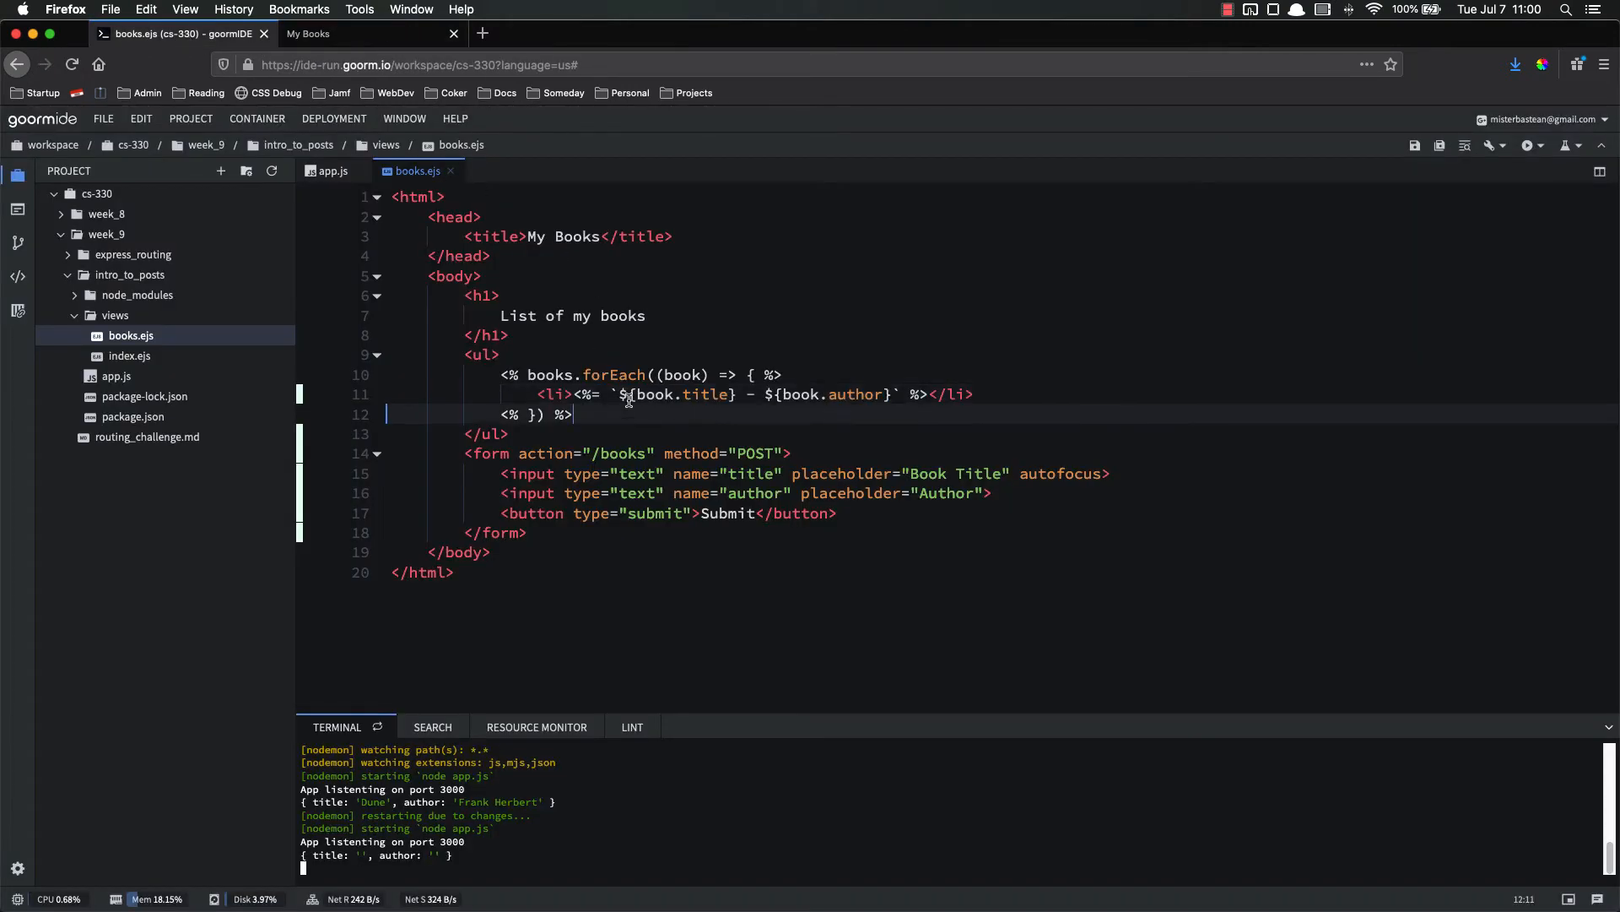
{"action": "double_click", "coordinate": [682, 395]}
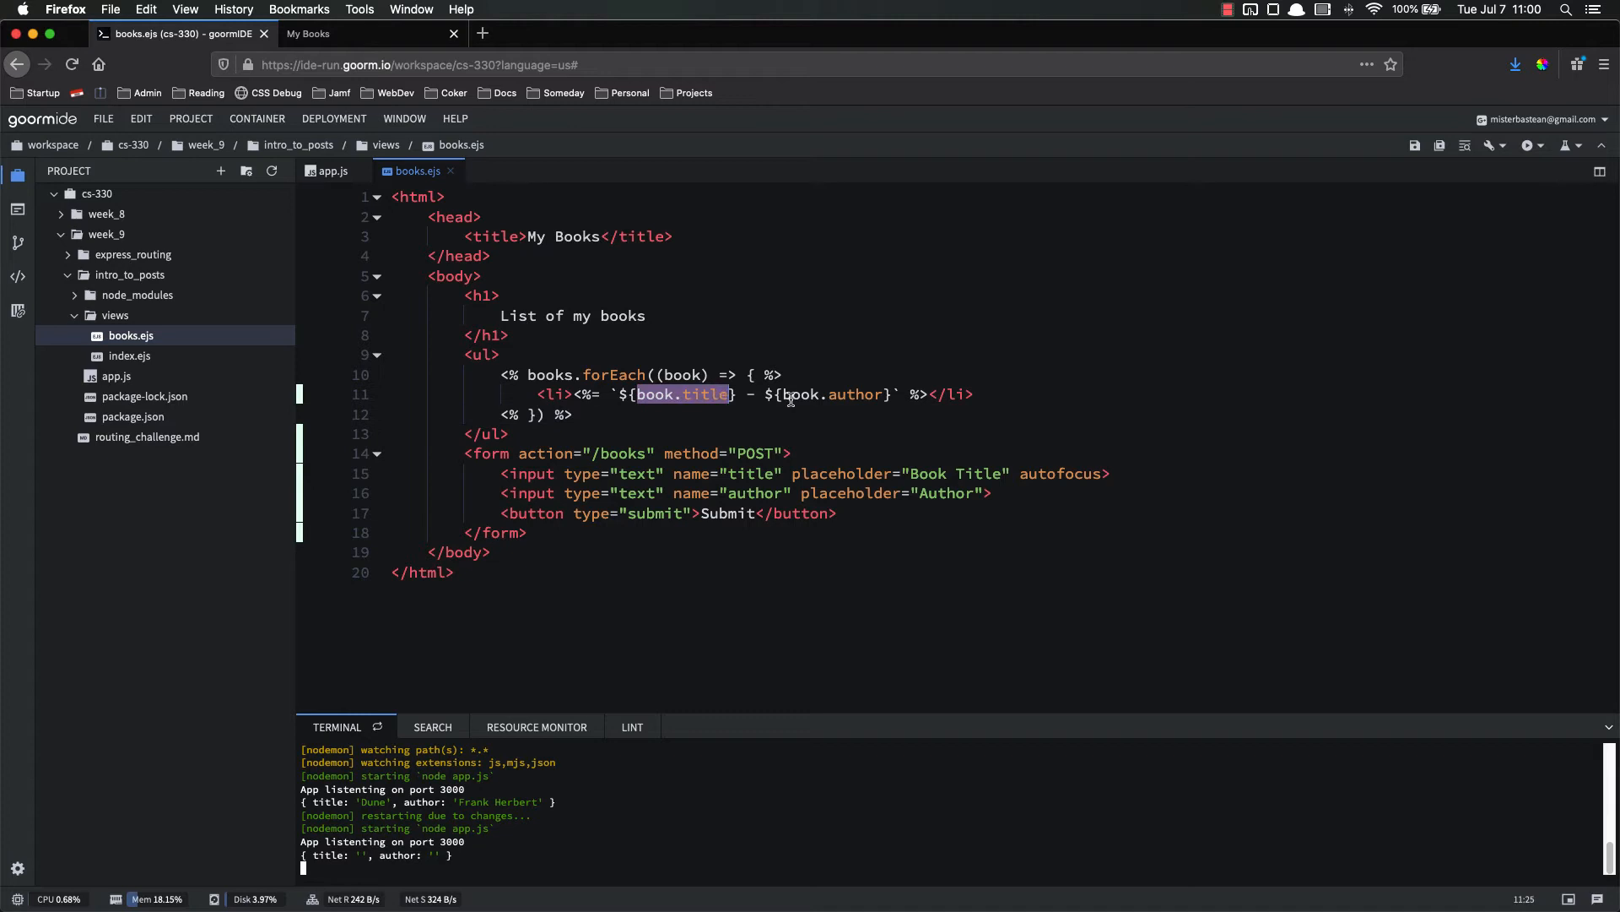
{"action": "left_click", "coordinate": [327, 170]}
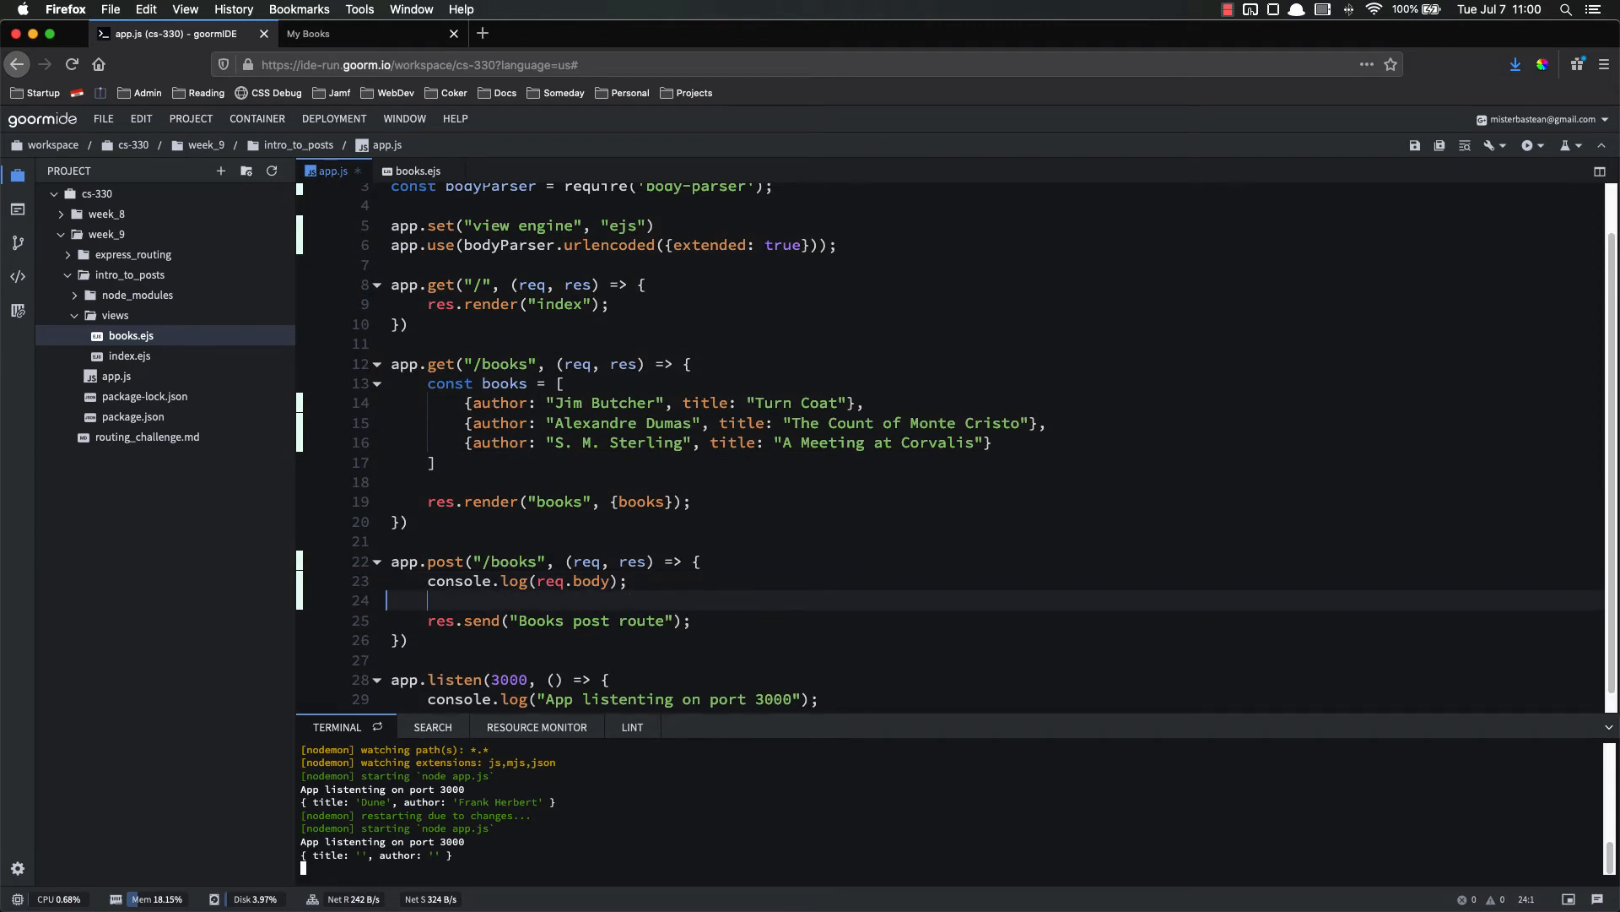
Add books.push(req.body) to the POST /books handler before res.send.
{"action": "type", "text": "b"}
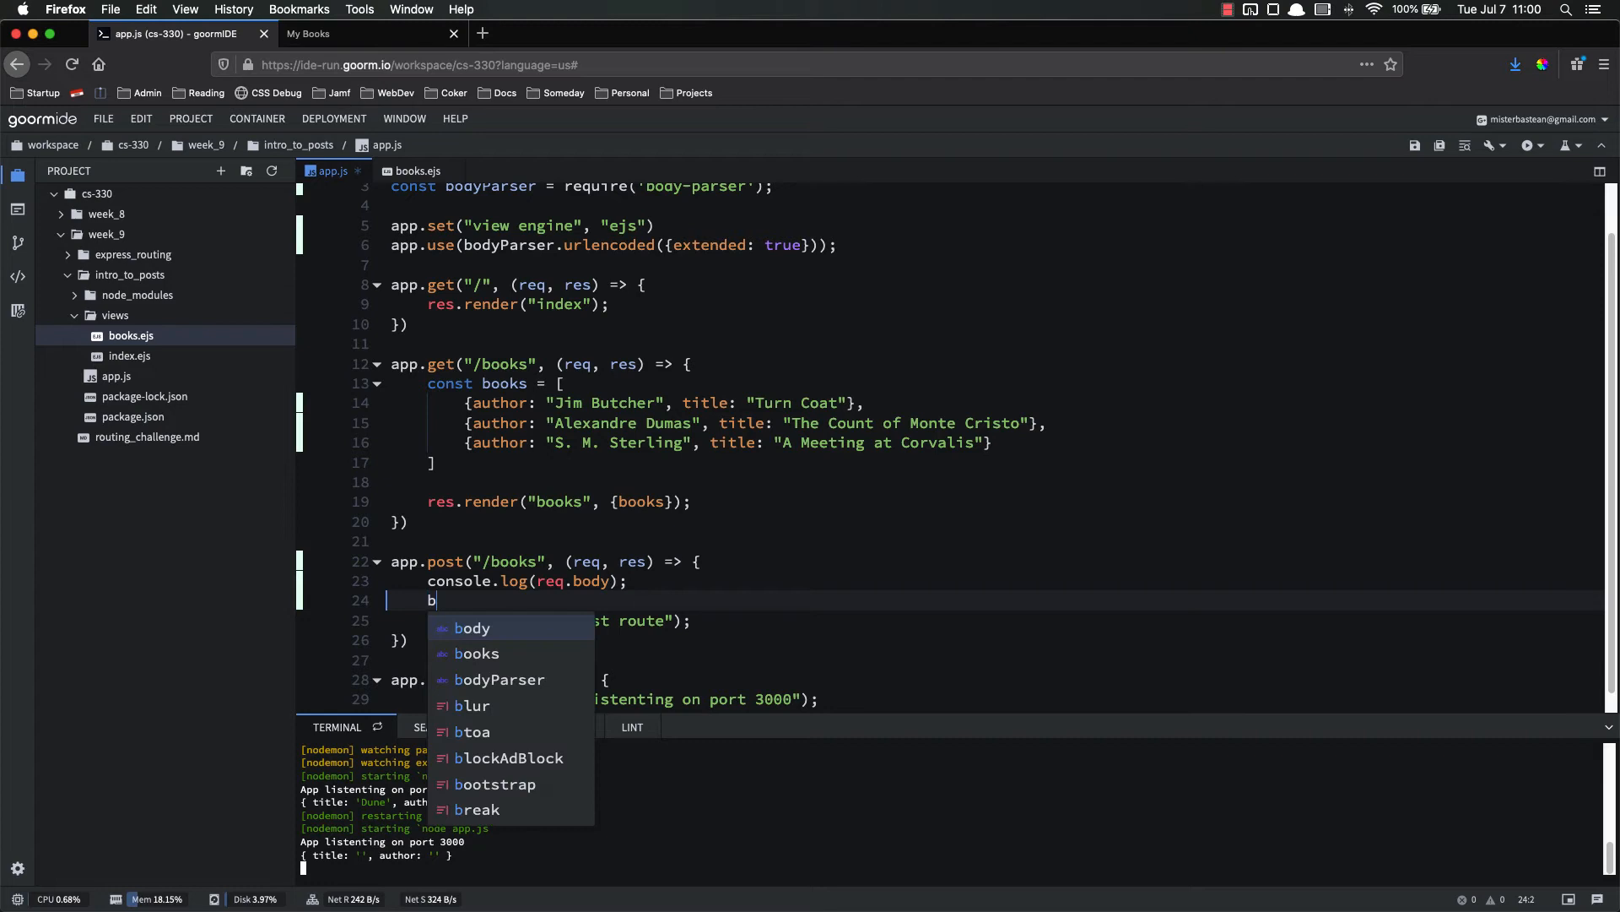
{"action": "type", "text": "ooks.push("}
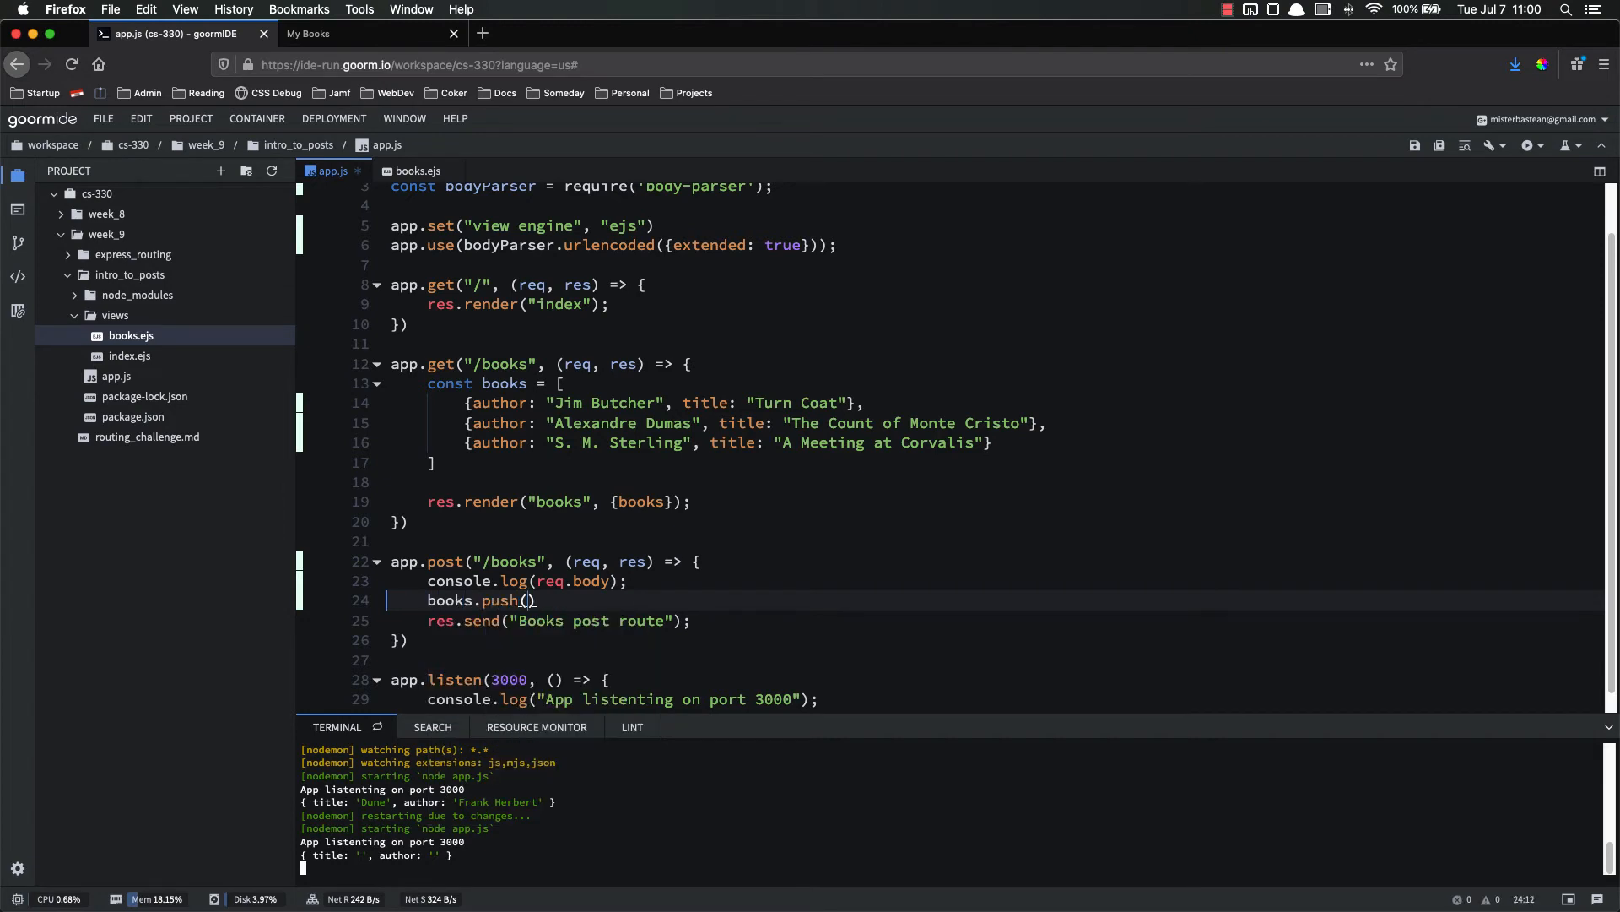
{"action": "type", "text": "req.body"}
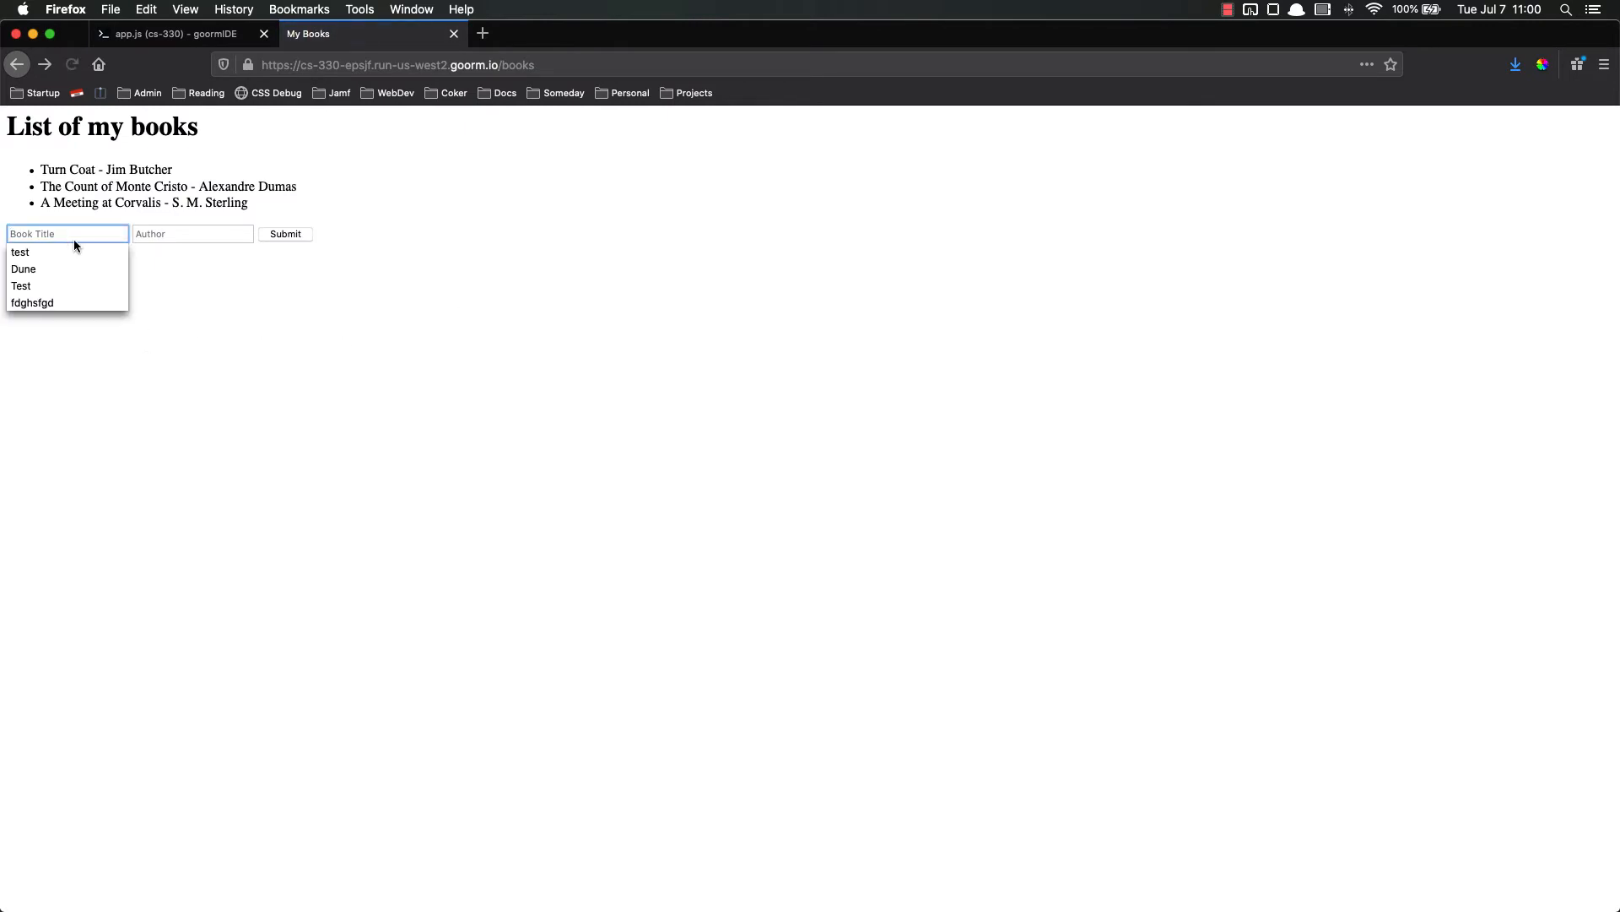
Submit Dune by Frank Herbert, see the 'books is not defined' ReferenceError, return to app.js.
{"action": "left_click", "coordinate": [23, 269]}
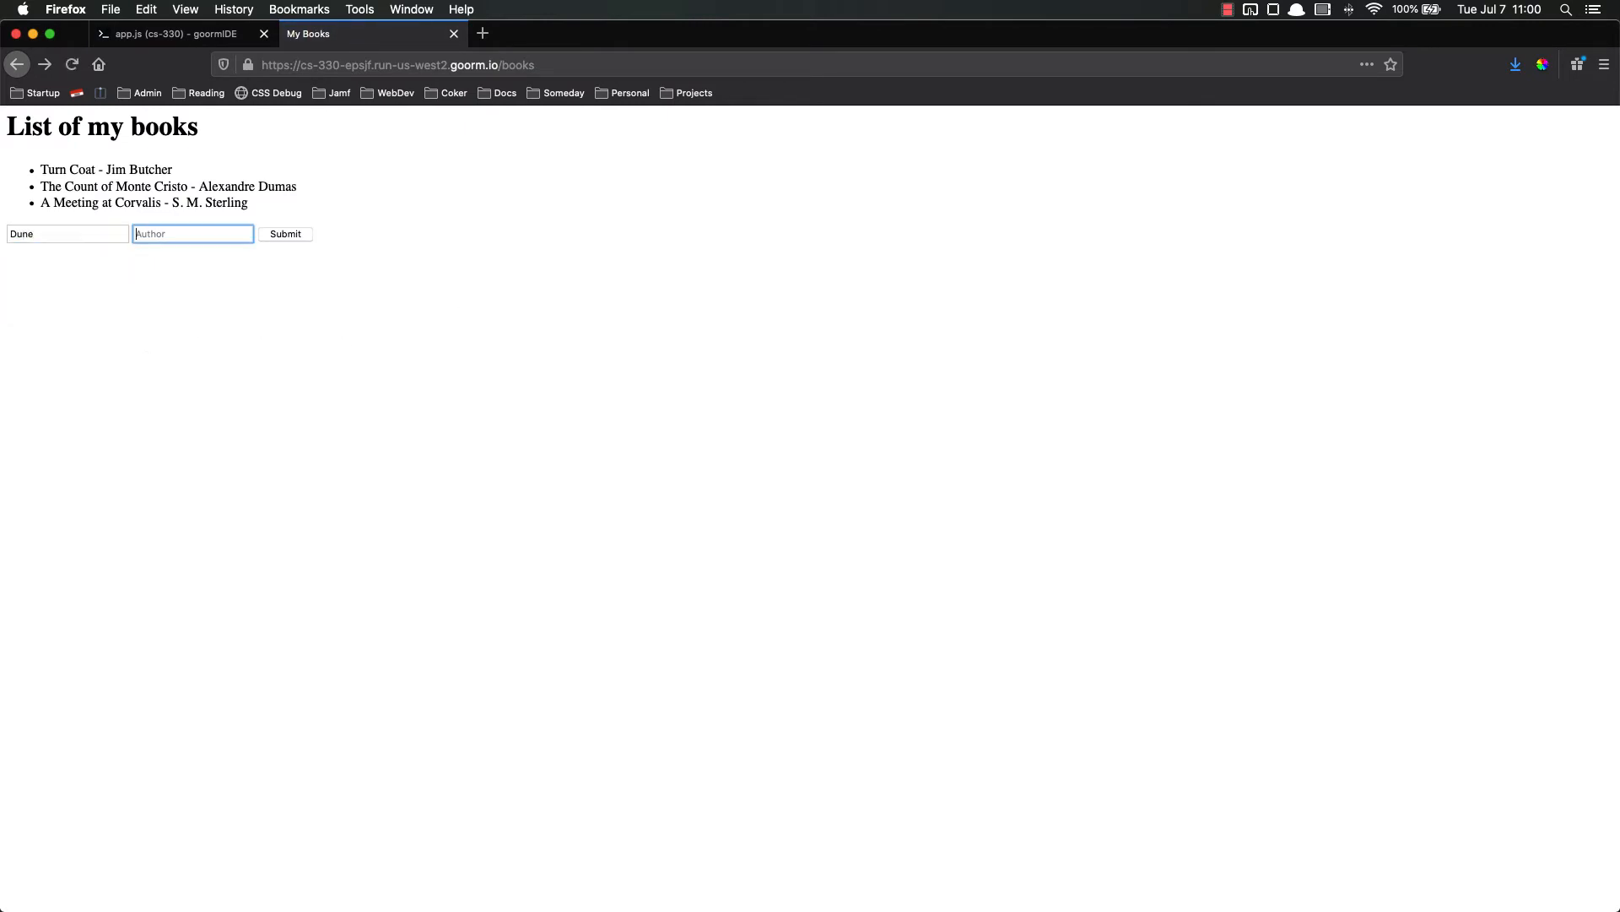
{"action": "type", "text": "Frank Herbert"}
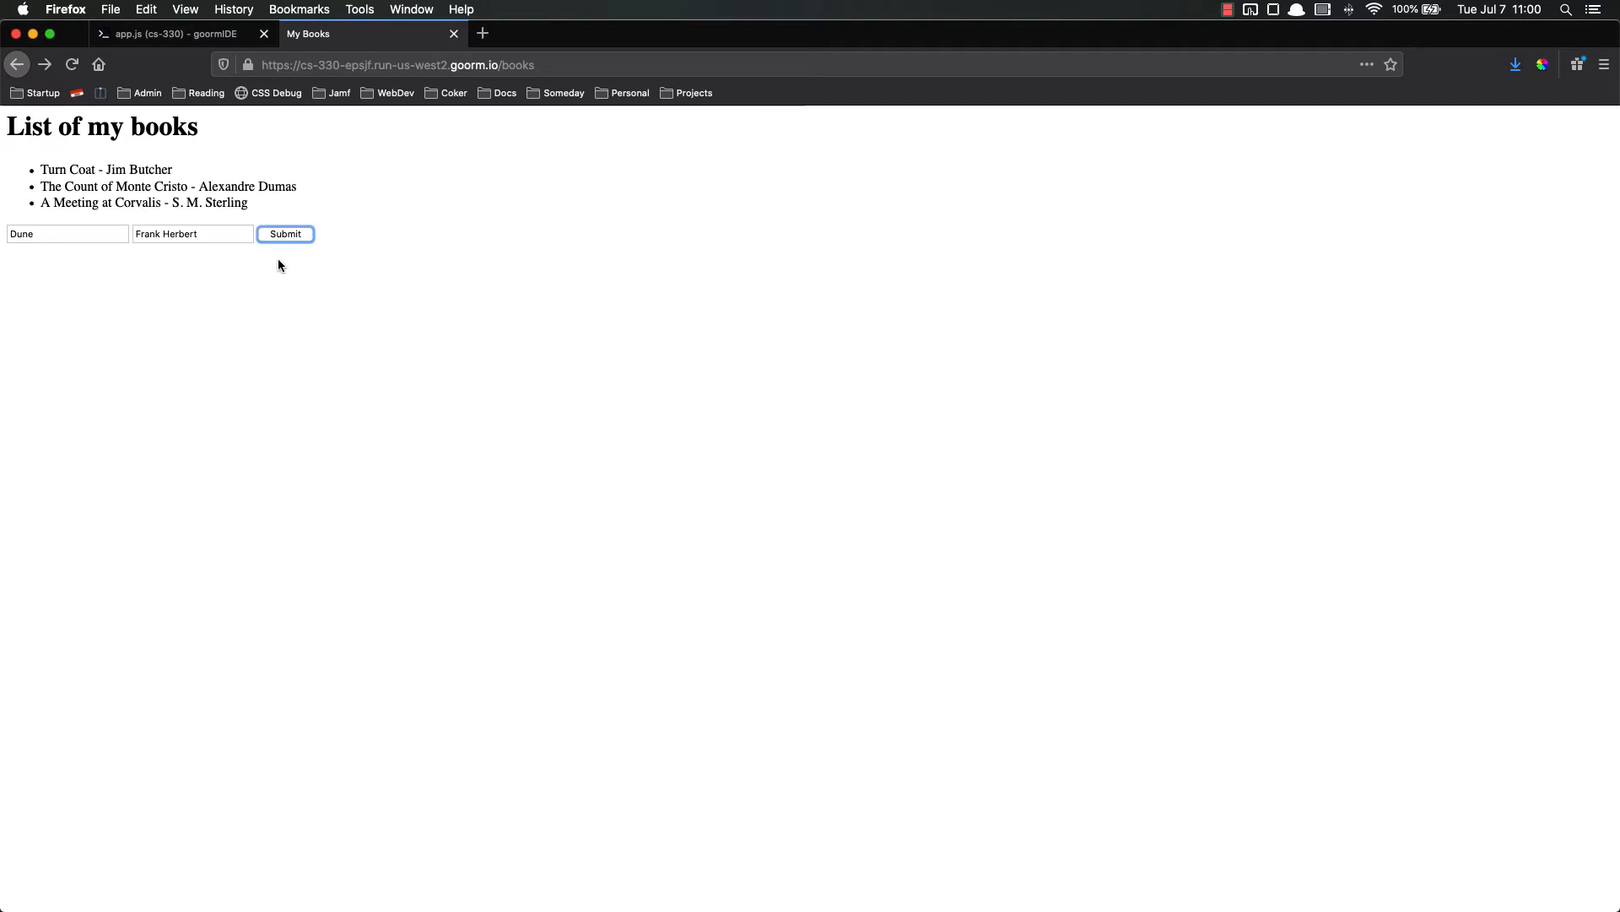
{"action": "left_click", "coordinate": [285, 233]}
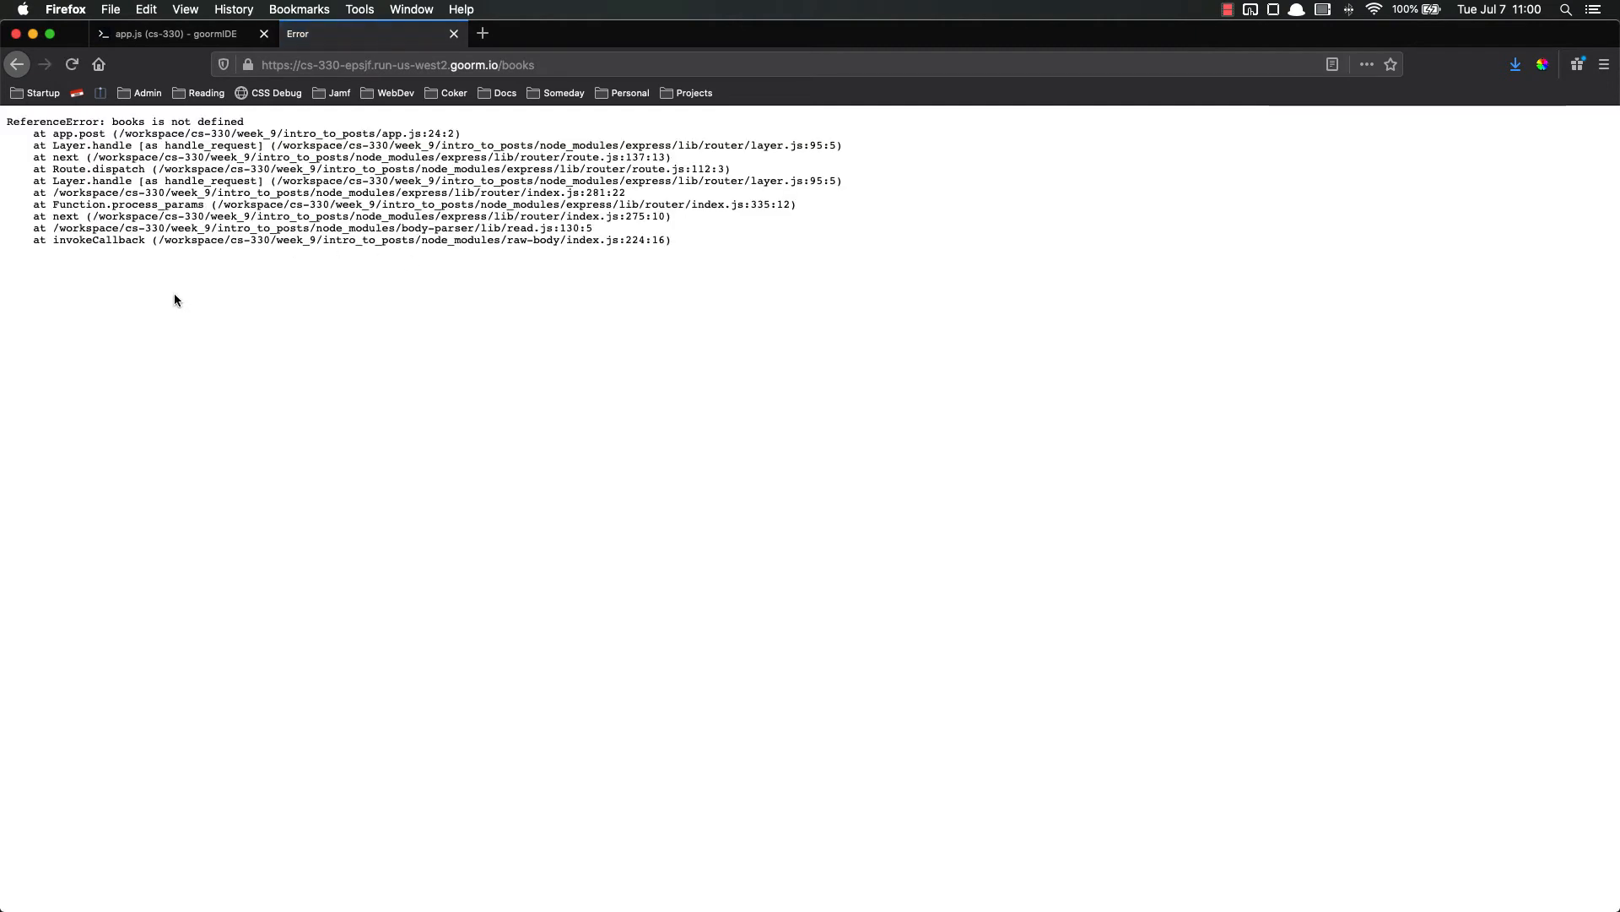
{"action": "double_click", "coordinate": [177, 122]}
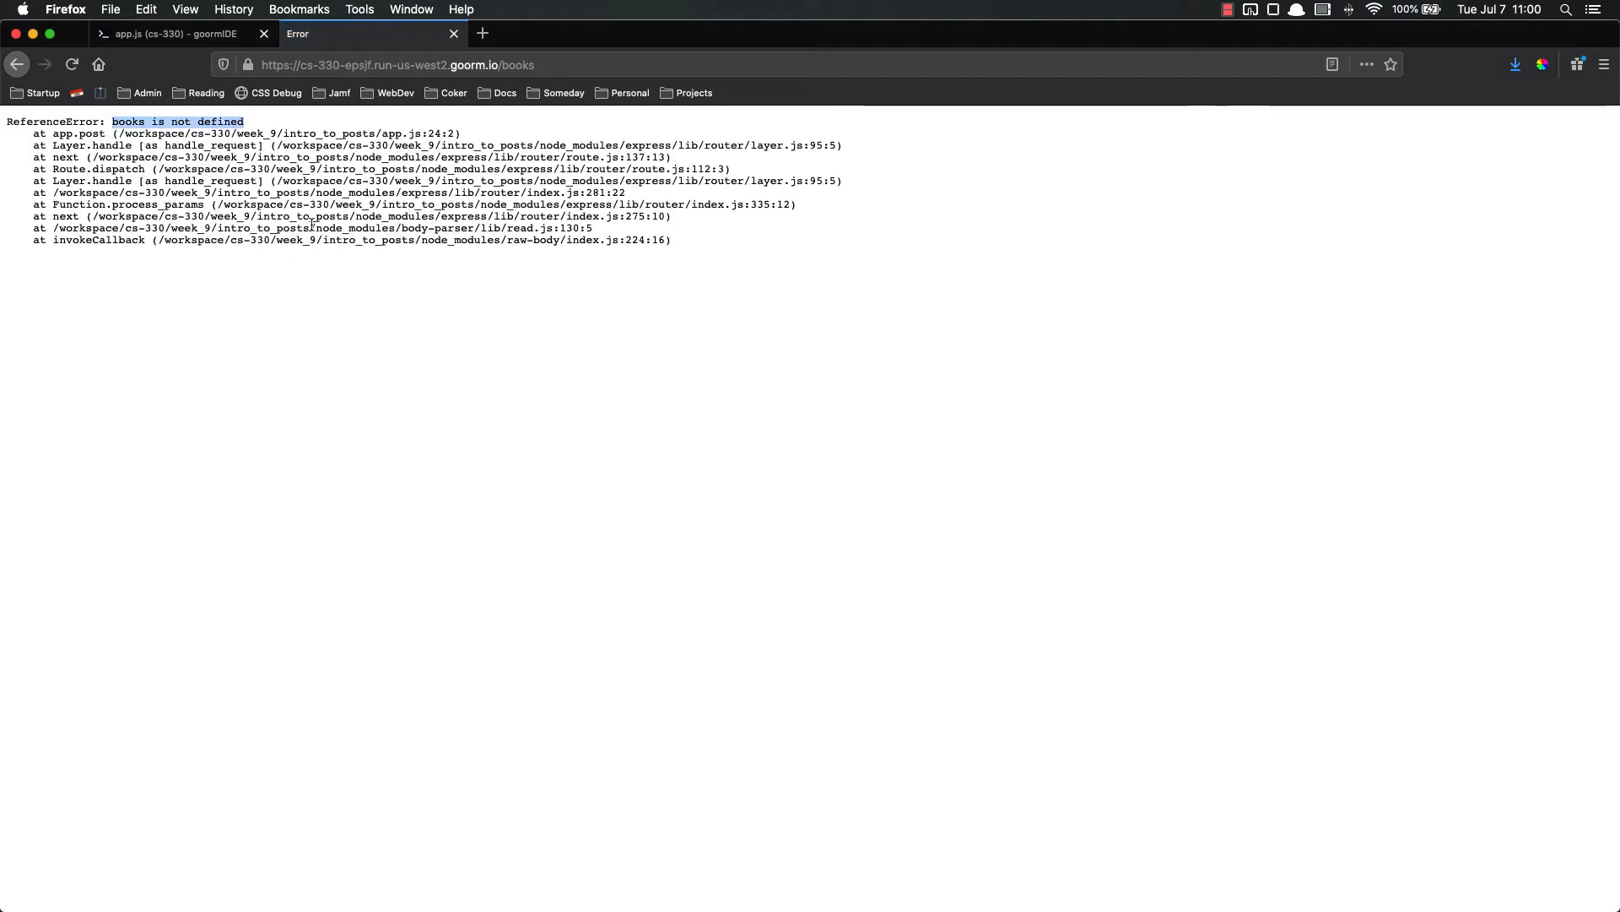
{"action": "left_click", "coordinate": [168, 34]}
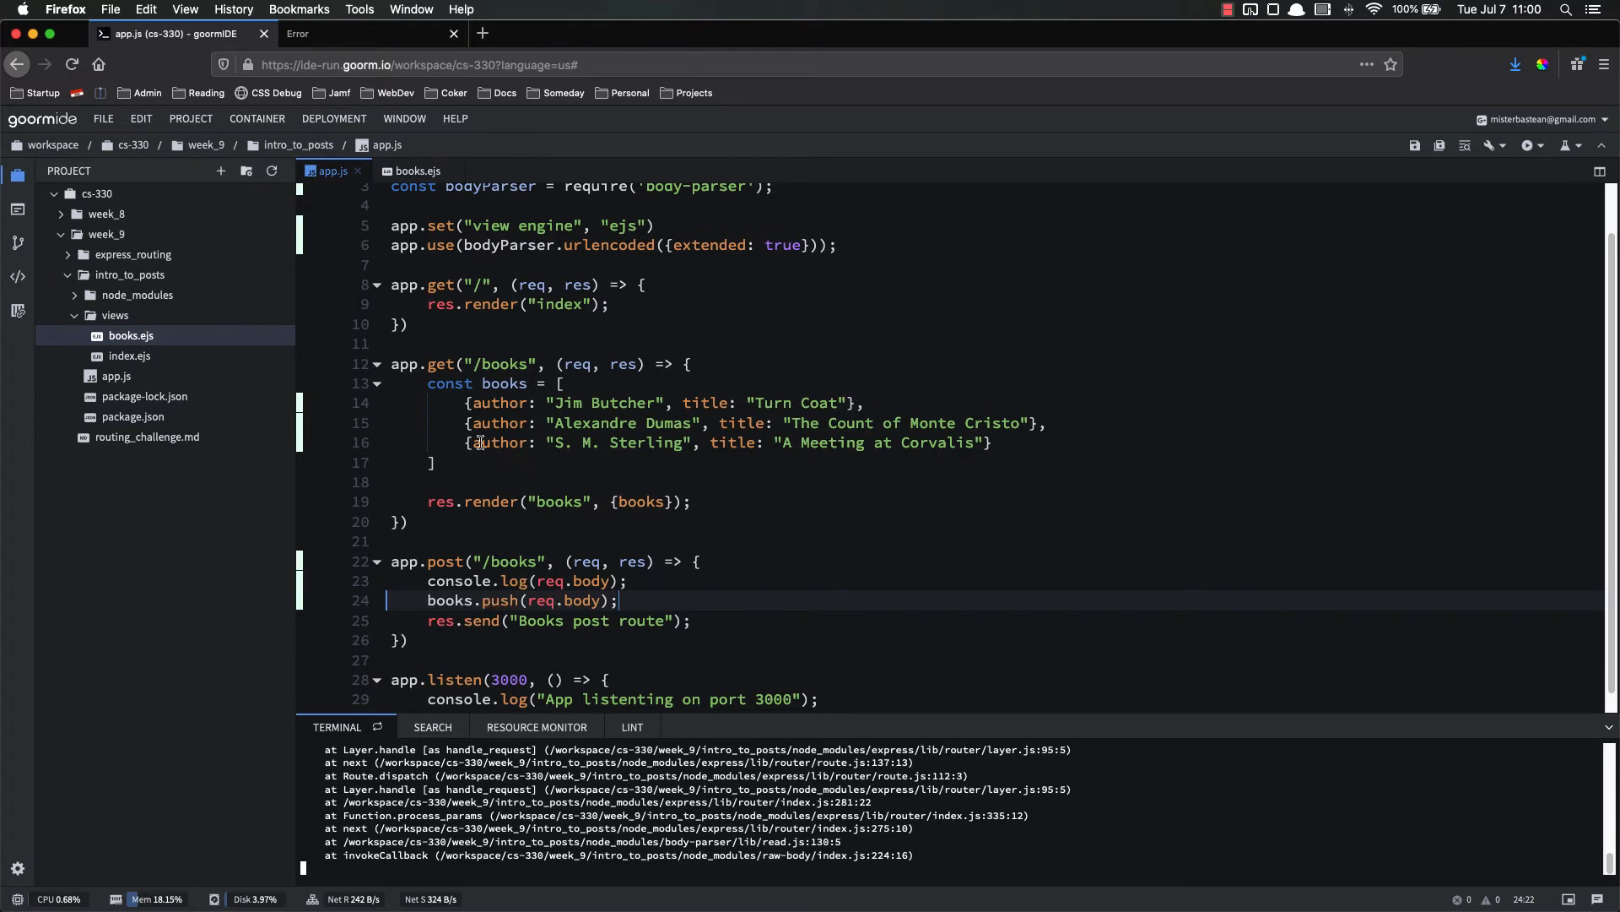
Cut the books array out of the GET /books handler to make it a top-level const.
{"action": "left_click_drag", "start_coordinate": [428, 383], "coordinate": [435, 463]}
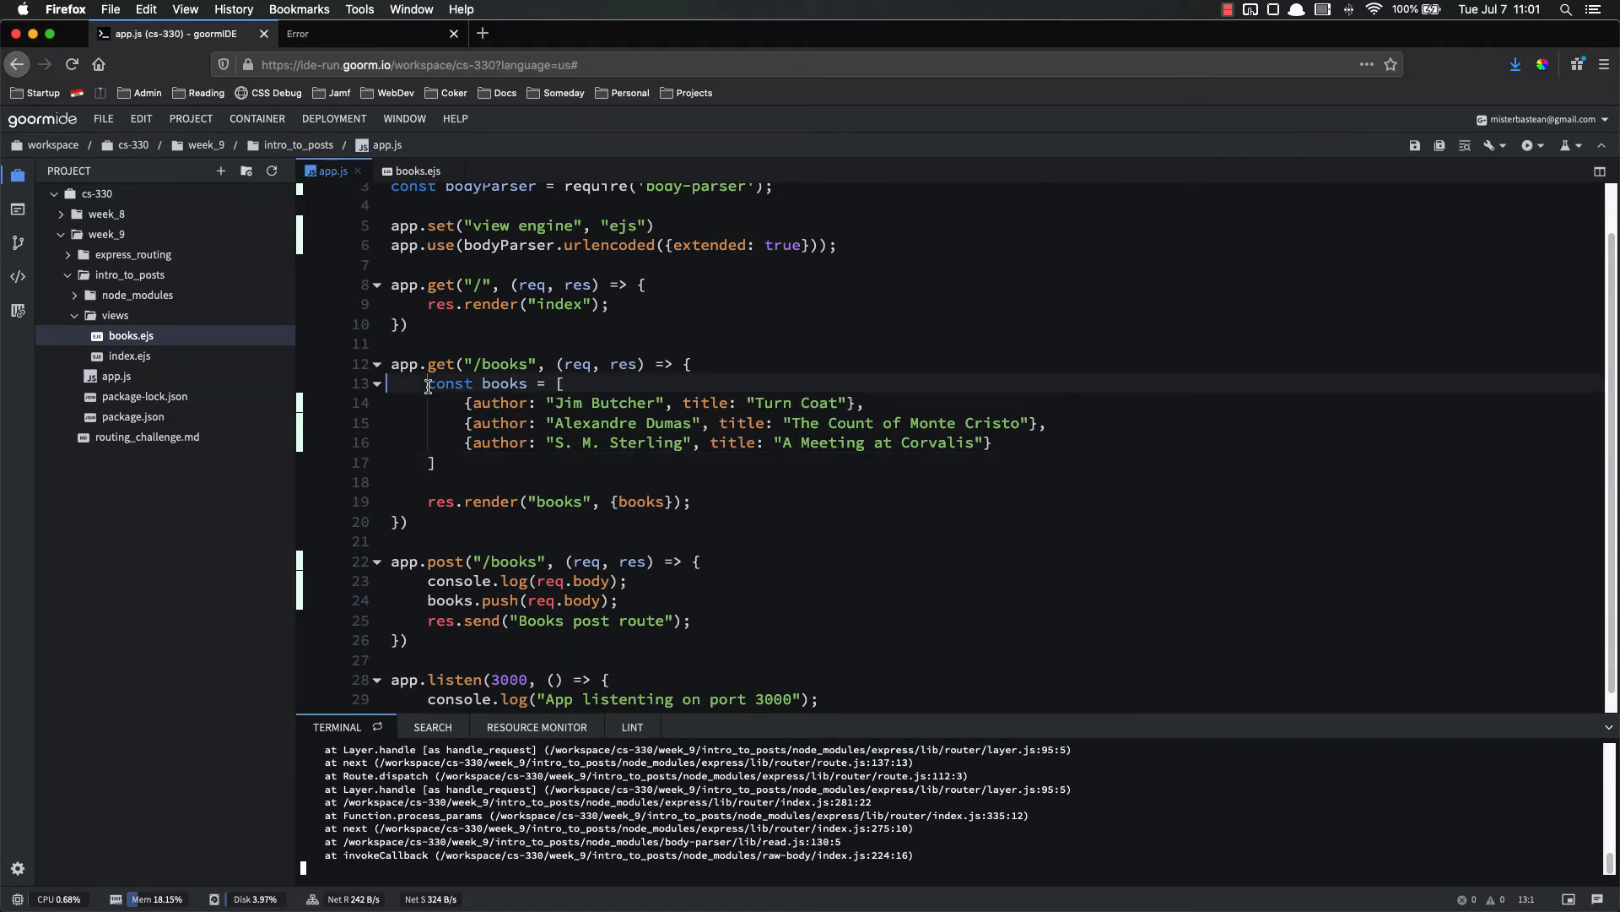
{"action": "left_click_drag", "start_coordinate": [425, 383], "coordinate": [438, 463]}
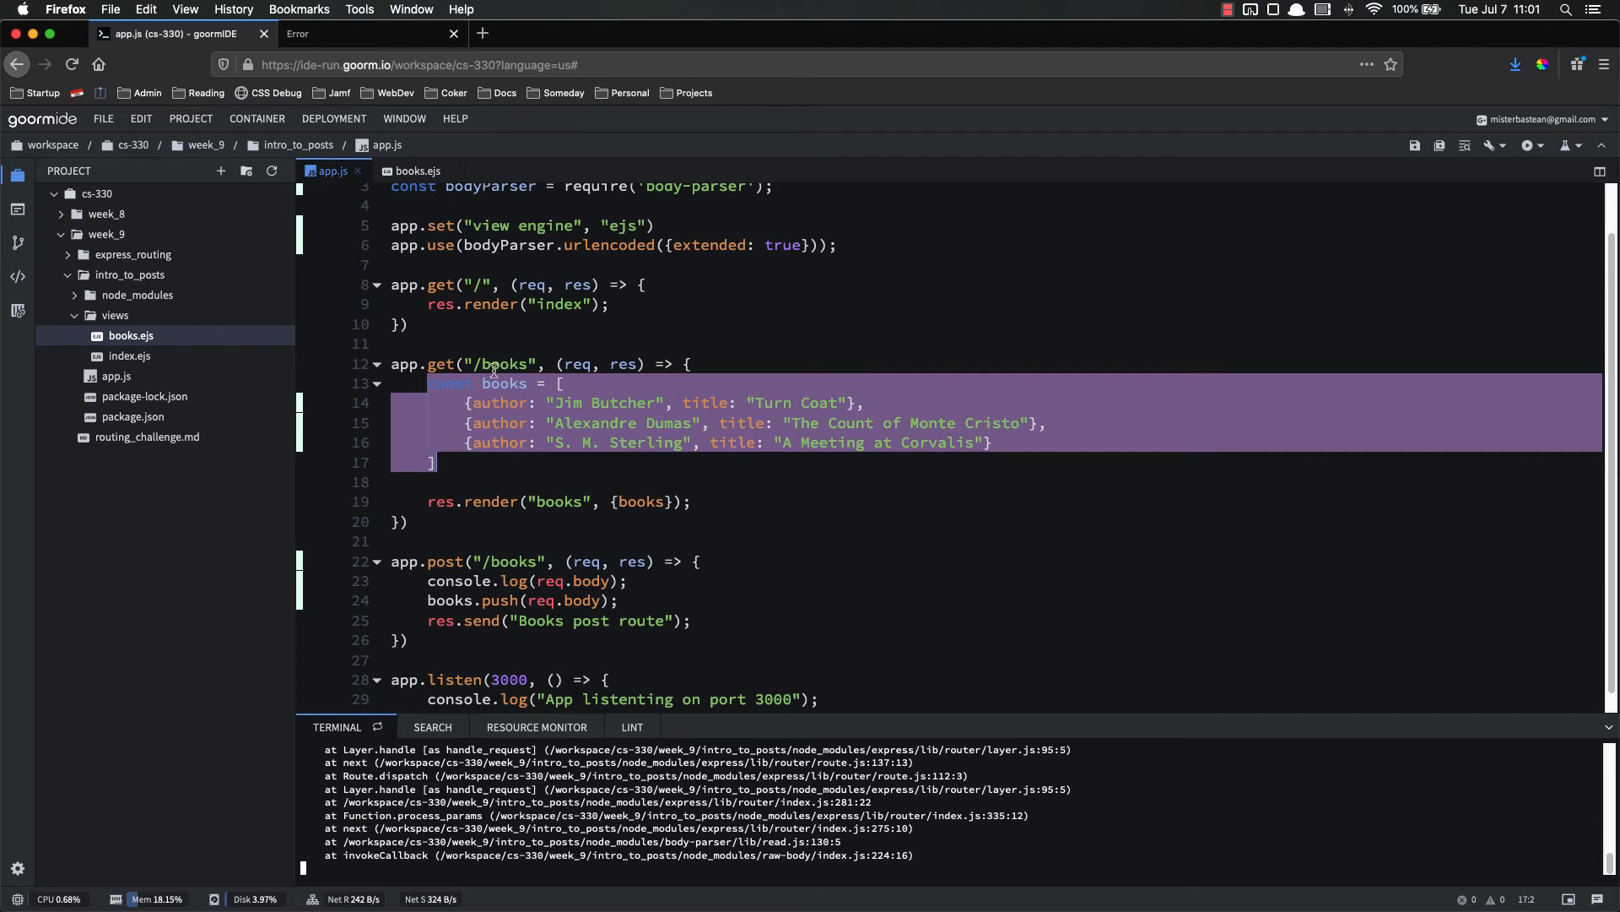
{"action": "key", "text": "Delete"}
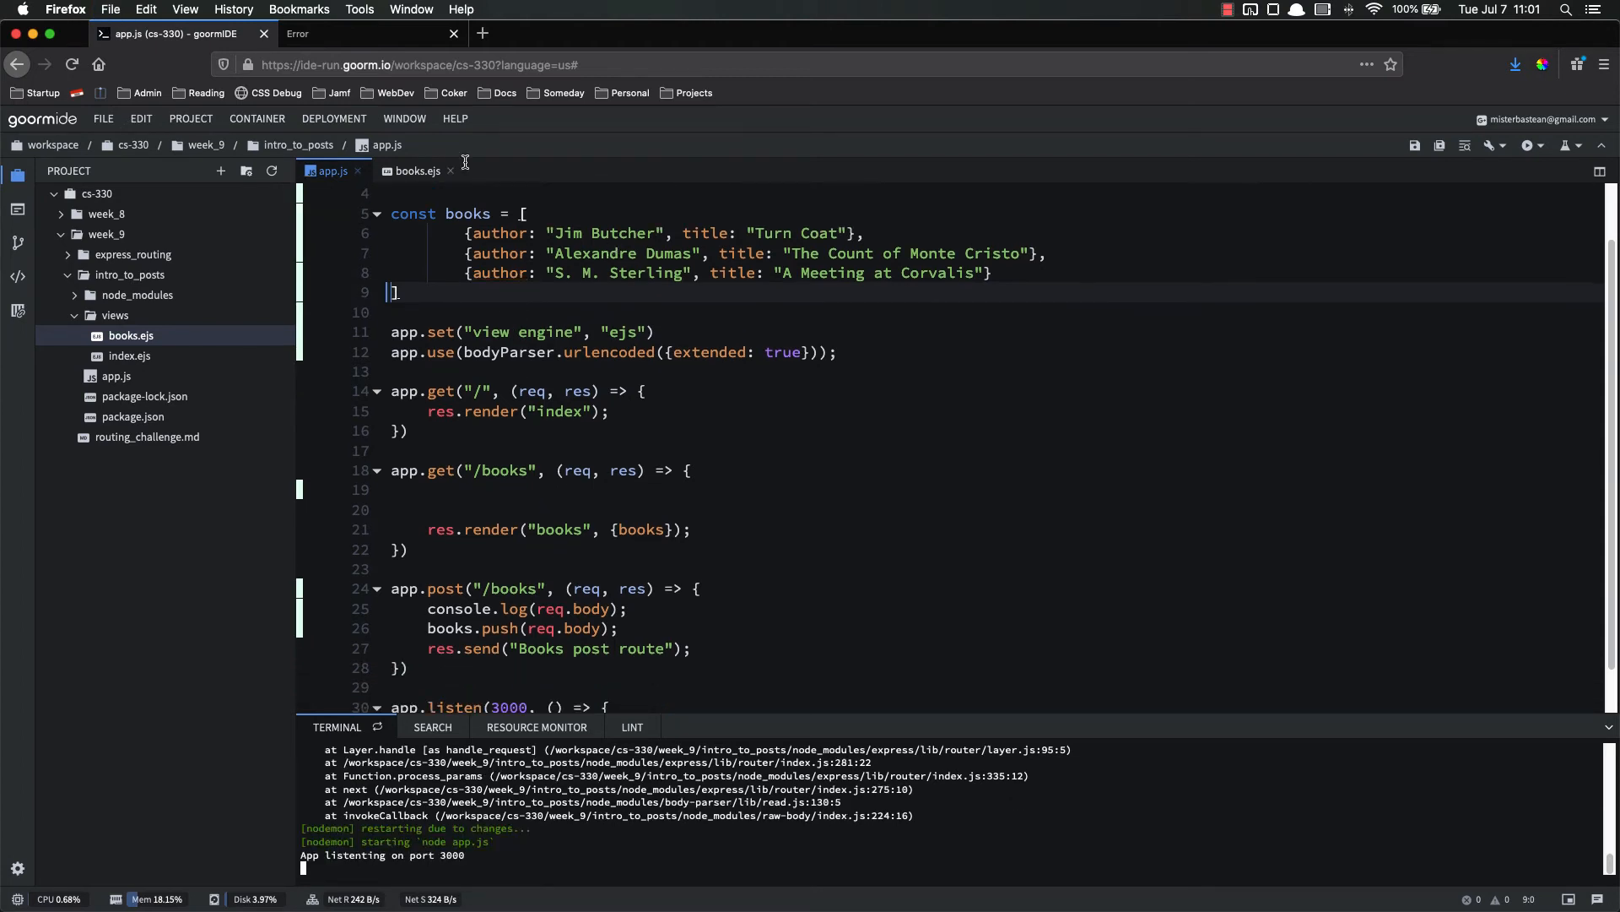
Resubmit Dune by Frank Herbert from the form and view the updated My Books list.
{"action": "left_click", "coordinate": [367, 33]}
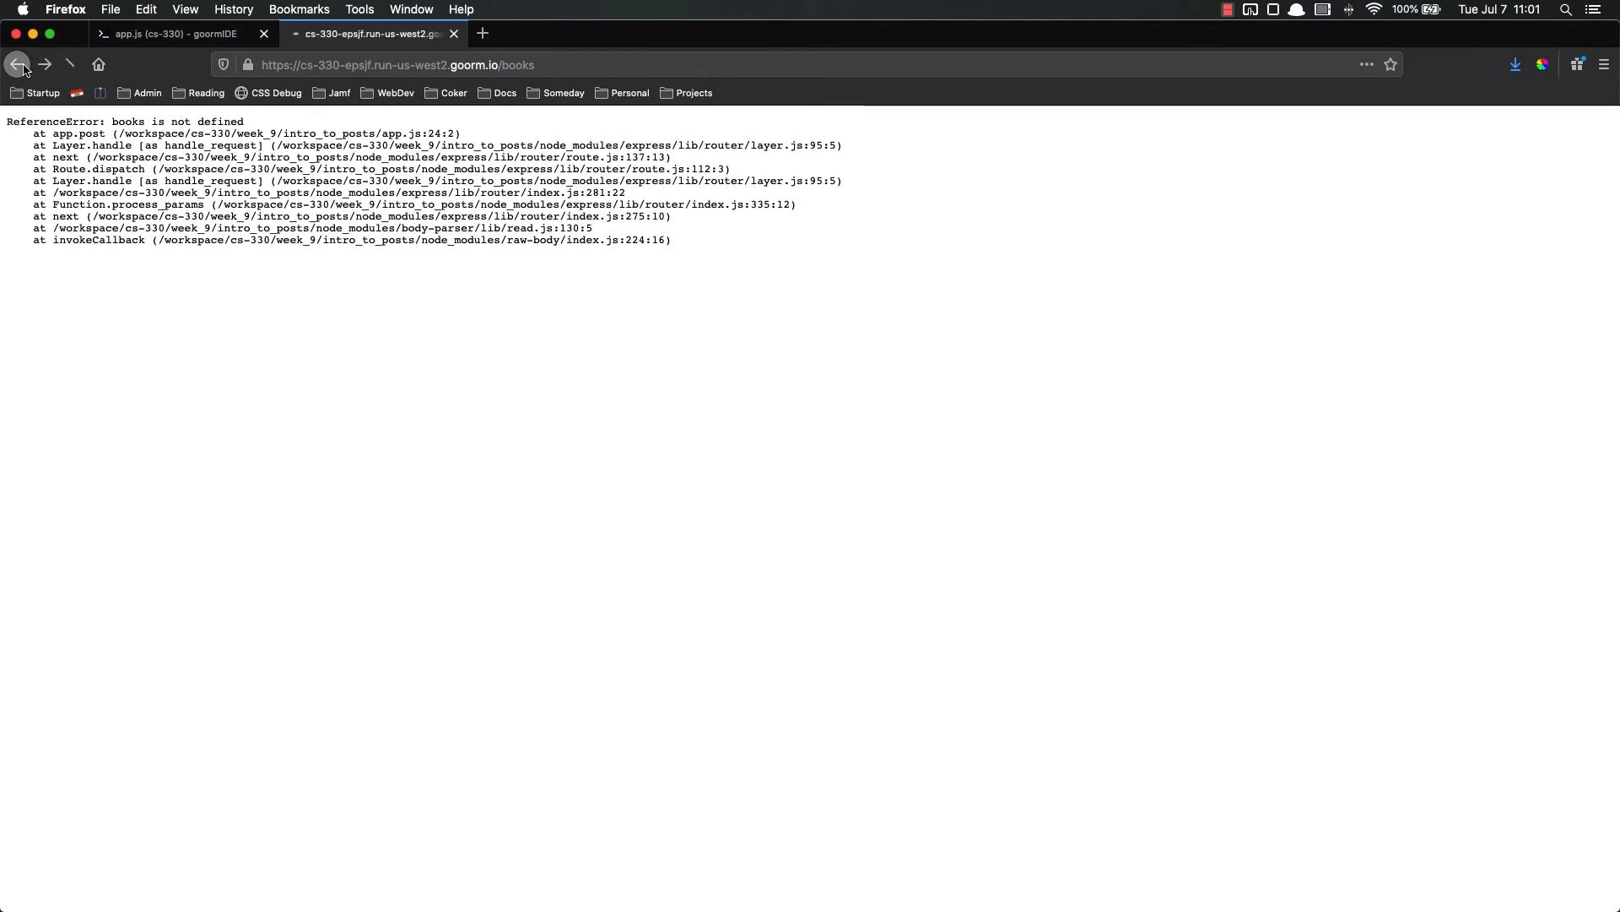
{"action": "left_click", "coordinate": [19, 64]}
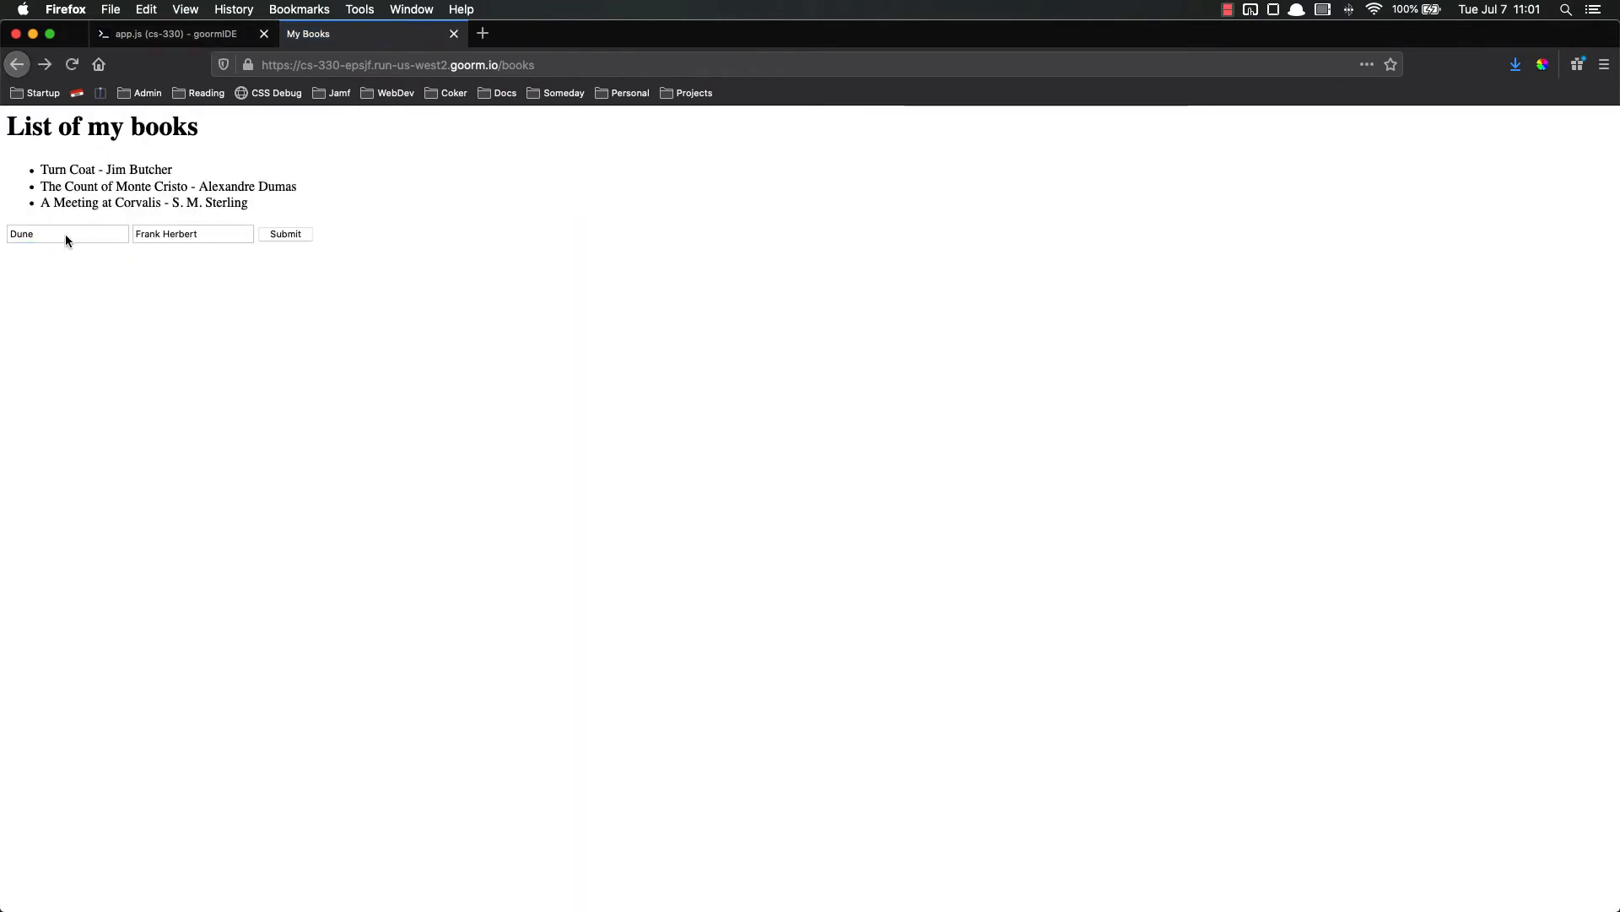
{"action": "left_click", "coordinate": [173, 33]}
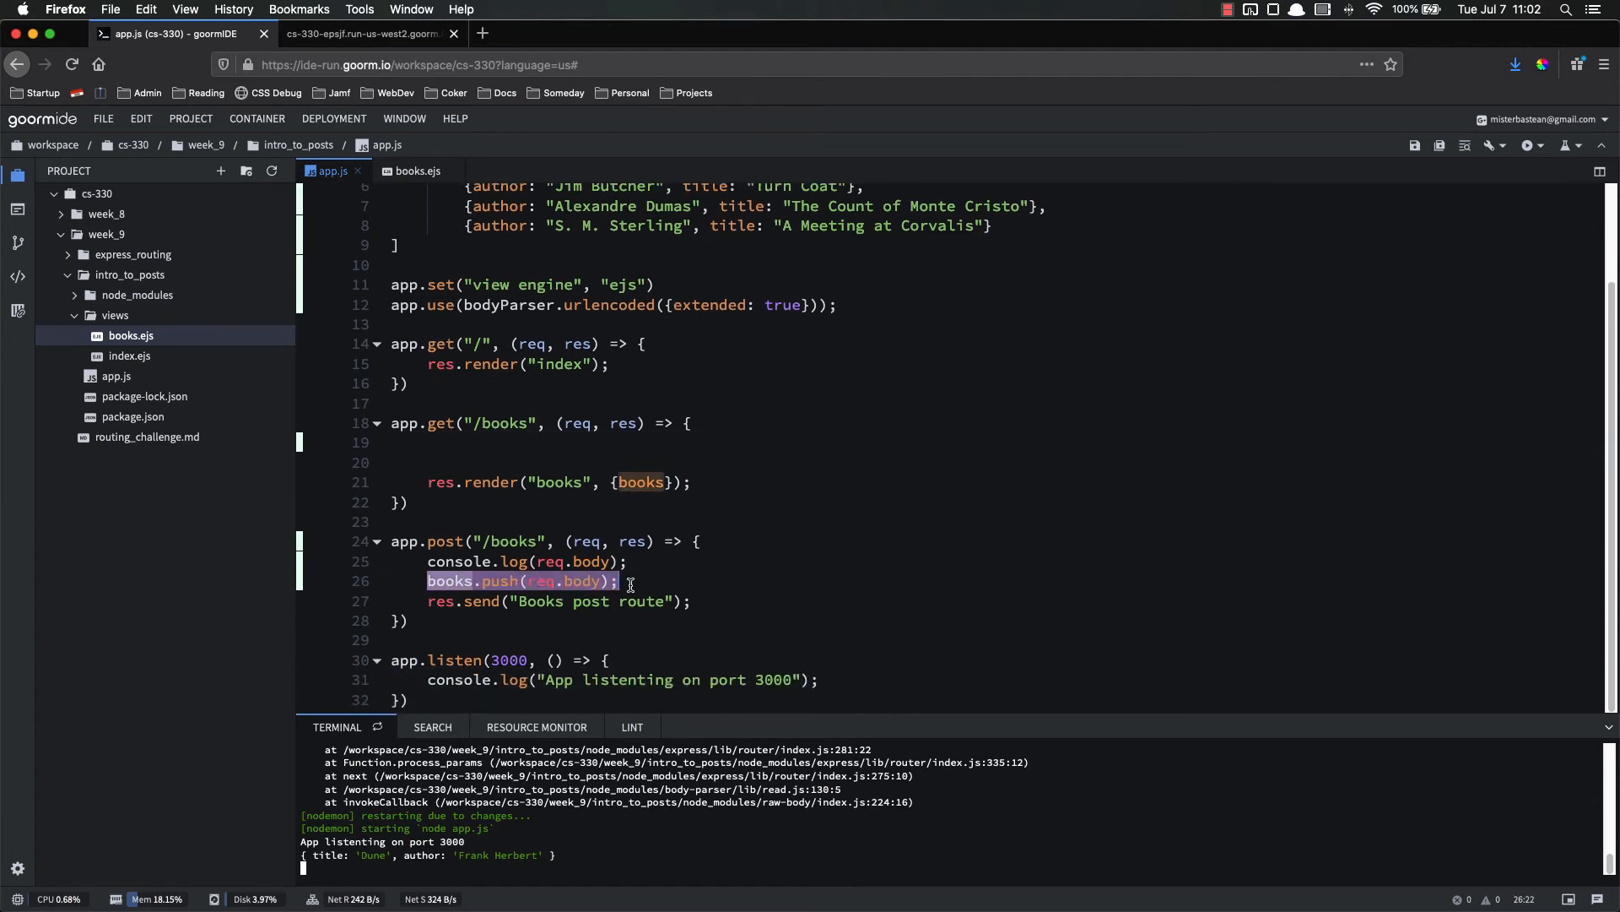
{"action": "left_click", "coordinate": [365, 34]}
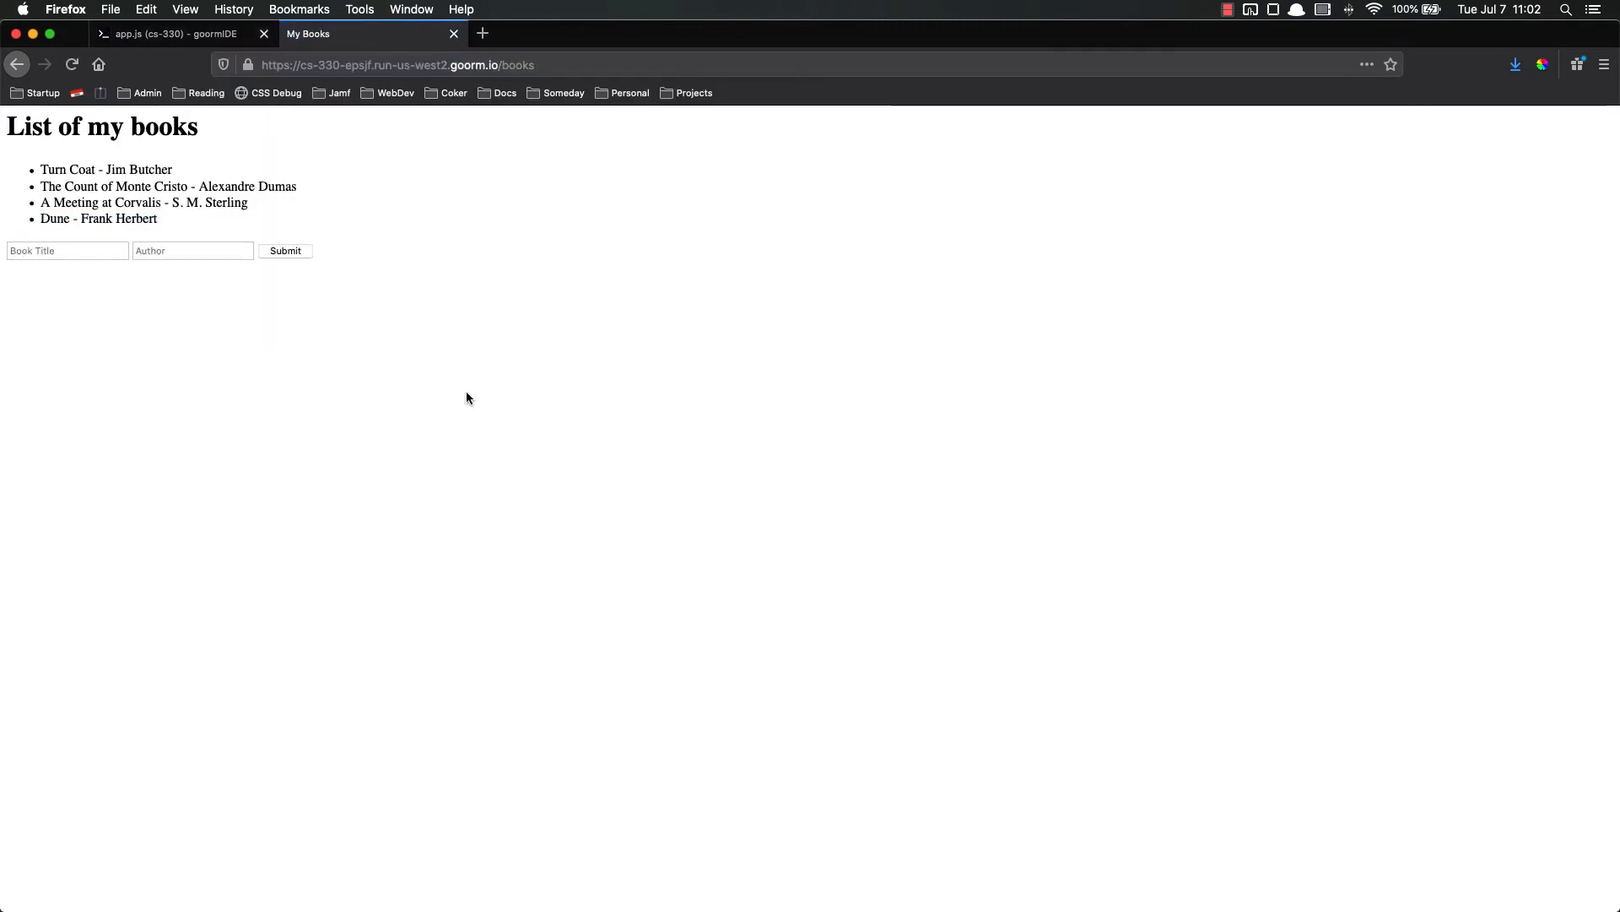
Submit The Name of the Wind by Patrick Rothfuss, then switch back to the server code.
{"action": "left_click", "coordinate": [68, 250]}
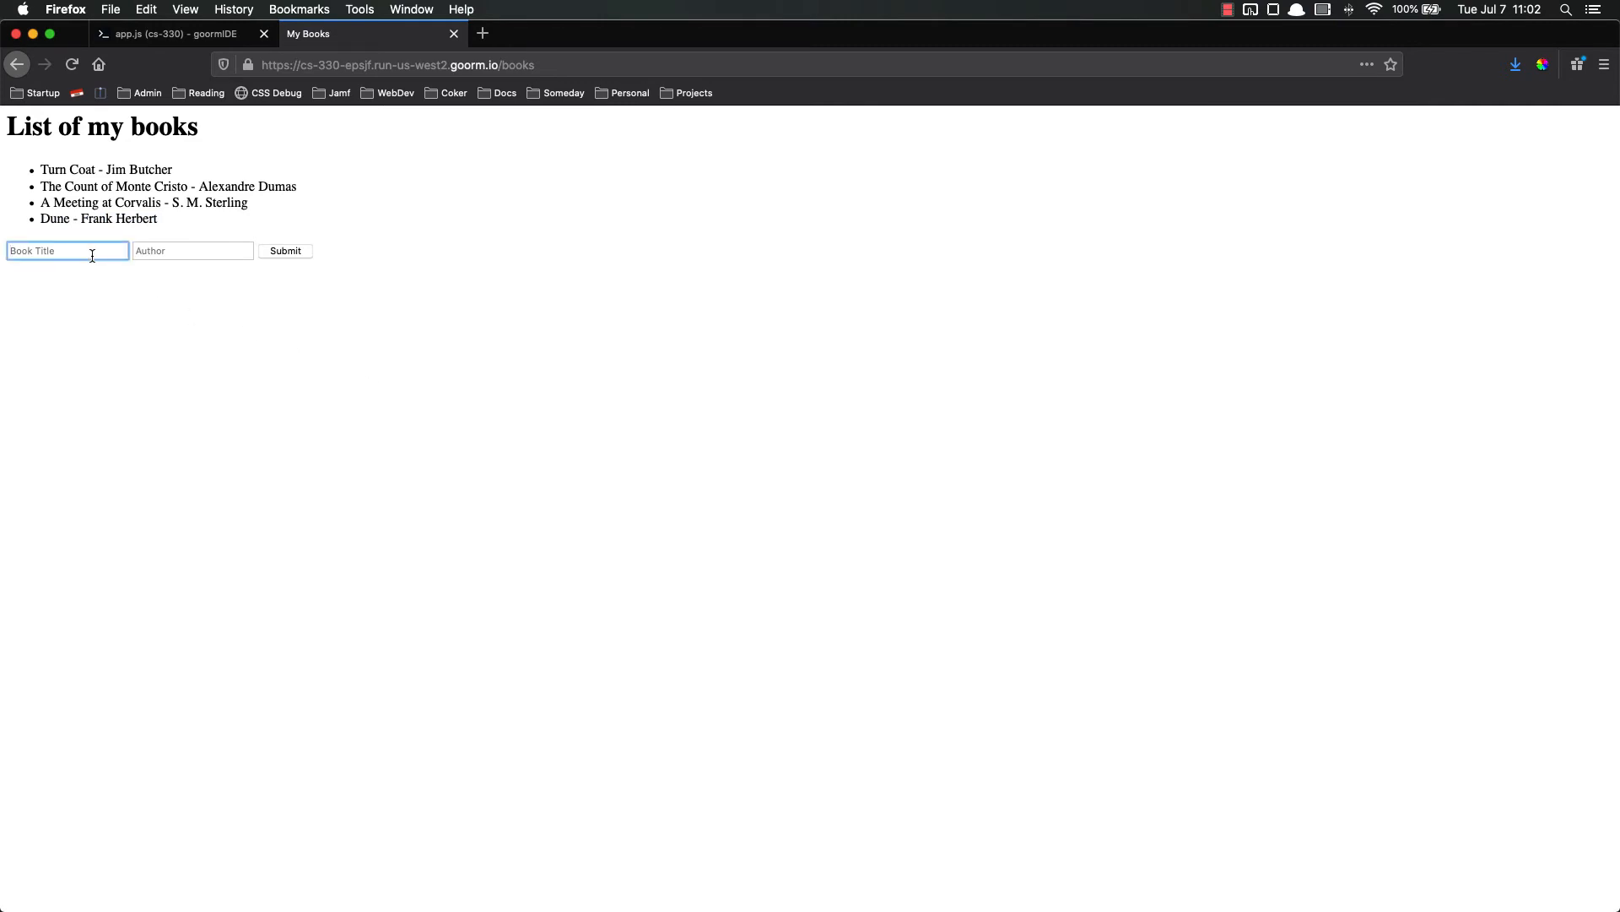
{"action": "type", "text": "The Name of the Wind"}
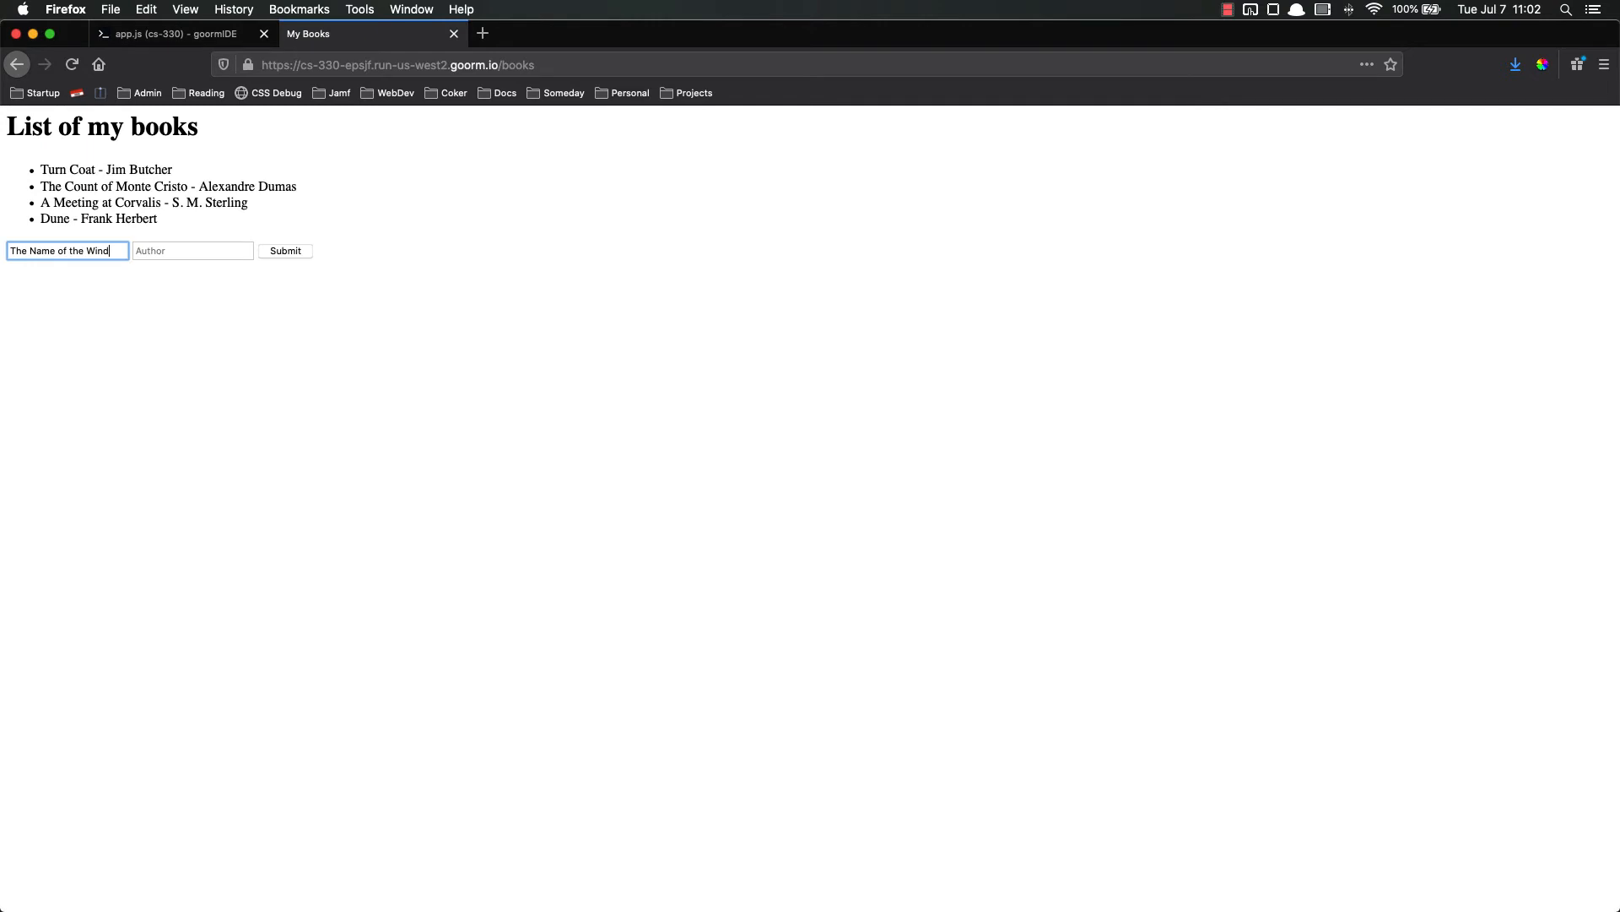
{"action": "type", "text": "Patrick Rothfuss"}
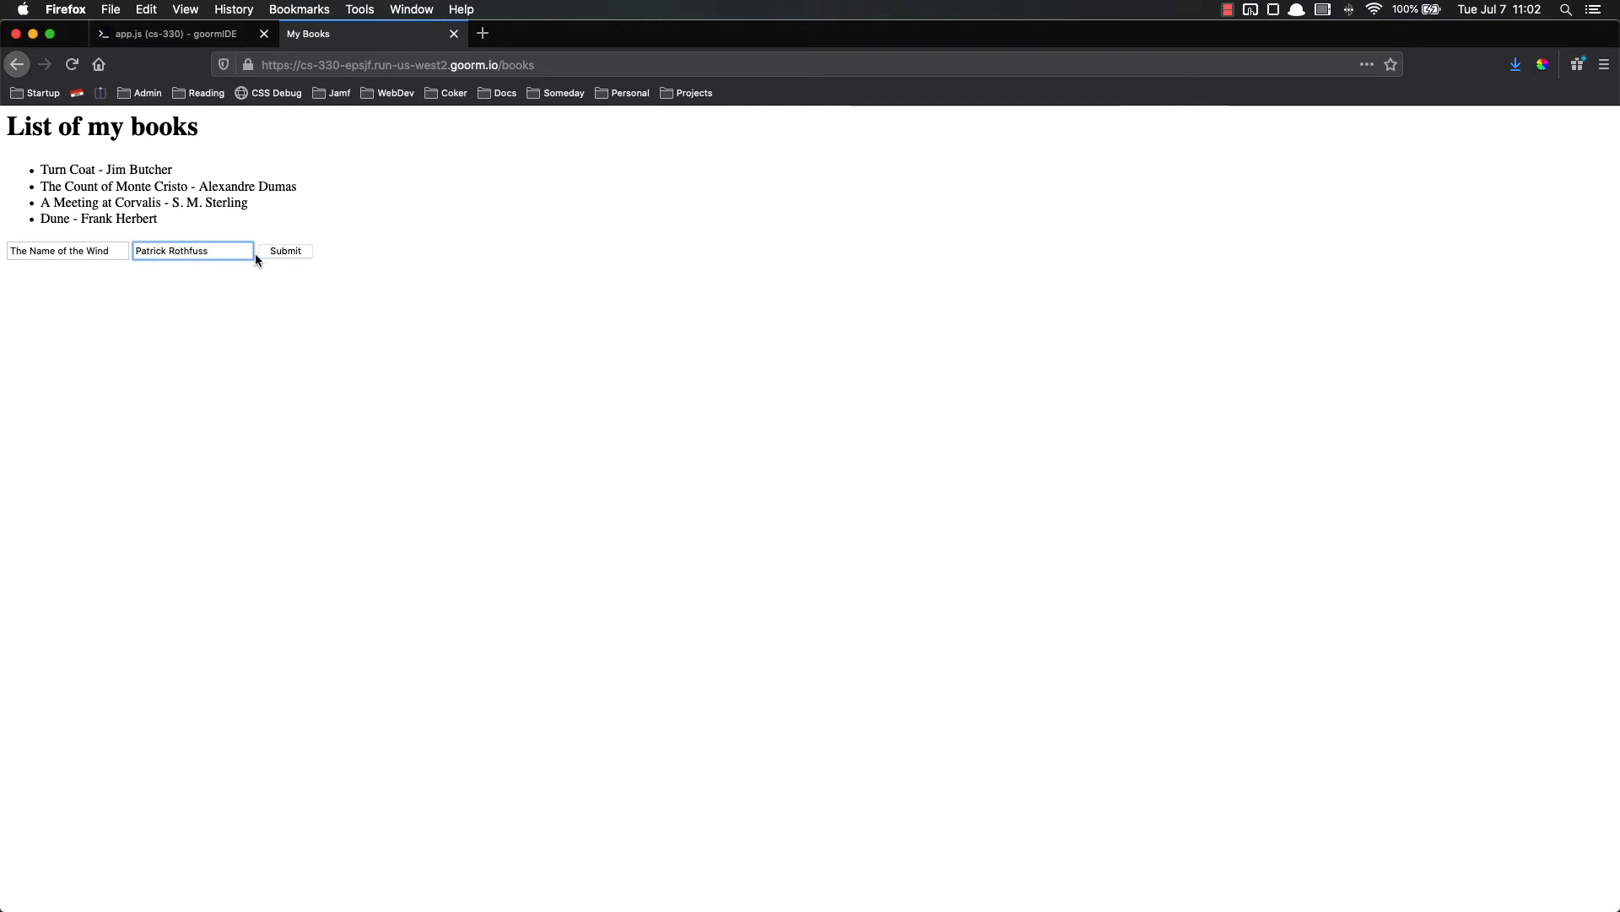
{"action": "left_click", "coordinate": [285, 250]}
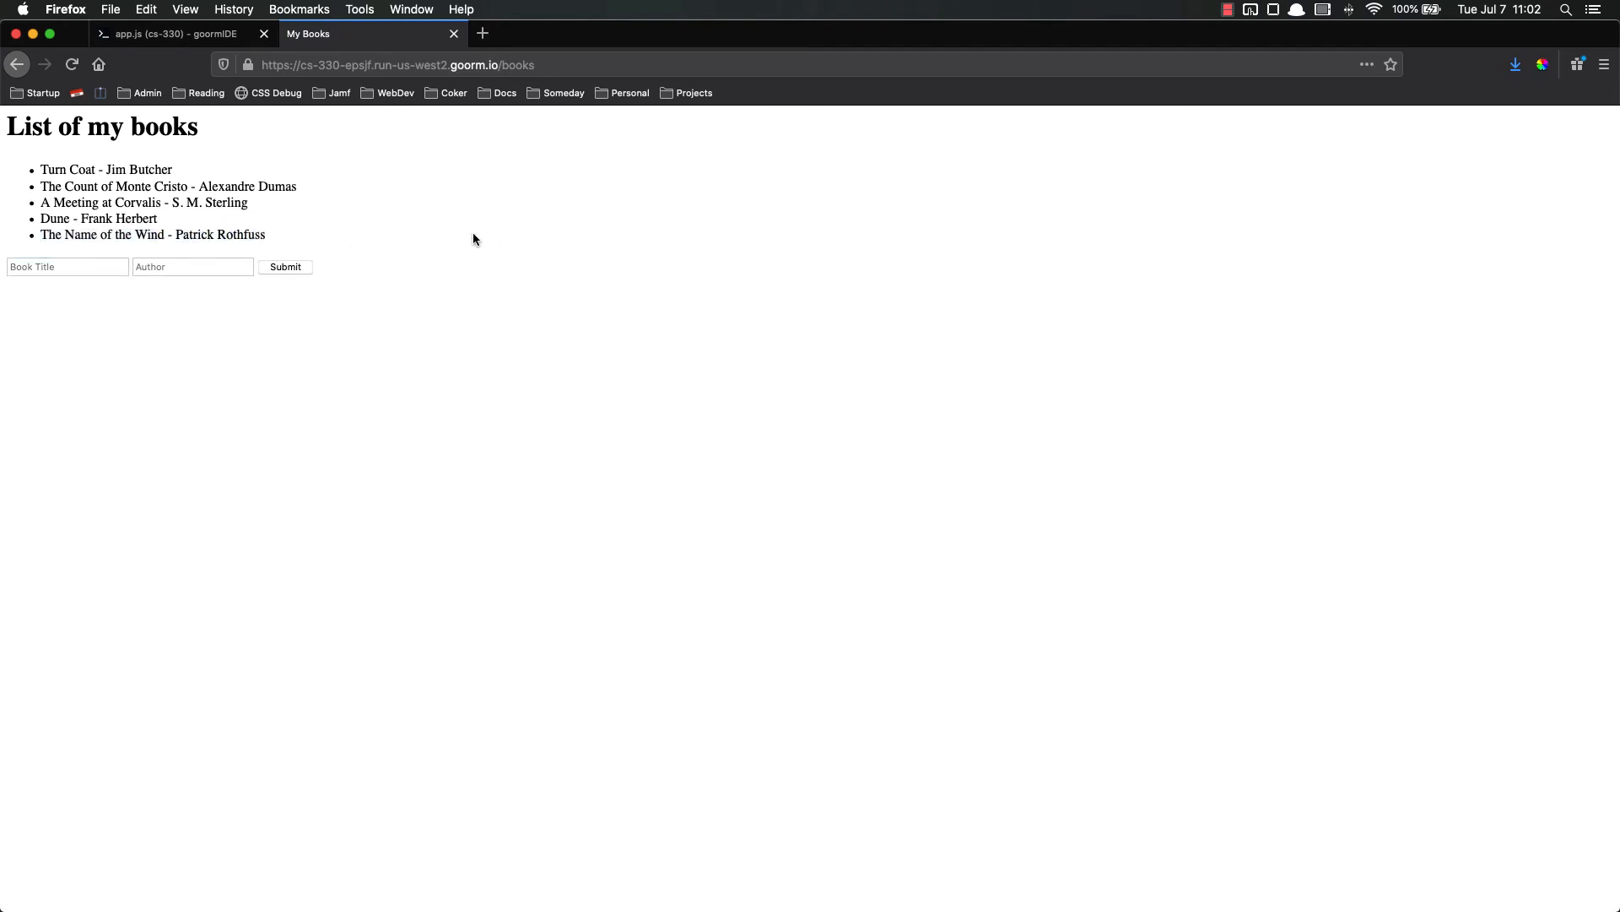
{"action": "mouse_move", "coordinate": [273, 174]}
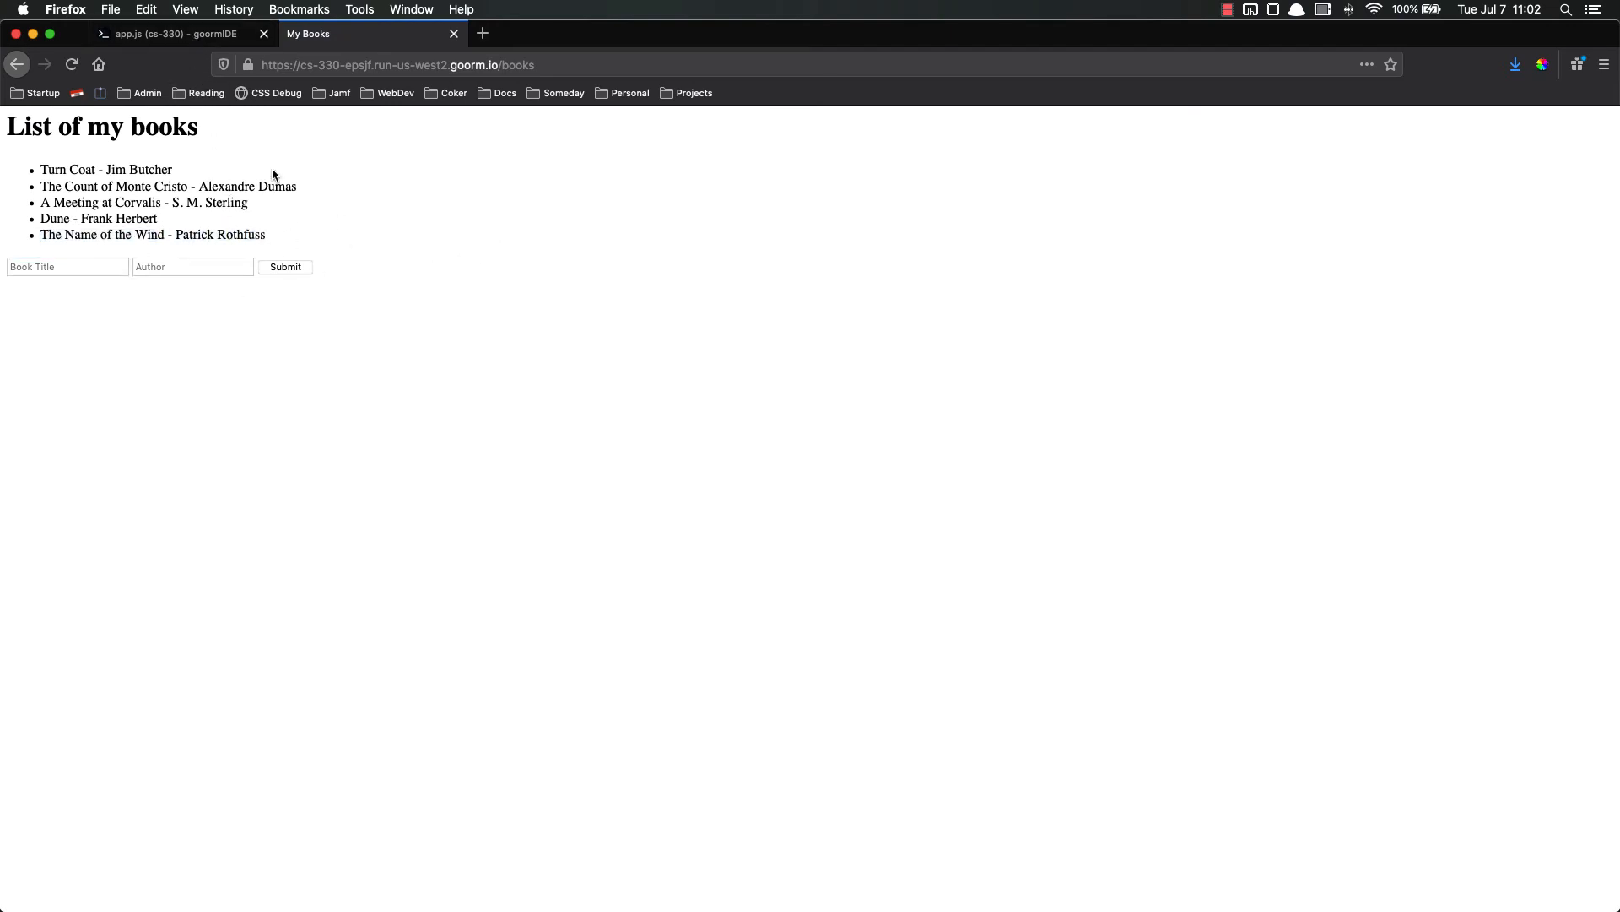
{"action": "mouse_move", "coordinate": [176, 34]}
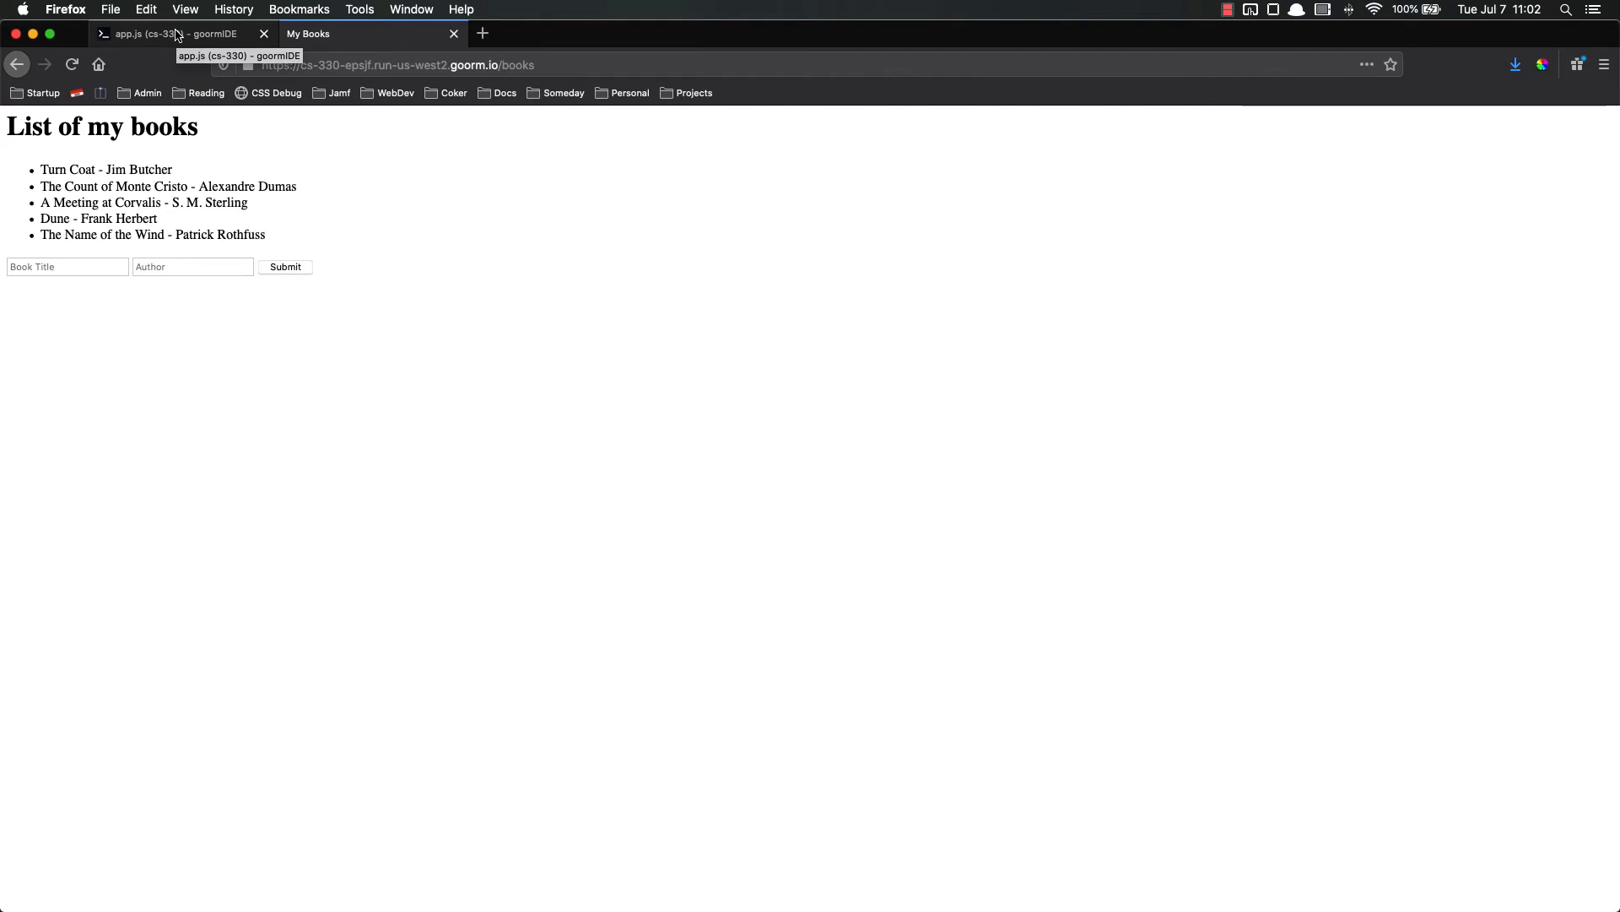
{"action": "left_click", "coordinate": [152, 34]}
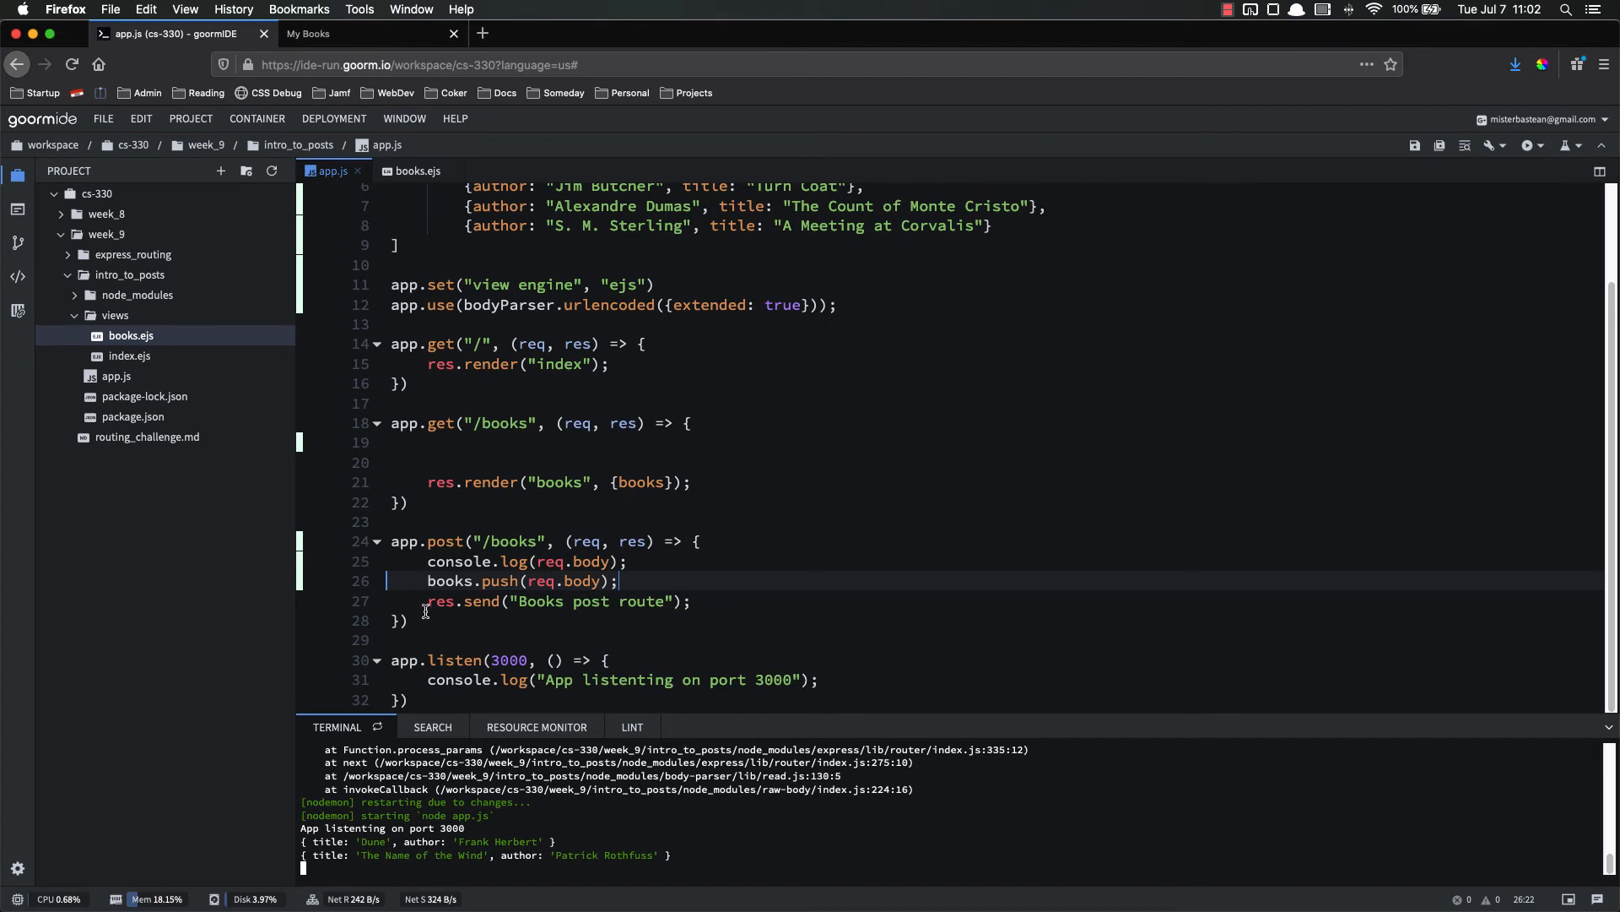
Remove the console.log line and replace res.send with res.redirect("/books") in POST /books.
{"action": "triple_click", "coordinate": [557, 601]}
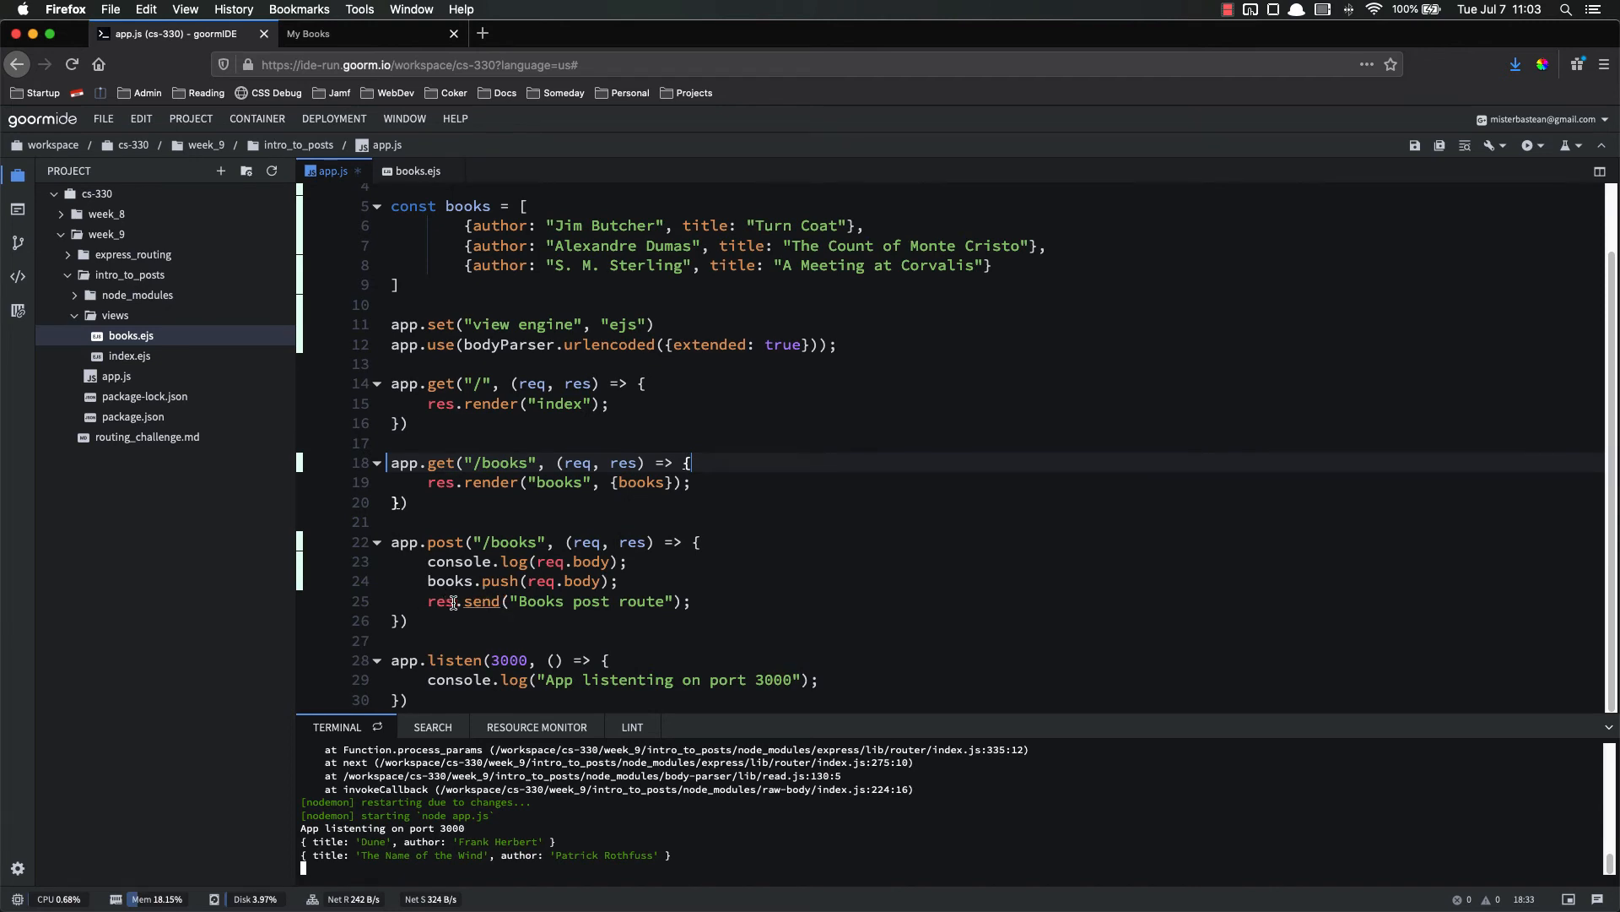
{"action": "double_click", "coordinate": [481, 601]}
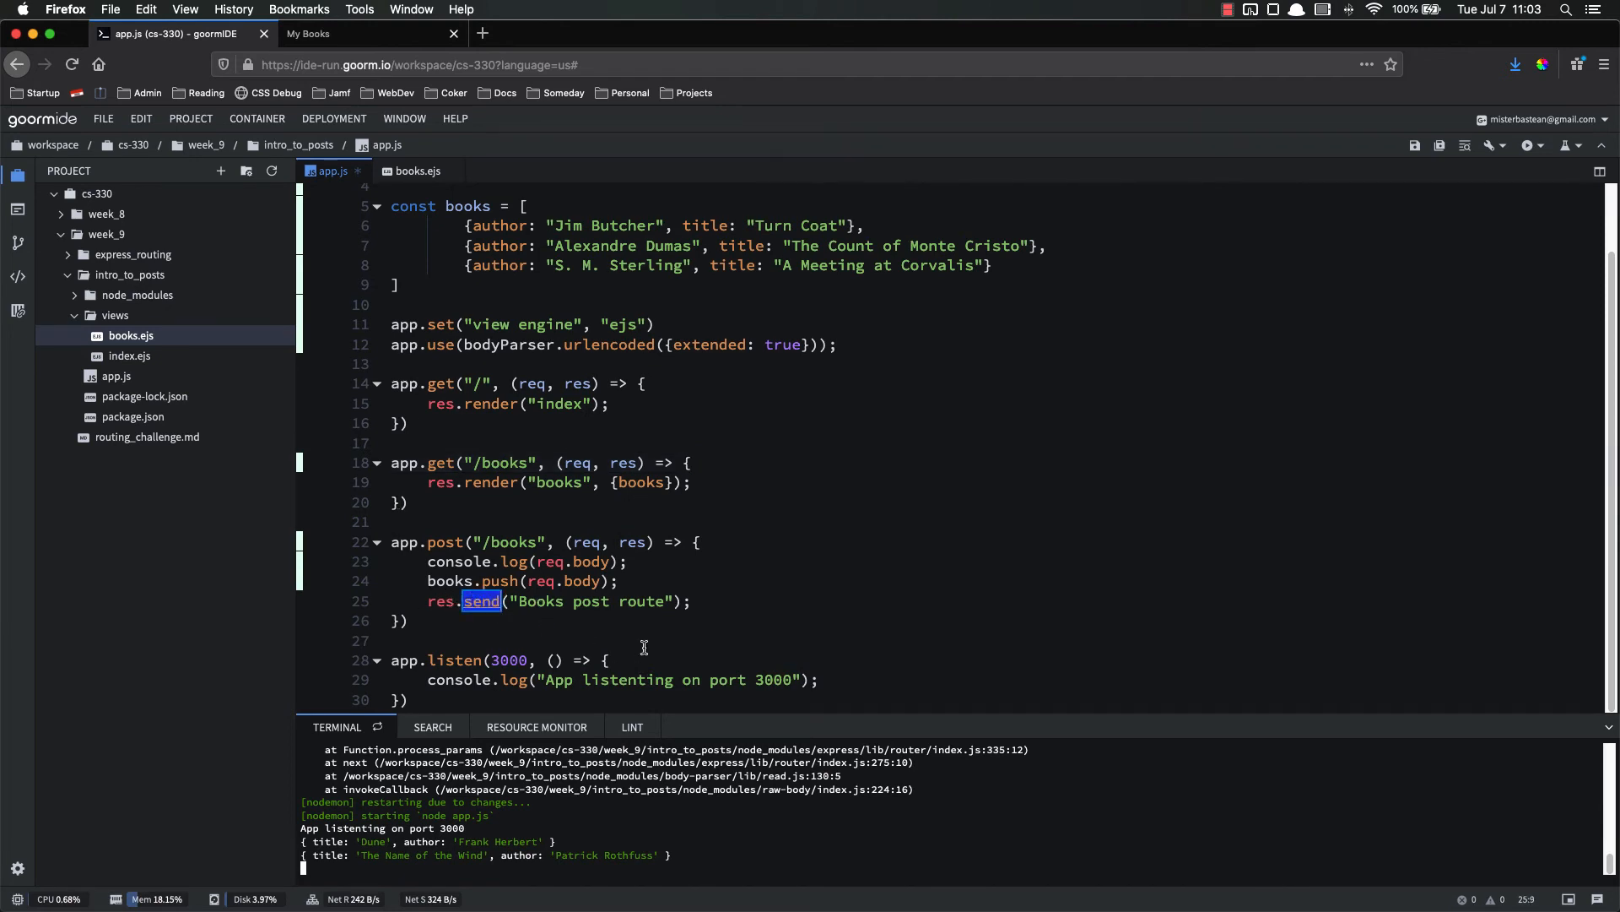
{"action": "type", "text": "redirect"}
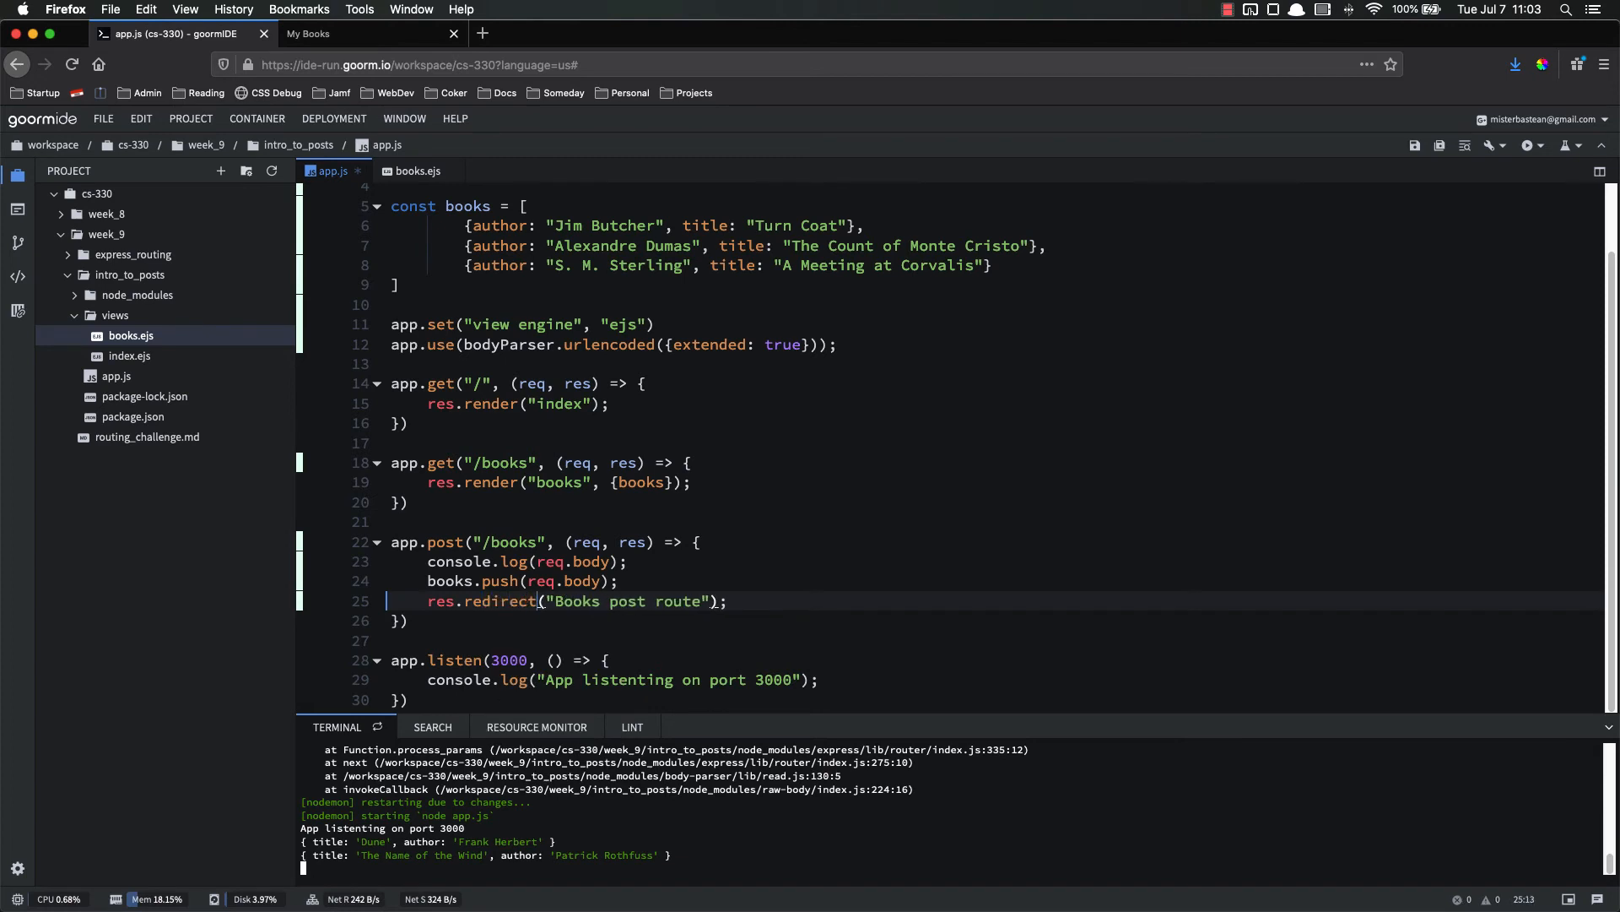
{"action": "double_click", "coordinate": [626, 601]}
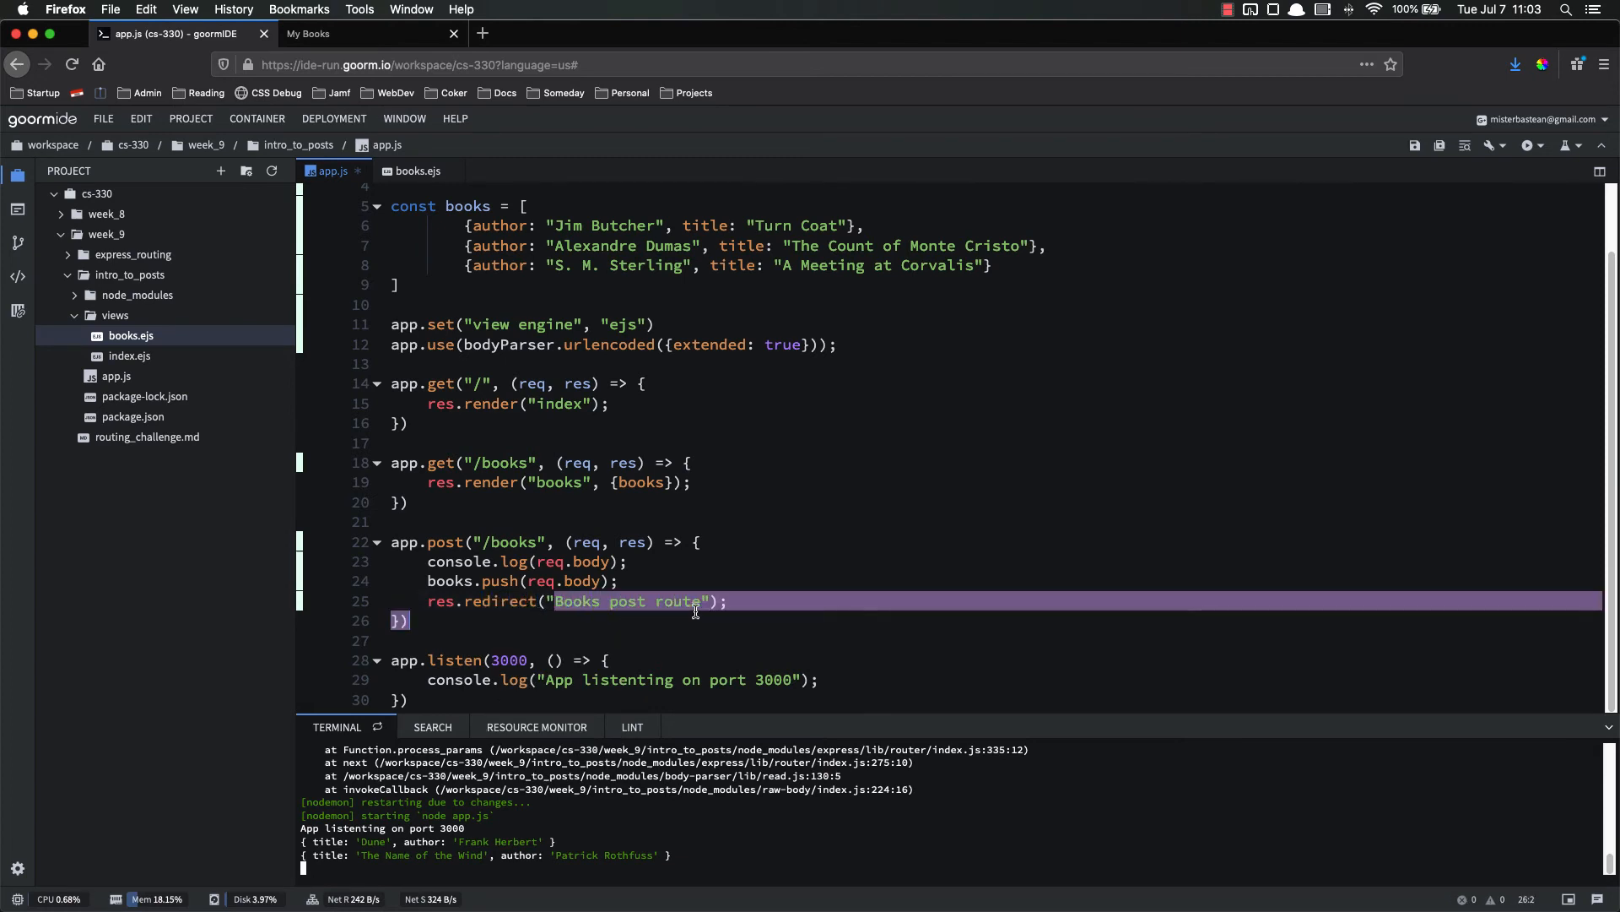
{"action": "type", "text": "/bo"}
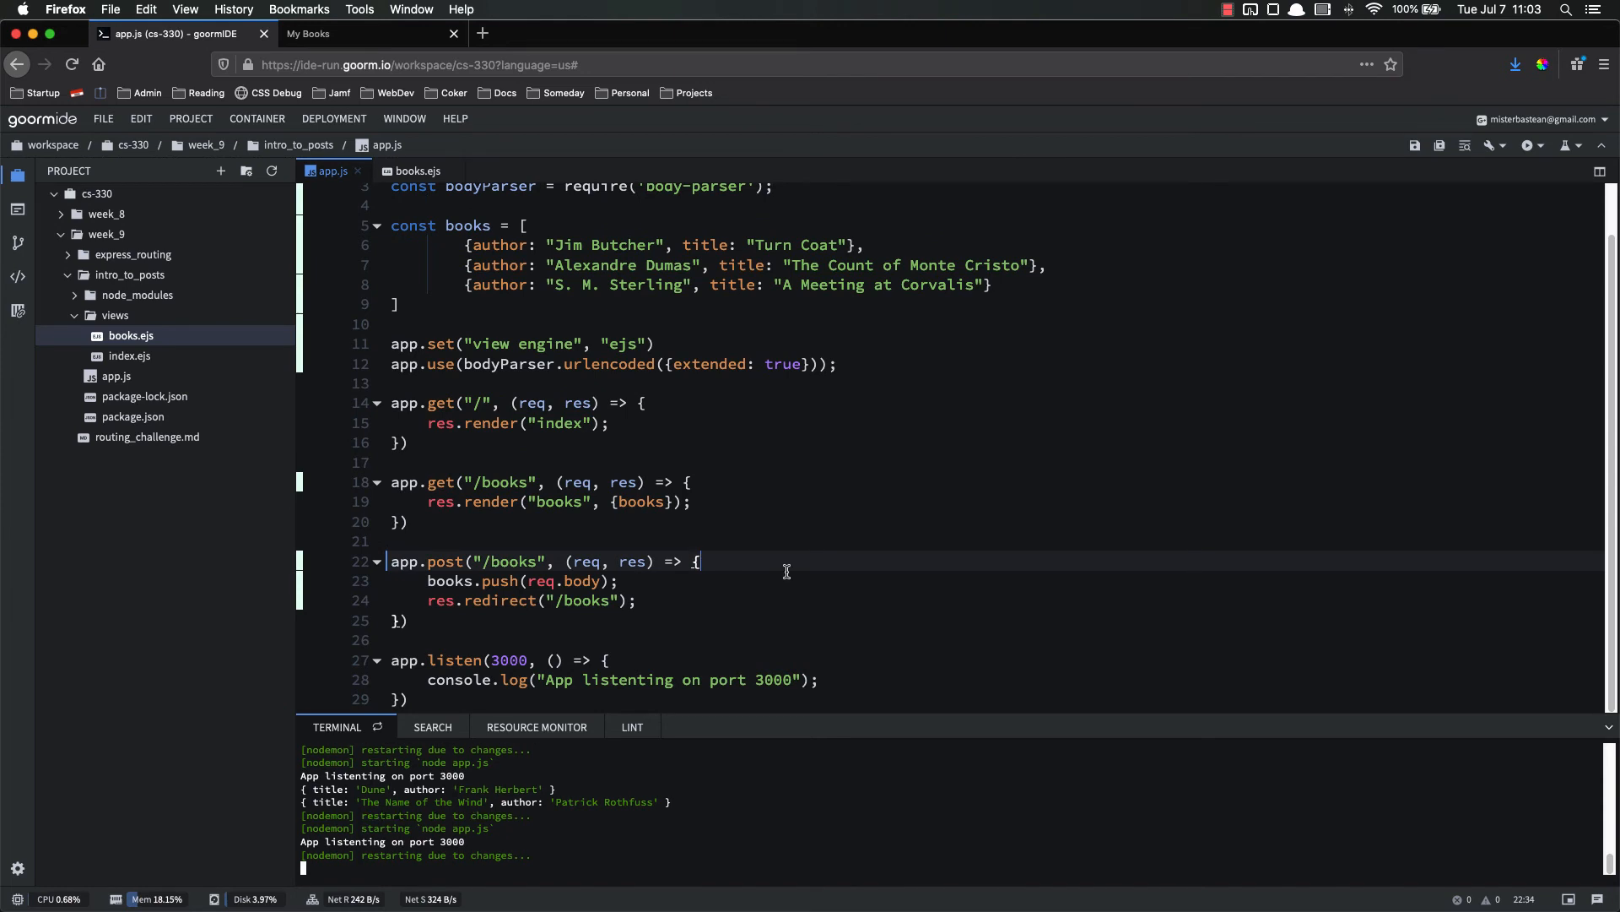
{"action": "left_click", "coordinate": [355, 33]}
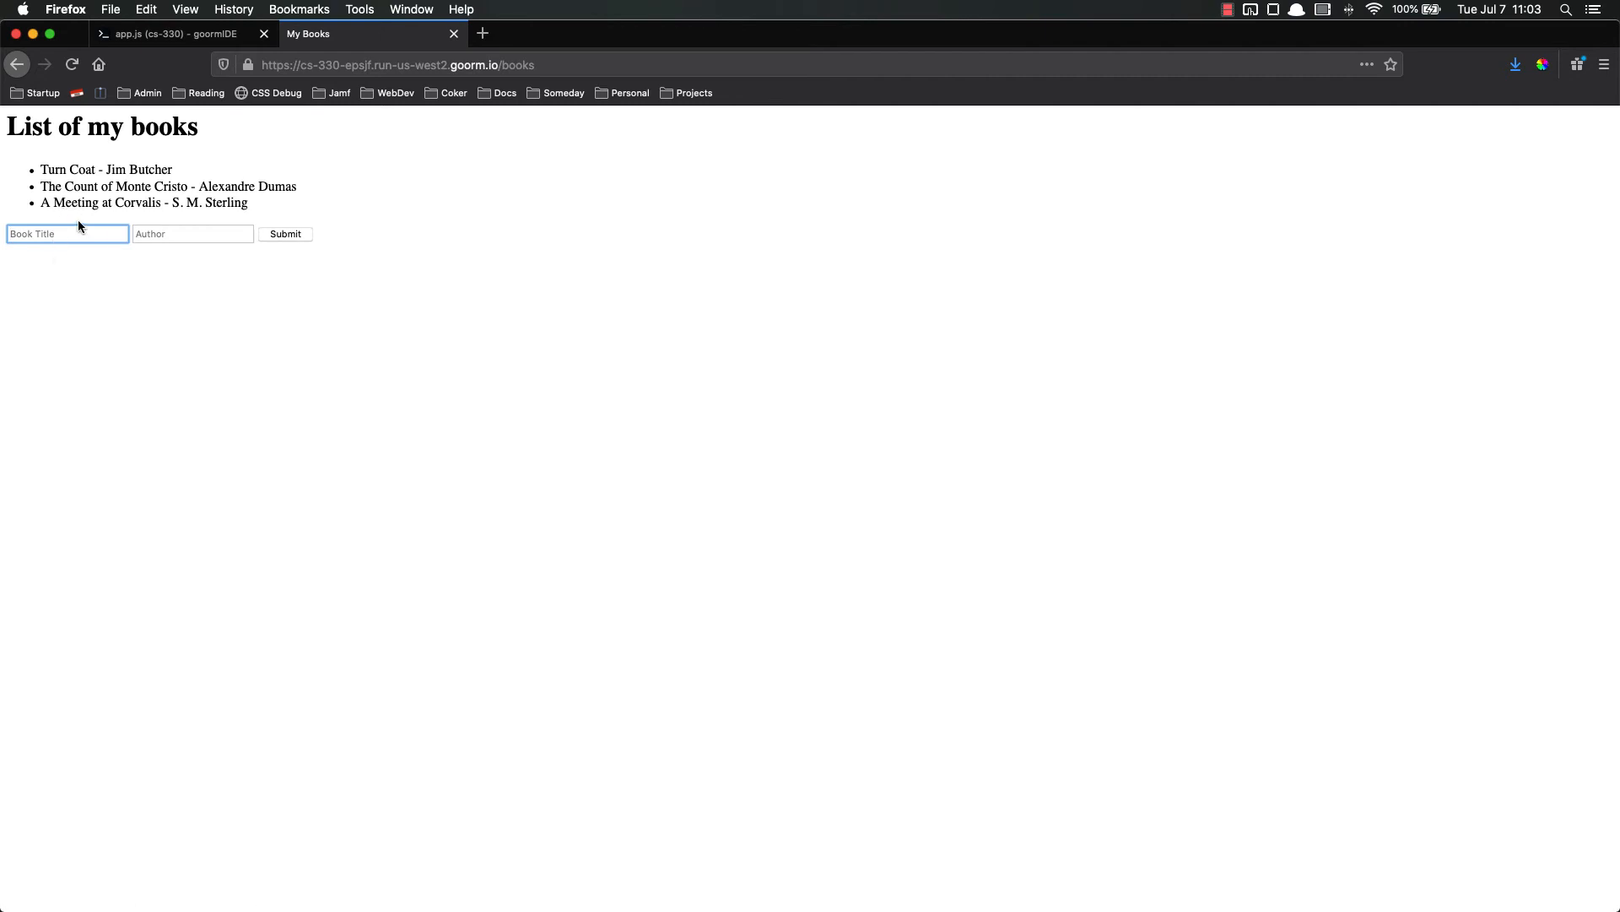
{"action": "mouse_move", "coordinate": [193, 64]}
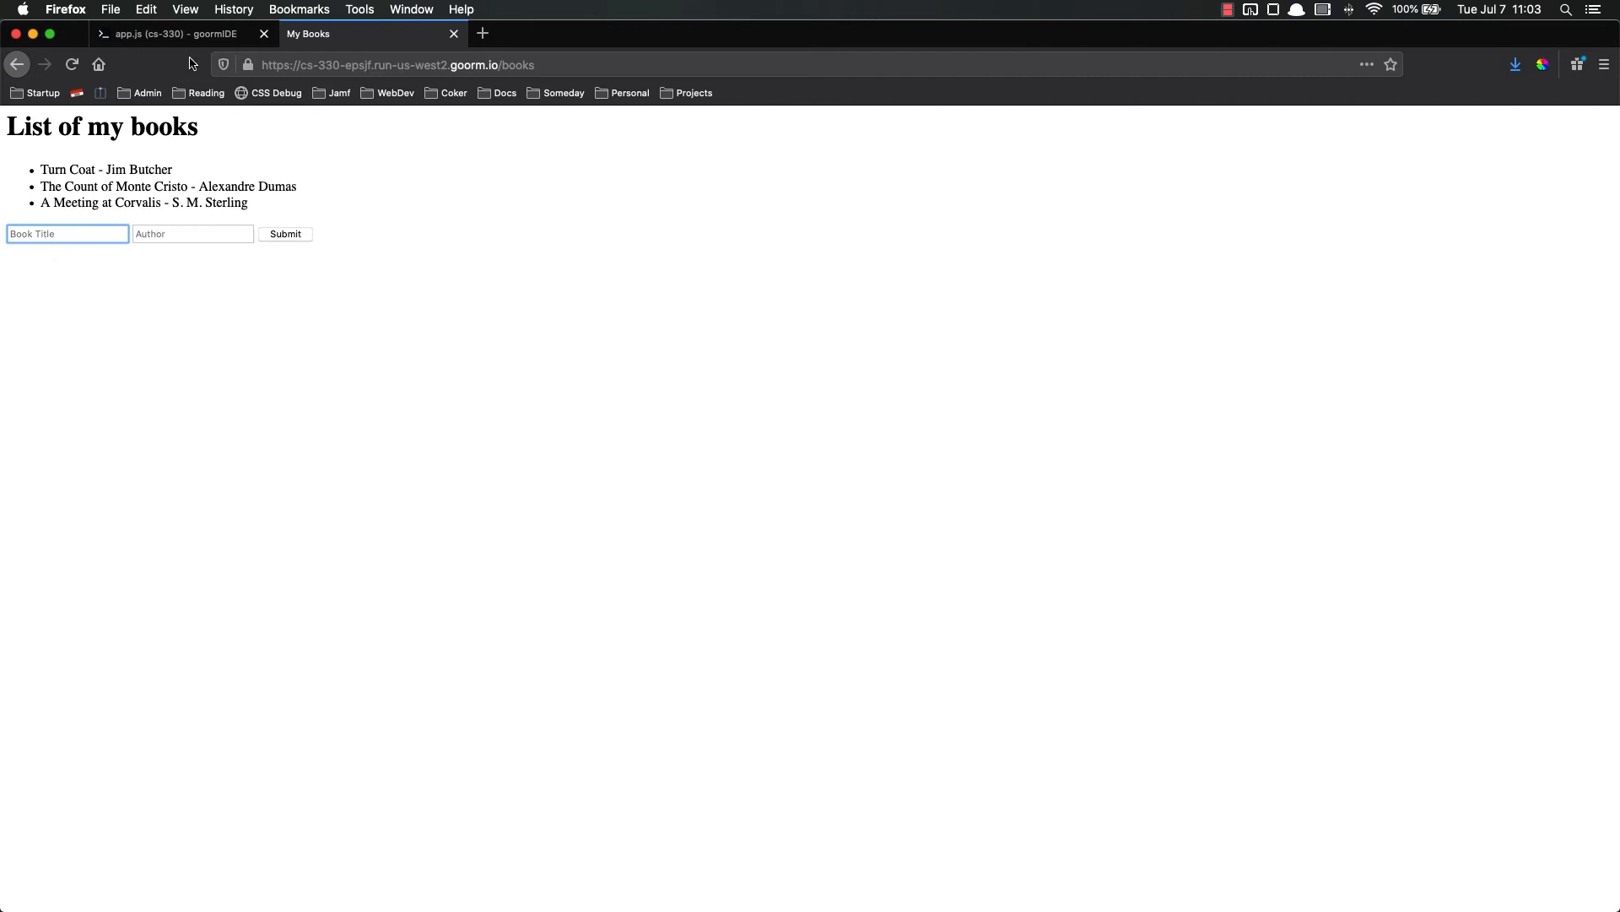
Return to app.js after My Books shows only the original three books.
{"action": "left_click", "coordinate": [161, 34]}
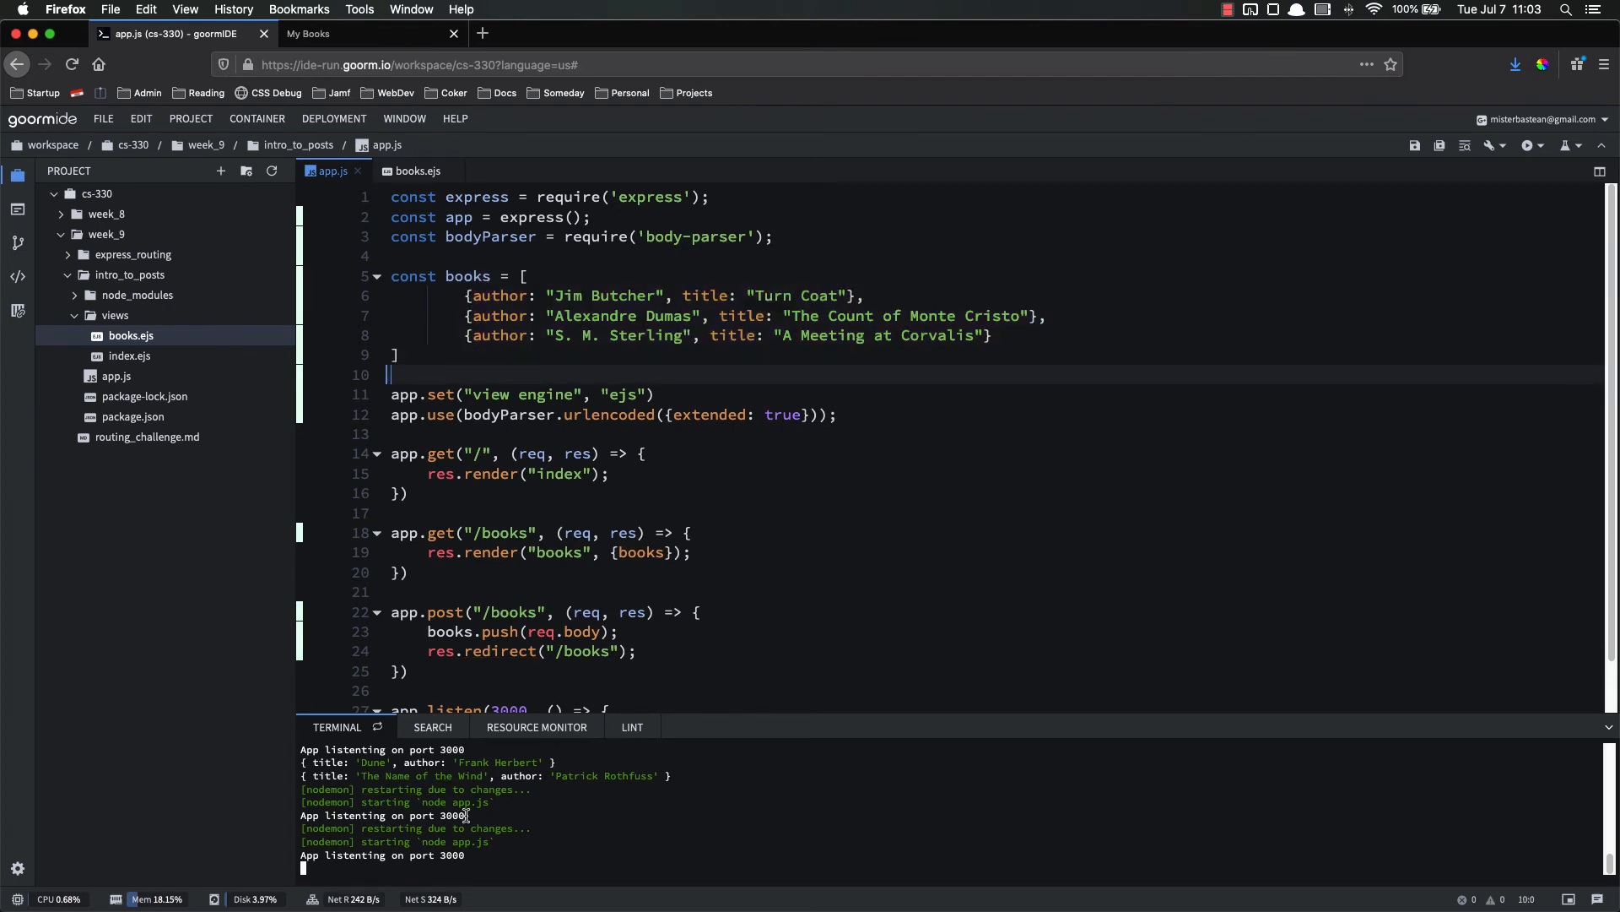
{"action": "mouse_move", "coordinate": [414, 293]}
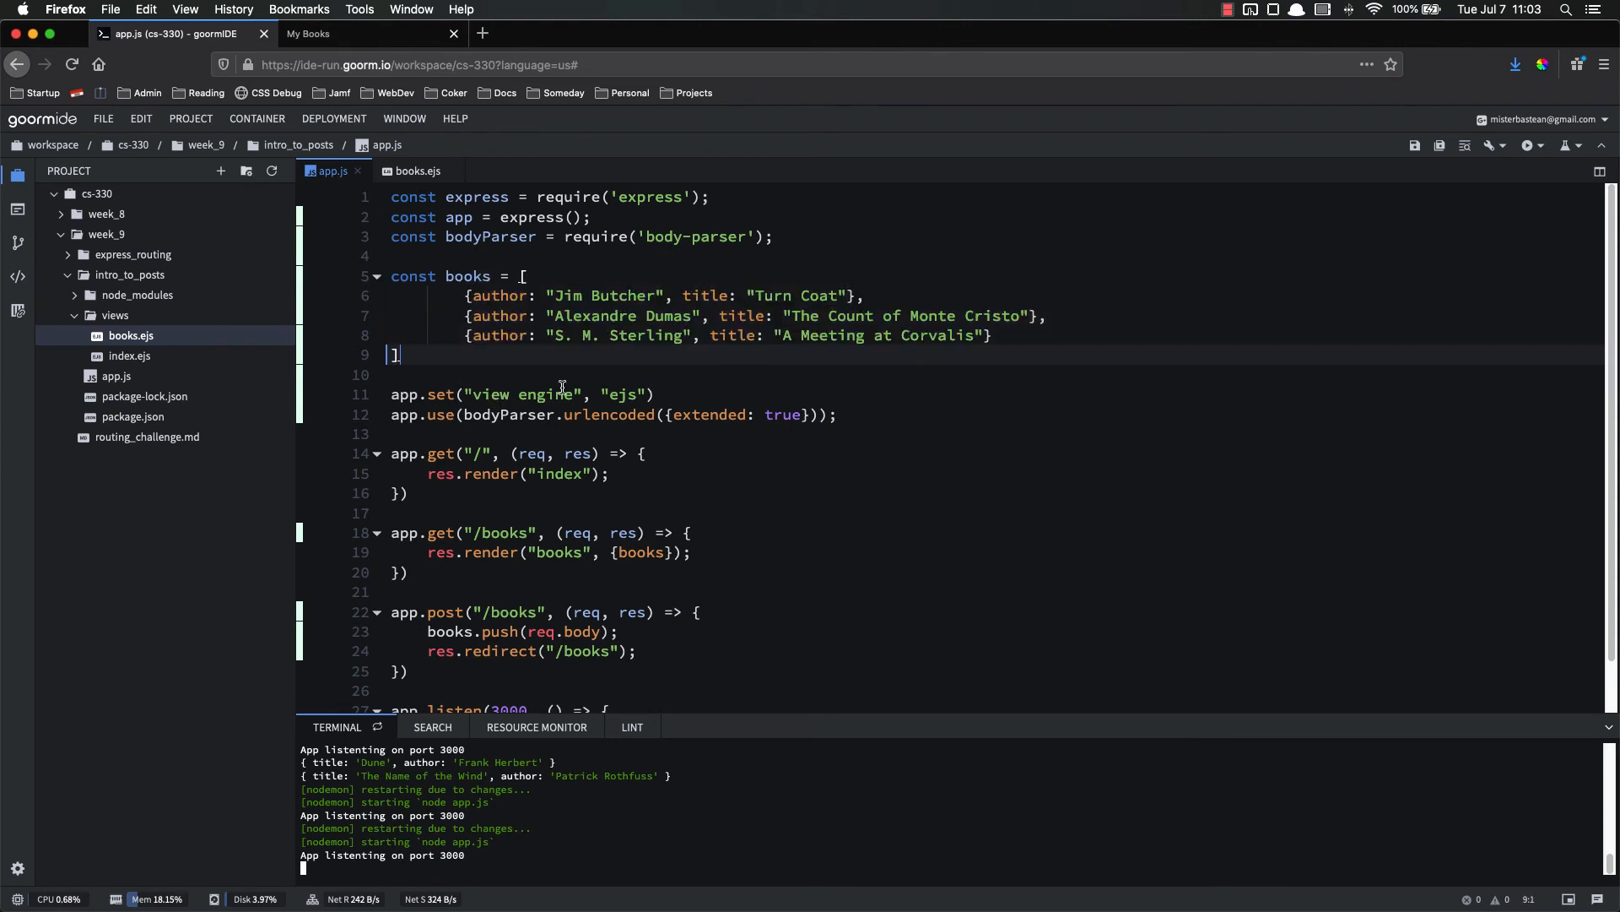
{"action": "mouse_move", "coordinate": [588, 827]}
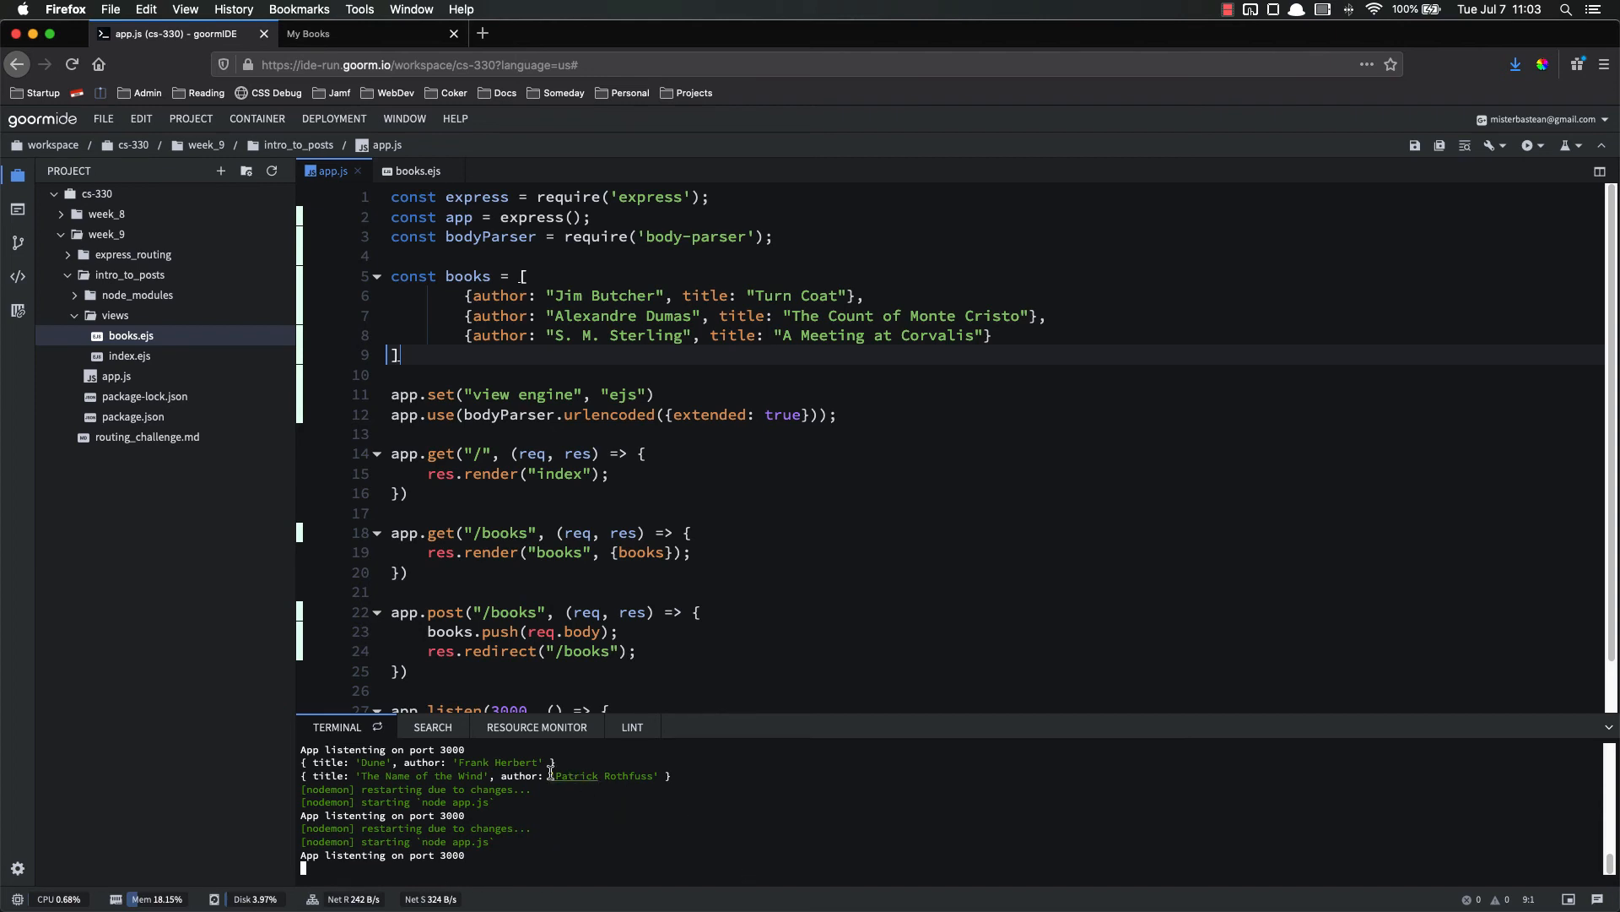
{"action": "mouse_move", "coordinate": [746, 503]}
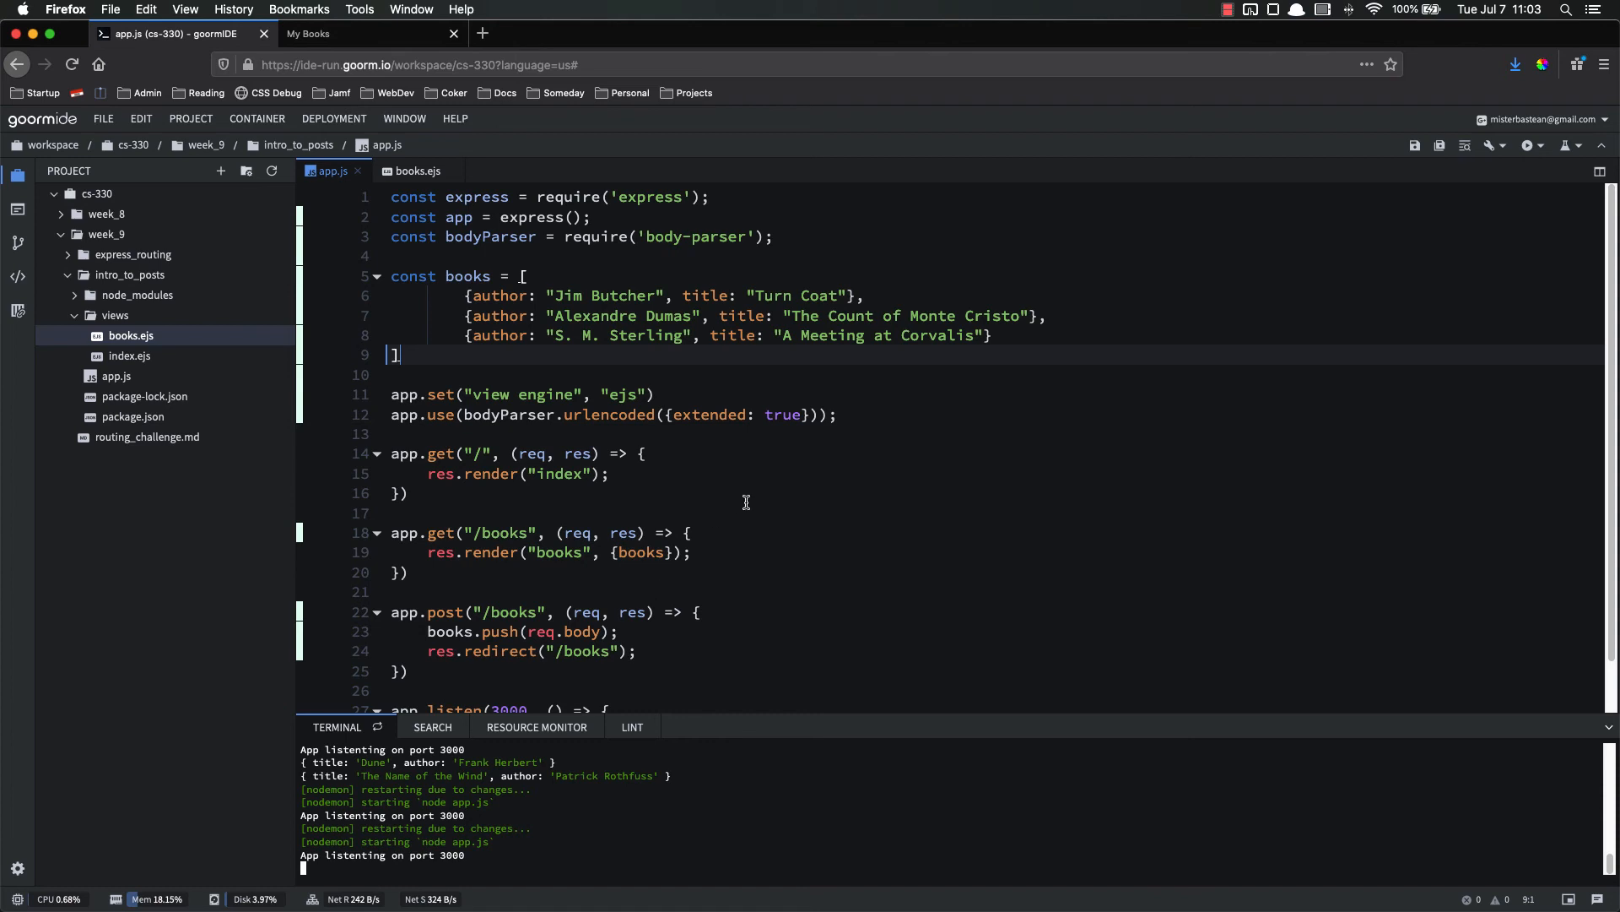
{"action": "mouse_move", "coordinate": [749, 498]}
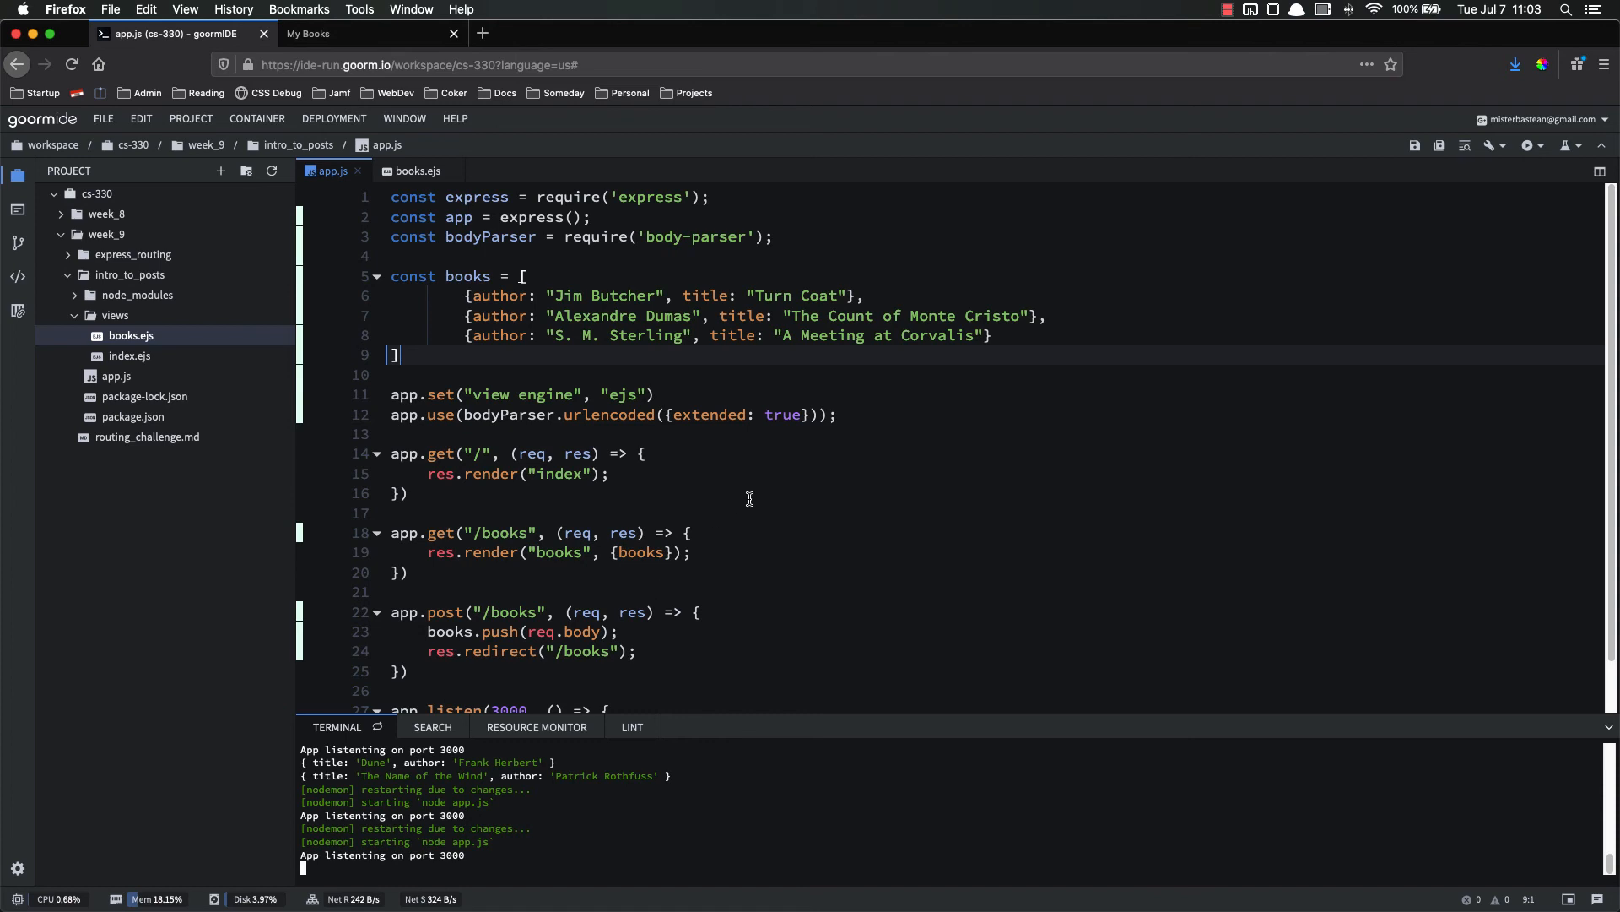
{"action": "mouse_move", "coordinate": [760, 508]}
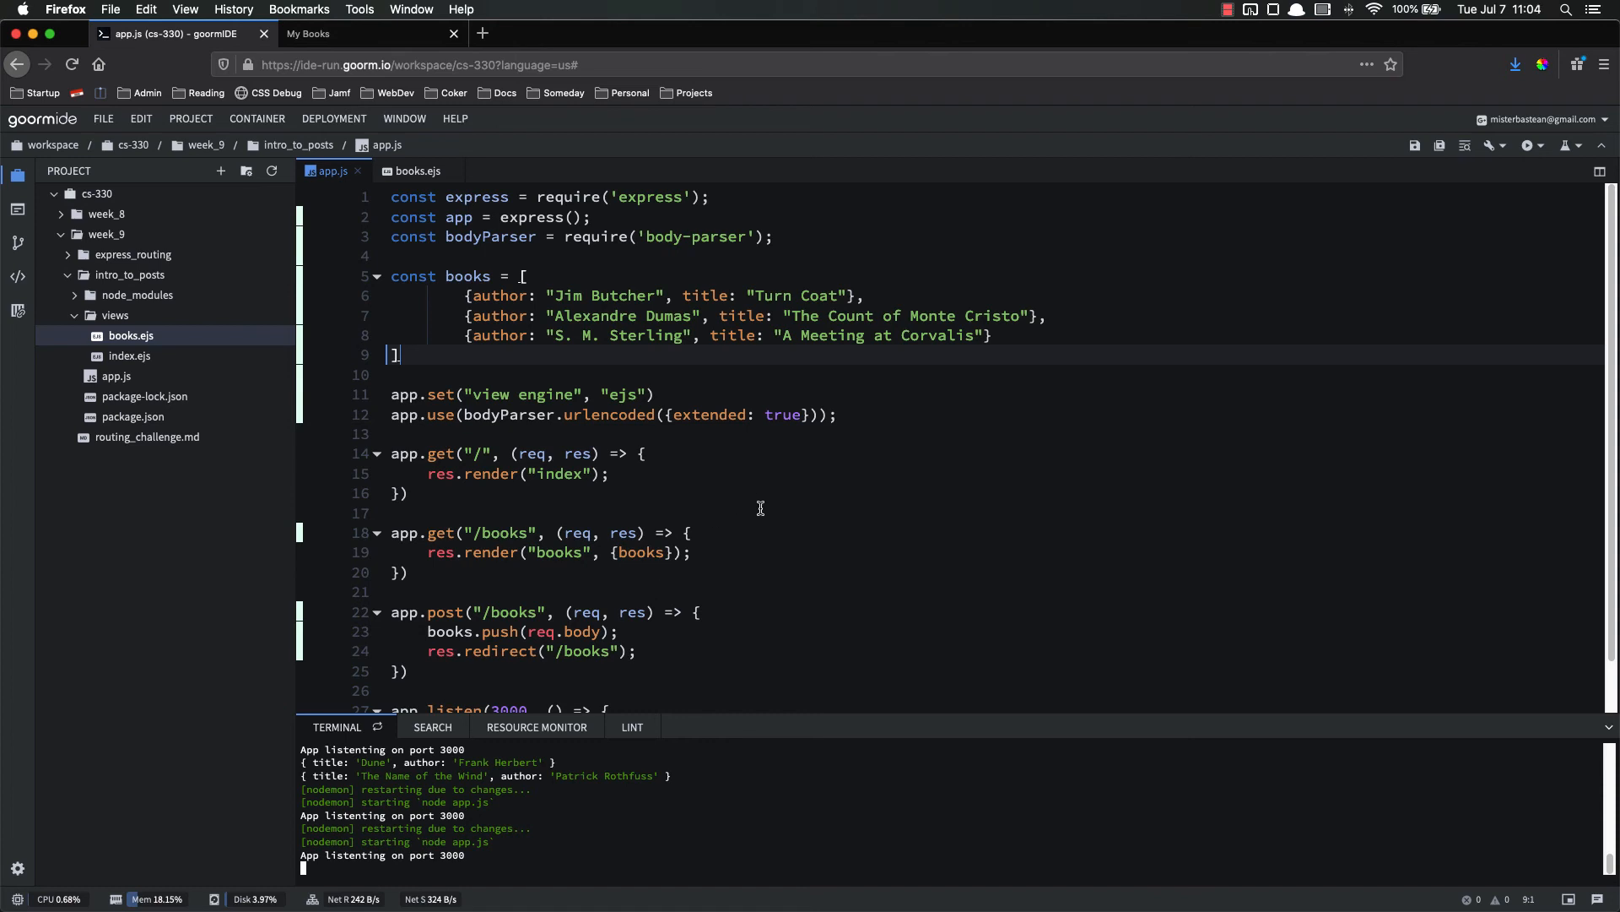
{"action": "mouse_move", "coordinate": [763, 514]}
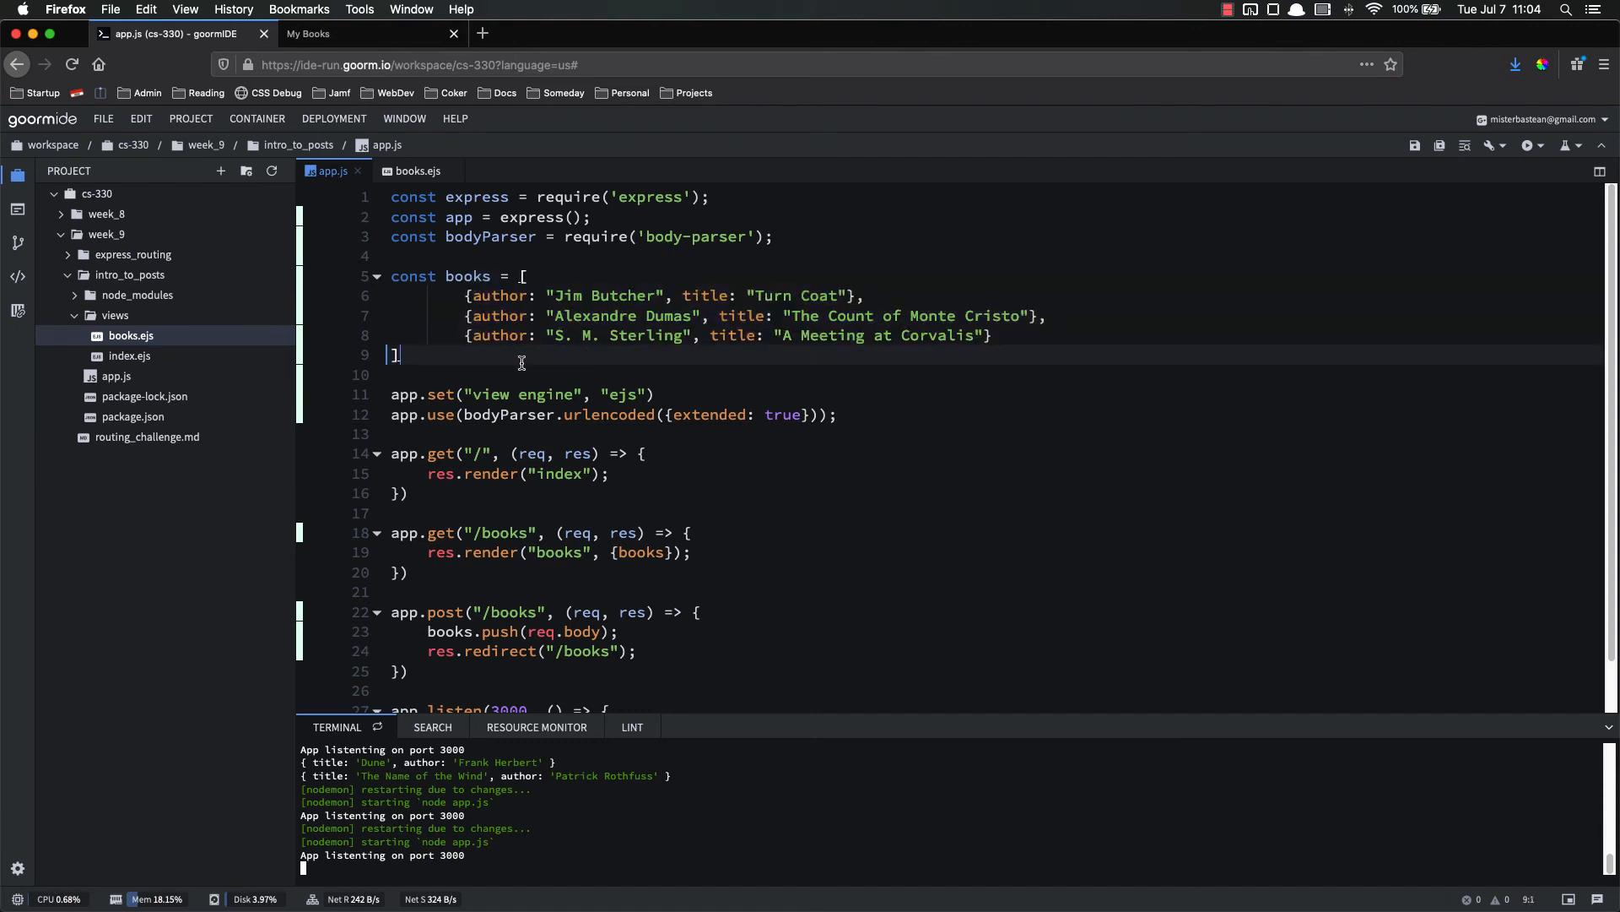
{"action": "mouse_move", "coordinate": [1008, 570]}
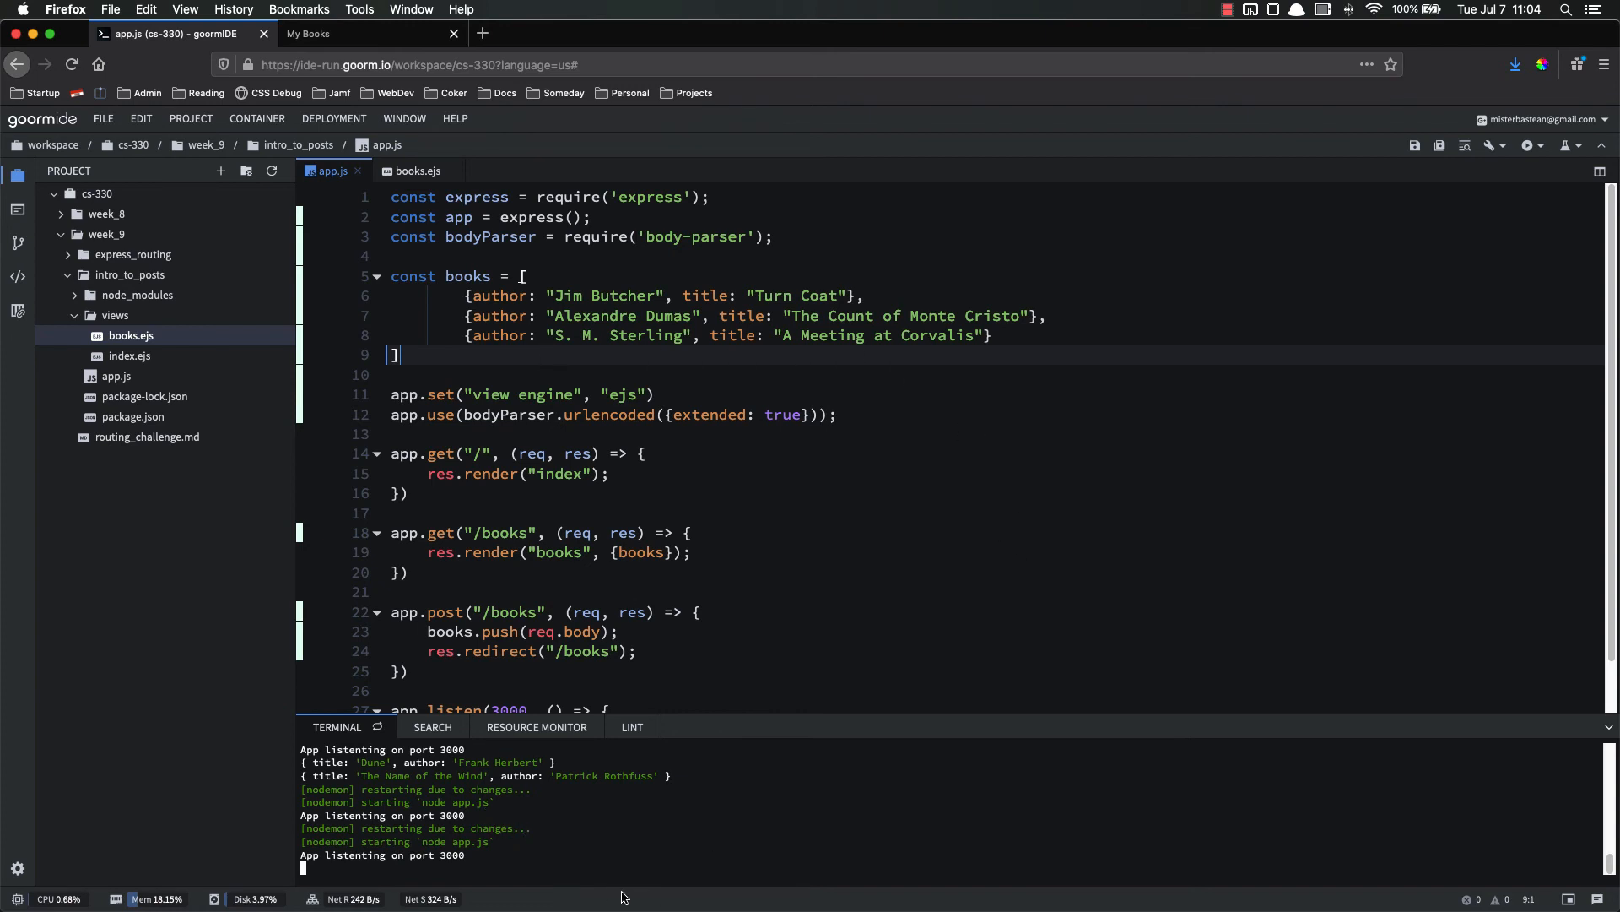
{"action": "mouse_move", "coordinate": [886, 429]}
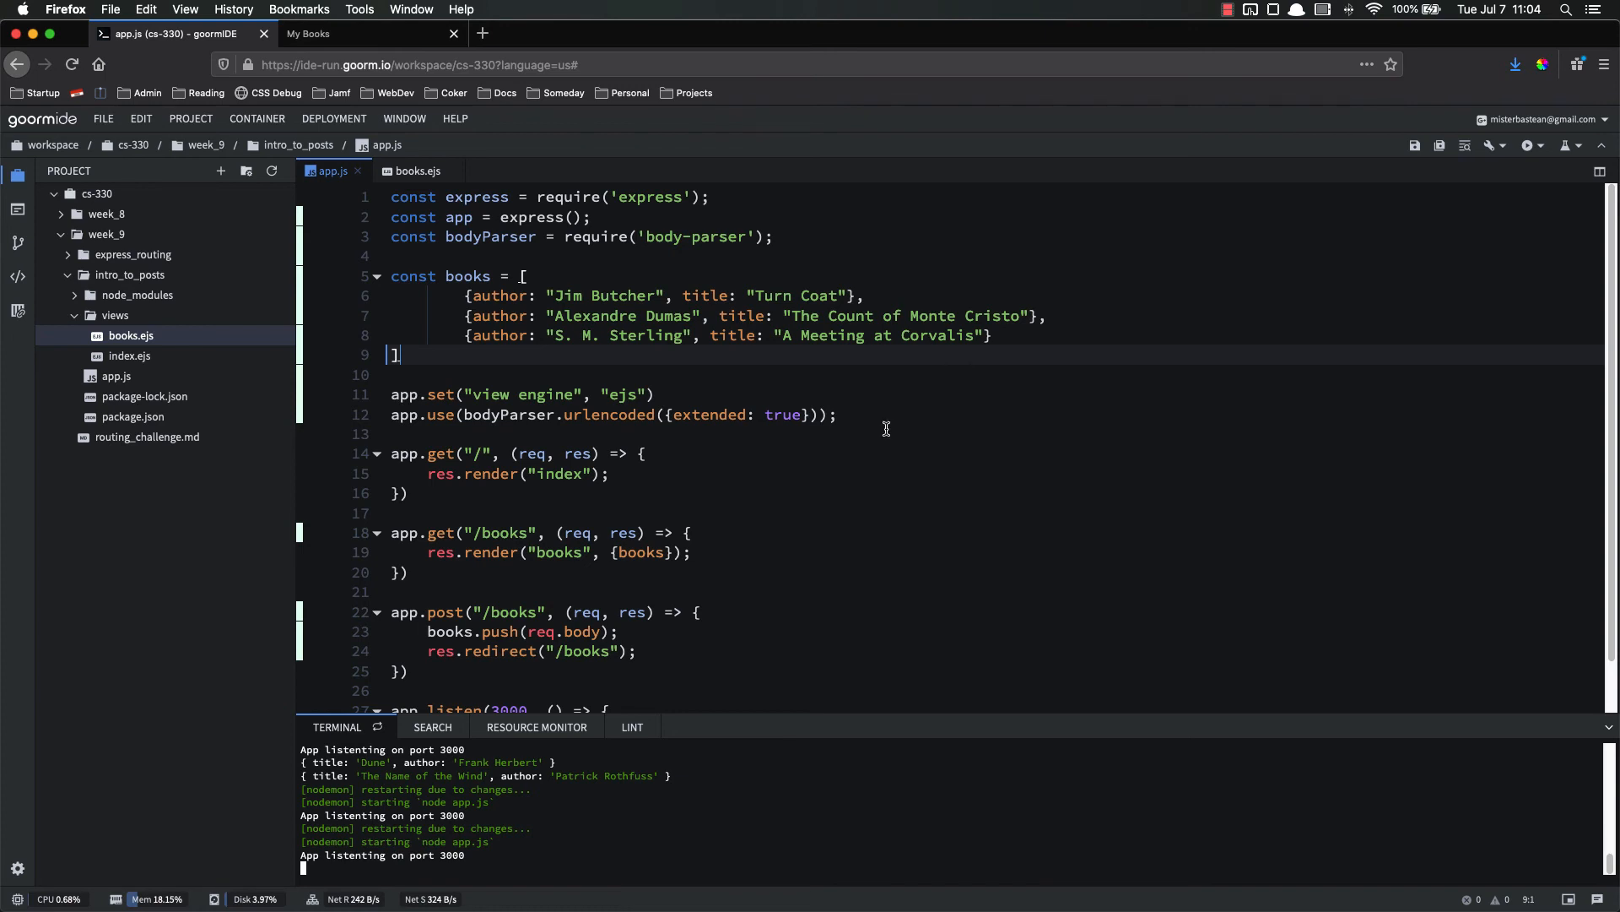
{"action": "mouse_move", "coordinate": [498, 395]}
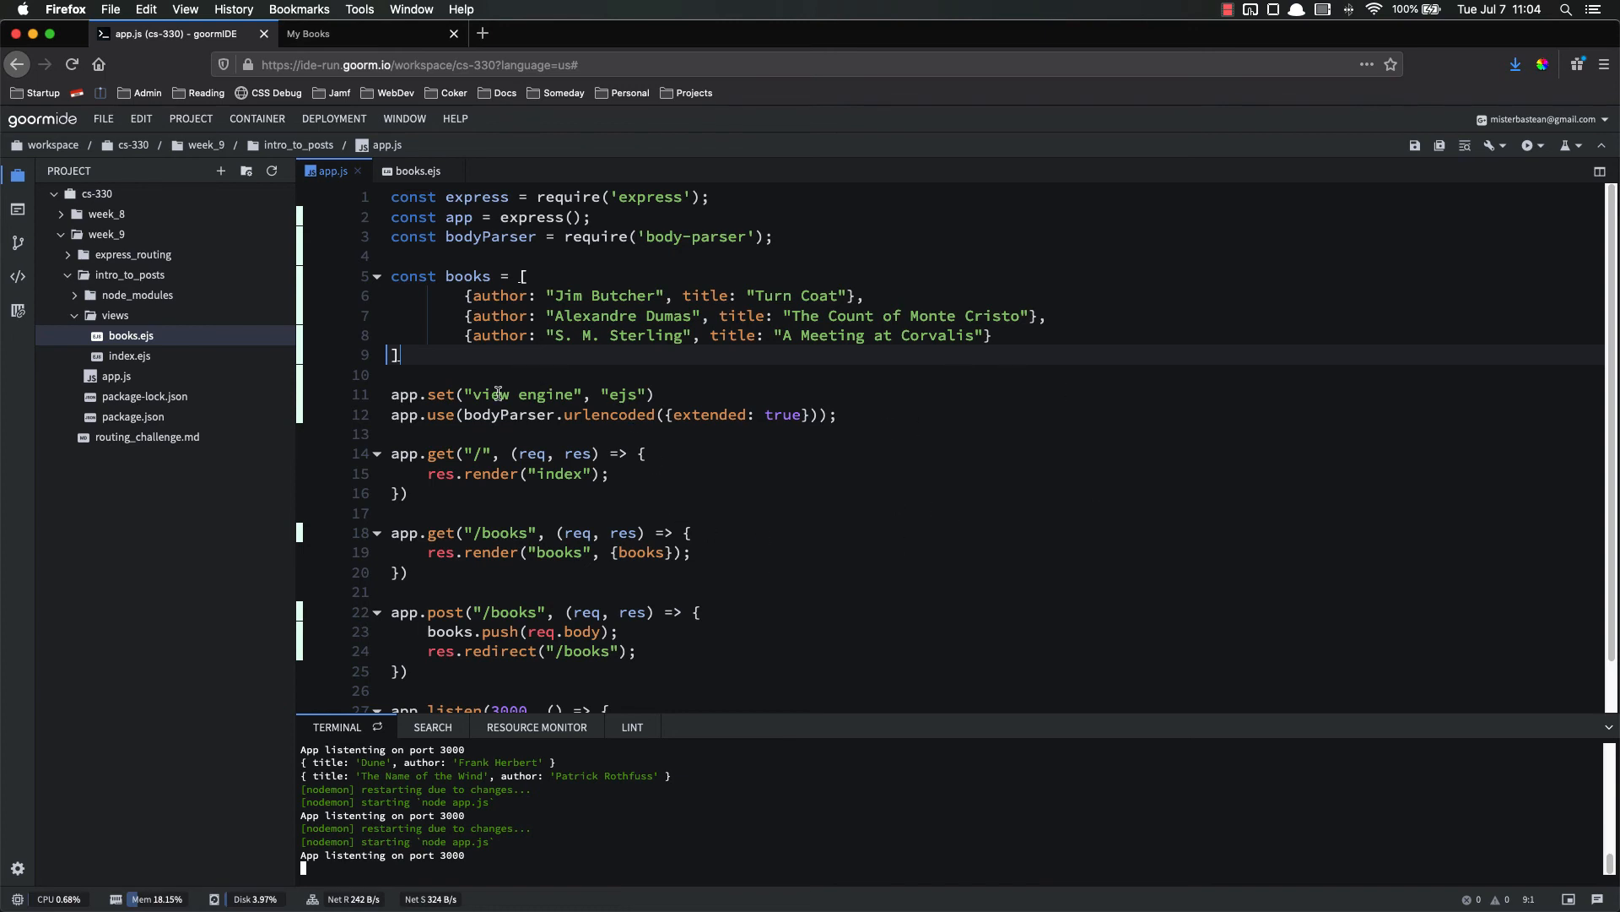
{"action": "mouse_move", "coordinate": [552, 269]}
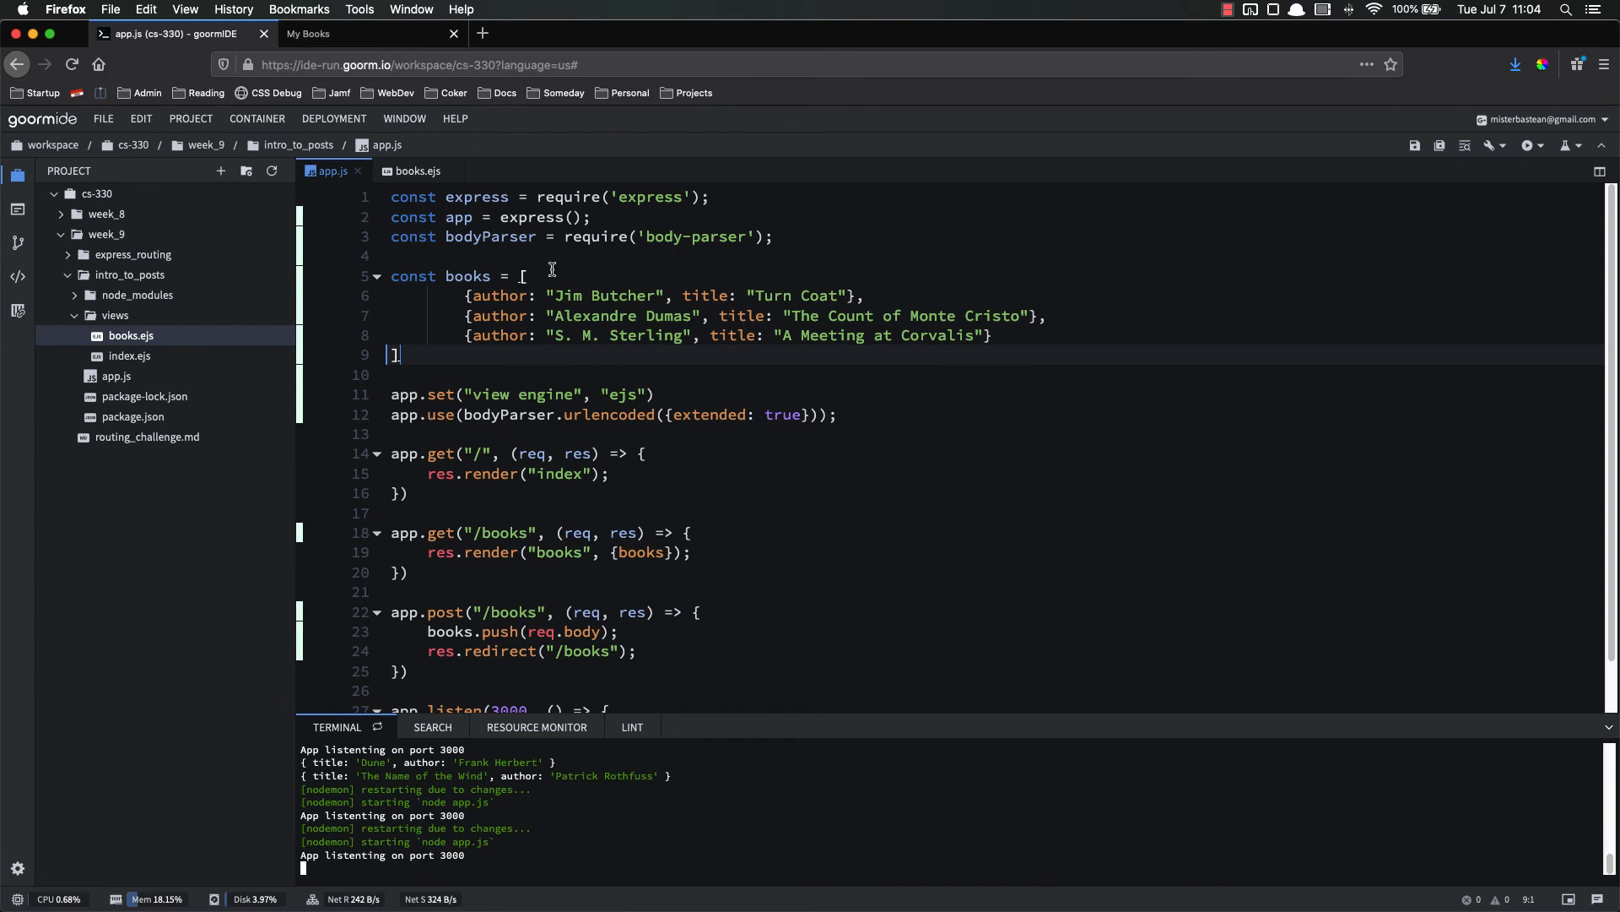
{"action": "mouse_move", "coordinate": [530, 336]}
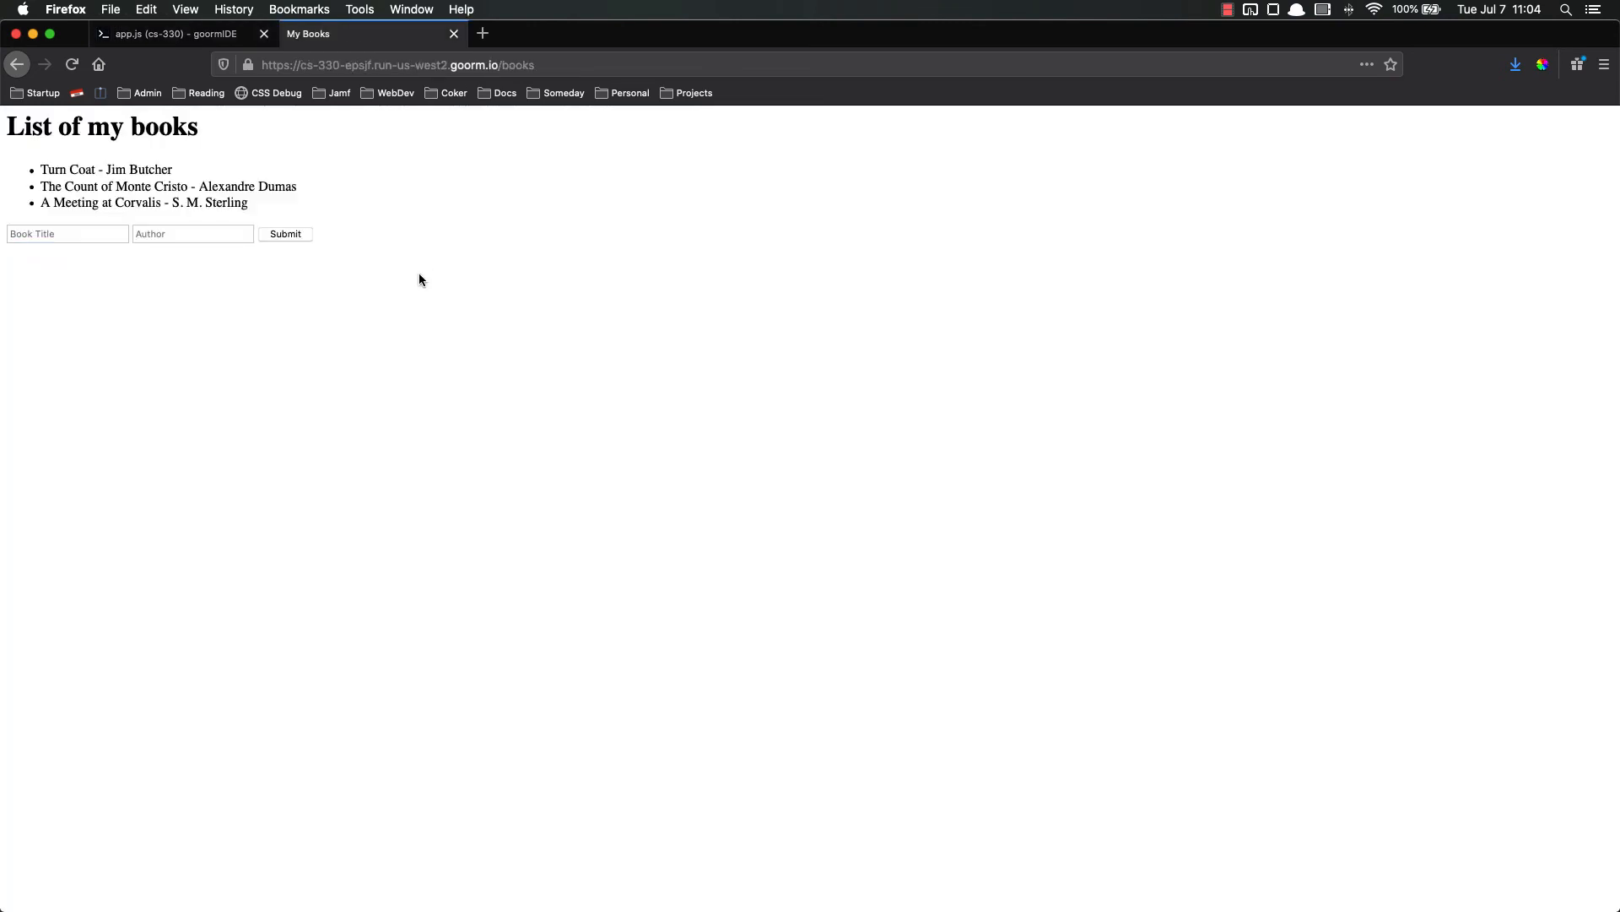
Submit Dune by Frank Herbert, which redirects to My Books showing it fourth, then go to goormIDE.
{"action": "left_click", "coordinate": [68, 232]}
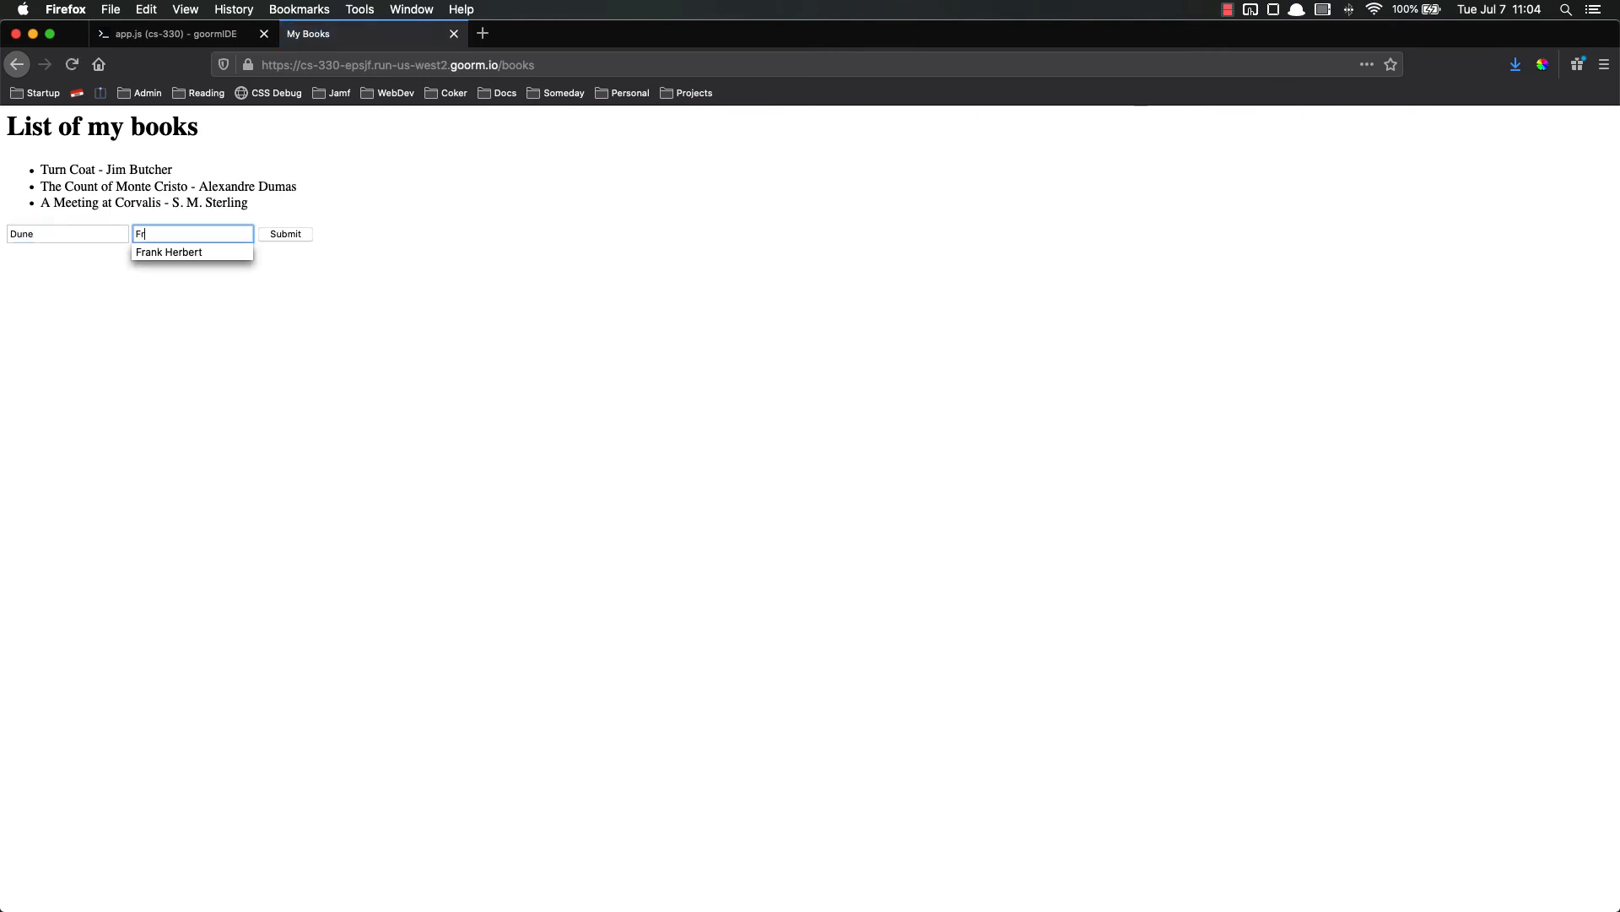
{"action": "type", "text": "a"}
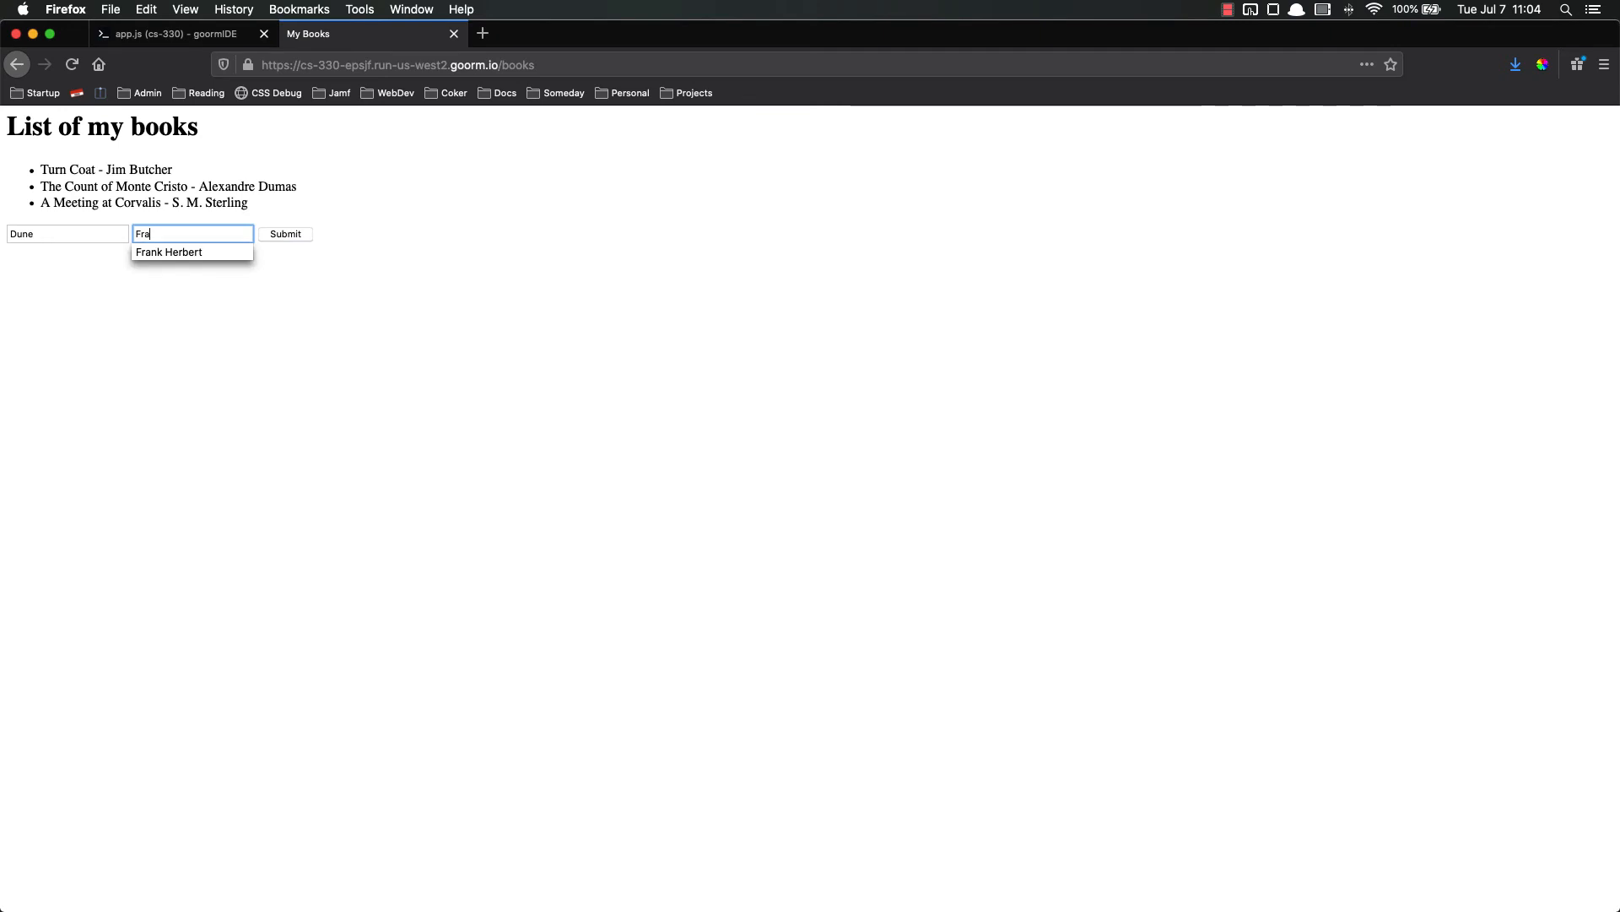
{"action": "left_click", "coordinate": [285, 233]}
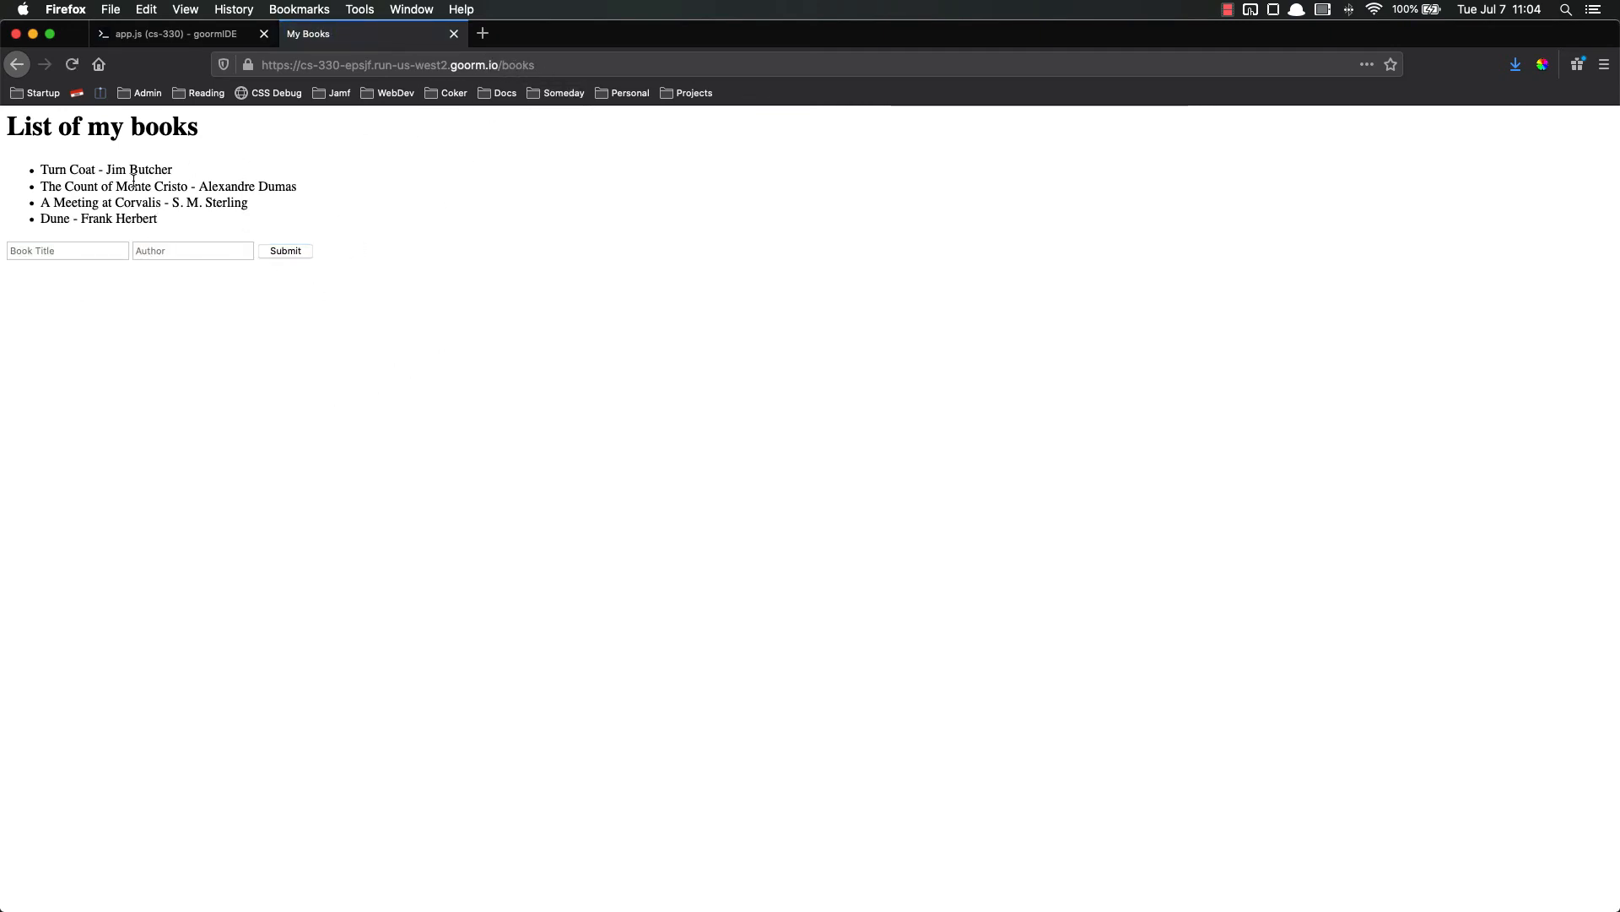
{"action": "left_click", "coordinate": [152, 34]}
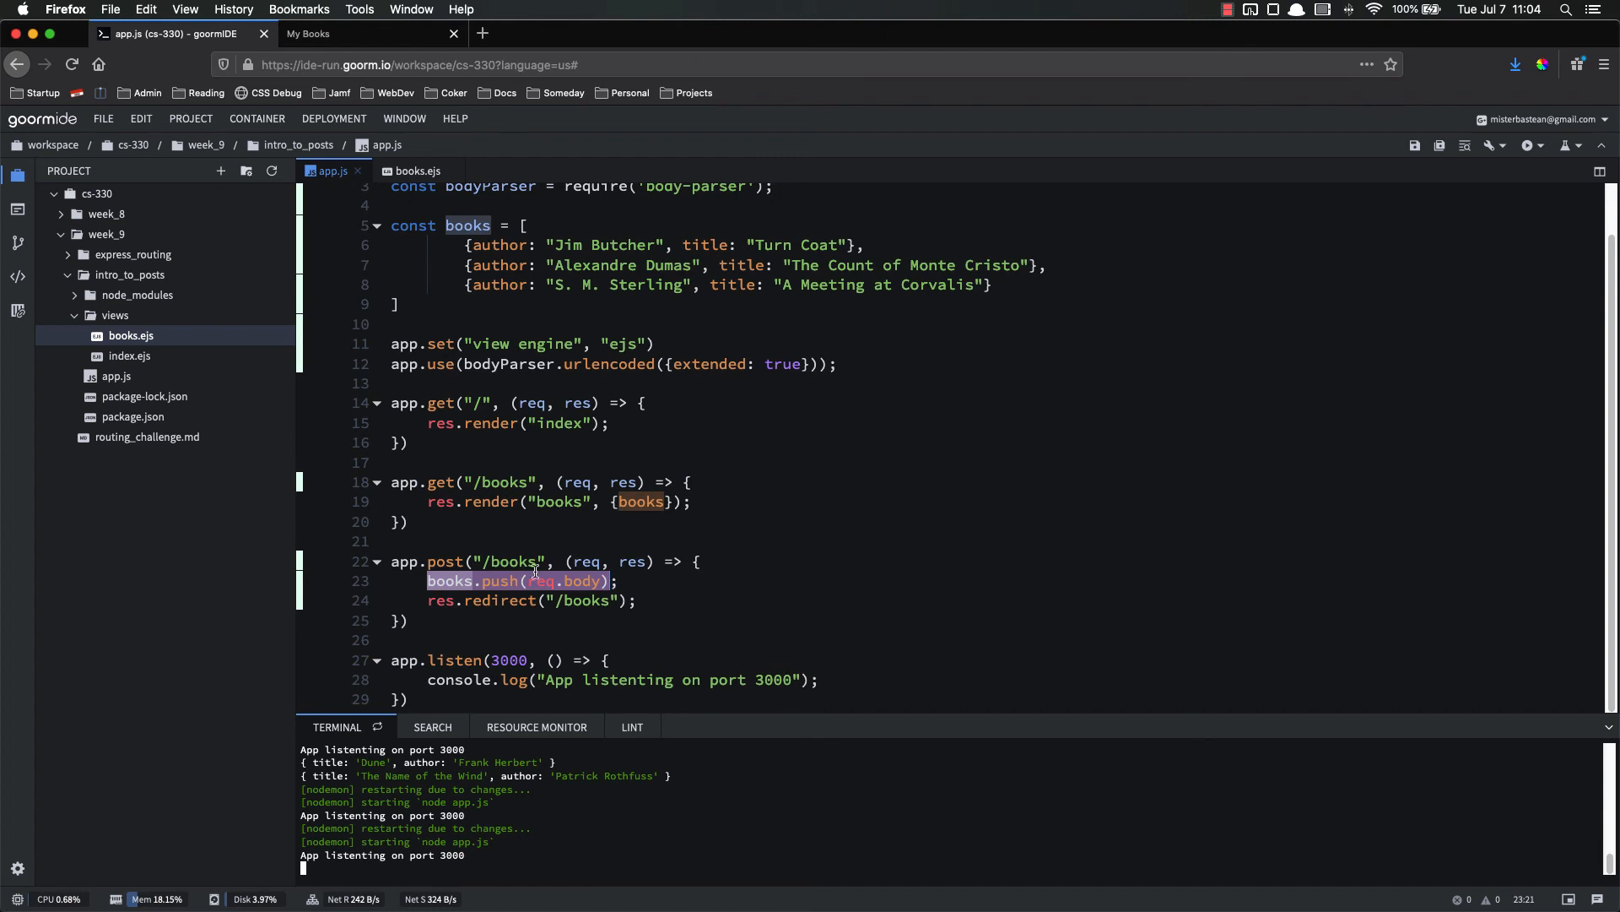
{"action": "mouse_move", "coordinate": [509, 604]}
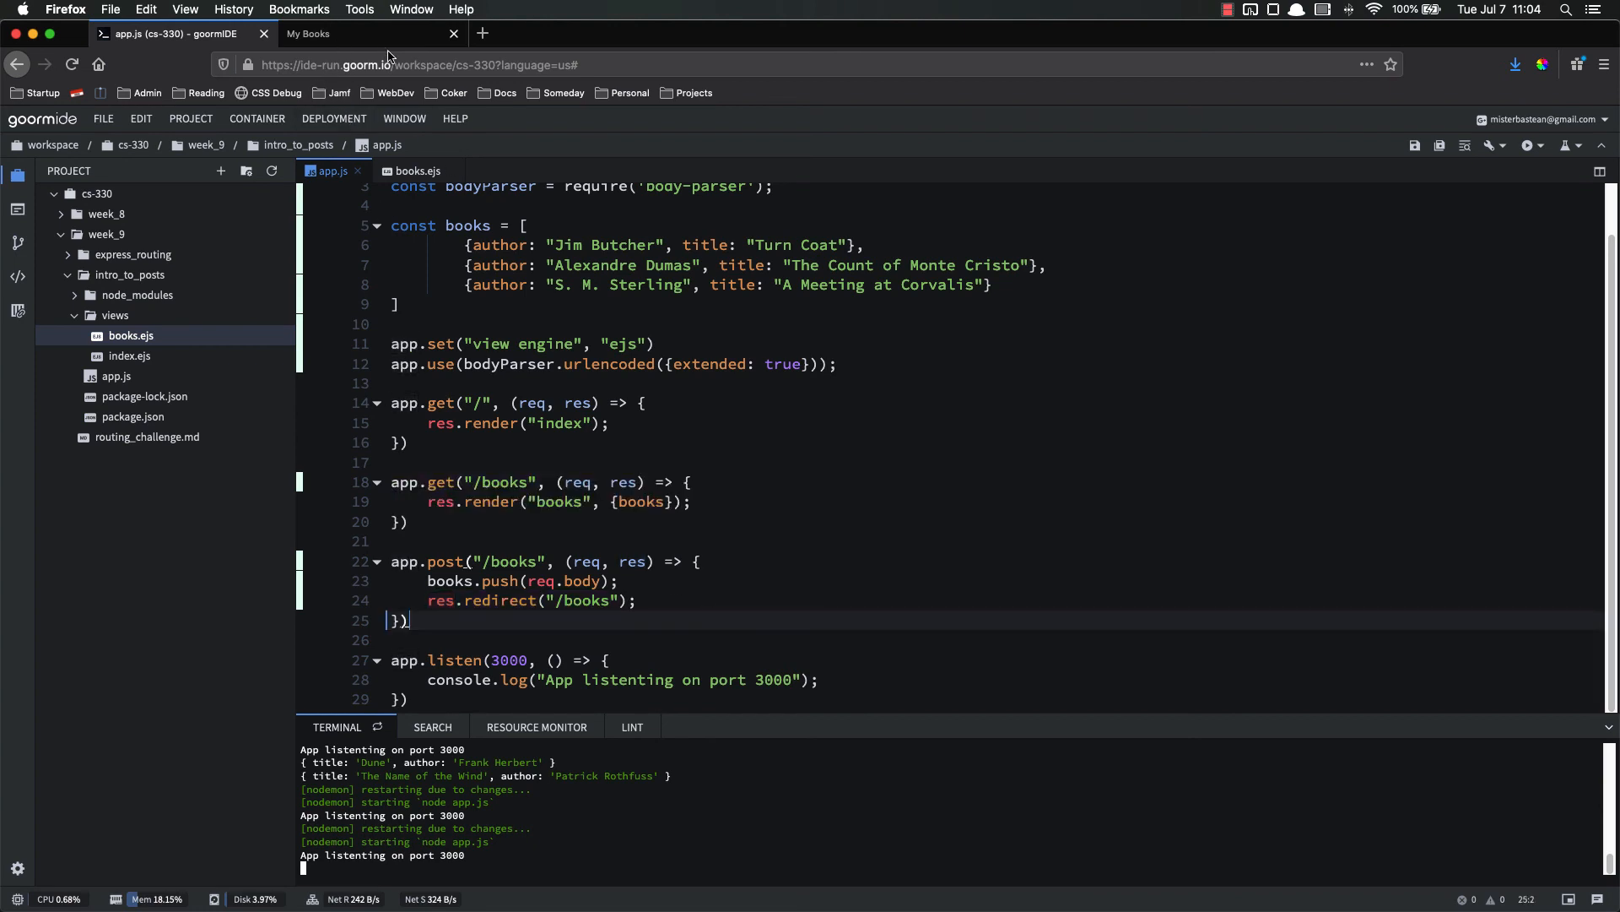
Submit The Name of the Wind by Patrick Rothfuss on the My Books form.
{"action": "left_click", "coordinate": [361, 33]}
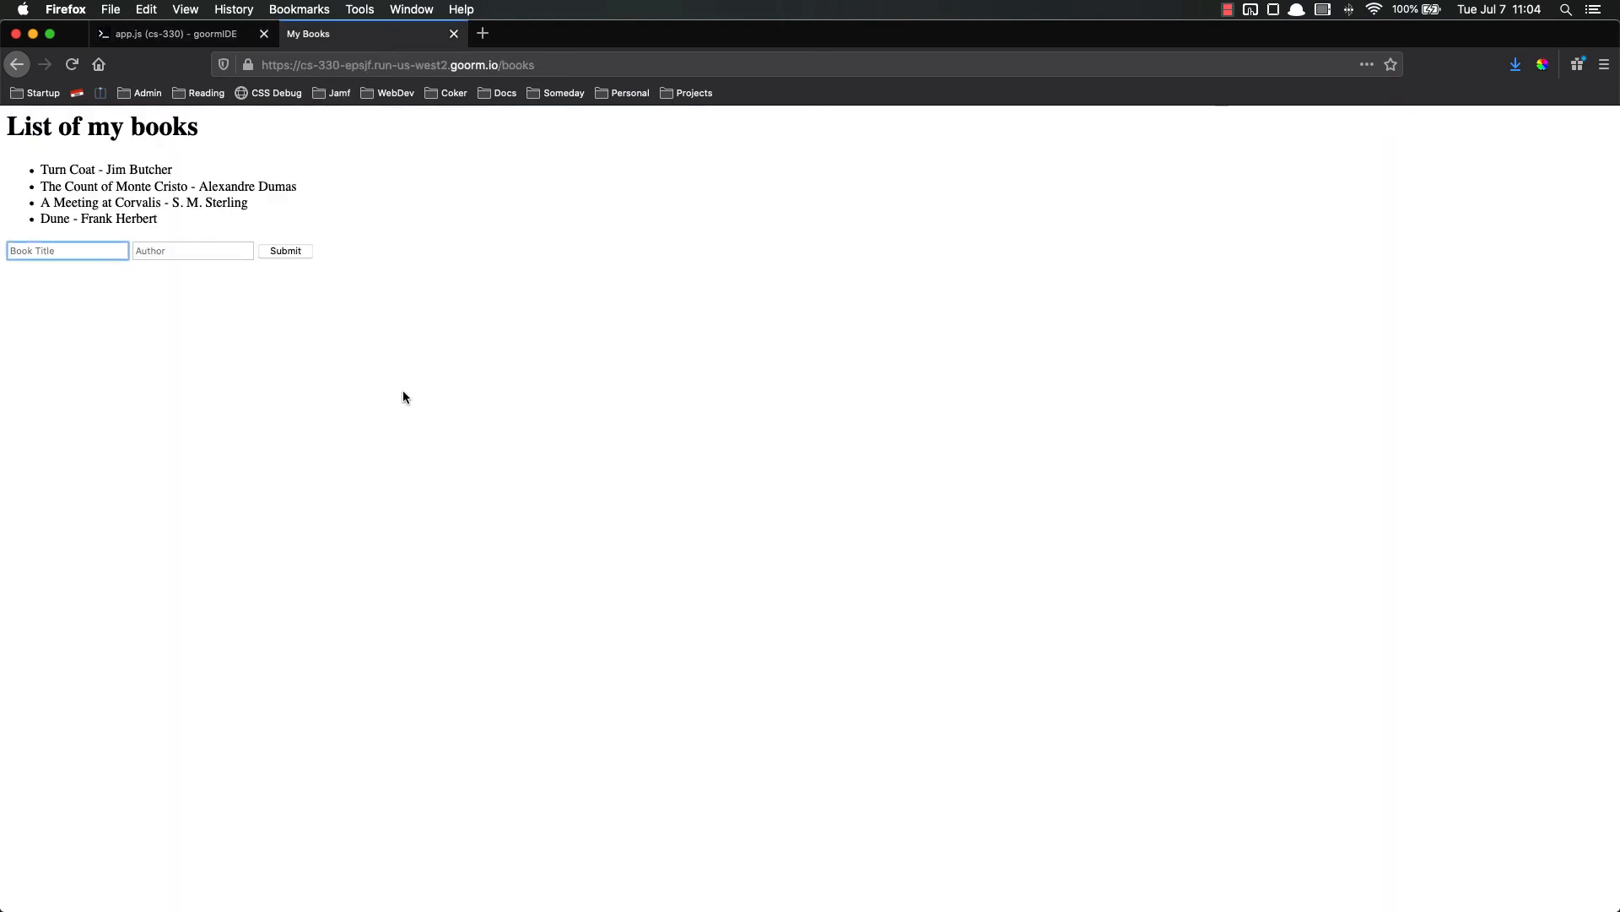
{"action": "type", "text": "The Name of the Wind"}
{"action": "left_click", "coordinate": [193, 249]}
{"action": "type", "text": "Patrick Rothfuss"}
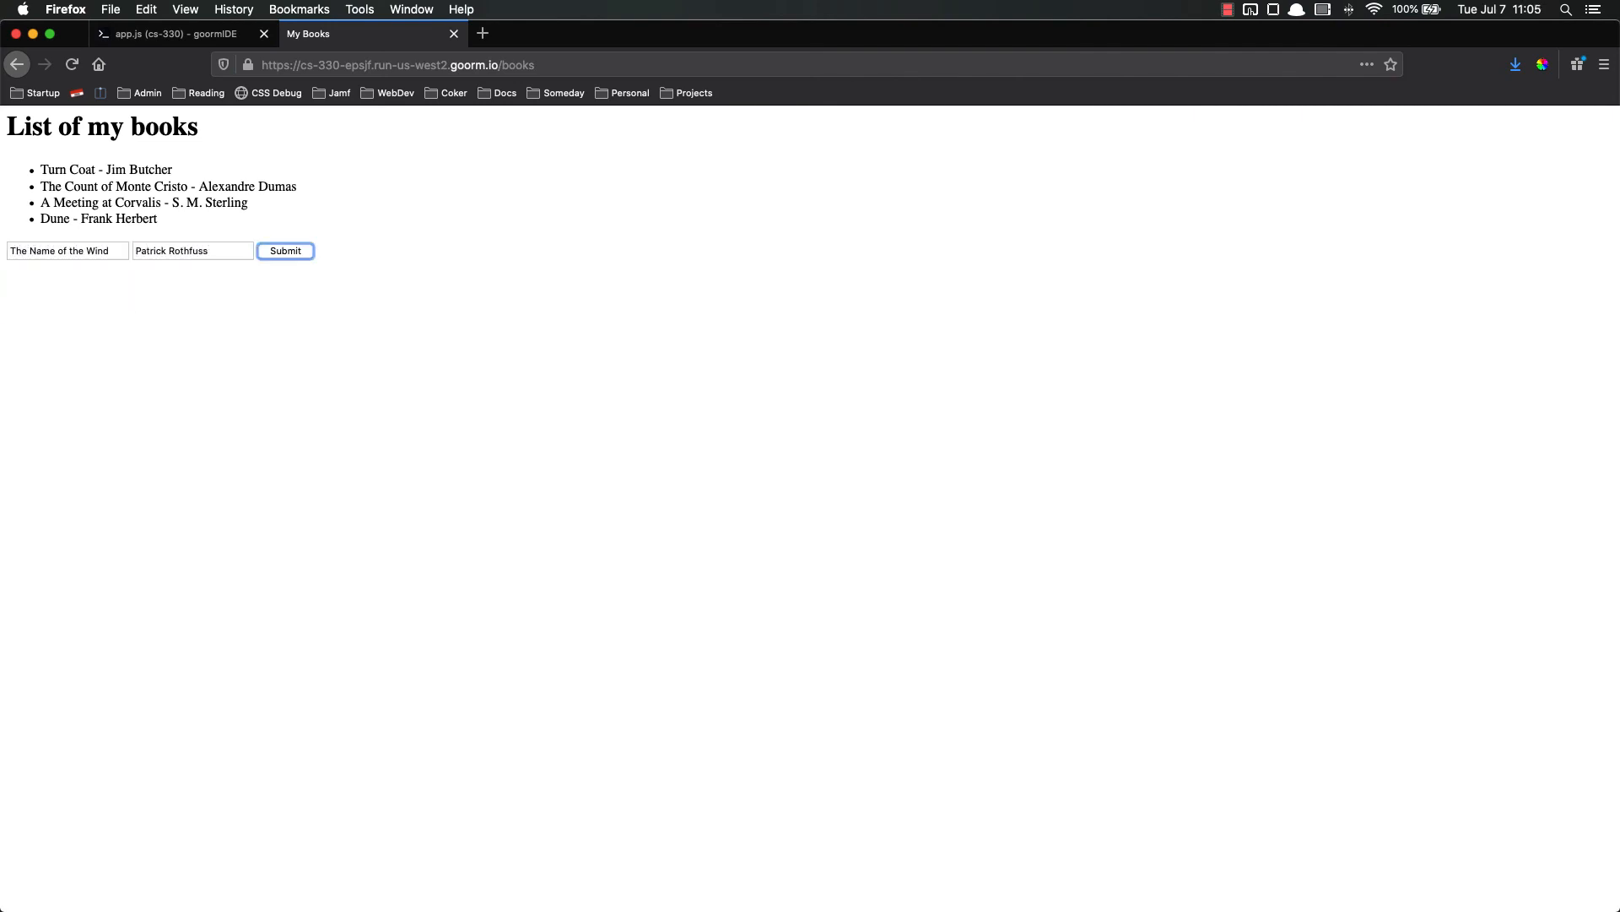
{"action": "left_click", "coordinate": [285, 250]}
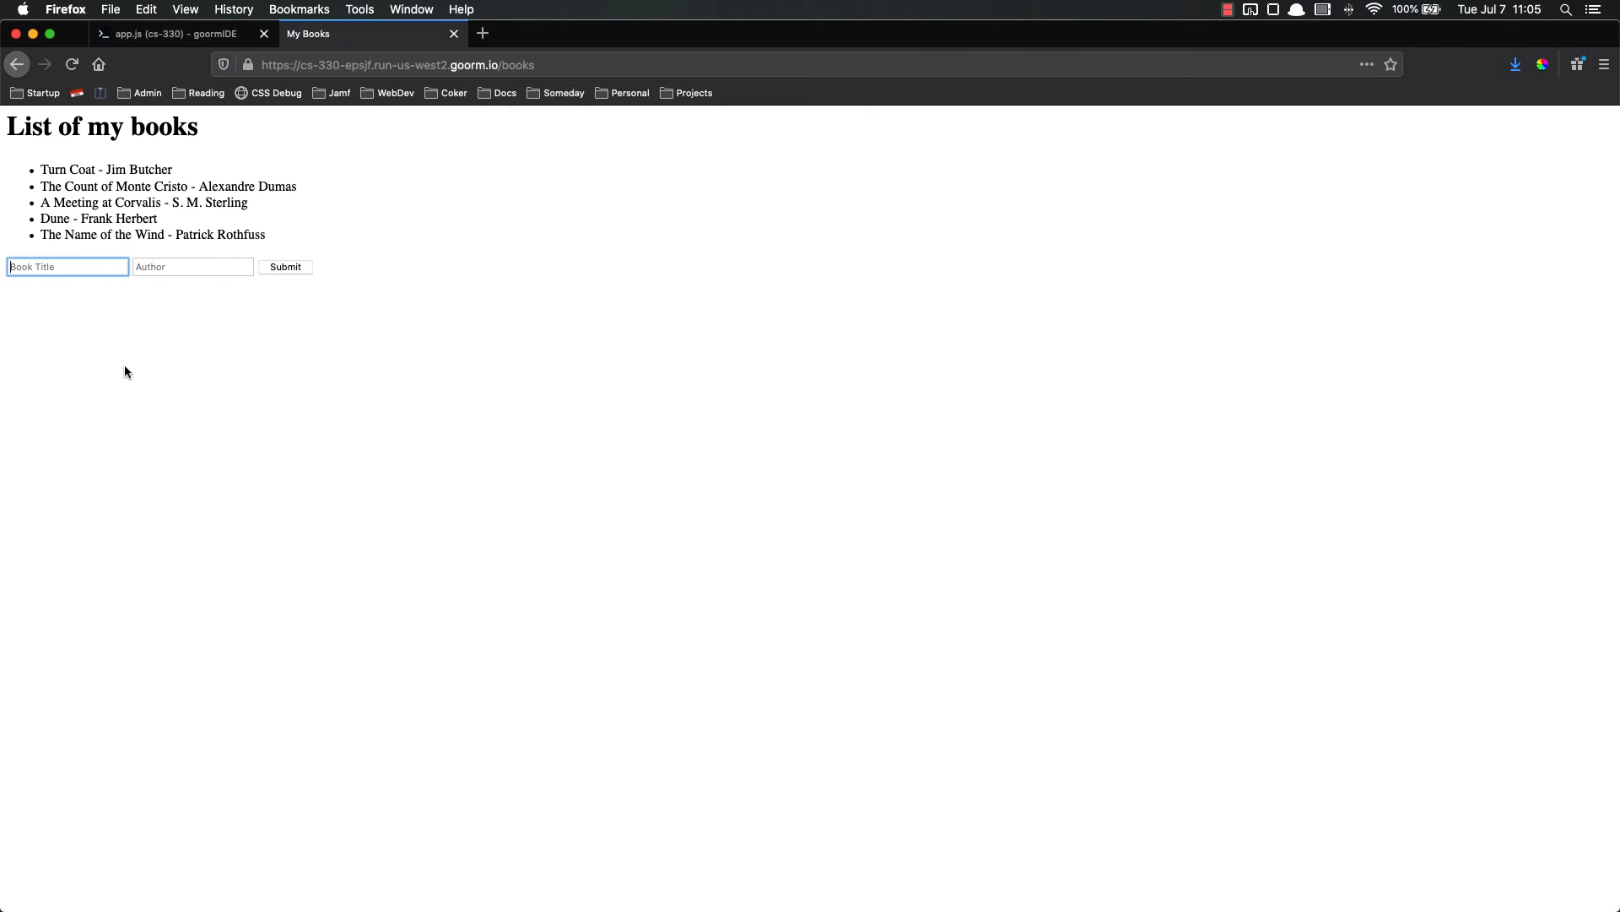
{"action": "mouse_move", "coordinate": [135, 373]}
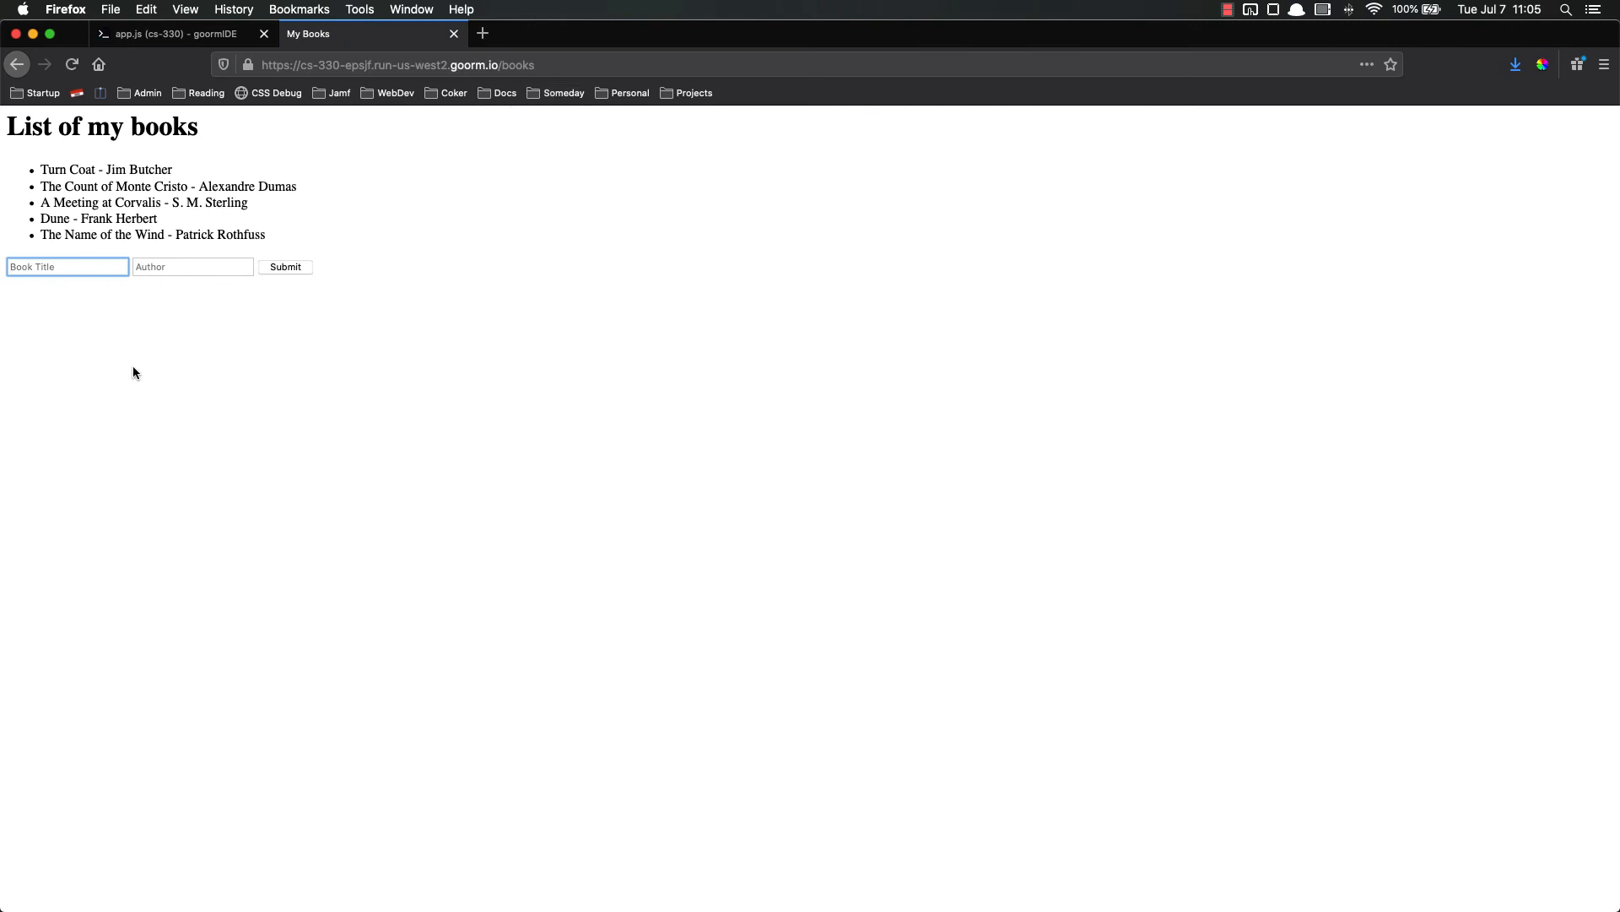
{"action": "mouse_move", "coordinate": [291, 162]}
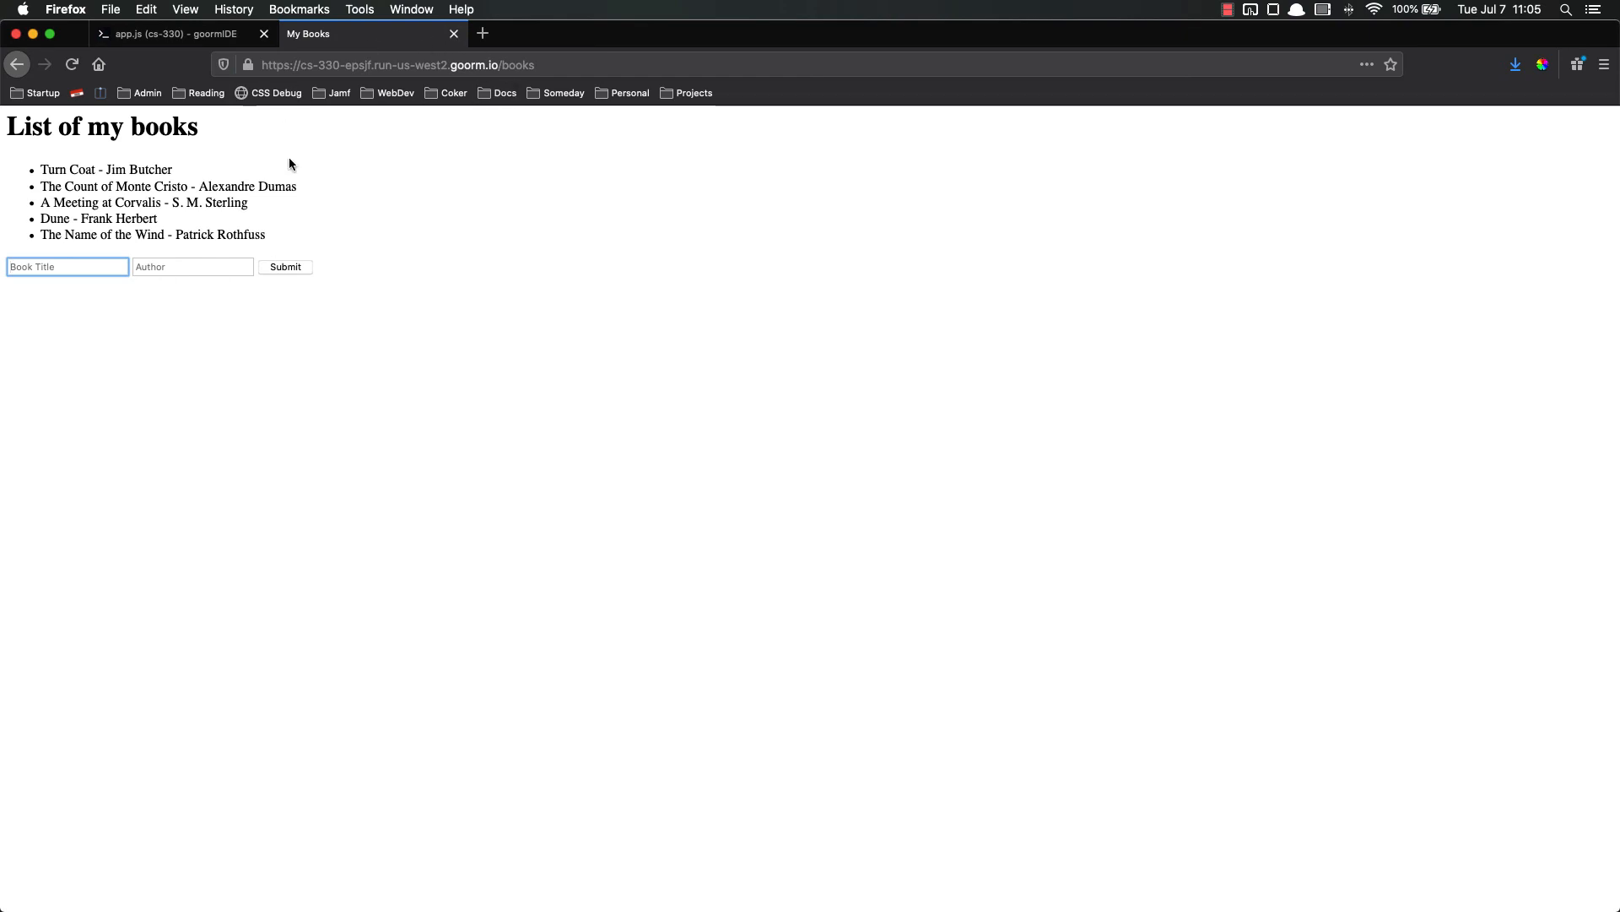
Submit A Wise Man's Fear by Patrick Rothfuss, bringing the list to six books.
{"action": "left_click", "coordinate": [68, 266]}
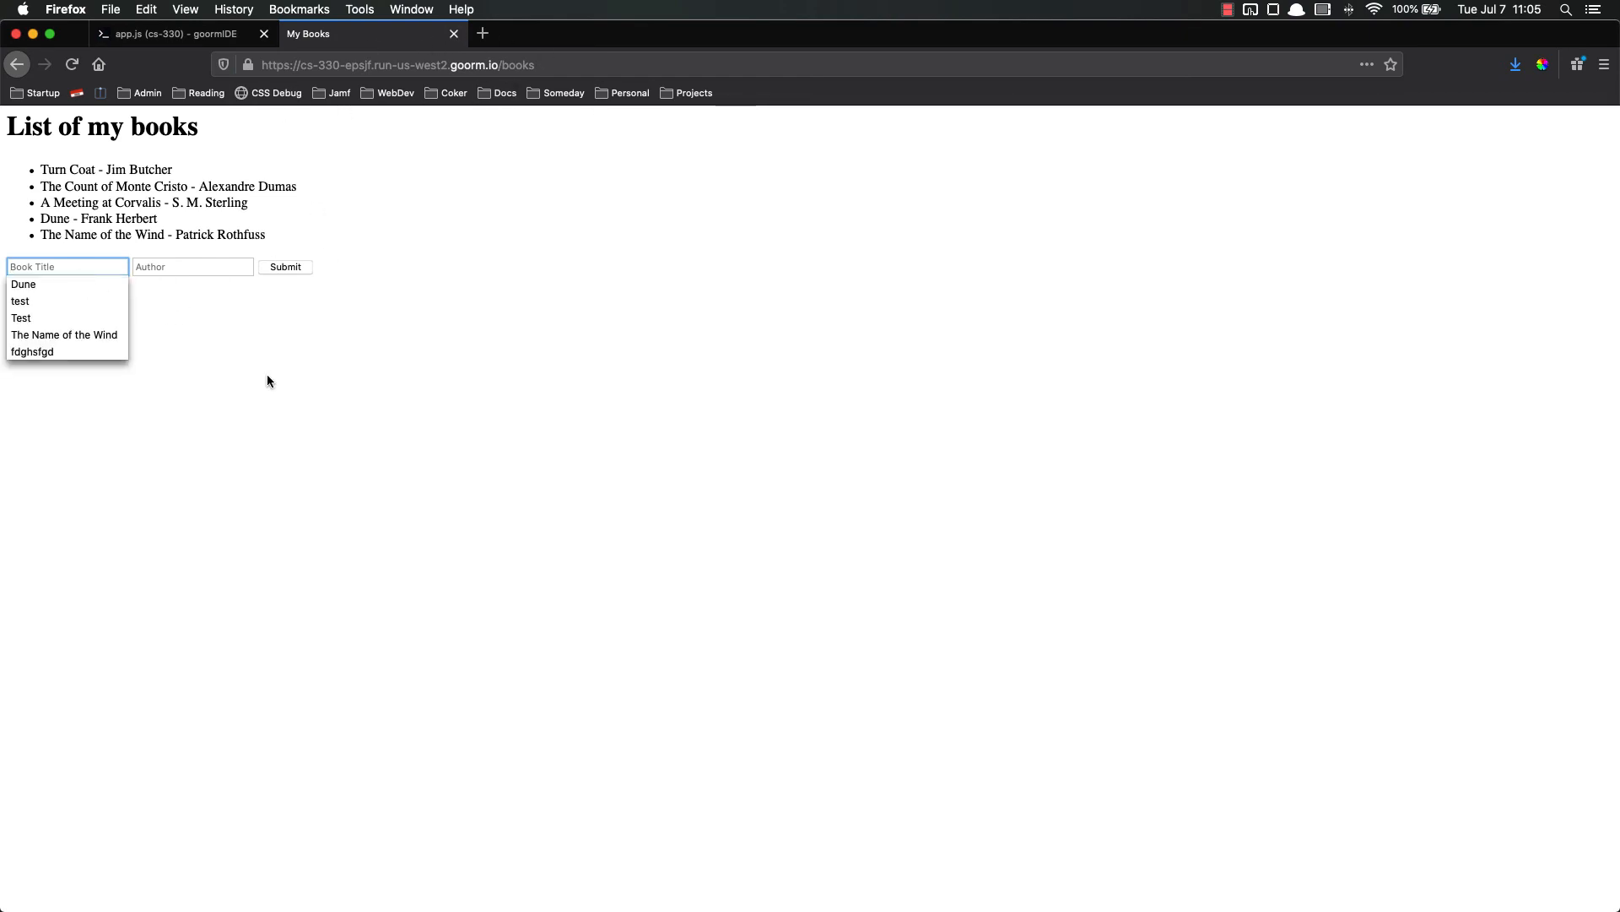
{"action": "mouse_move", "coordinate": [258, 368]}
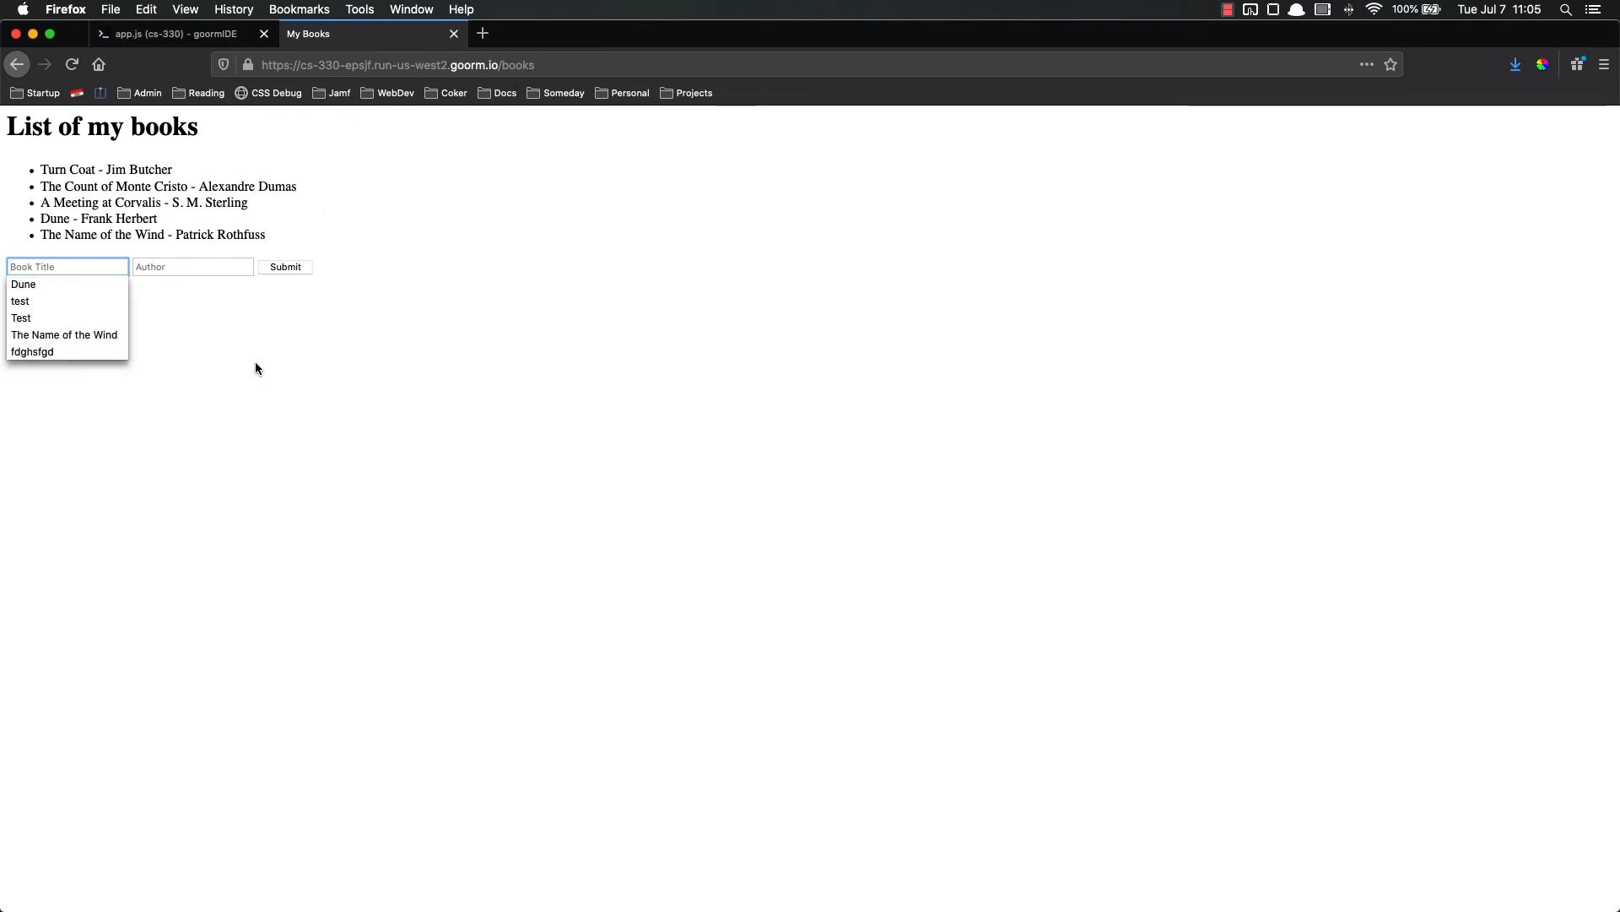
{"action": "type", "text": "A"}
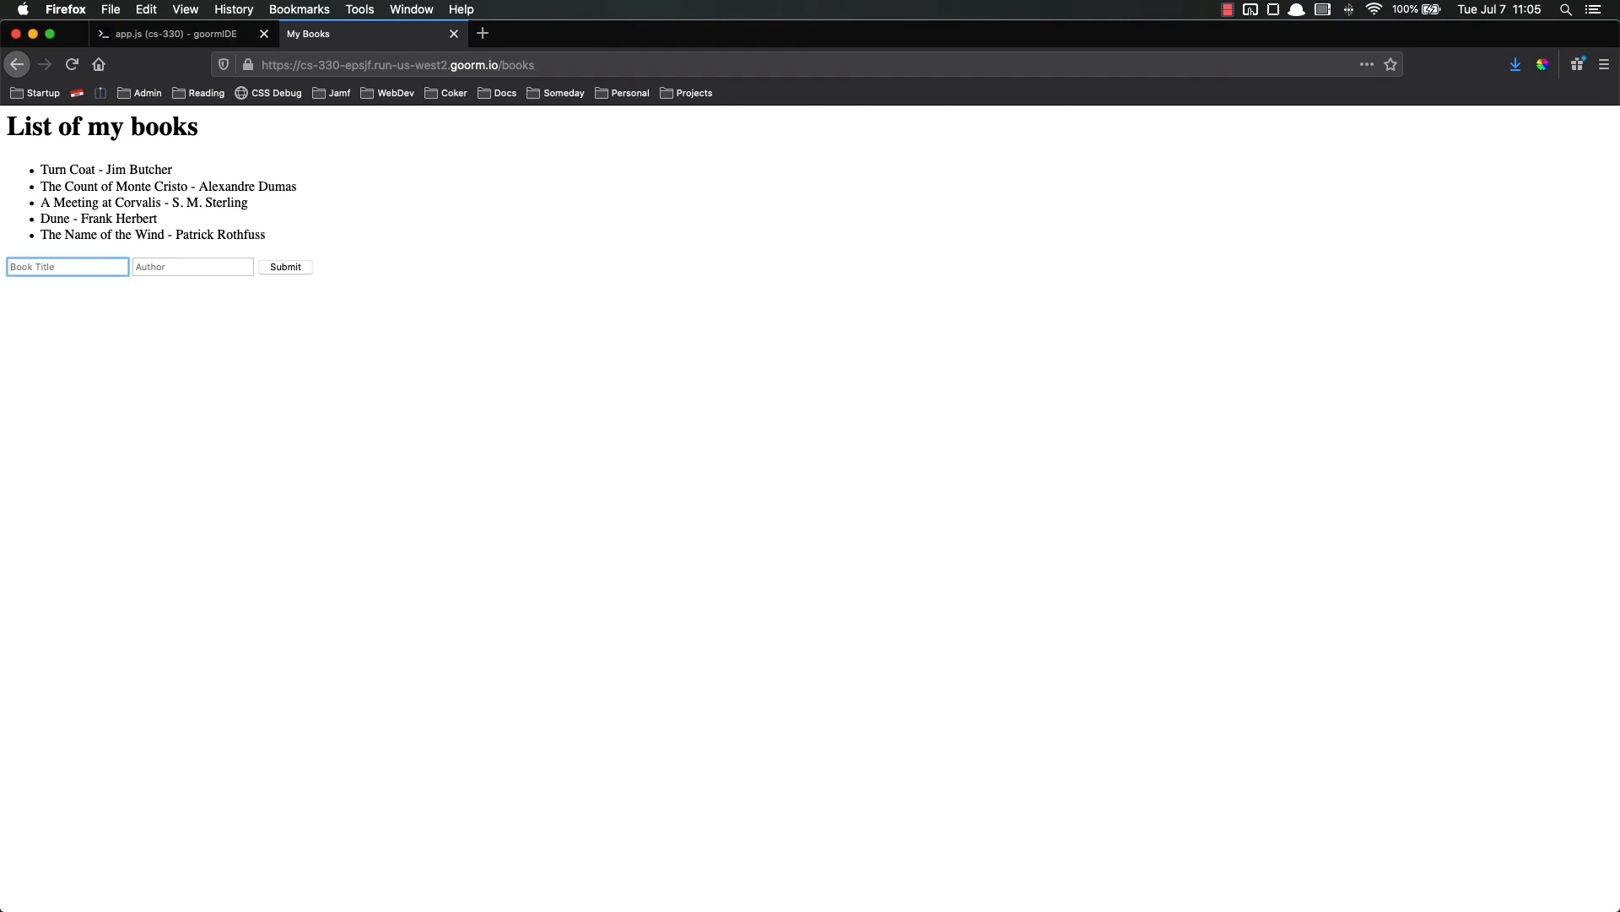
{"action": "type", "text": "A Wise Man's F"}
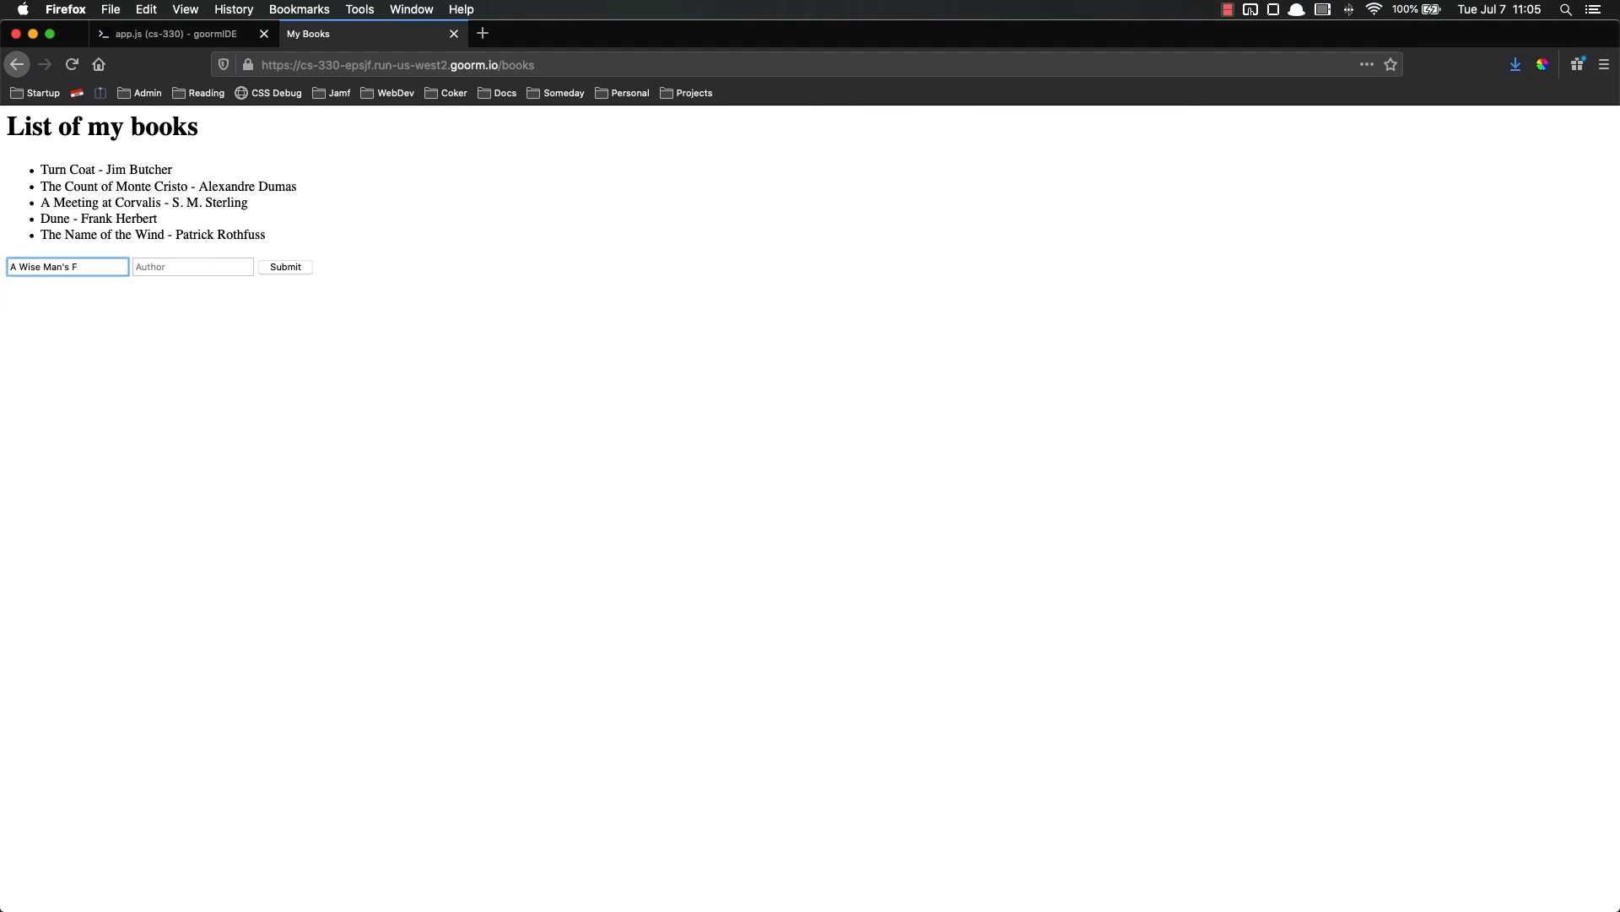
{"action": "type", "text": "Patrick Rothfuss"}
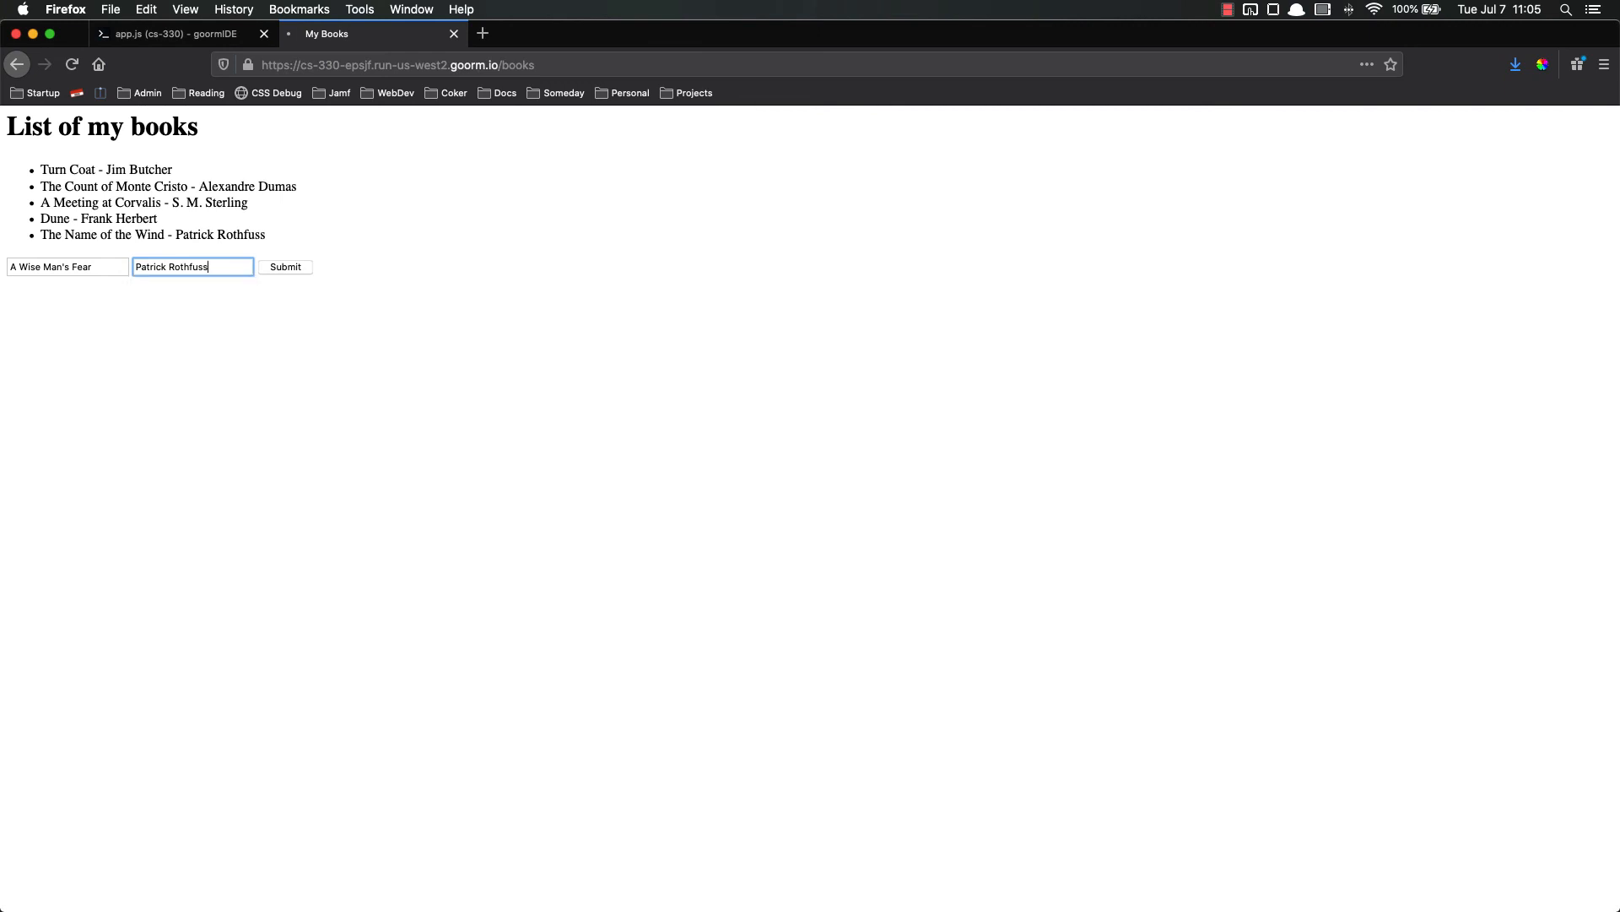
{"action": "left_click", "coordinate": [286, 267]}
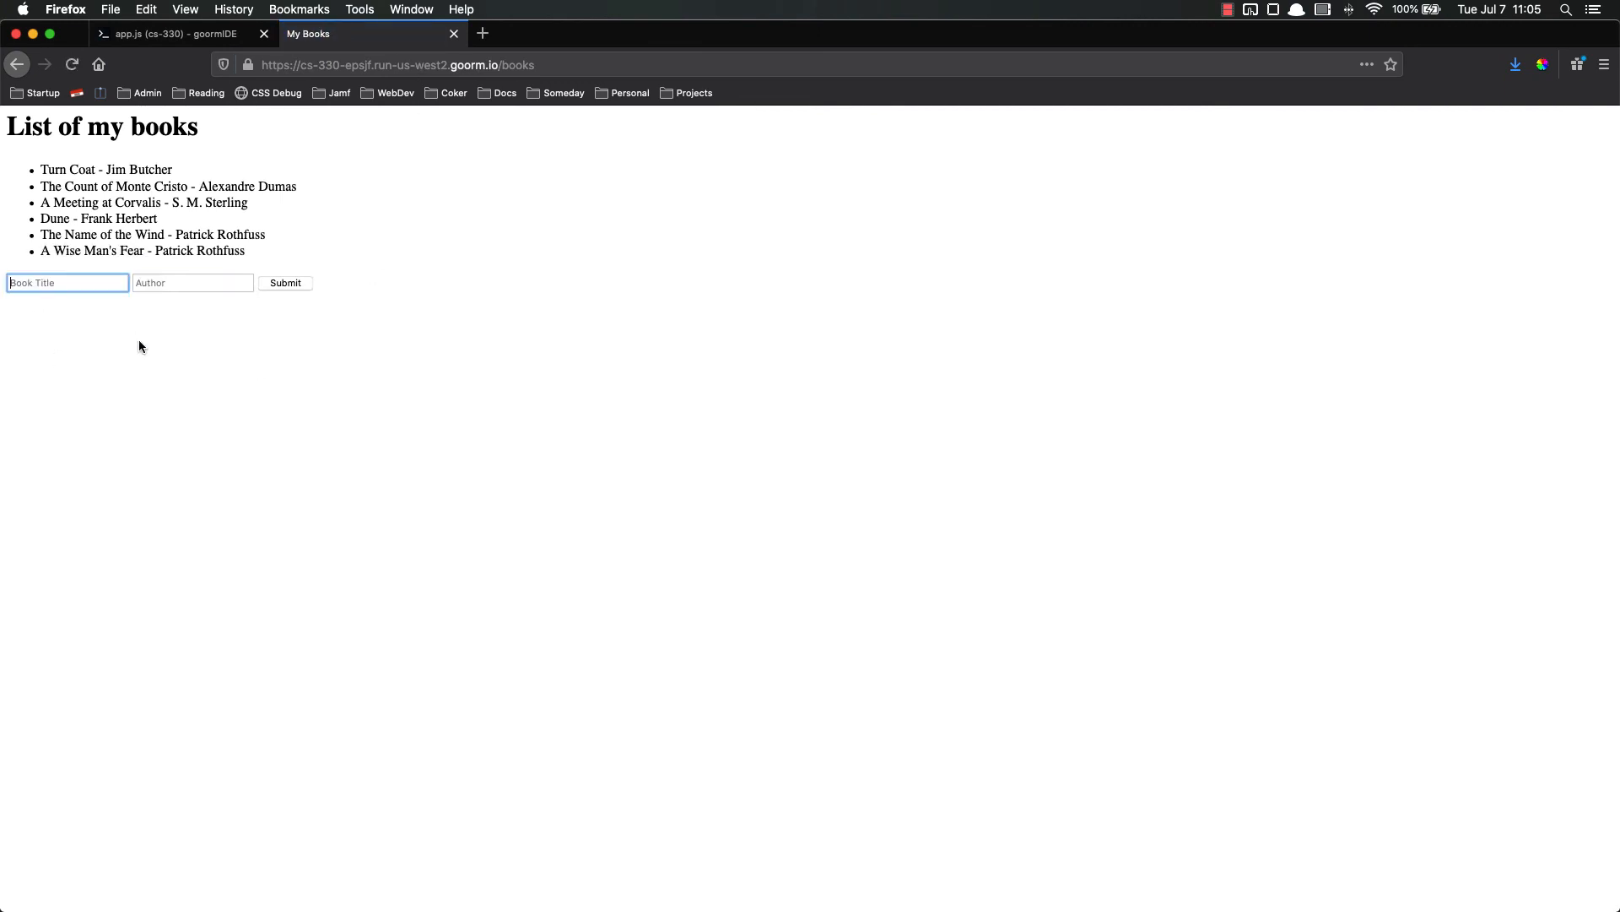
{"action": "mouse_move", "coordinate": [165, 436]}
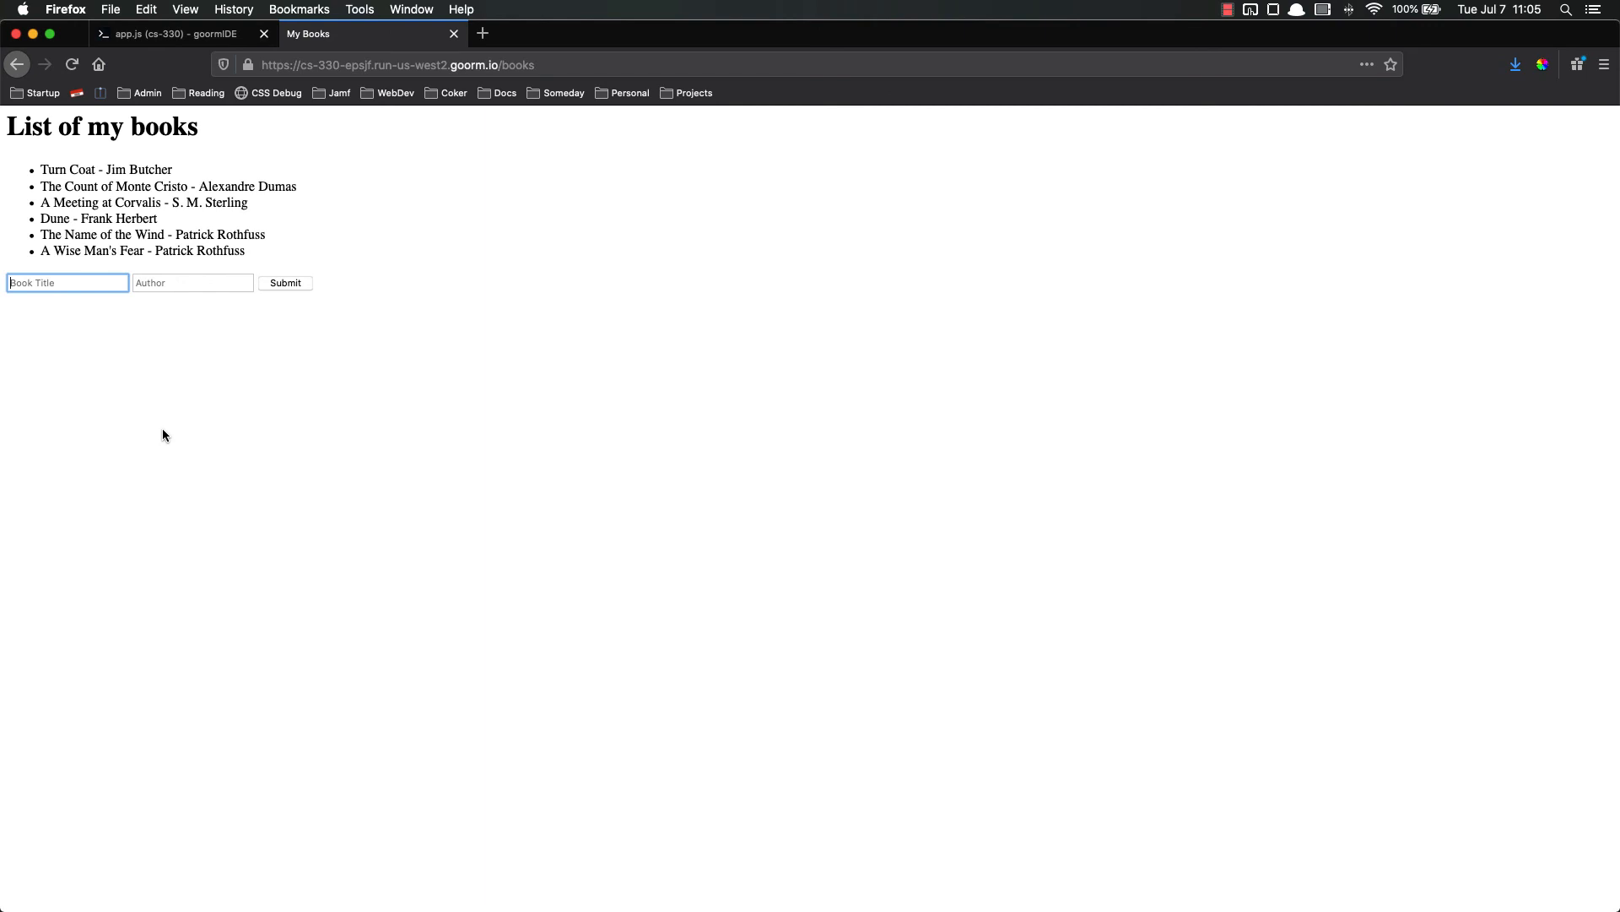
Restart the server with nodemon app.js and confirm My Books shows only the original three books.
{"action": "left_click", "coordinate": [169, 34]}
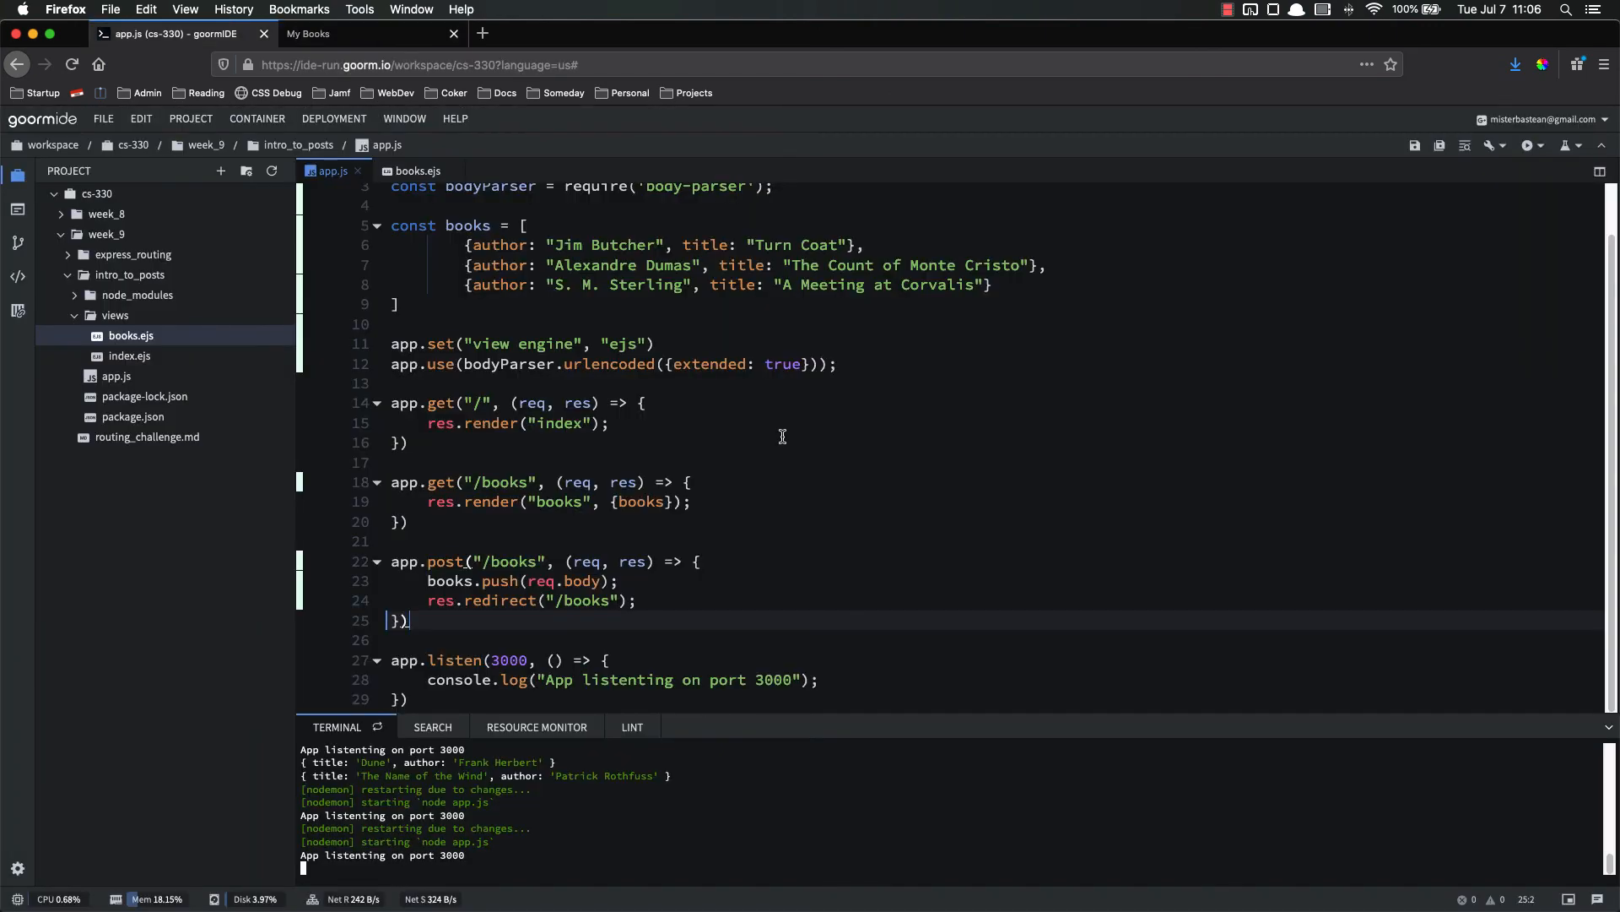
{"action": "mouse_move", "coordinate": [766, 441]}
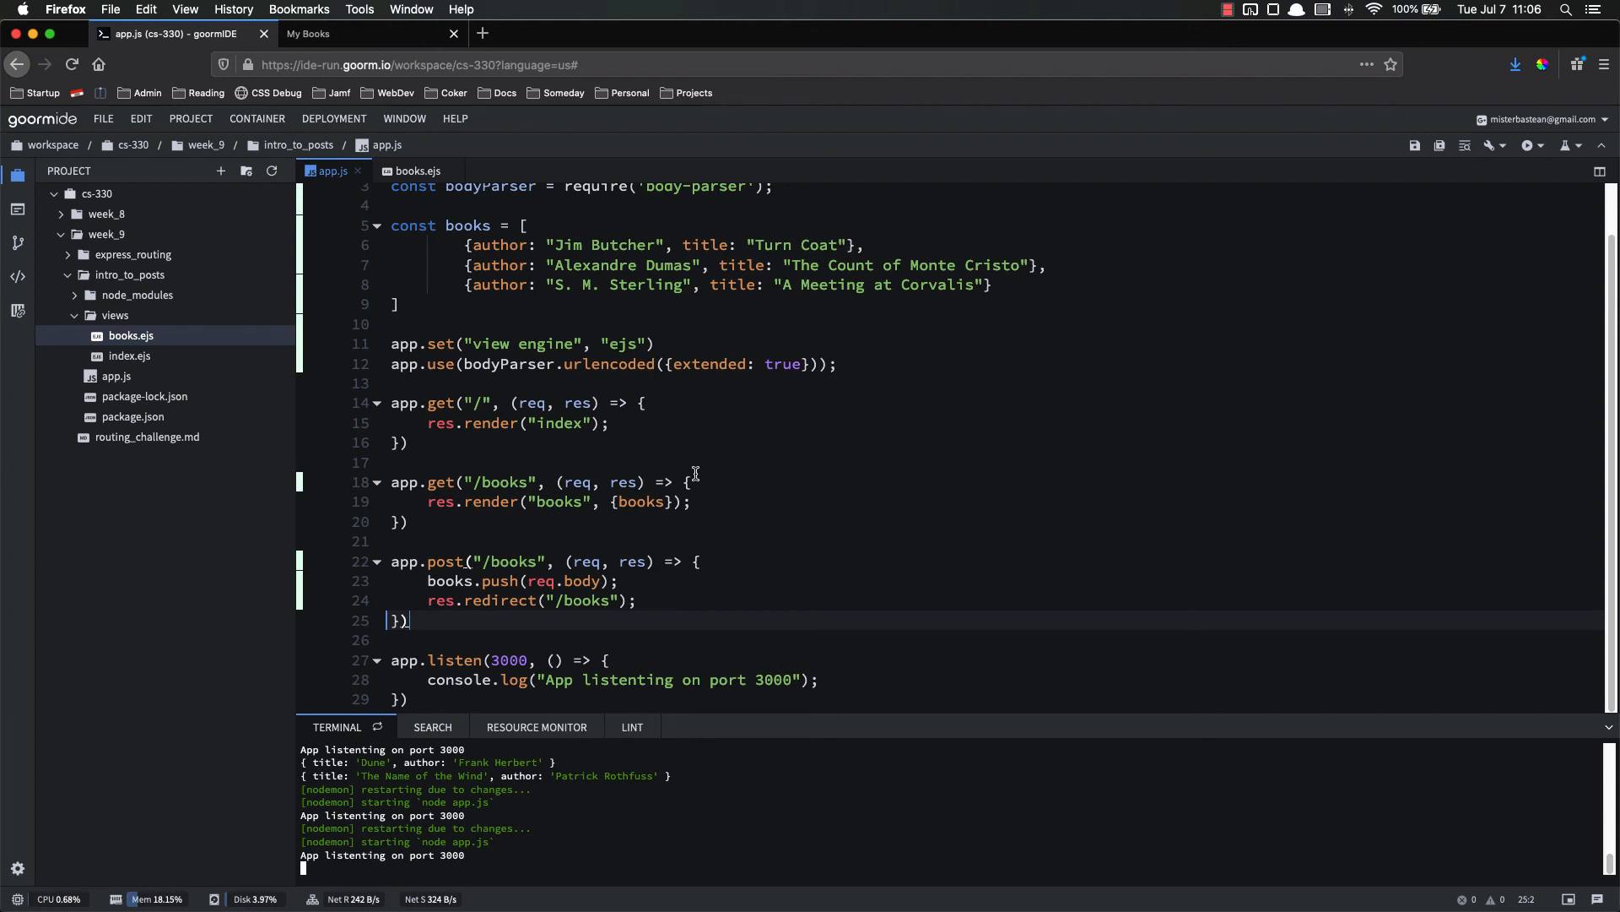
{"action": "mouse_move", "coordinate": [530, 527]}
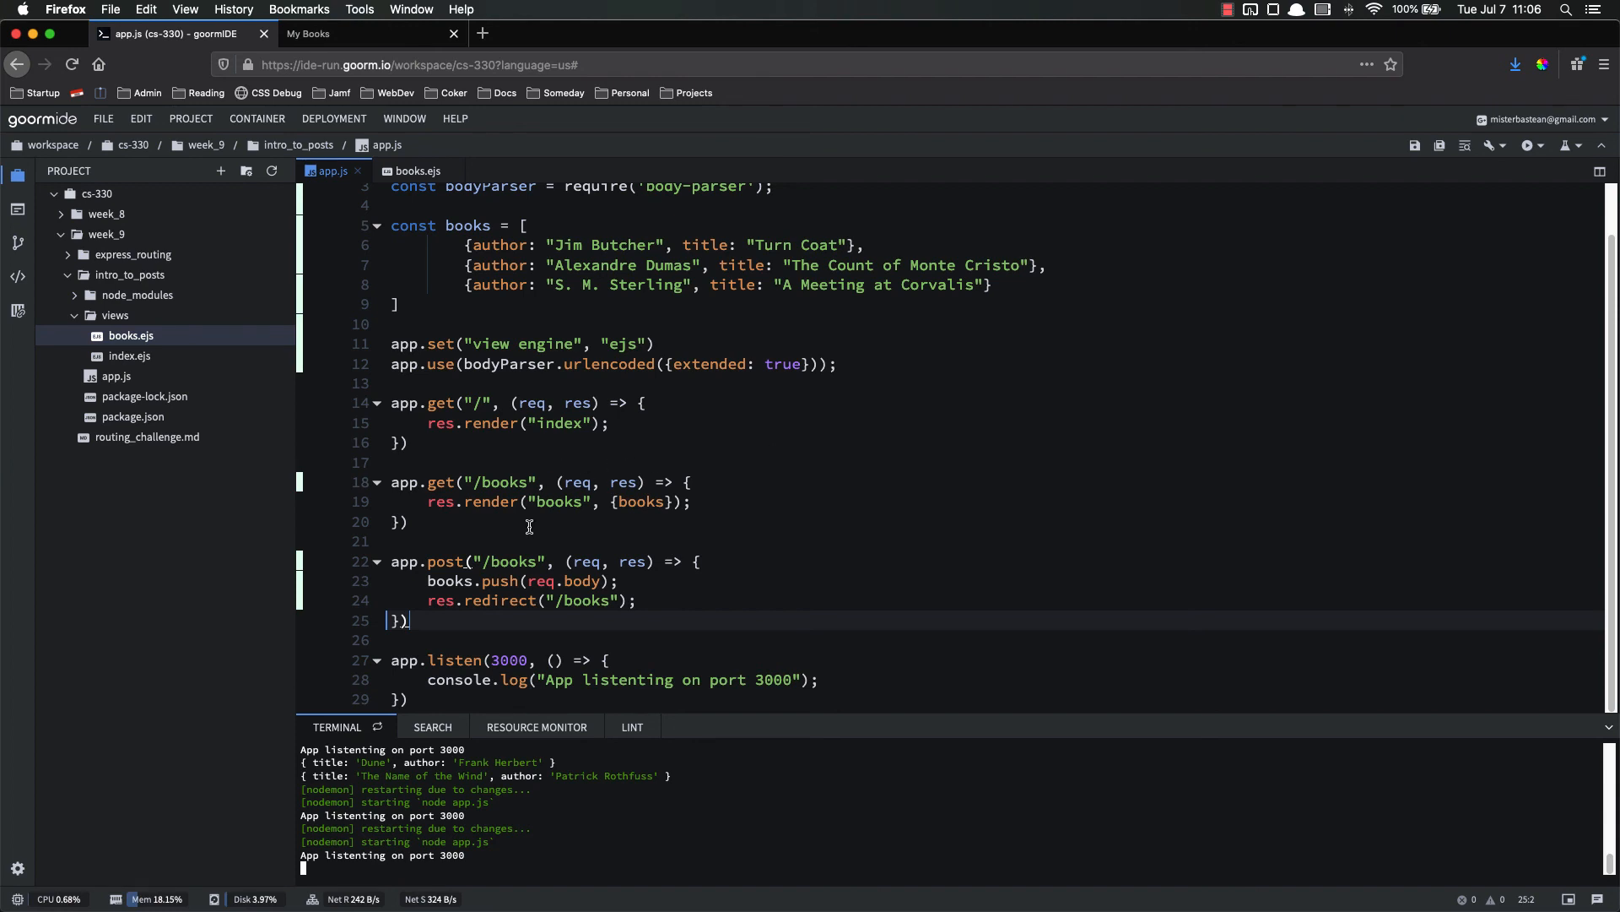
{"action": "mouse_move", "coordinate": [508, 530]}
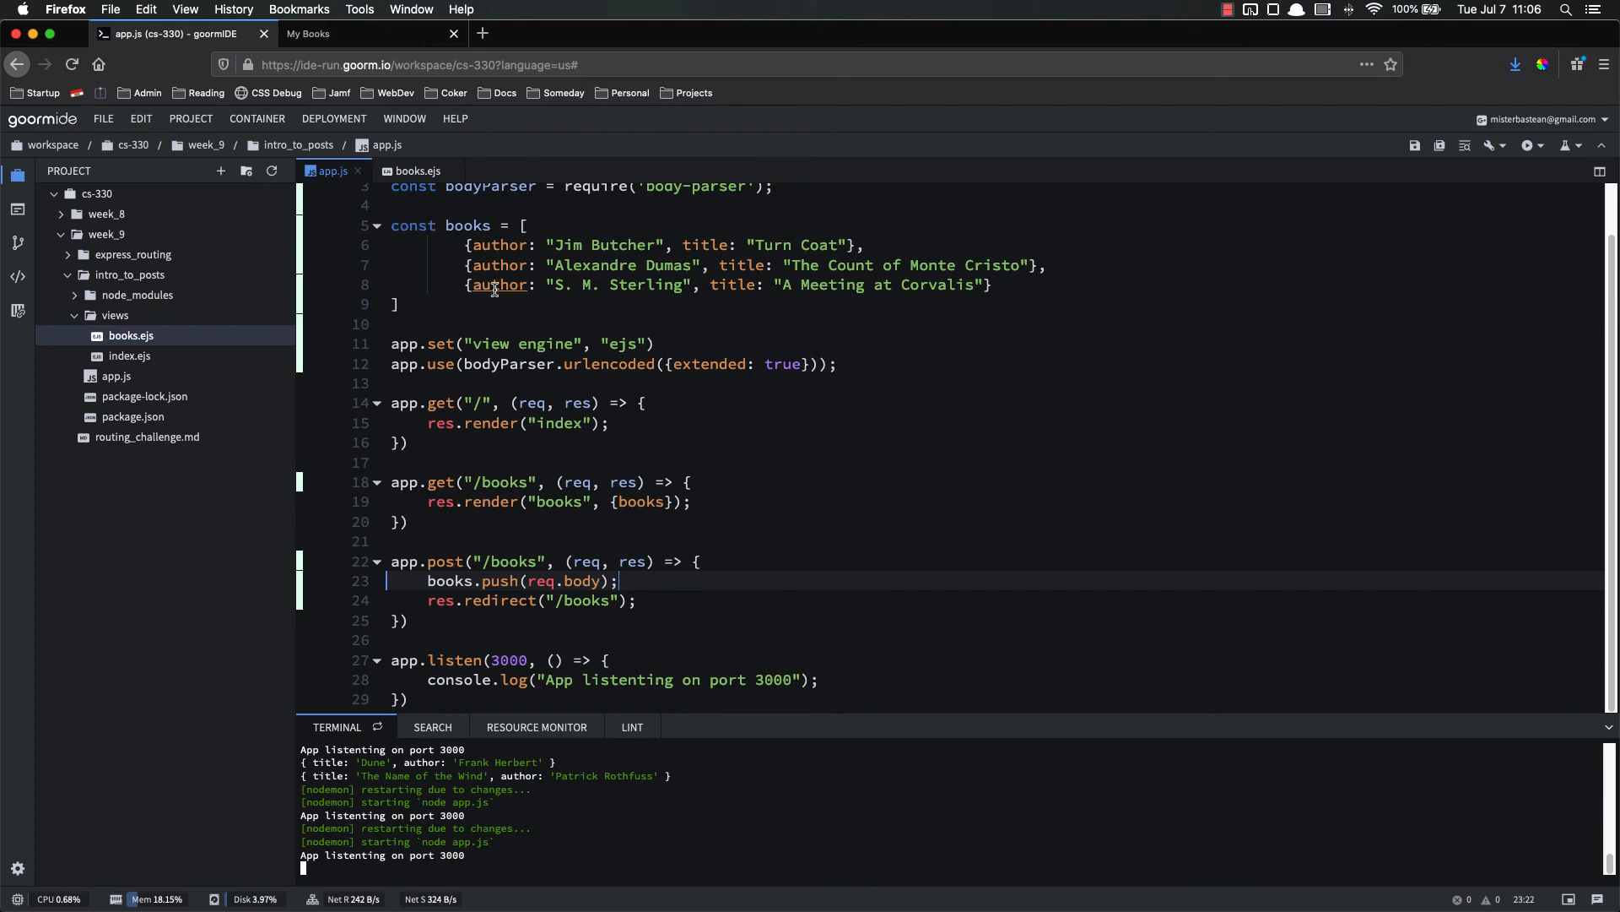
{"action": "mouse_move", "coordinate": [462, 327]}
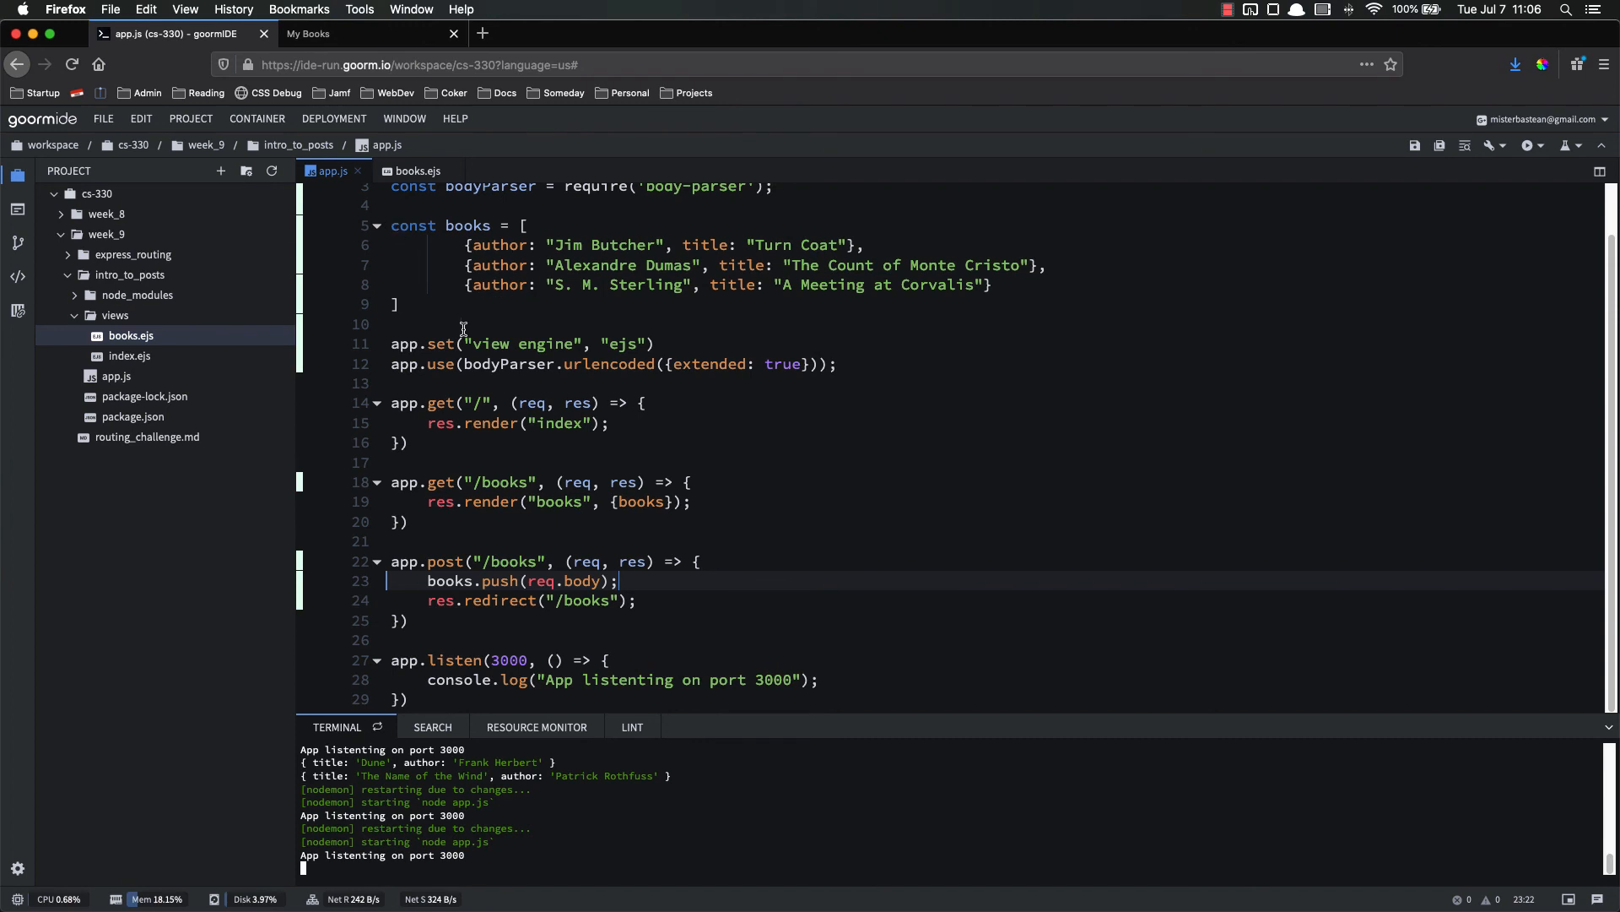
{"action": "mouse_move", "coordinate": [435, 229]}
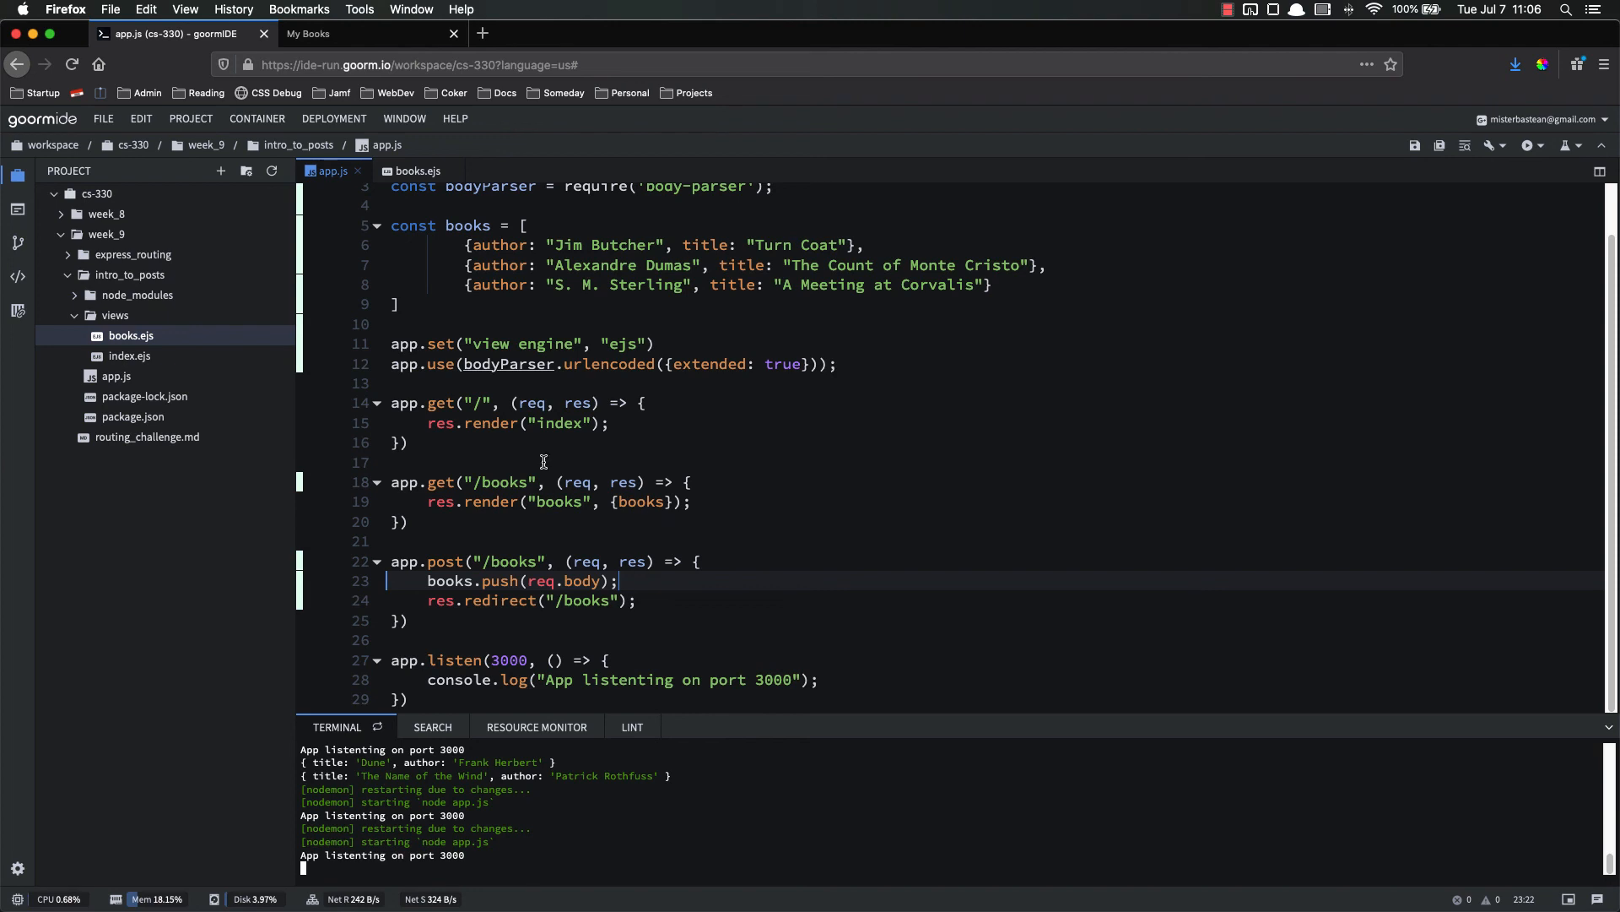
{"action": "mouse_move", "coordinate": [447, 310]}
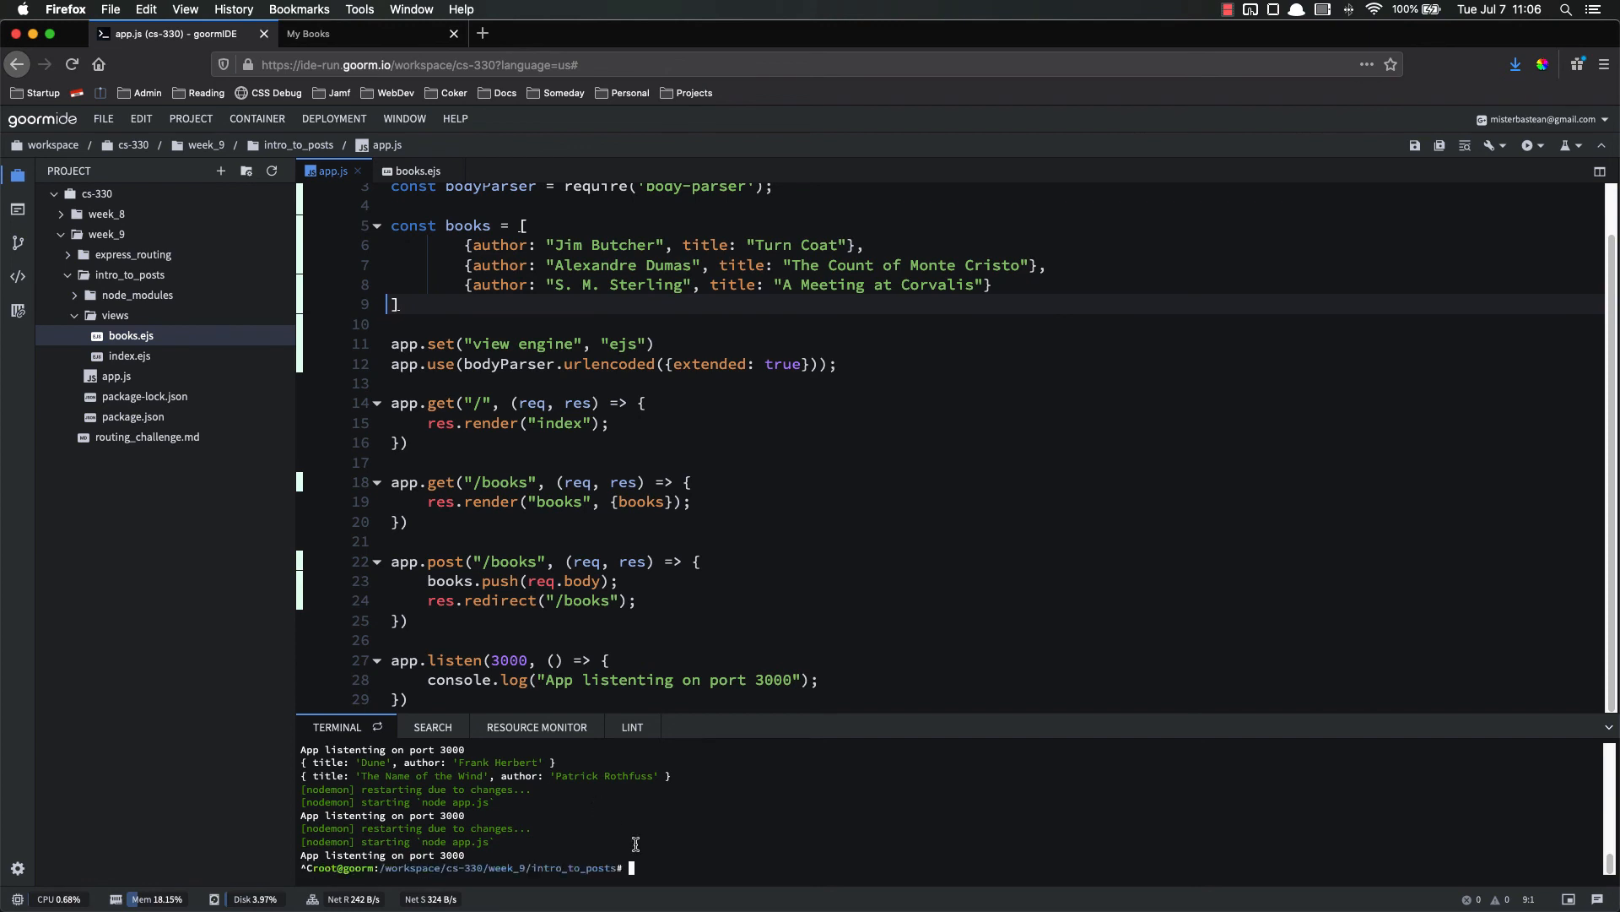
{"action": "type", "text": "nodemon app.js"}
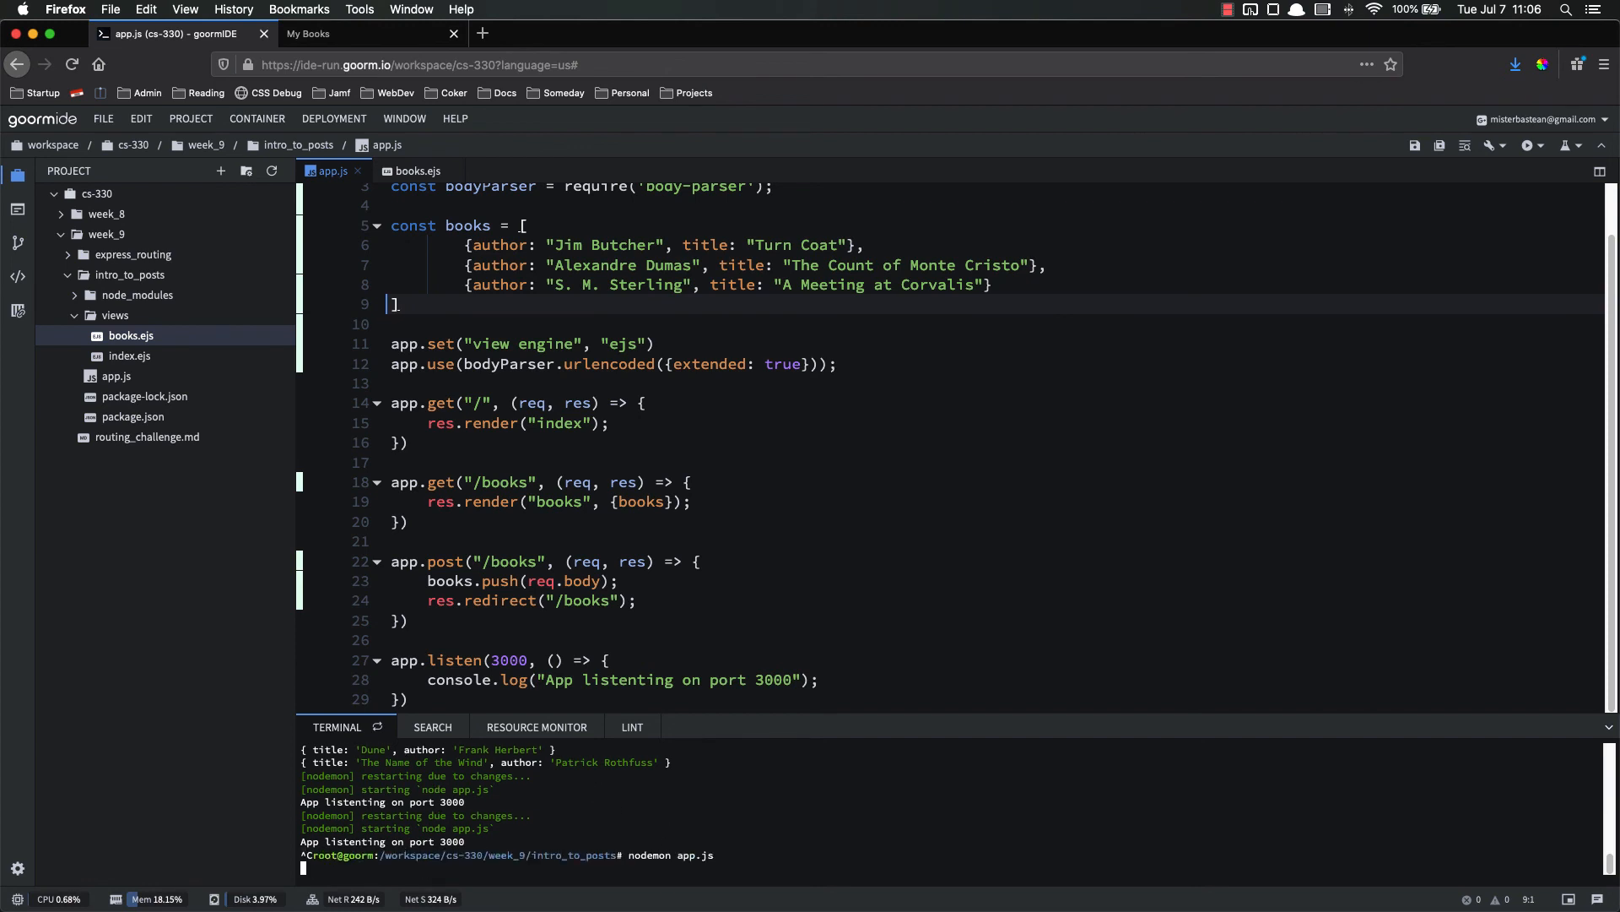
{"action": "left_click", "coordinate": [368, 34]}
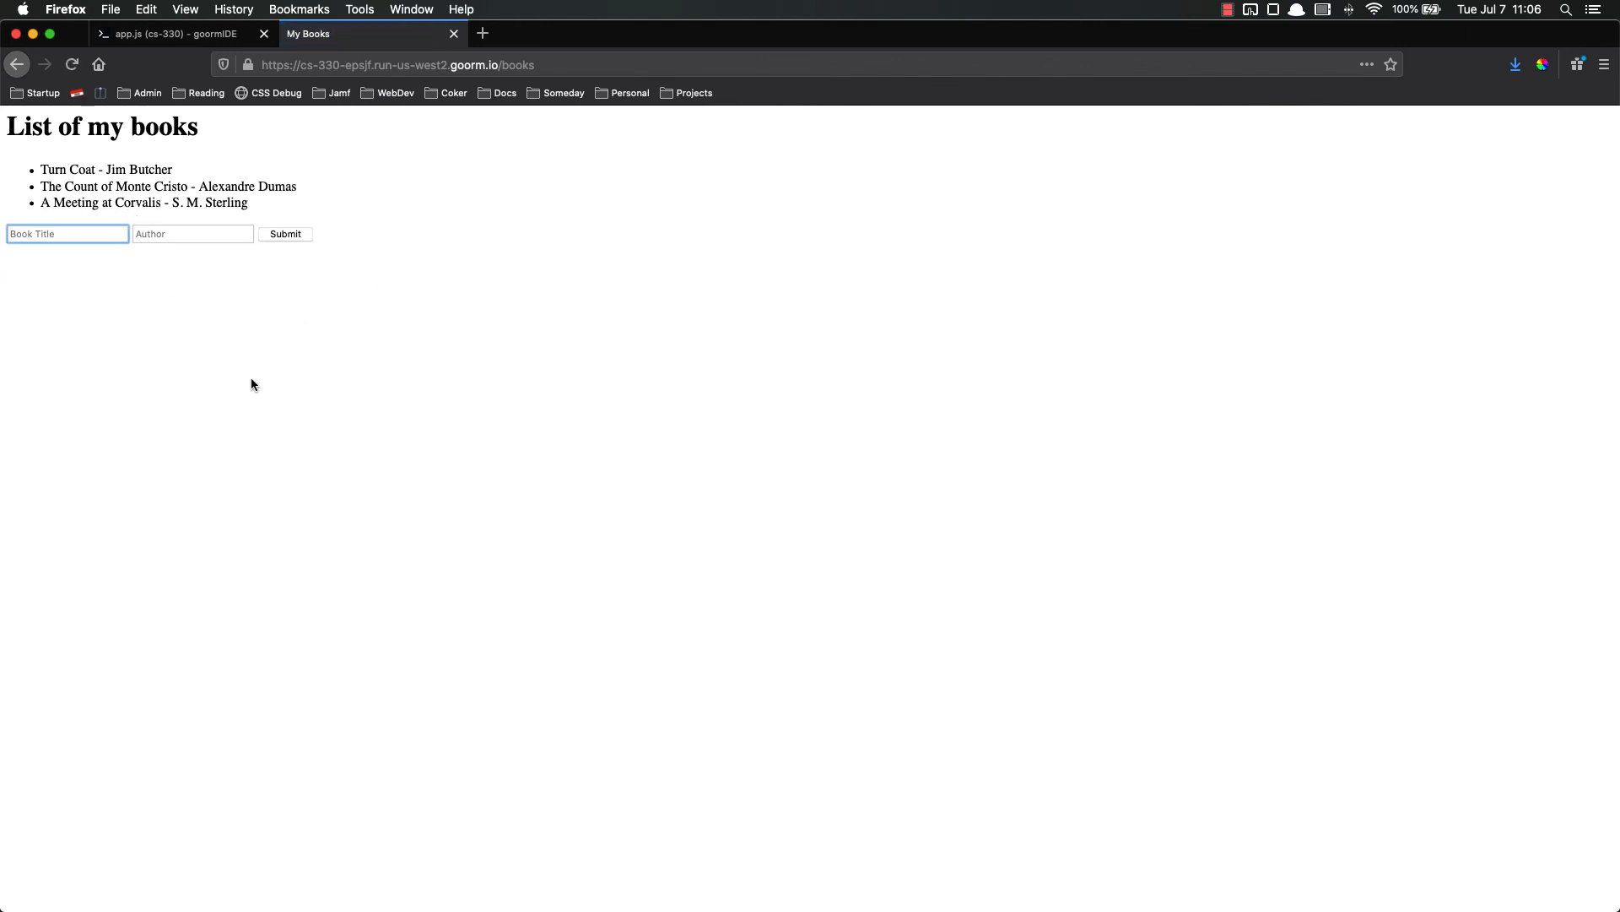
{"action": "left_click", "coordinate": [152, 34]}
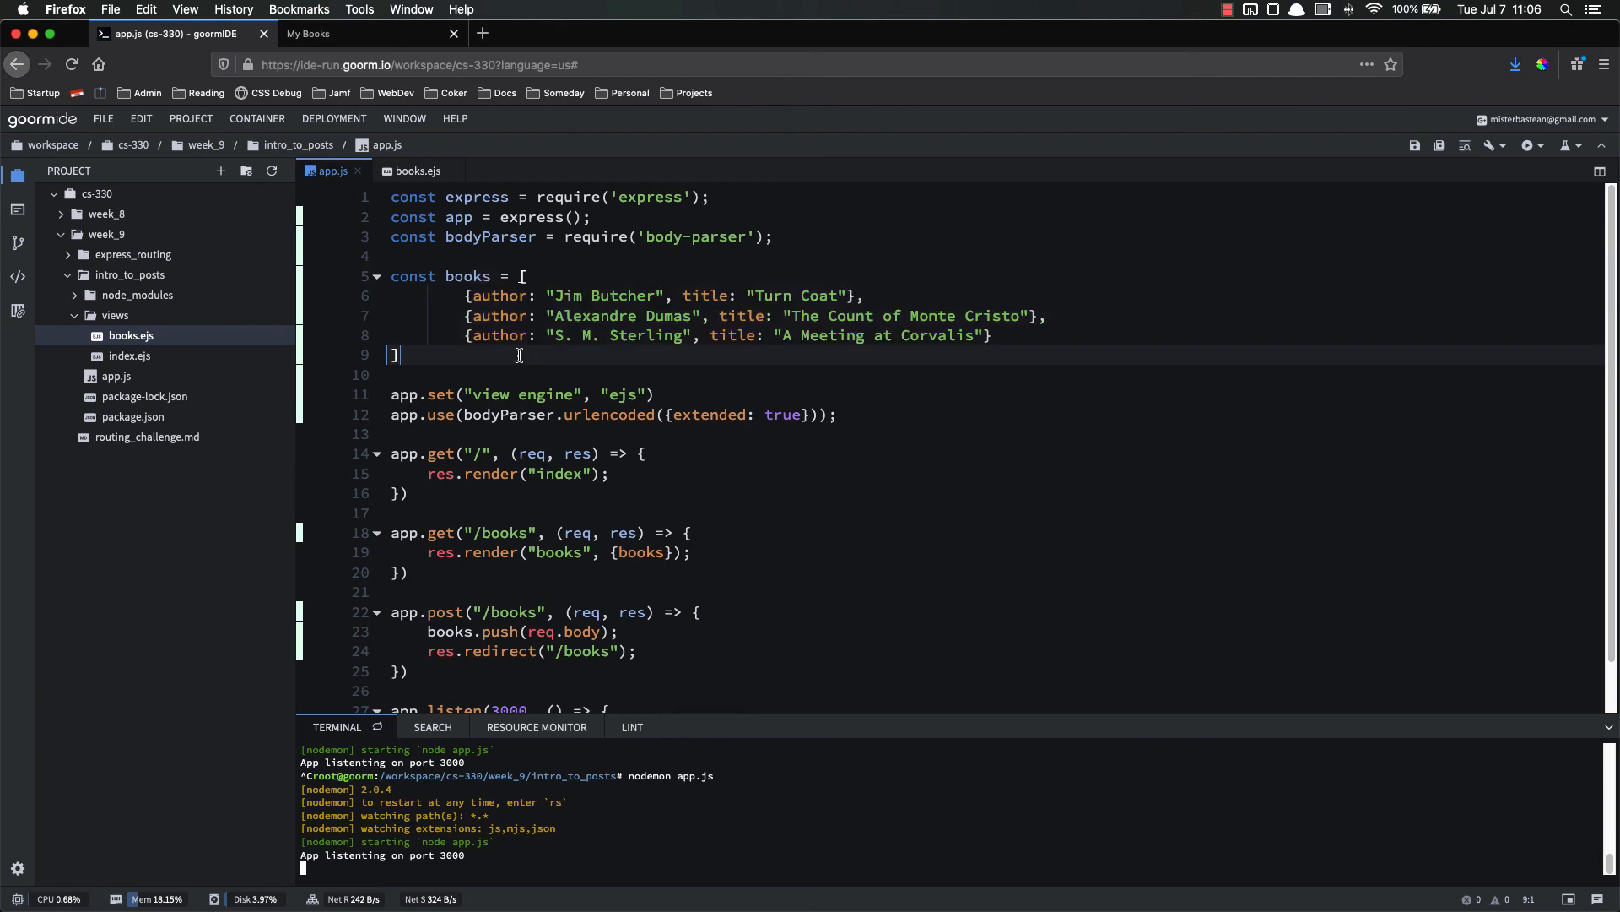
{"action": "mouse_move", "coordinate": [476, 392]}
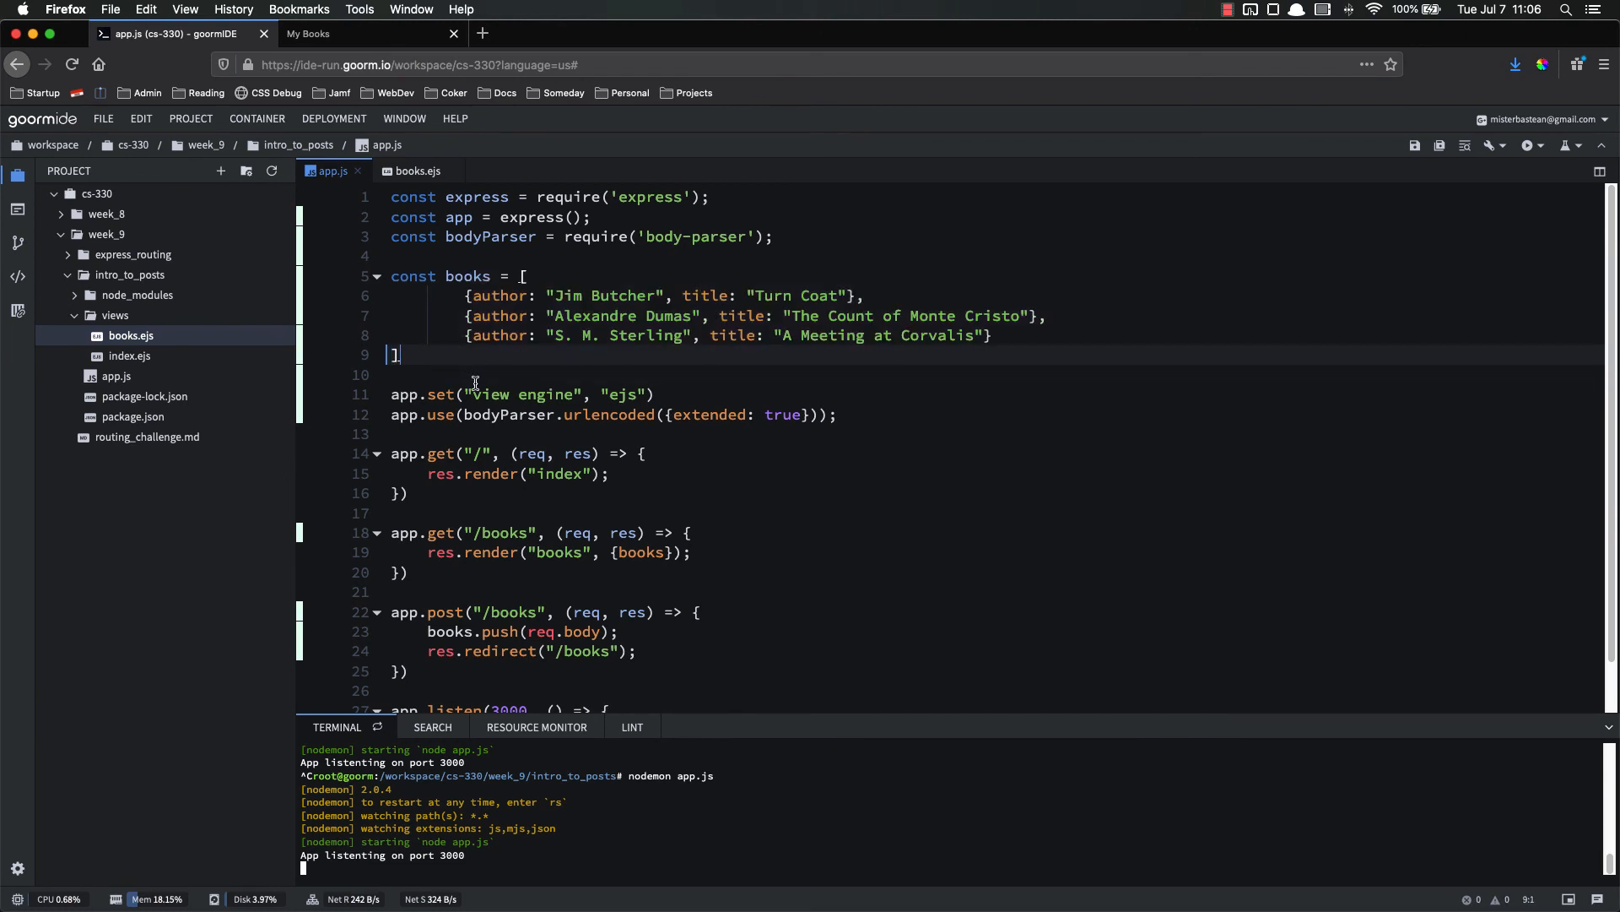